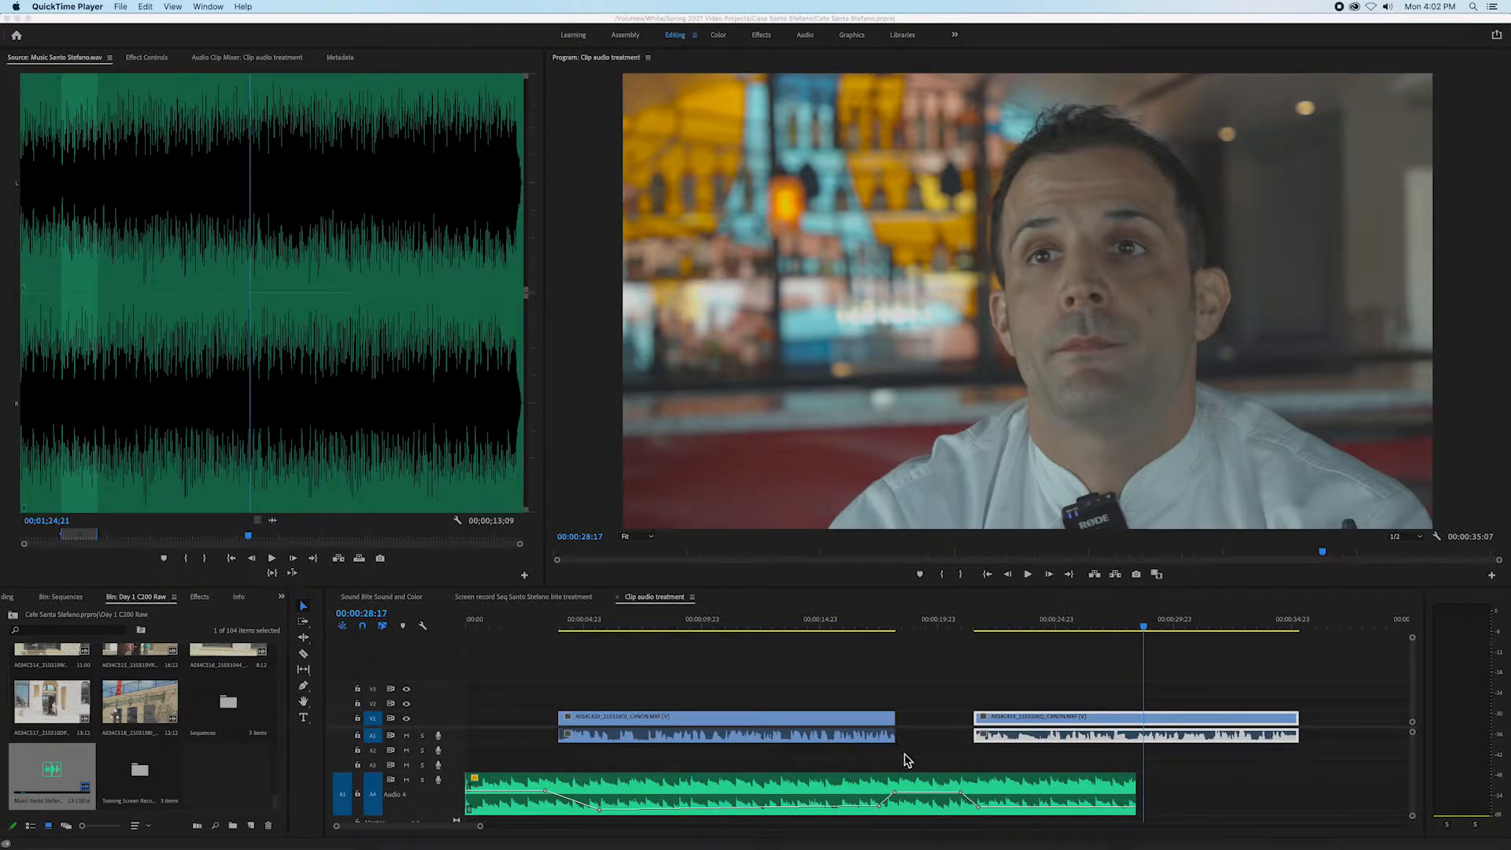
mouse_move(668, 217)
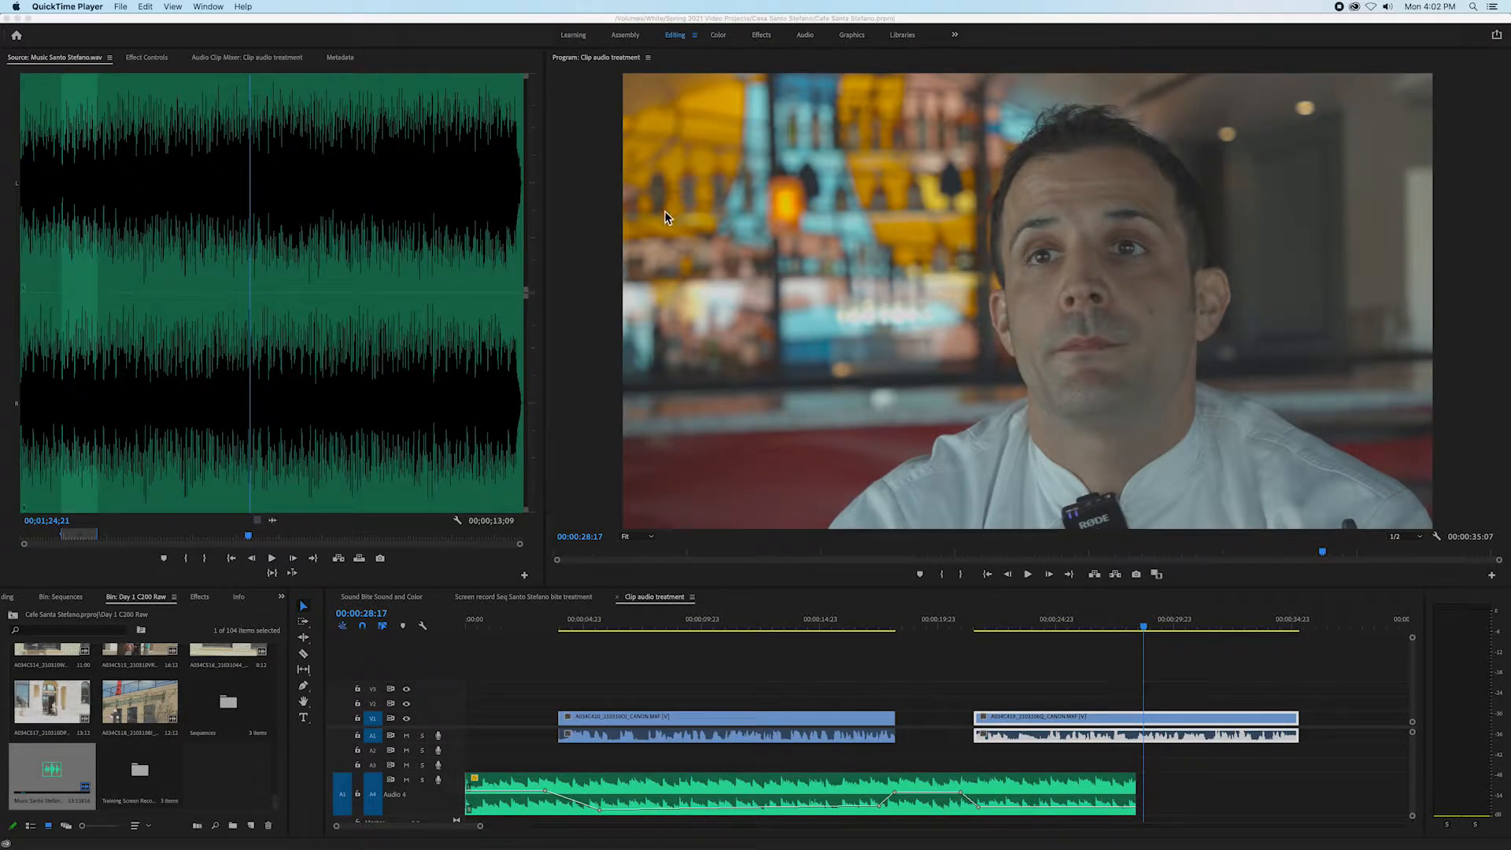
mouse_move(568, 695)
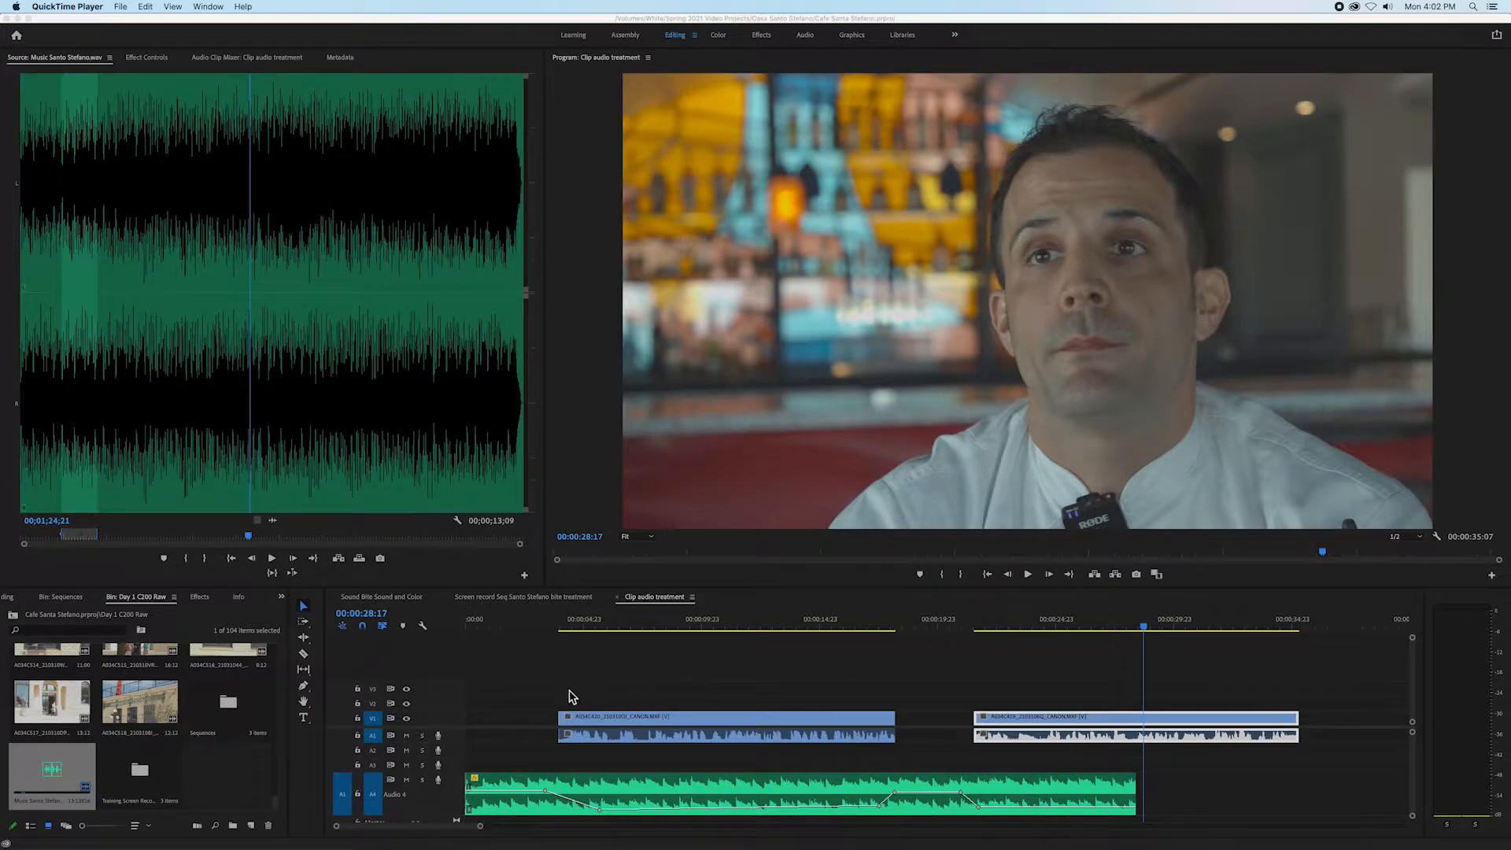
mouse_move(913, 756)
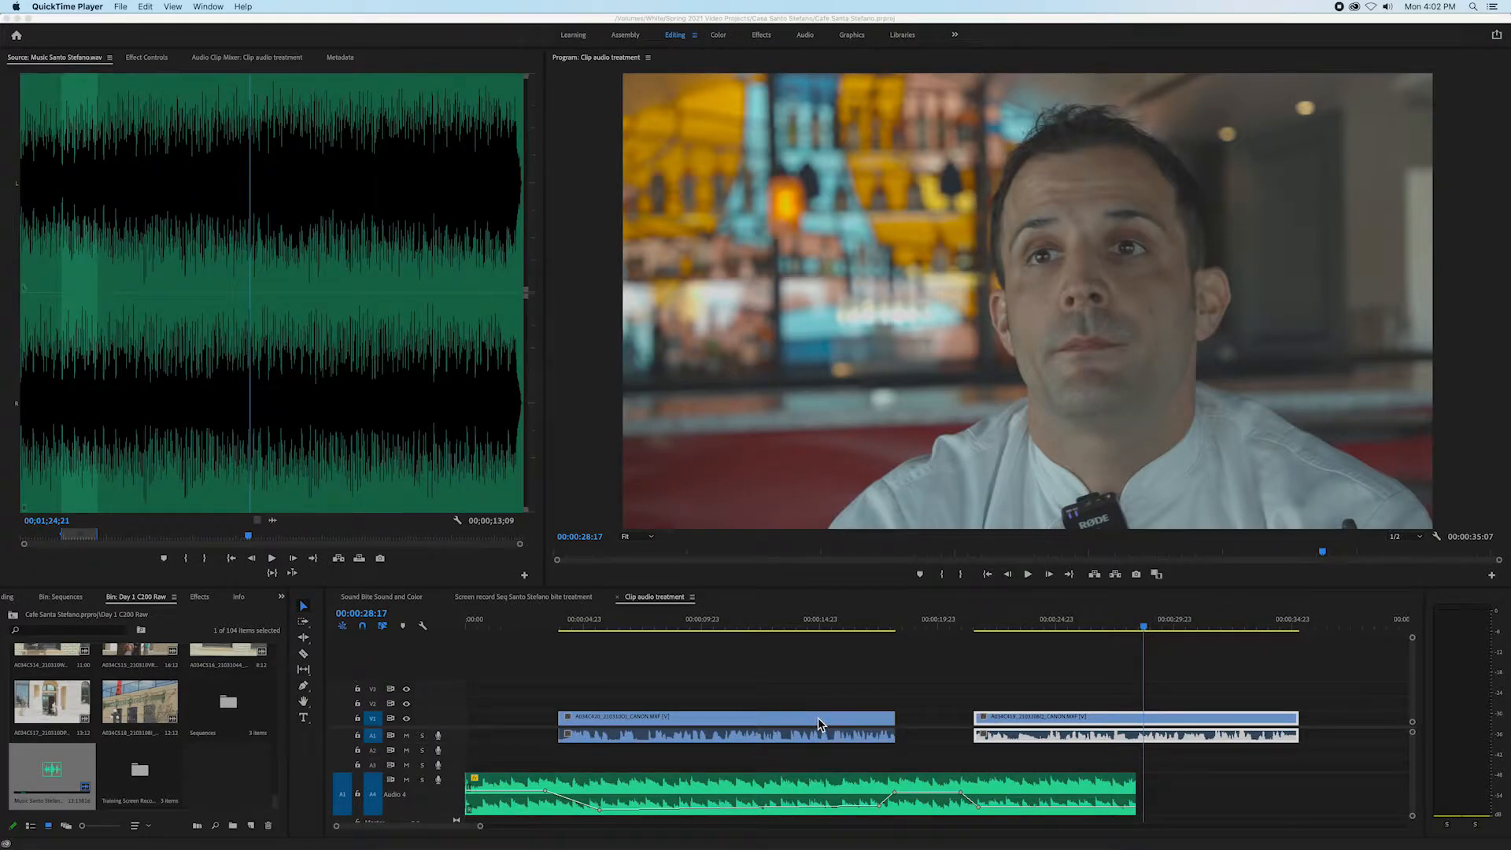
mouse_move(782, 764)
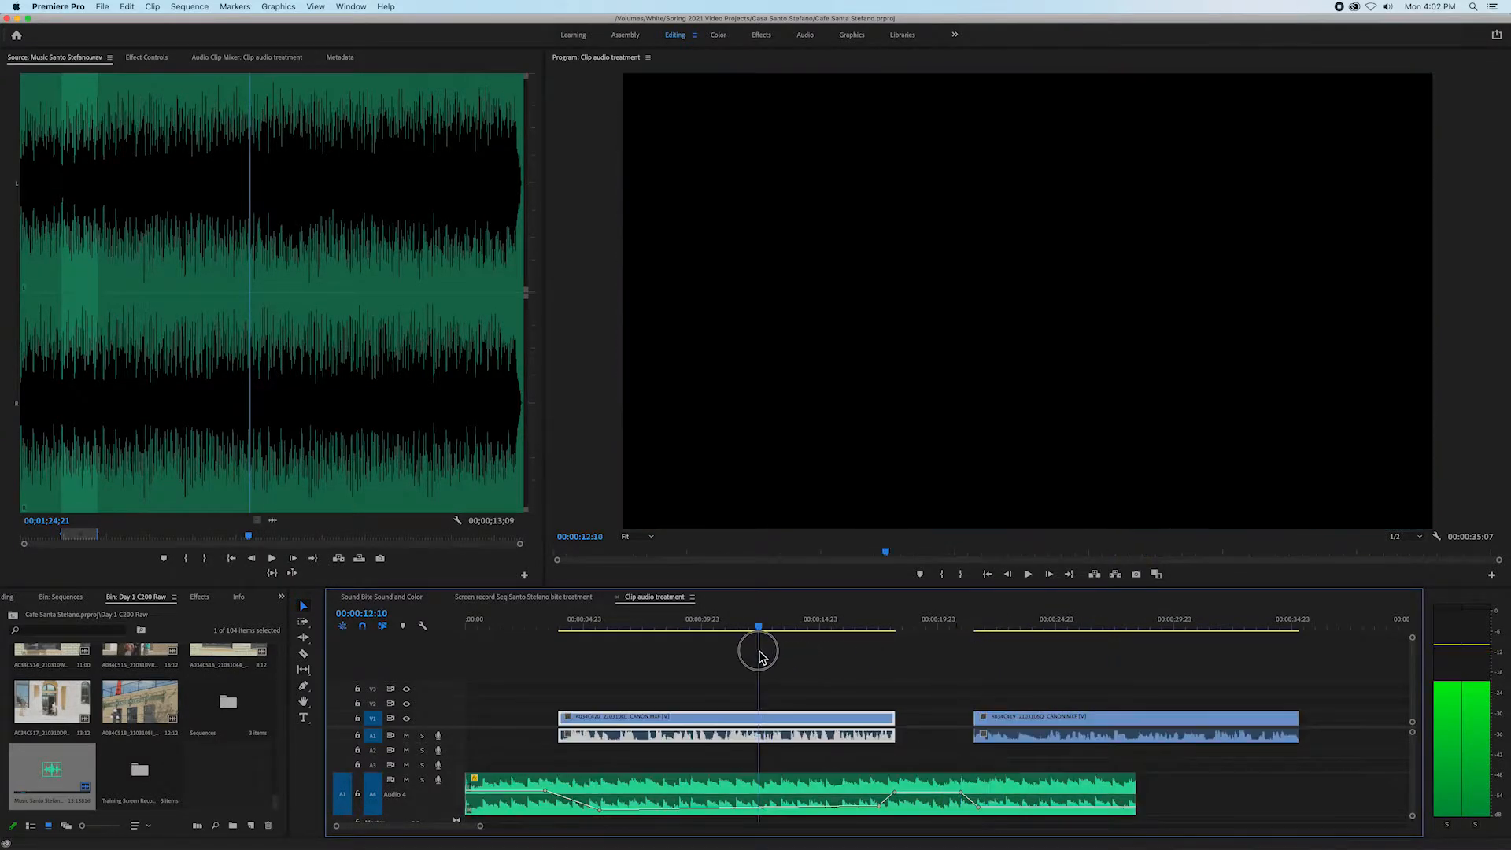
- Preview the soundbites, switch to the Audio workspace and select the woman's interview clip
left_click_drag(758, 656, 705, 656)
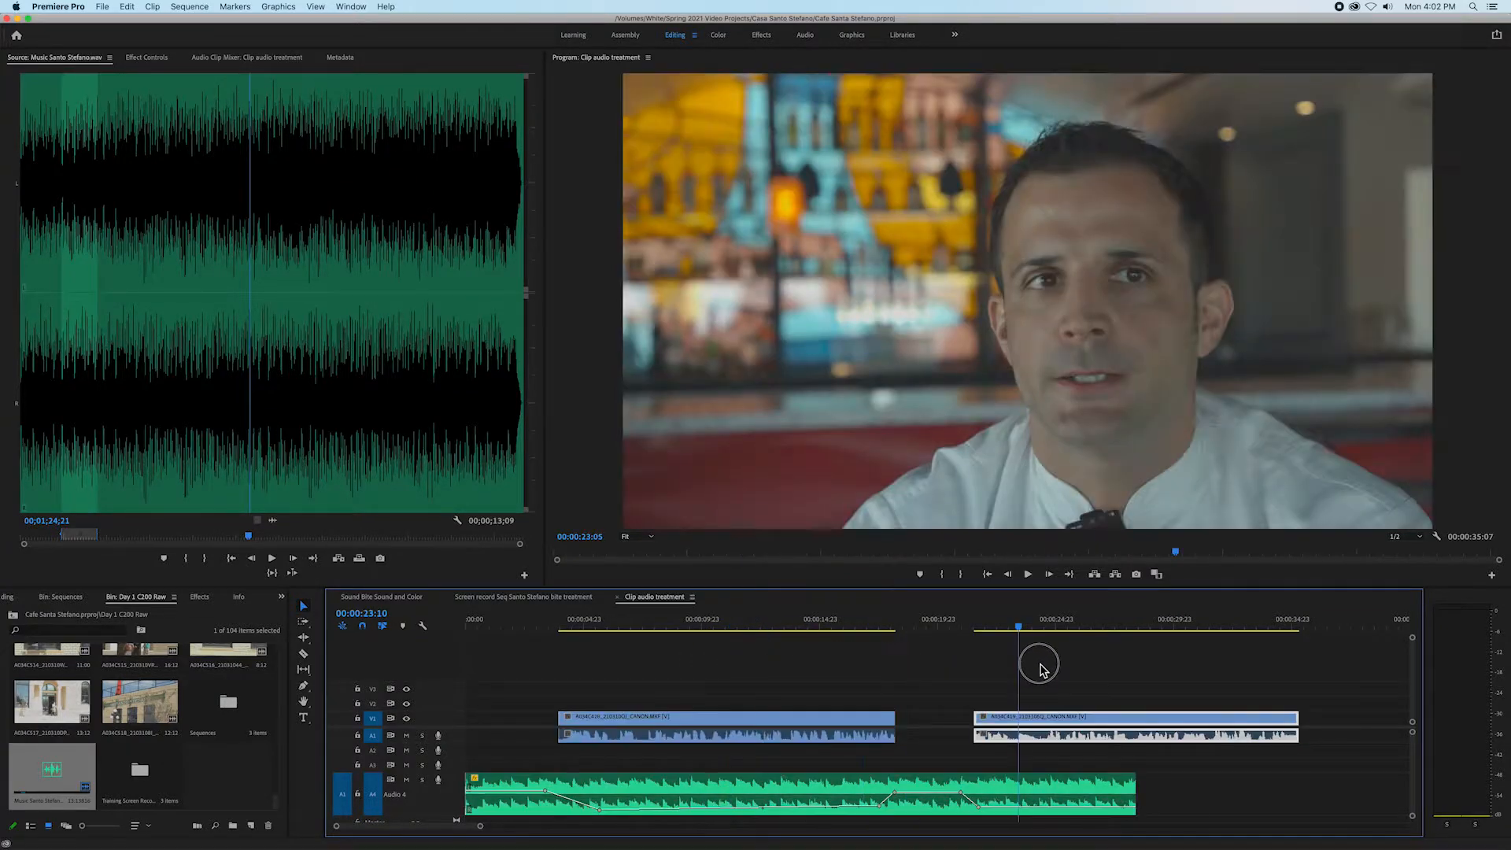
left_click(704, 626)
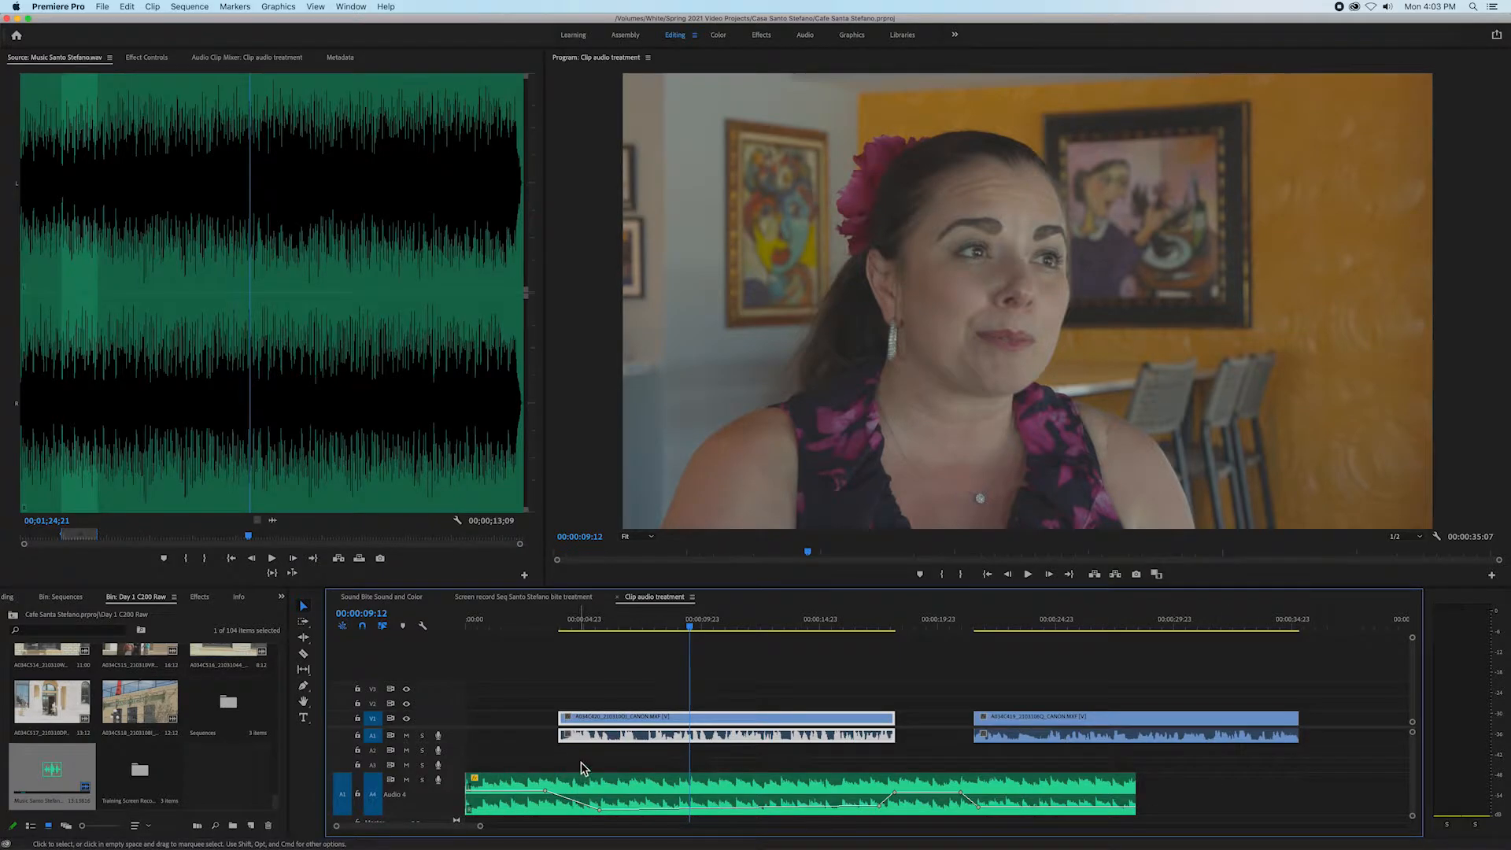
mouse_move(587, 763)
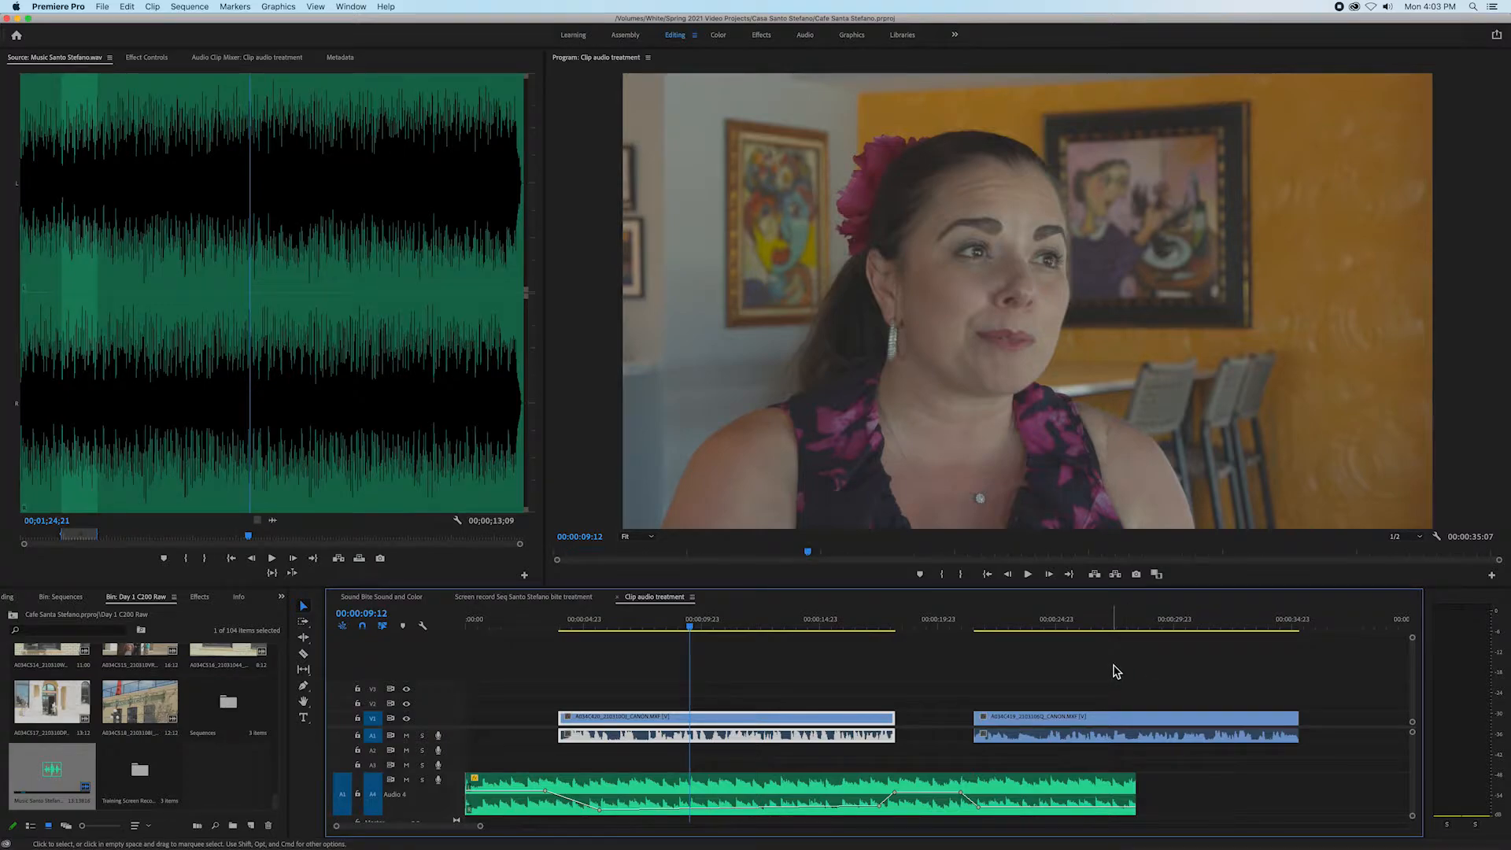
mouse_move(679, 688)
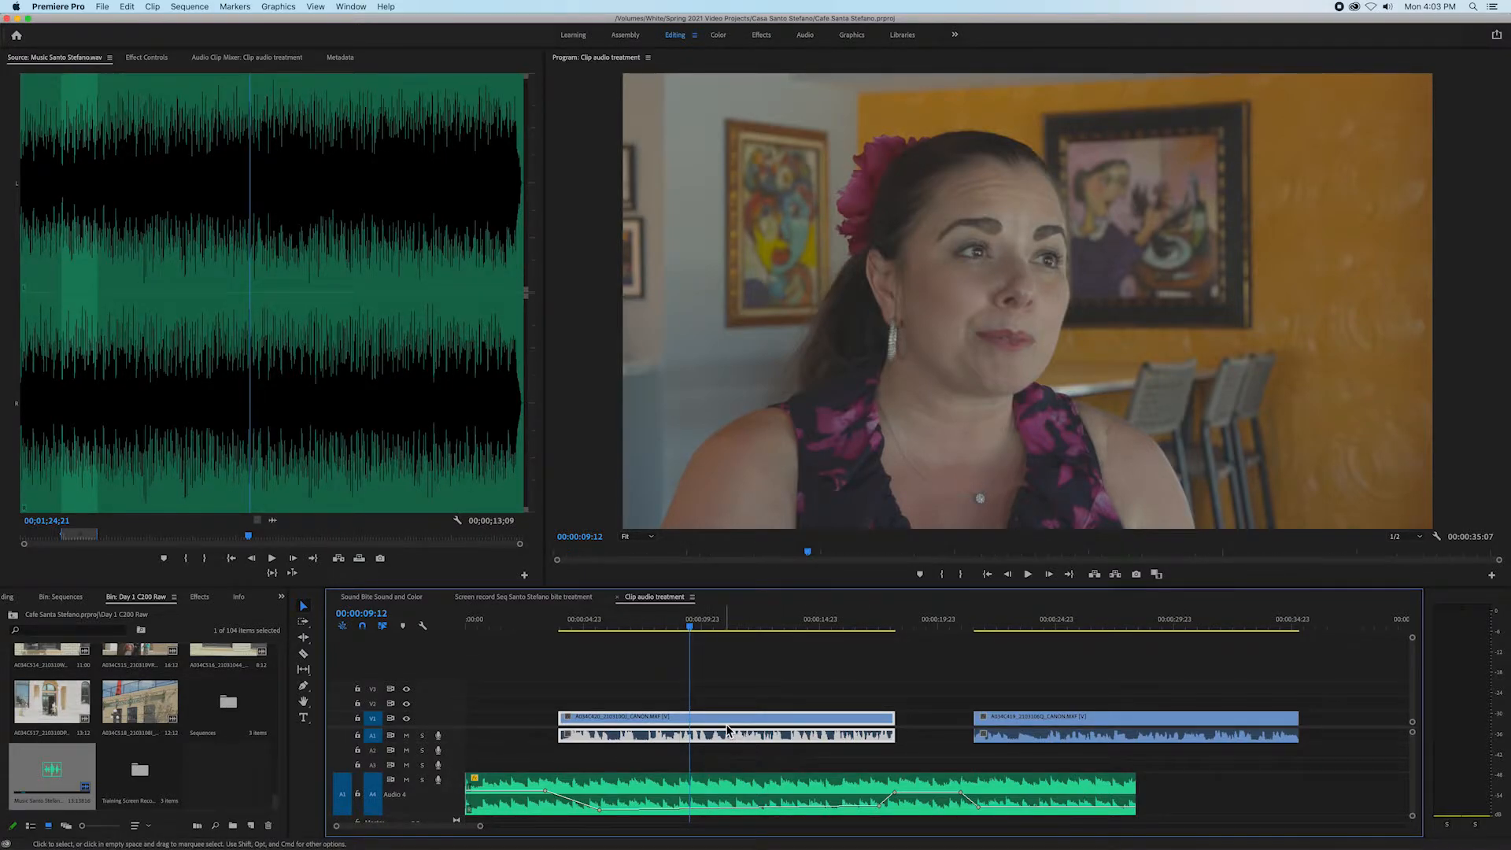
mouse_move(727, 730)
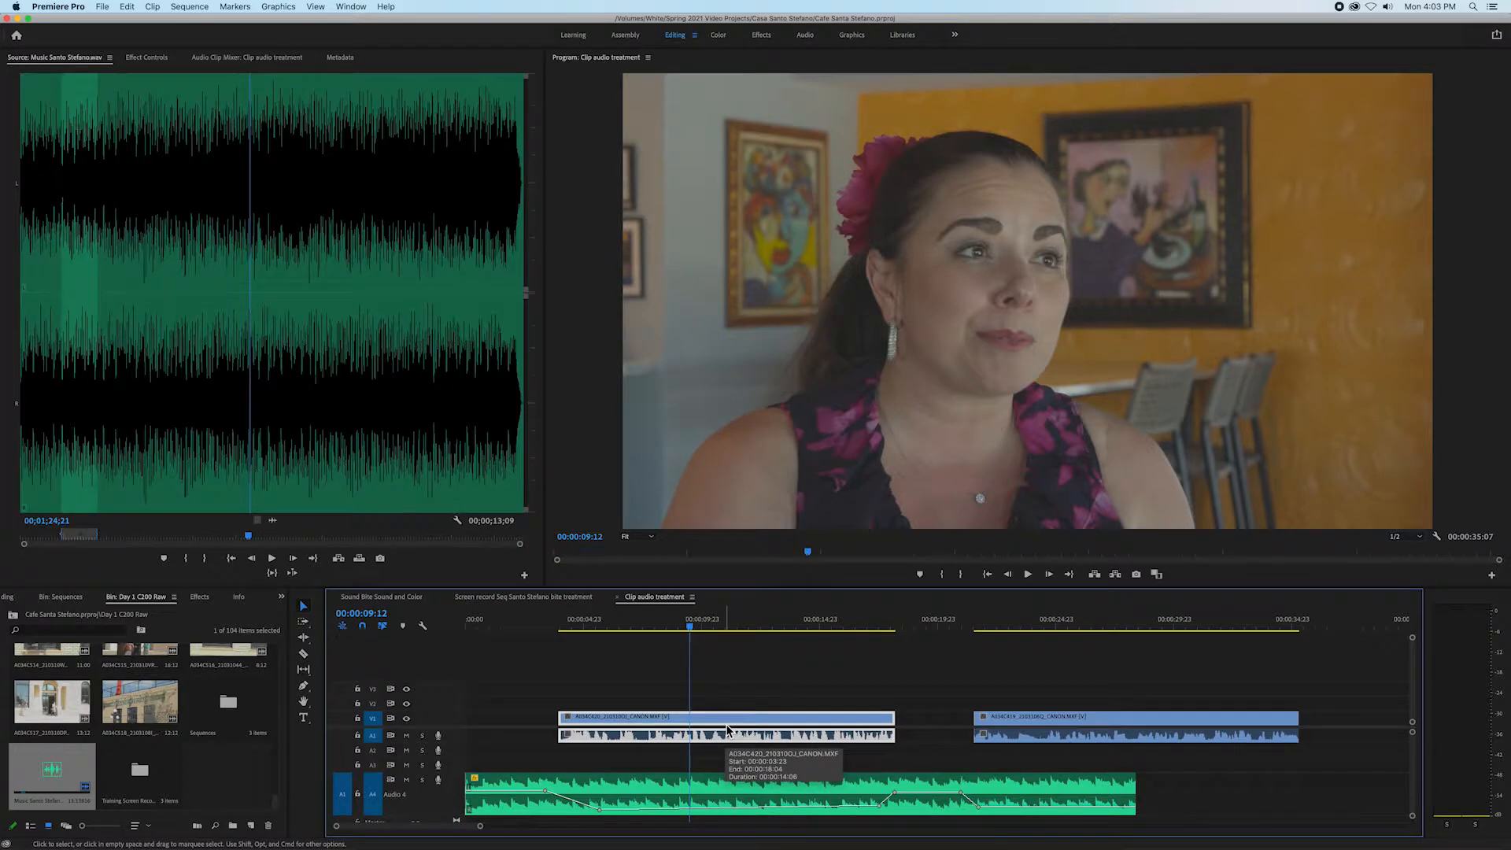
mouse_move(1030, 747)
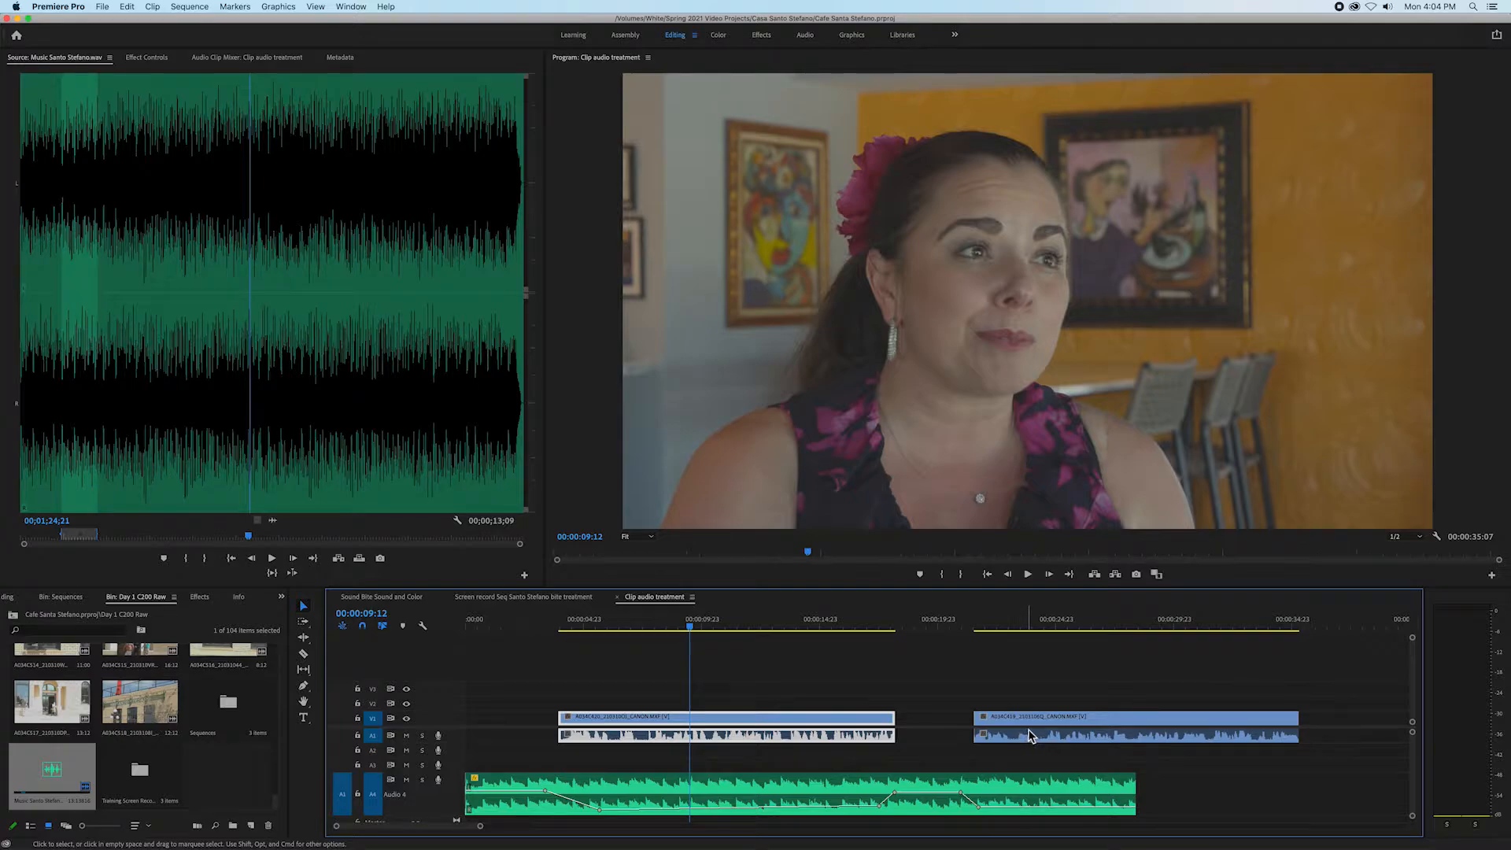
mouse_move(1031, 735)
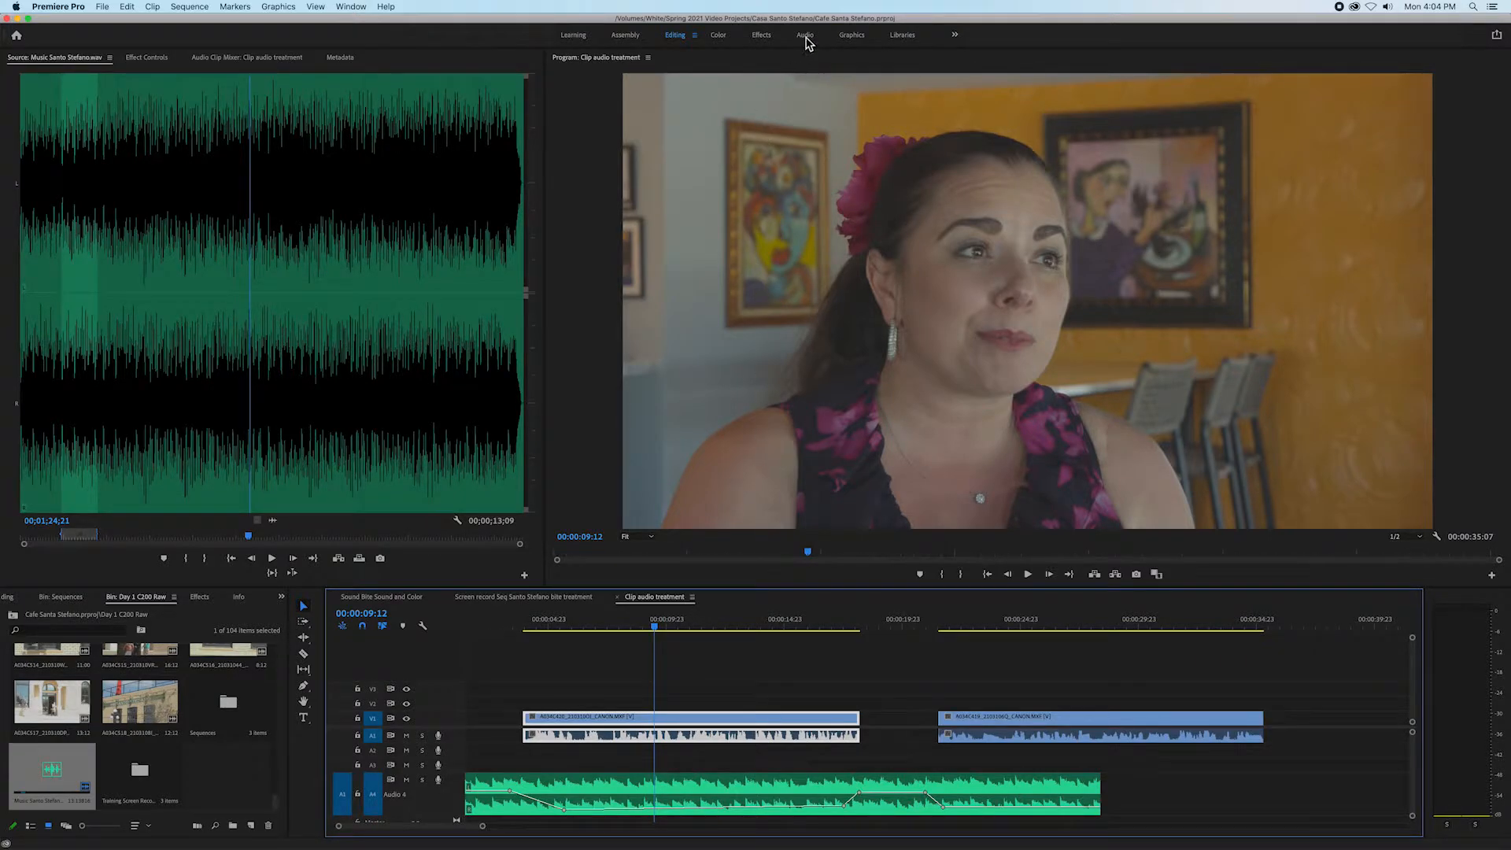
left_click(805, 35)
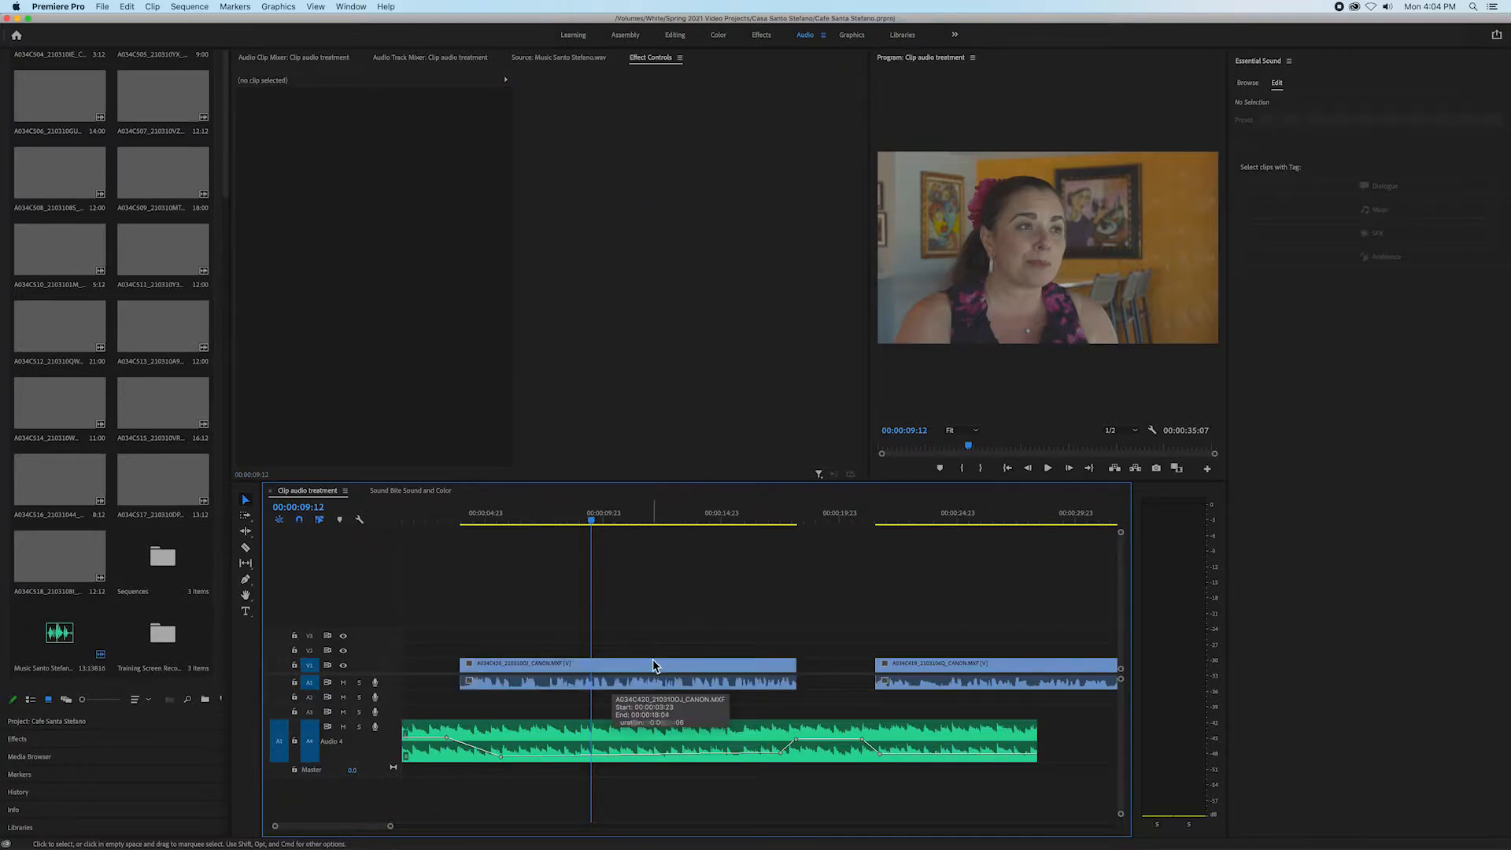
left_click(627, 663)
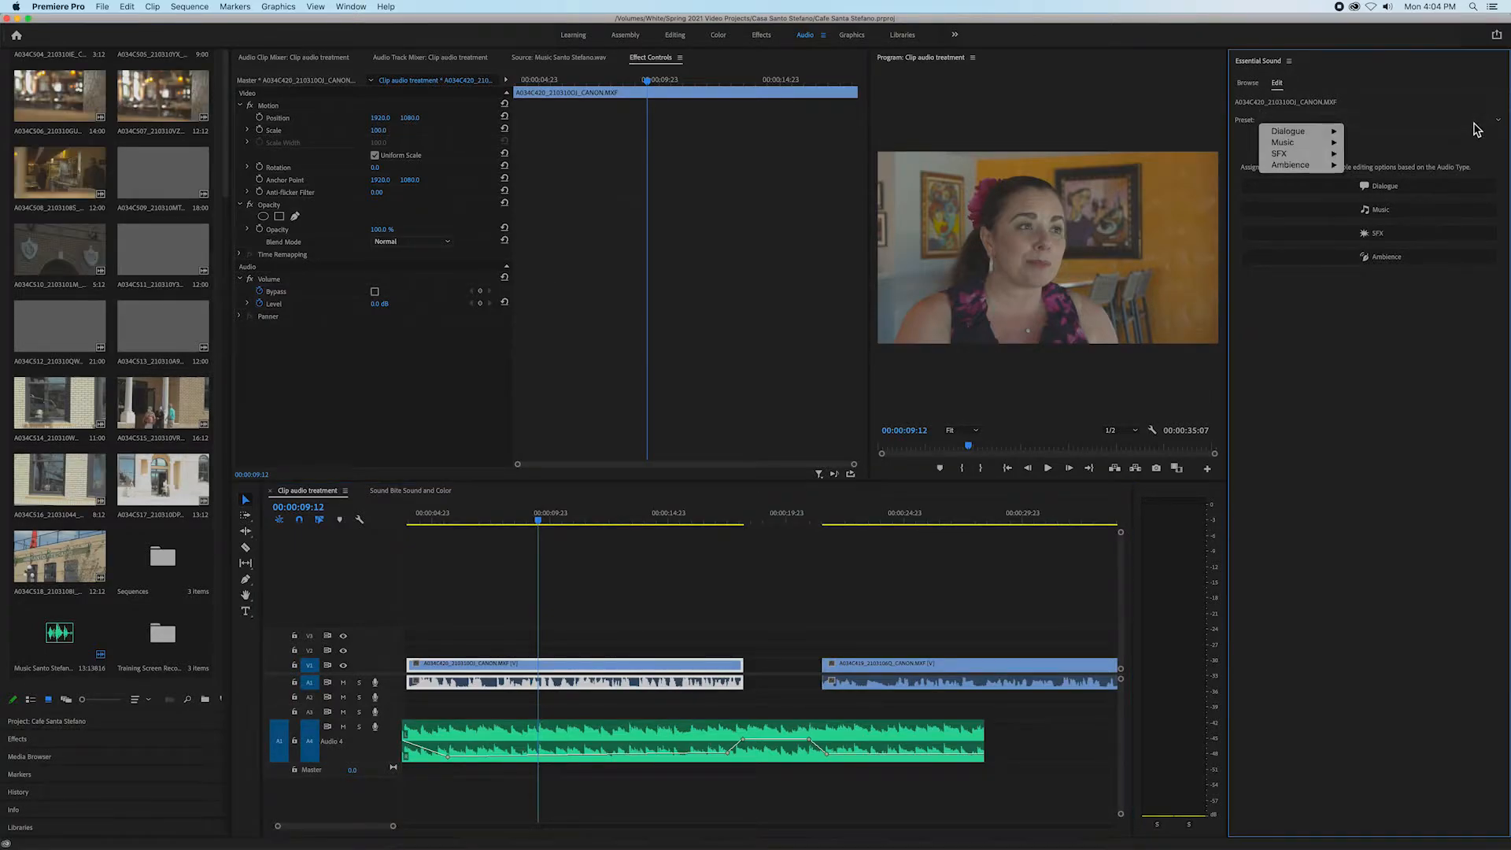
- Mark the first interview clip as Dialogue using the Balanced Female Voice preset
left_click(1289, 131)
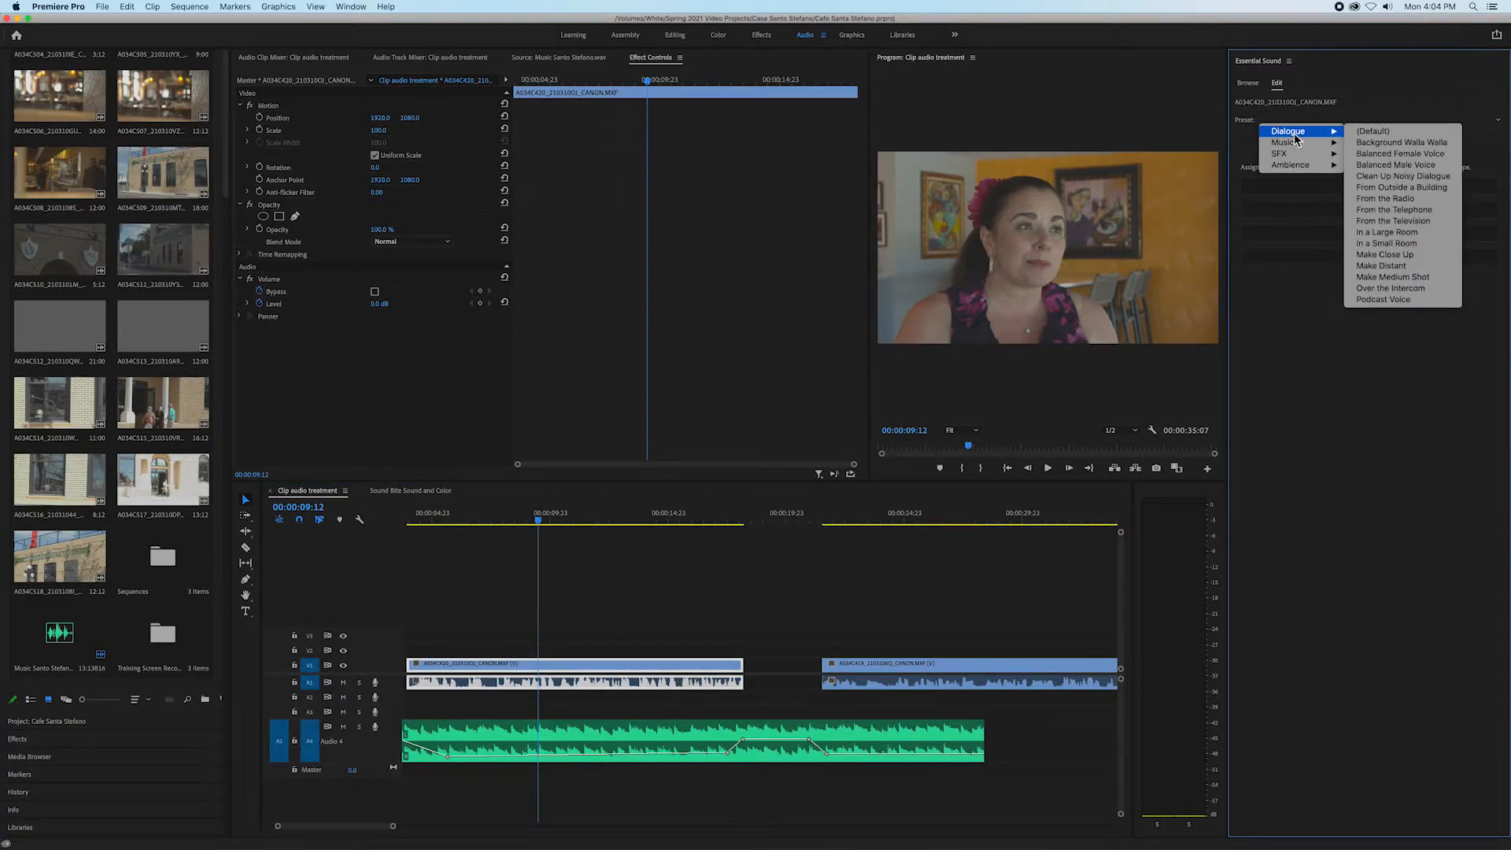
left_click(1373, 129)
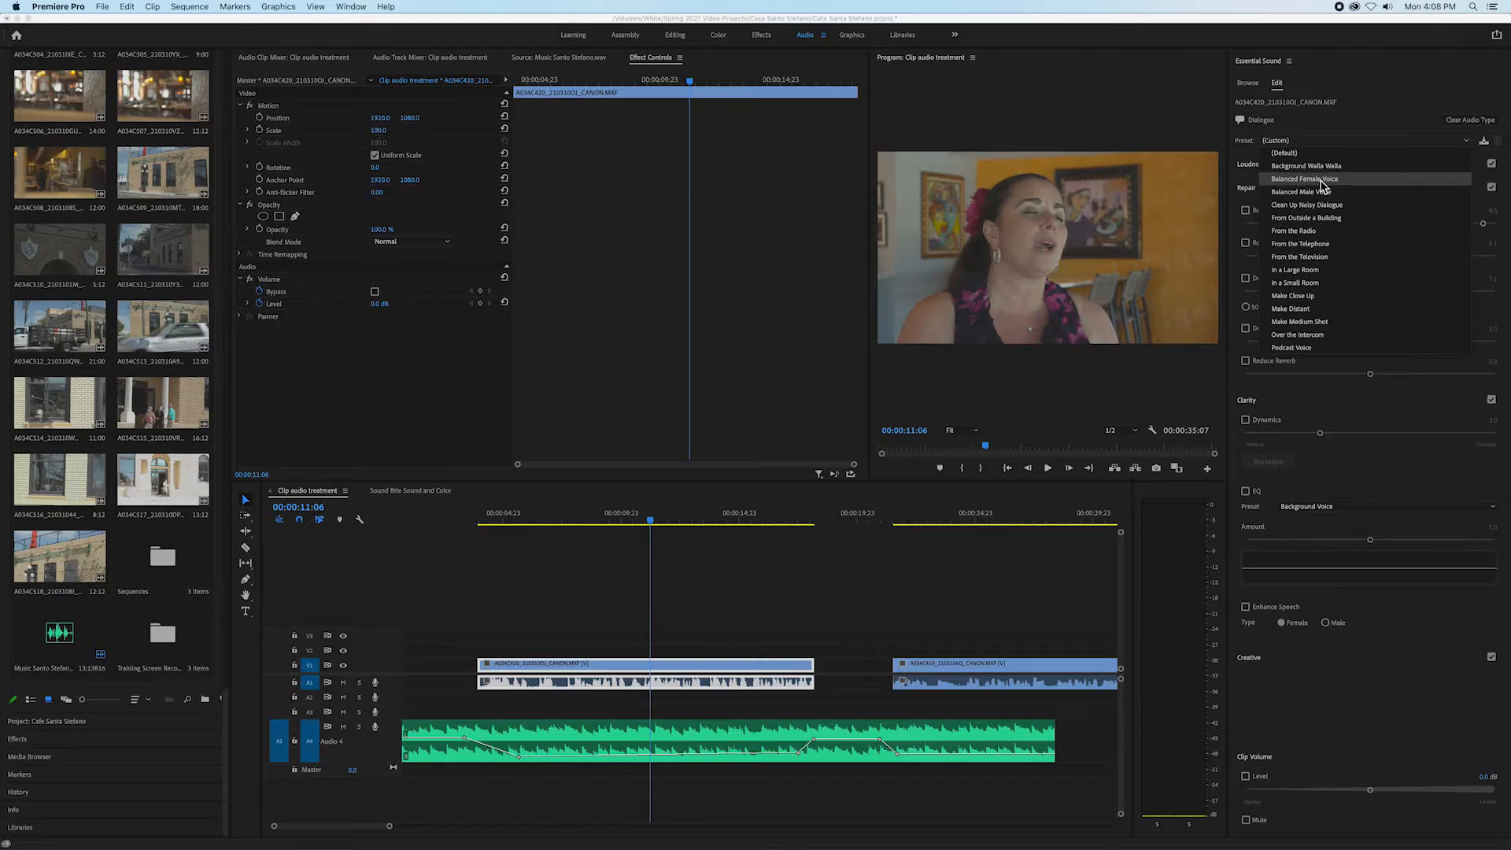
left_click(1303, 179)
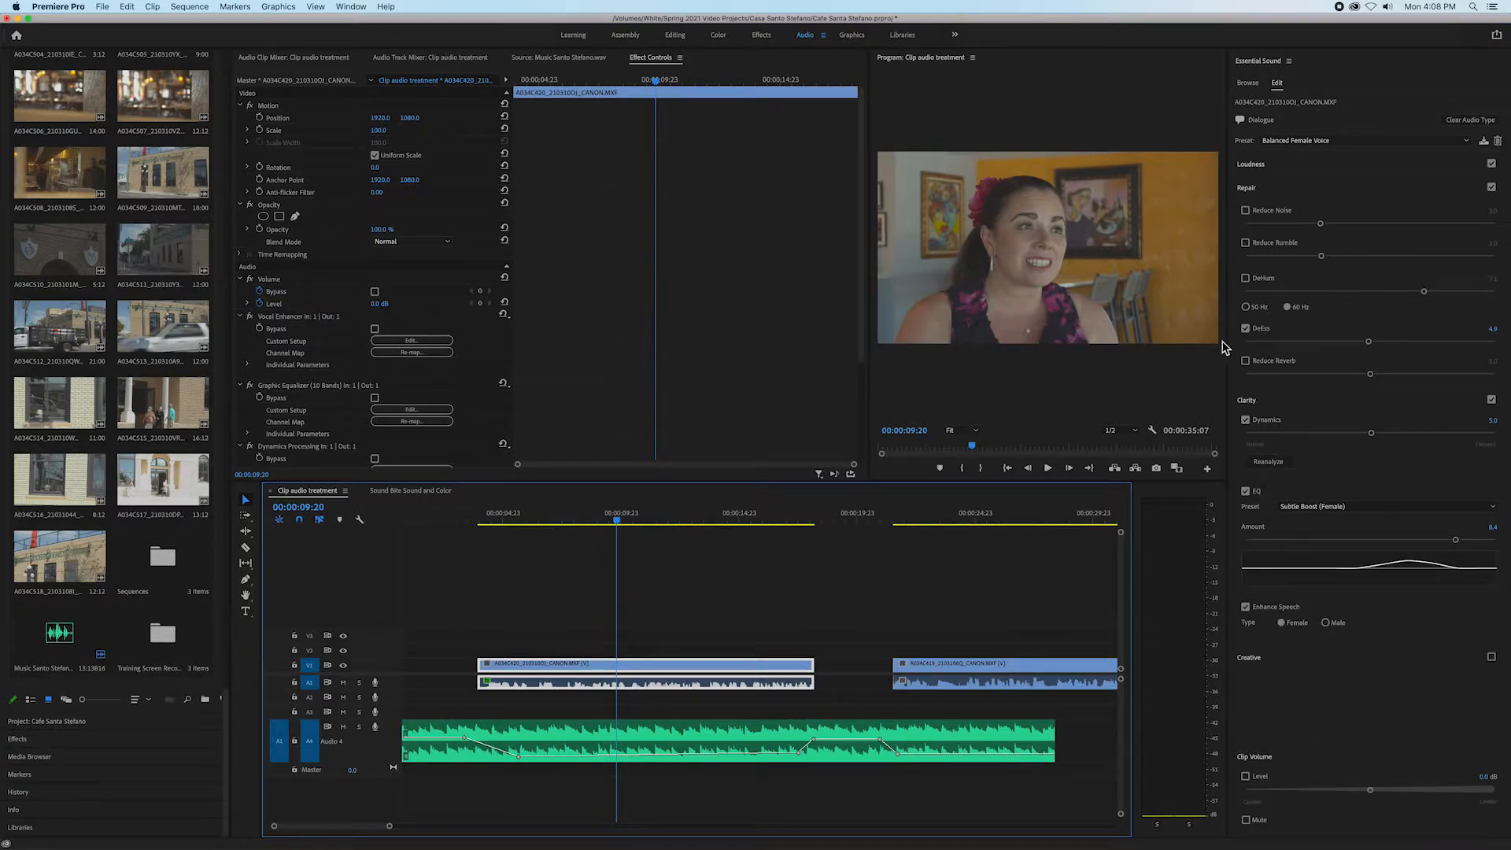
mouse_move(1246, 329)
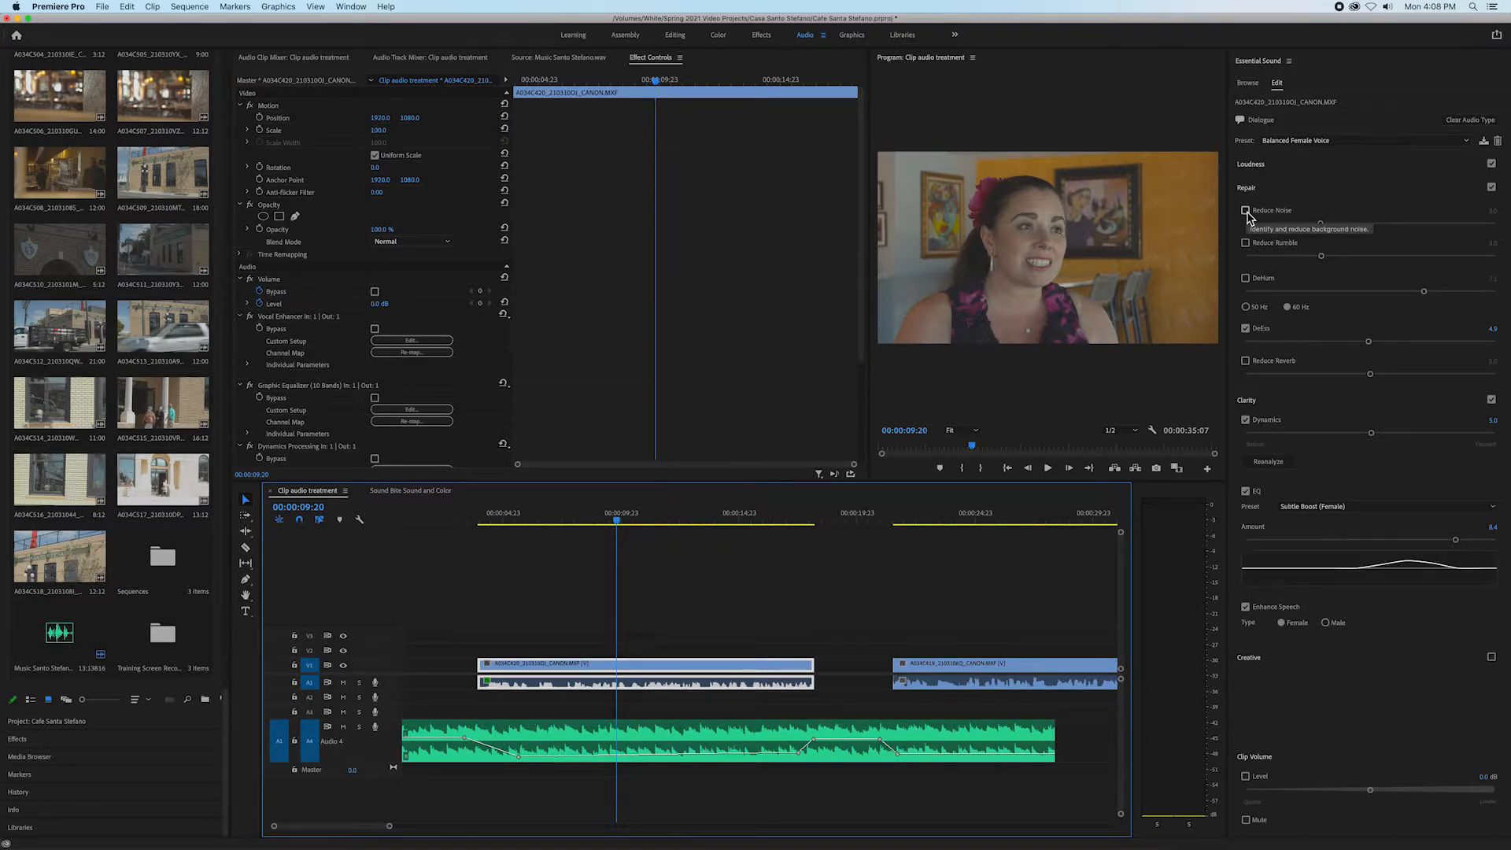
- Check Reduce Noise under Repair and push its amount toward maximum
left_click(1246, 210)
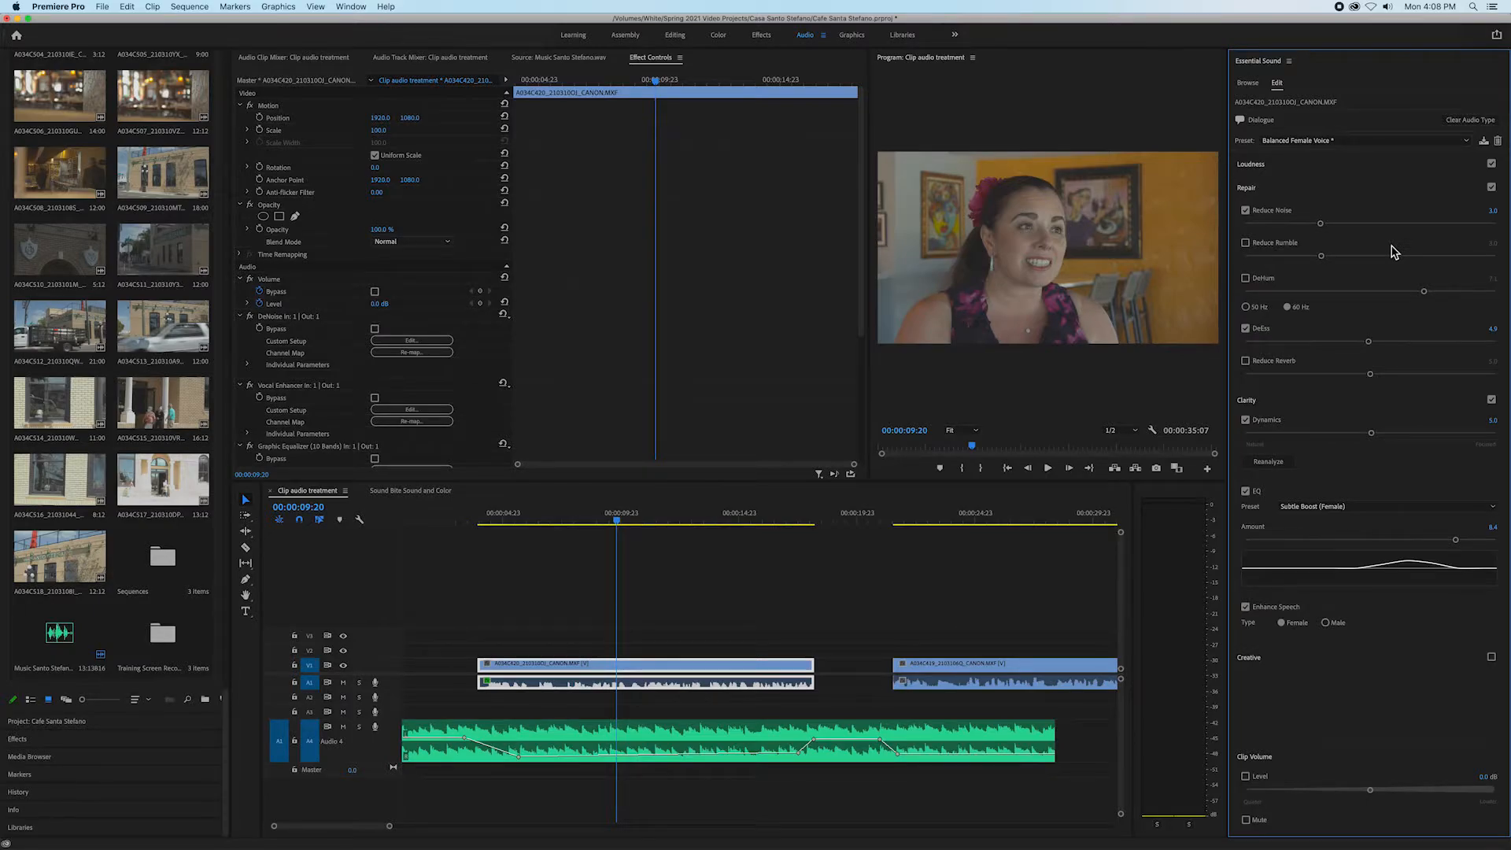
mouse_move(576, 459)
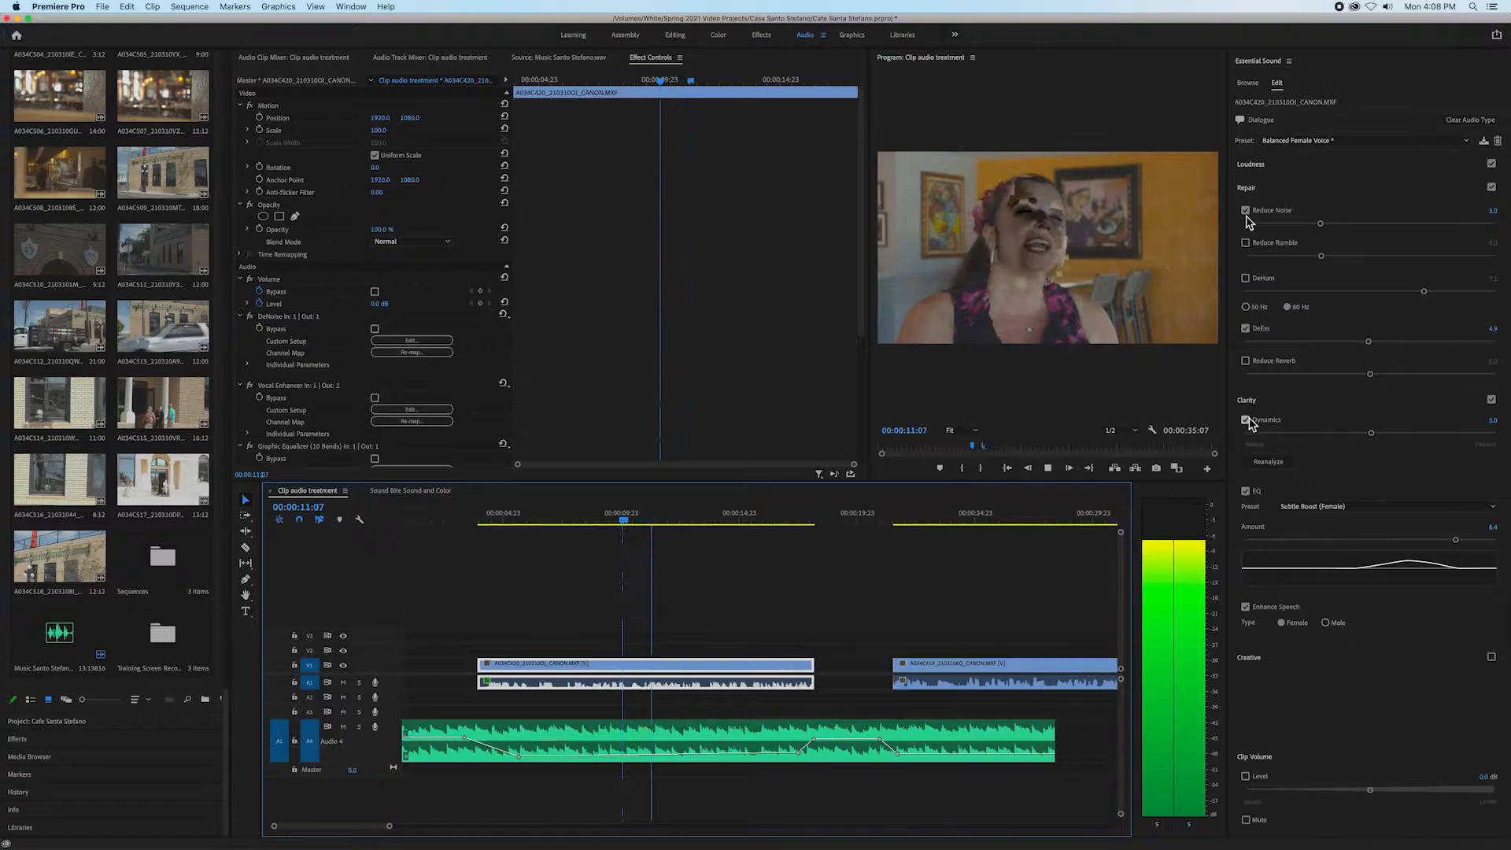
left_click(1245, 420)
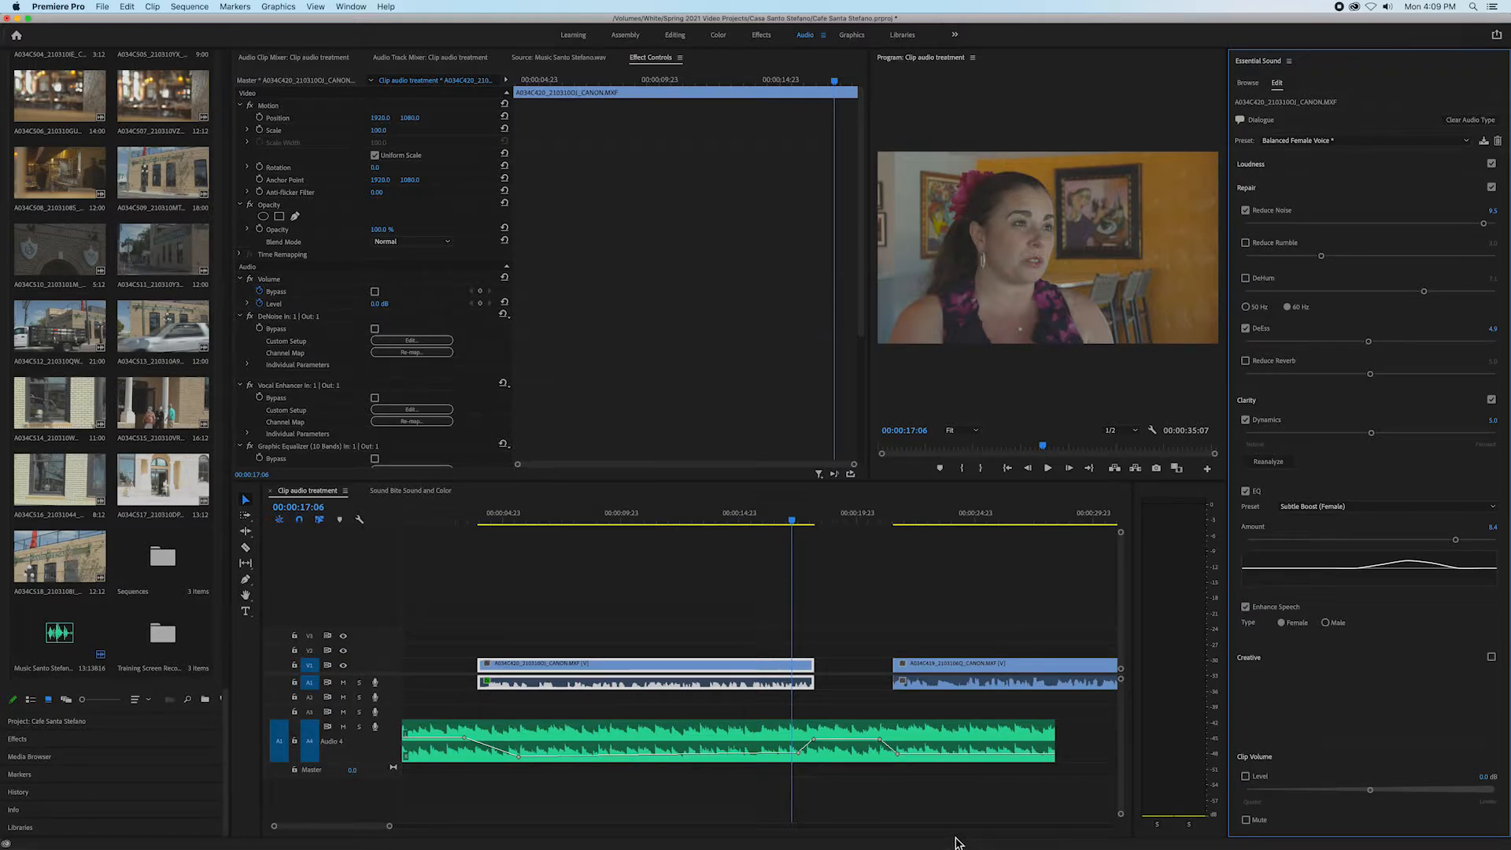
mouse_move(1067, 274)
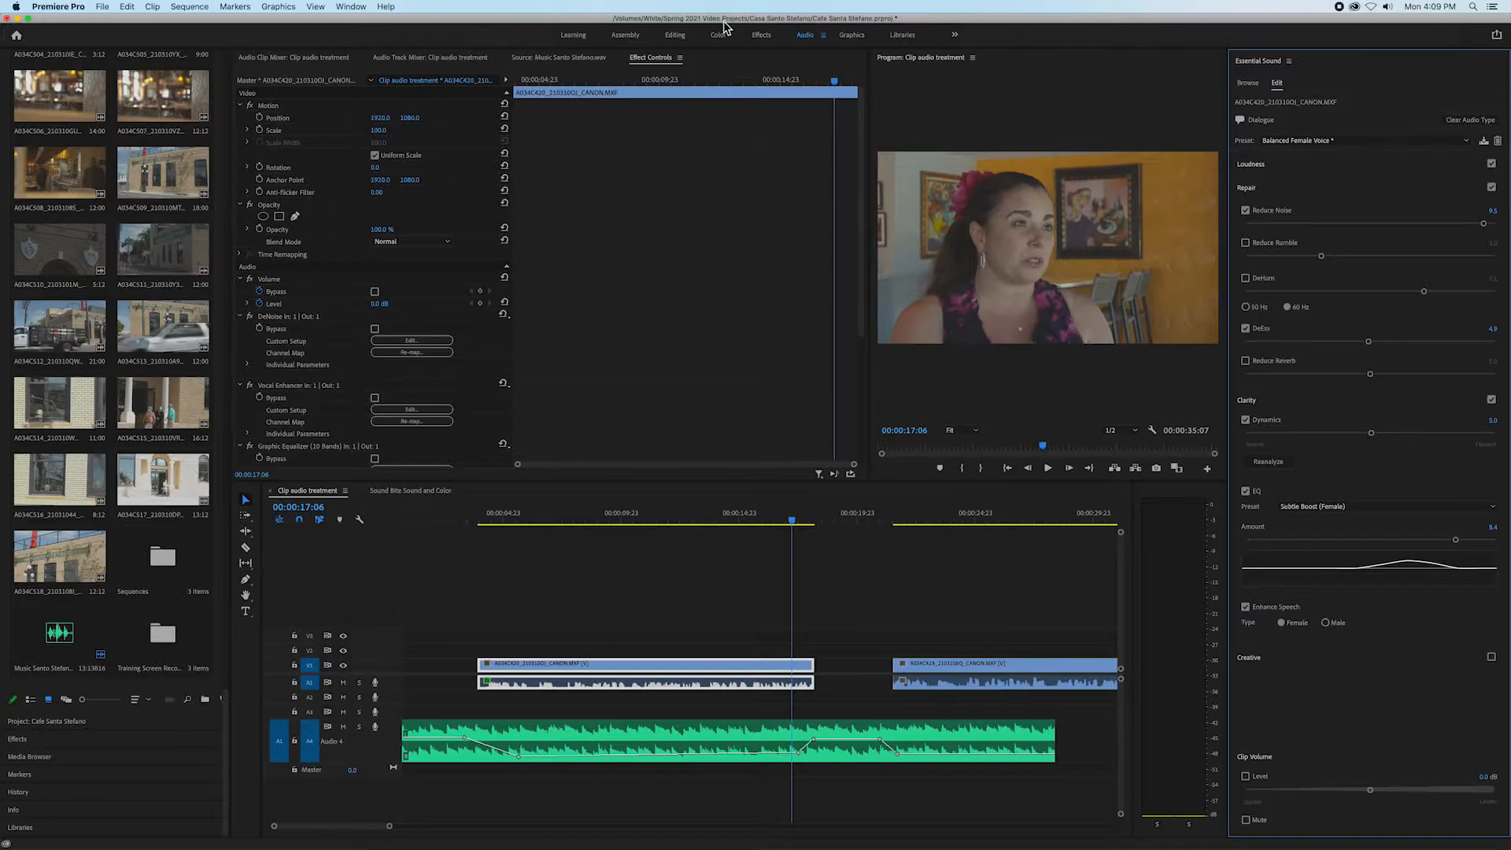
- Switch to the Color workspace and expand Lumetri Color's Basic Correction section
left_click(717, 35)
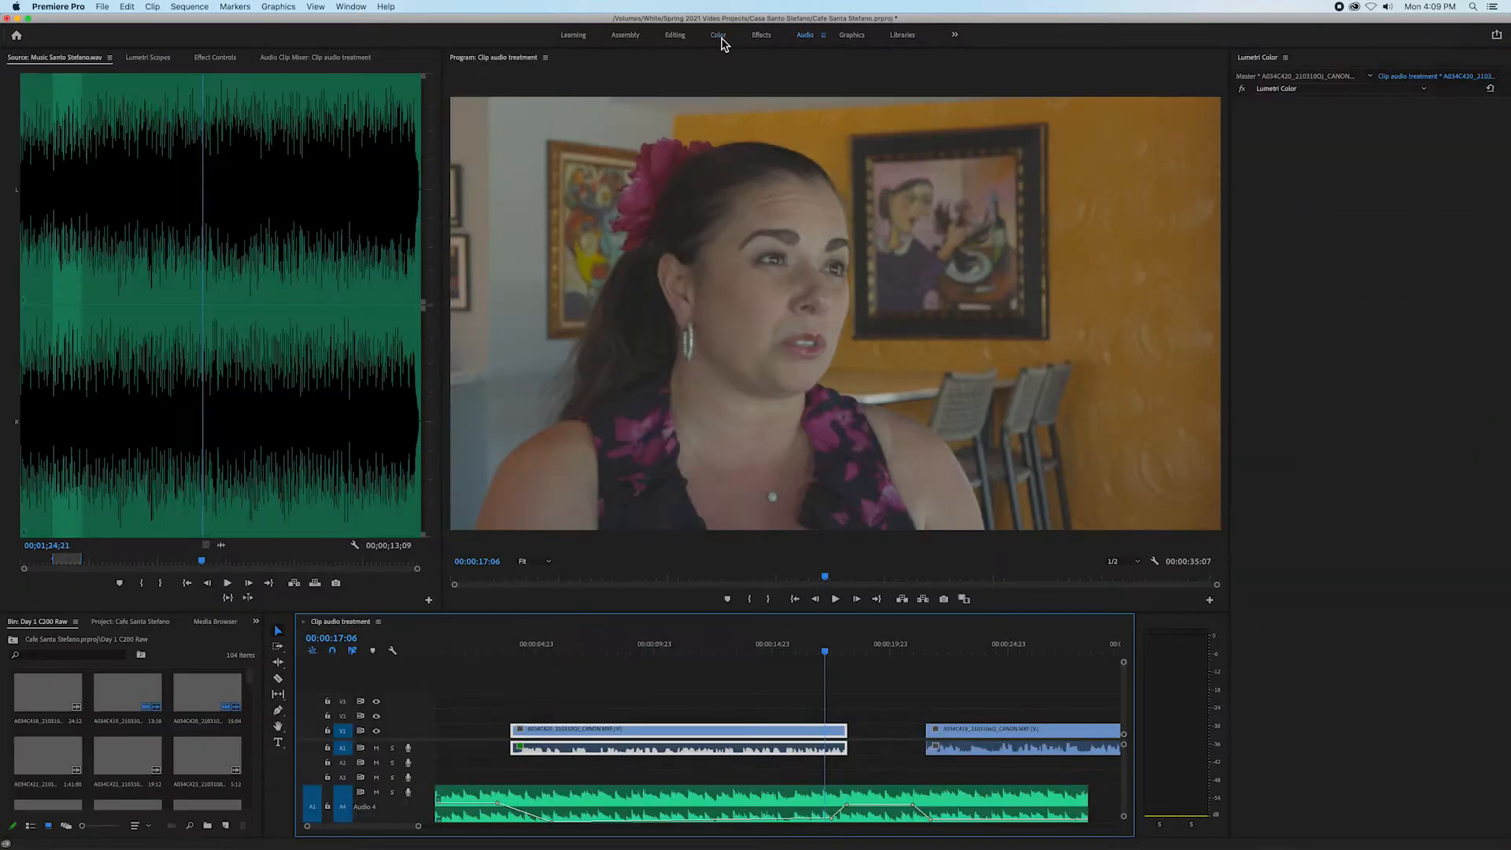
left_click(717, 34)
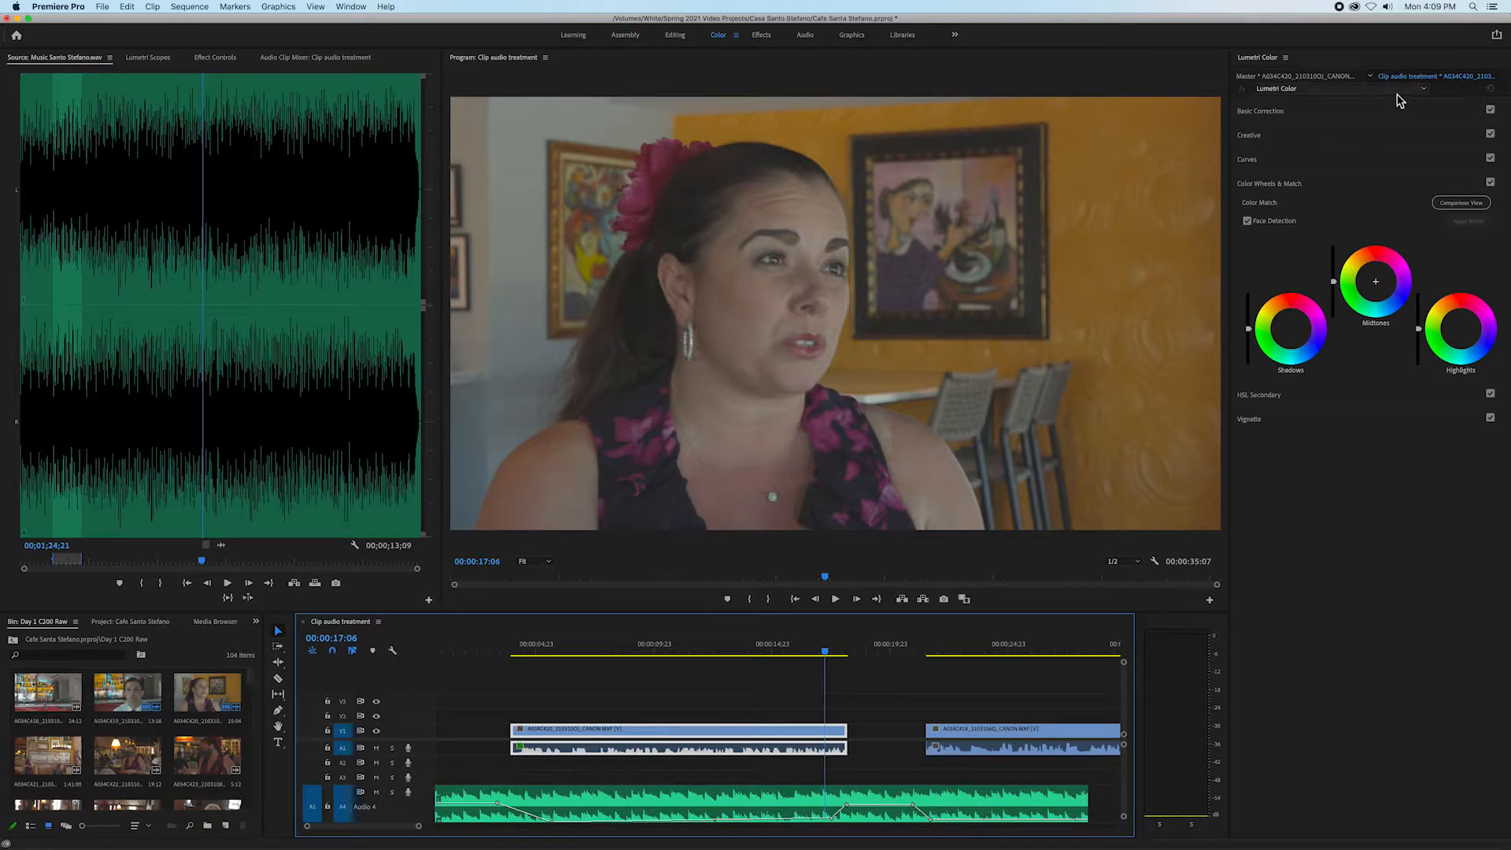
mouse_move(1400, 100)
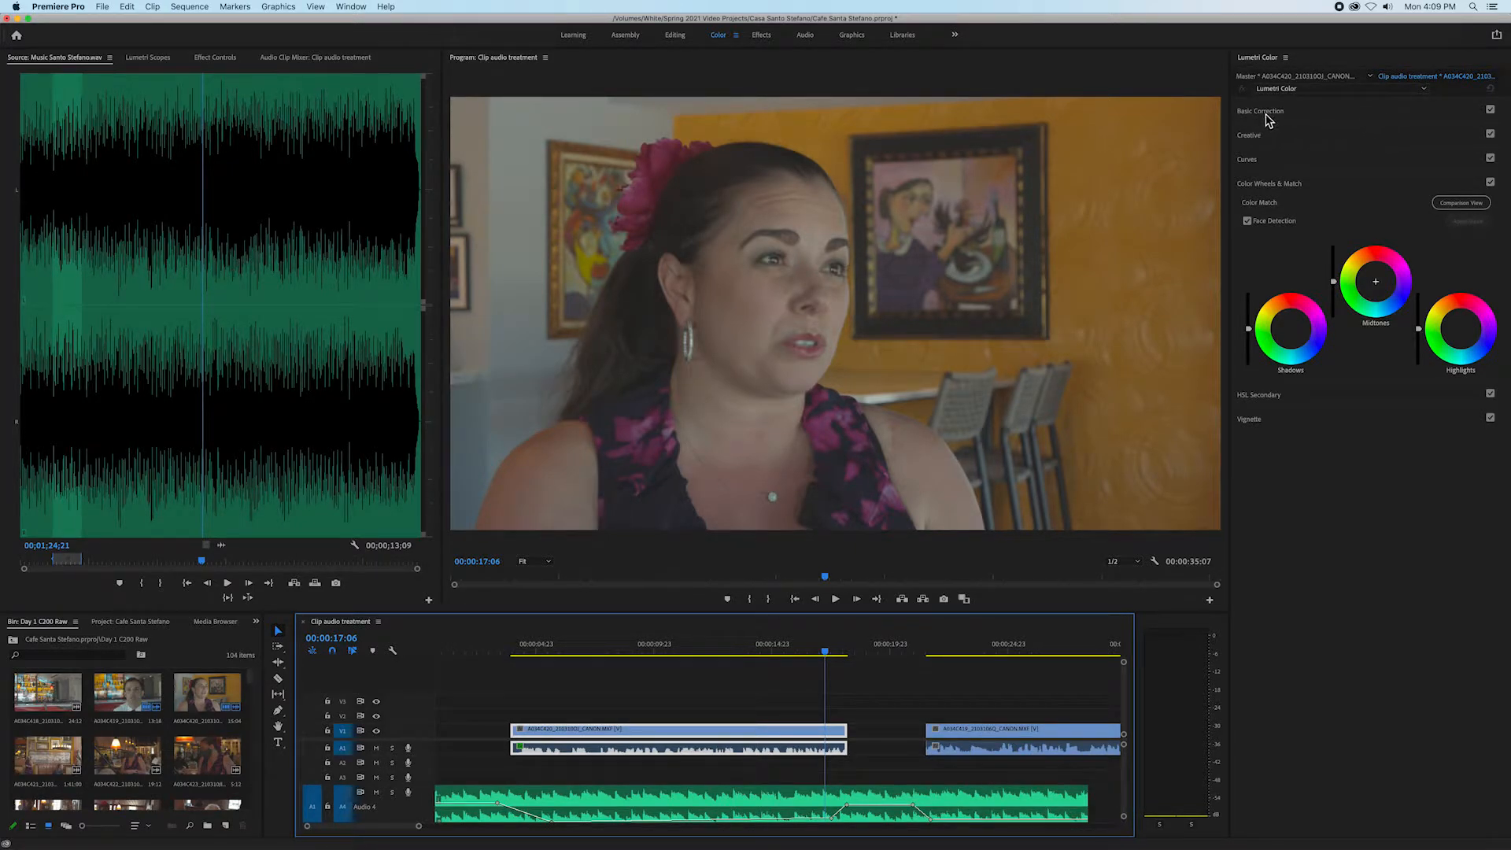
left_click(1249, 135)
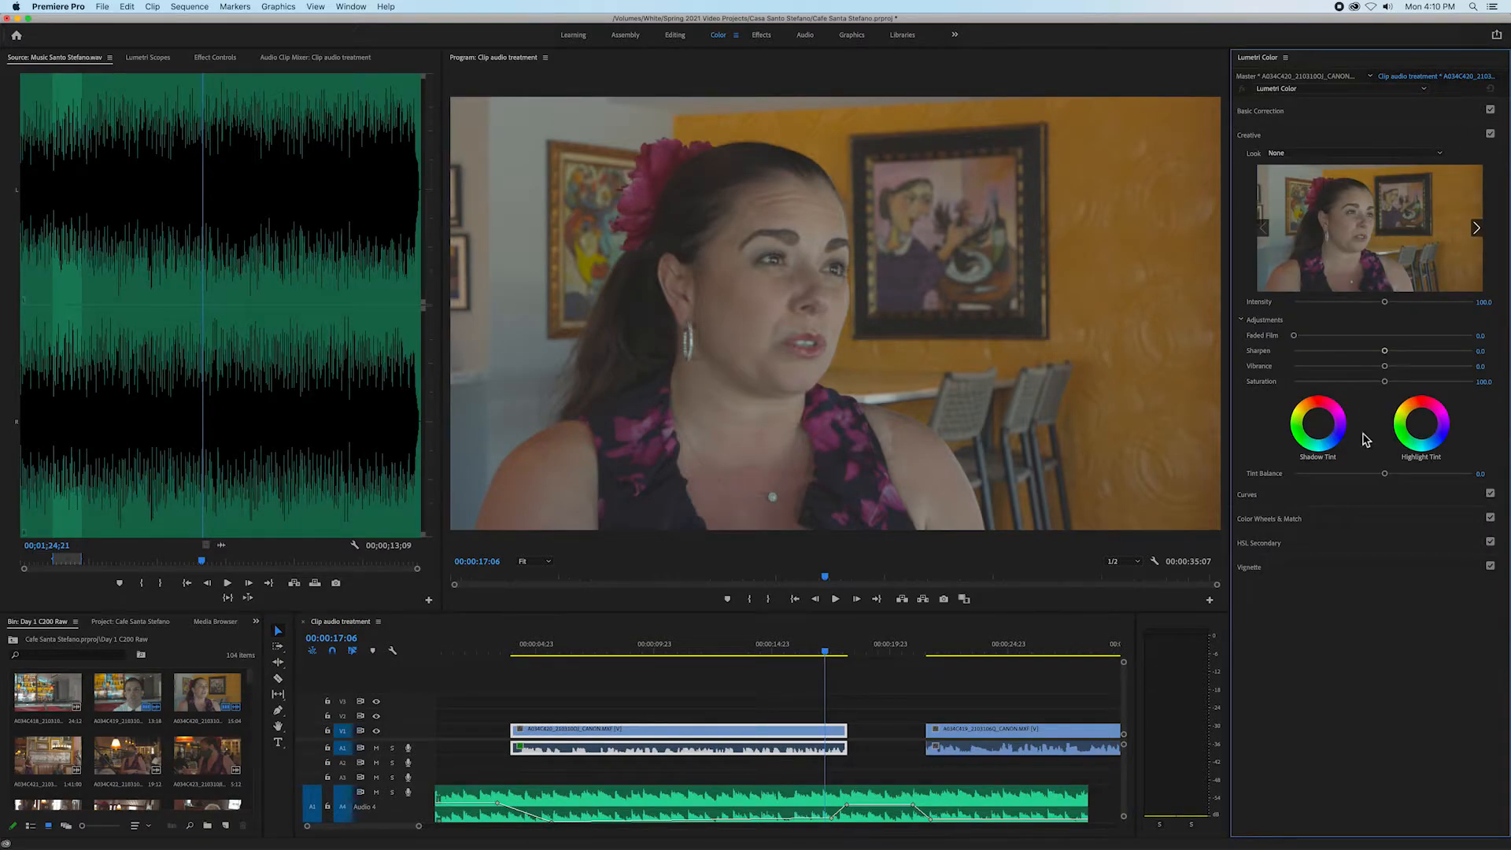
mouse_move(1373, 418)
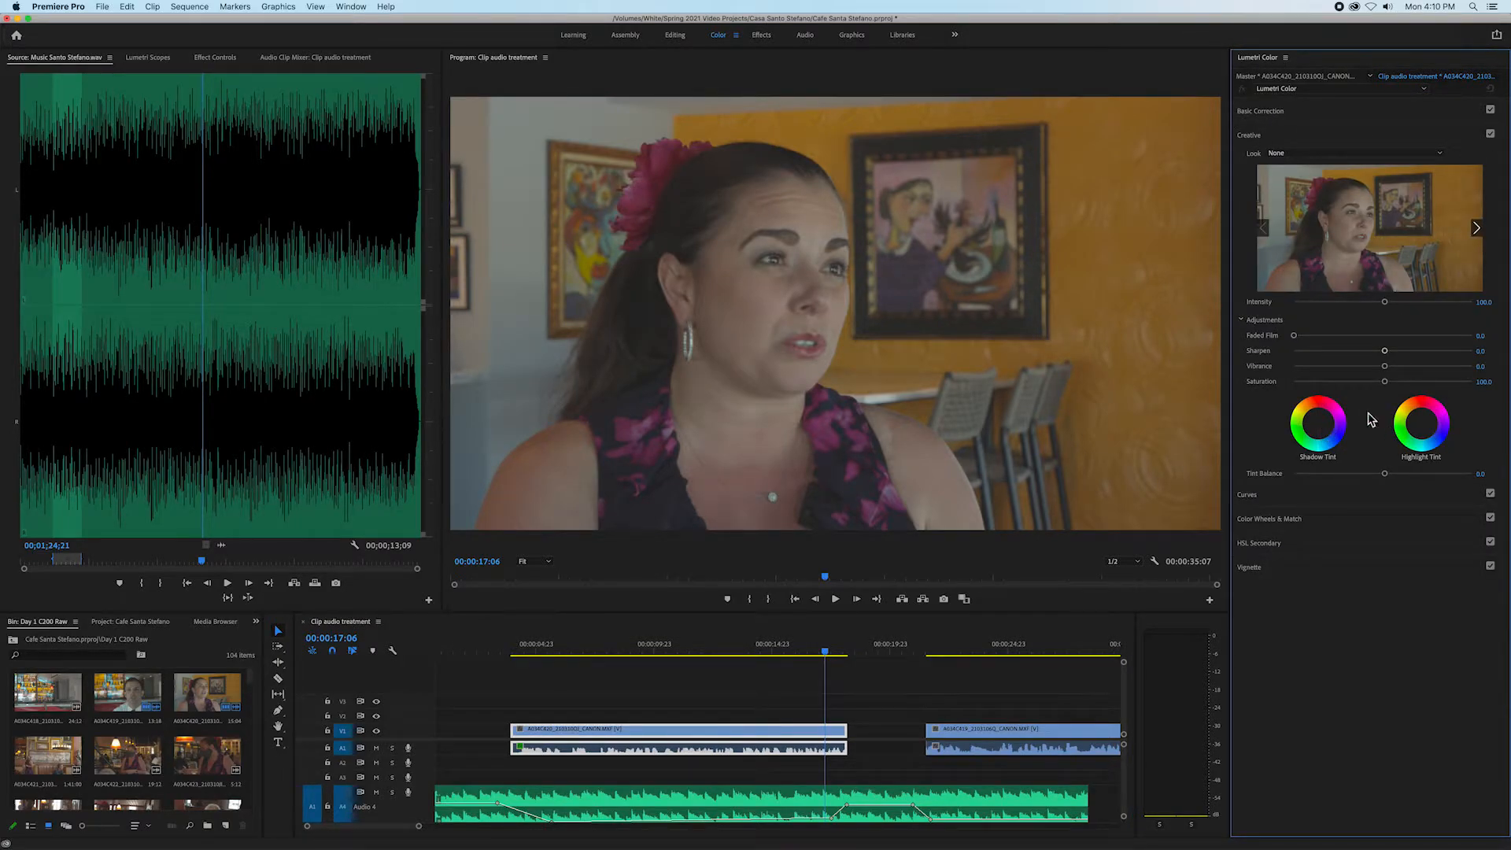
mouse_move(1253, 540)
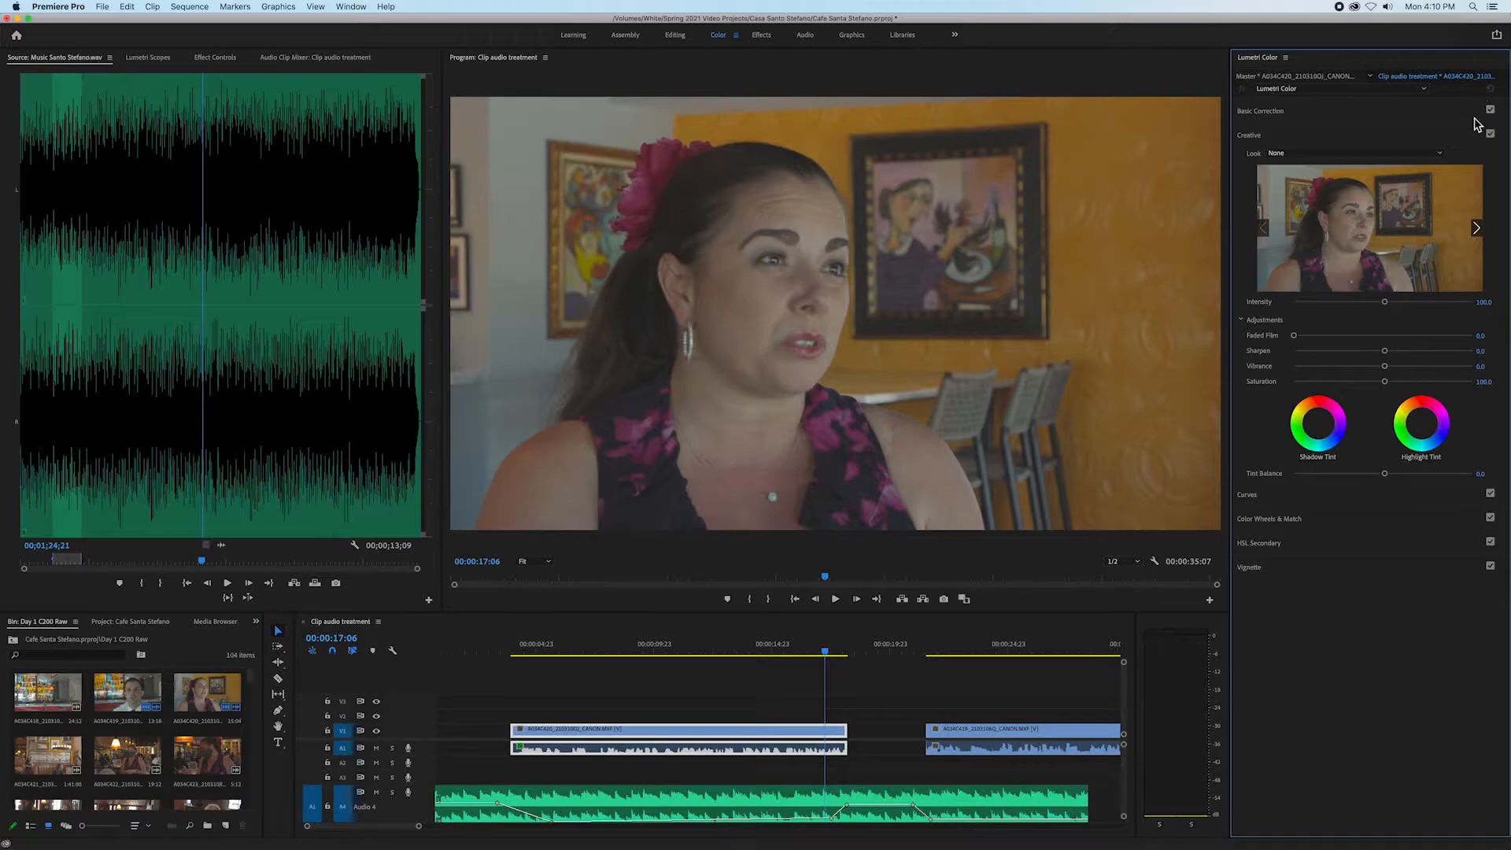
left_click(1260, 110)
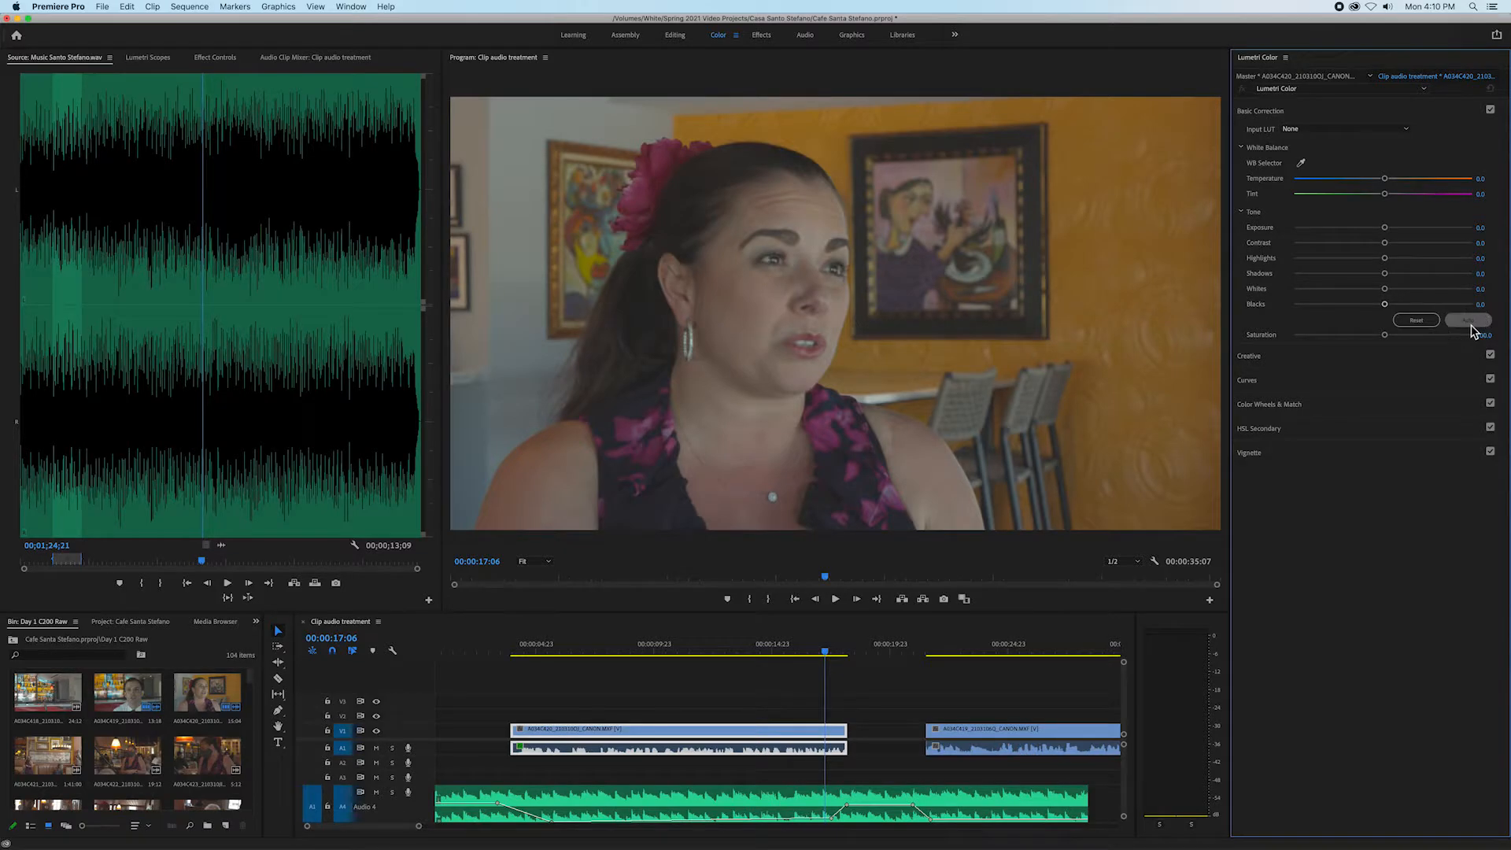
- Reset Temperature to 0.0 and lower Exposure from 1.0 to 0.7
left_click(1468, 320)
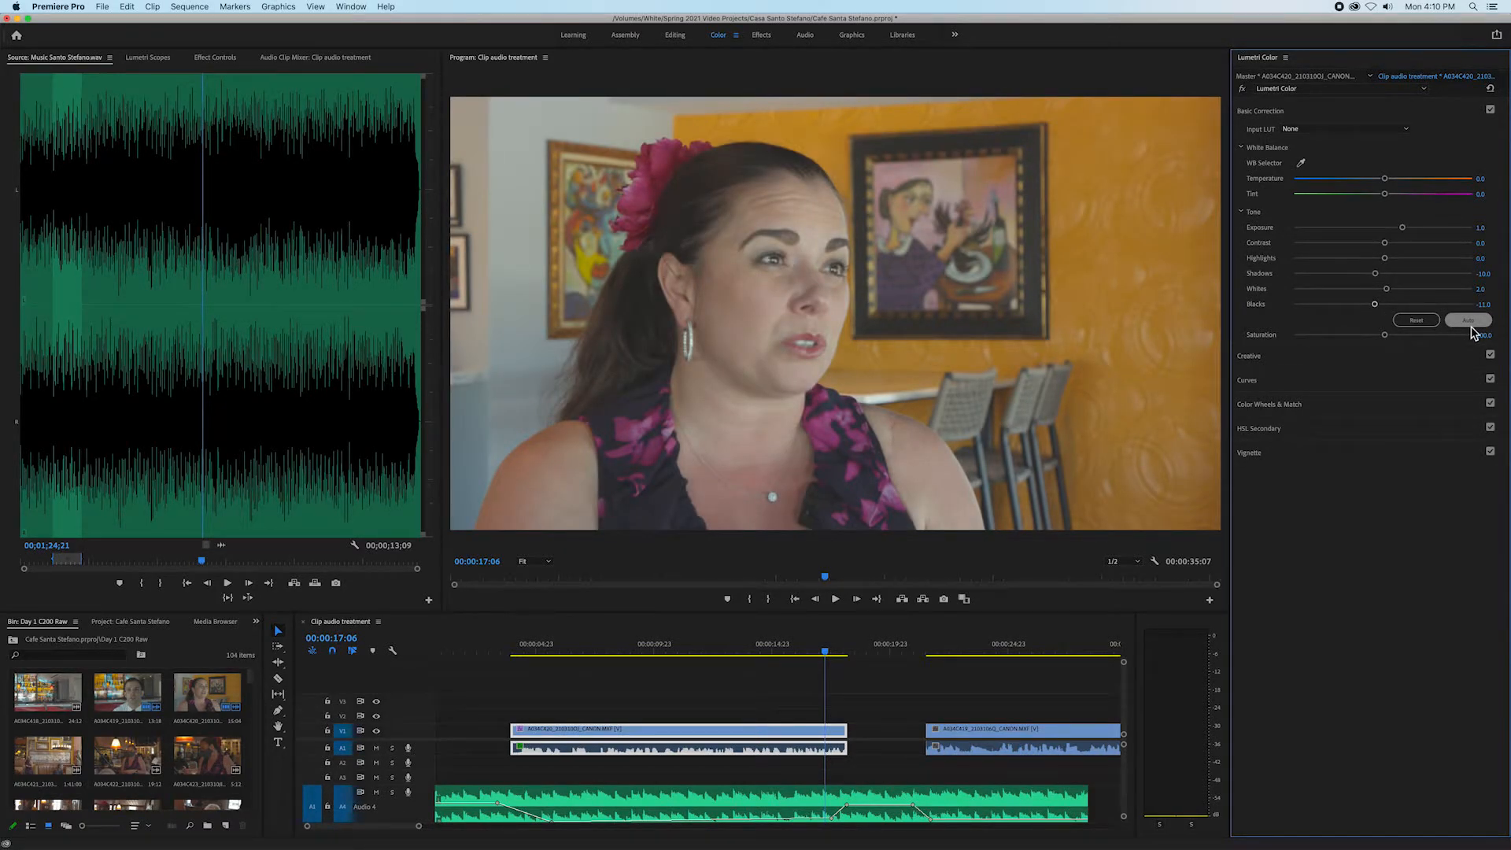
left_click(1468, 319)
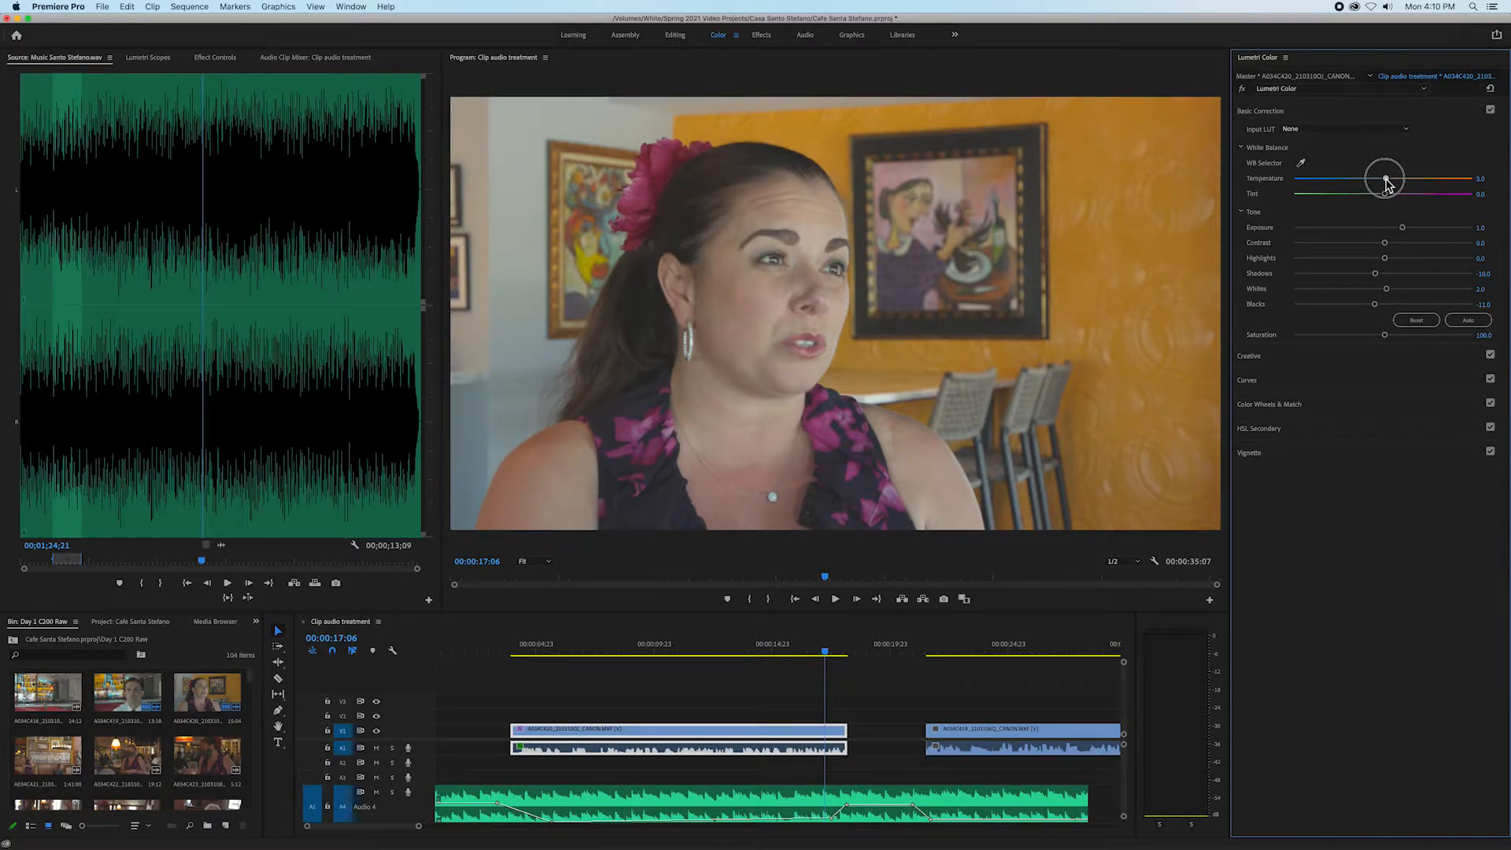
left_click_drag(1386, 179, 1329, 179)
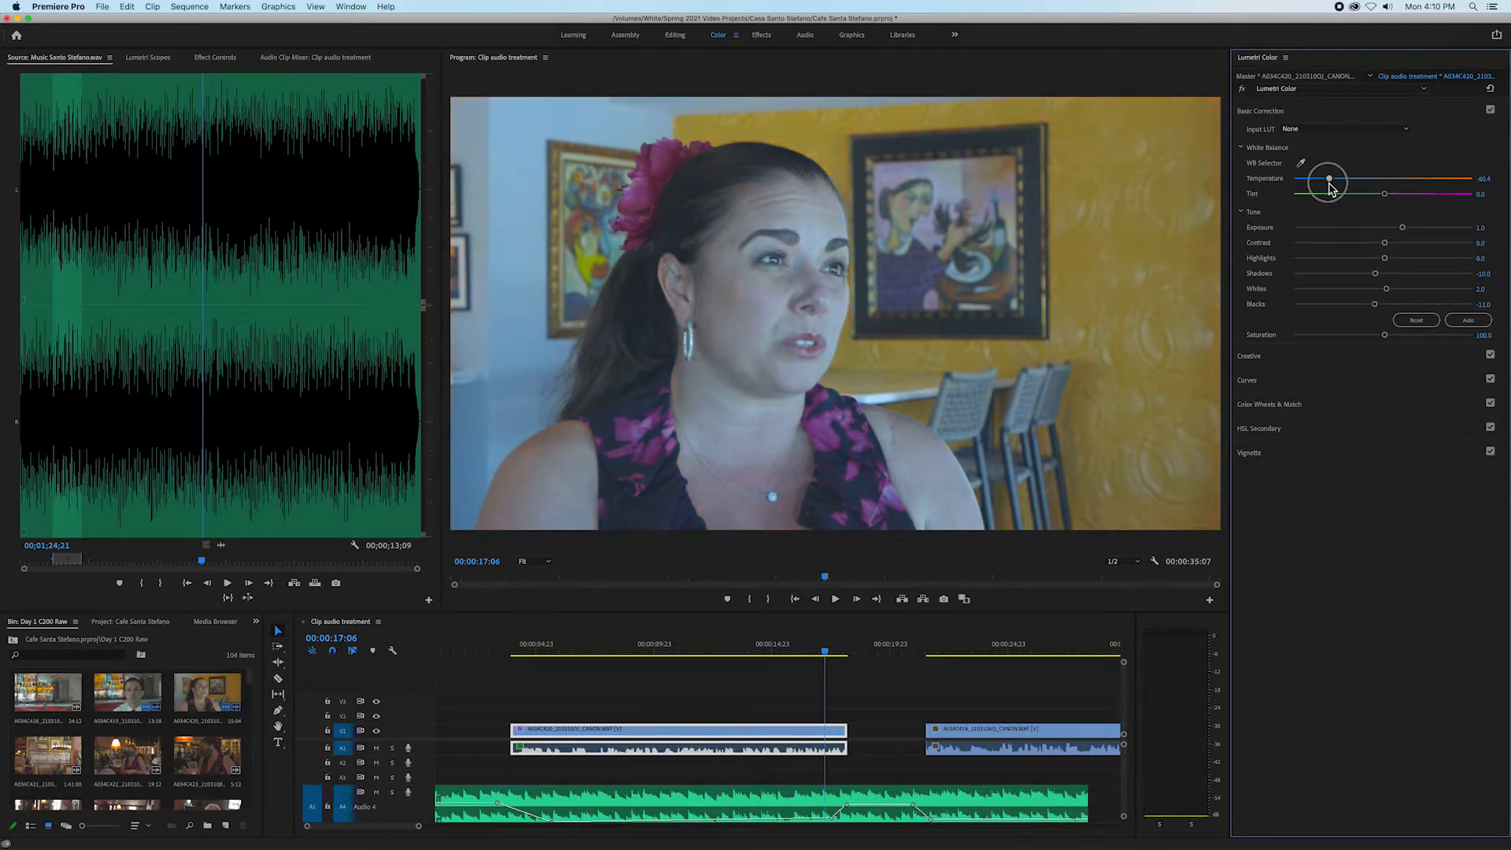
left_click_drag(1328, 181, 1386, 180)
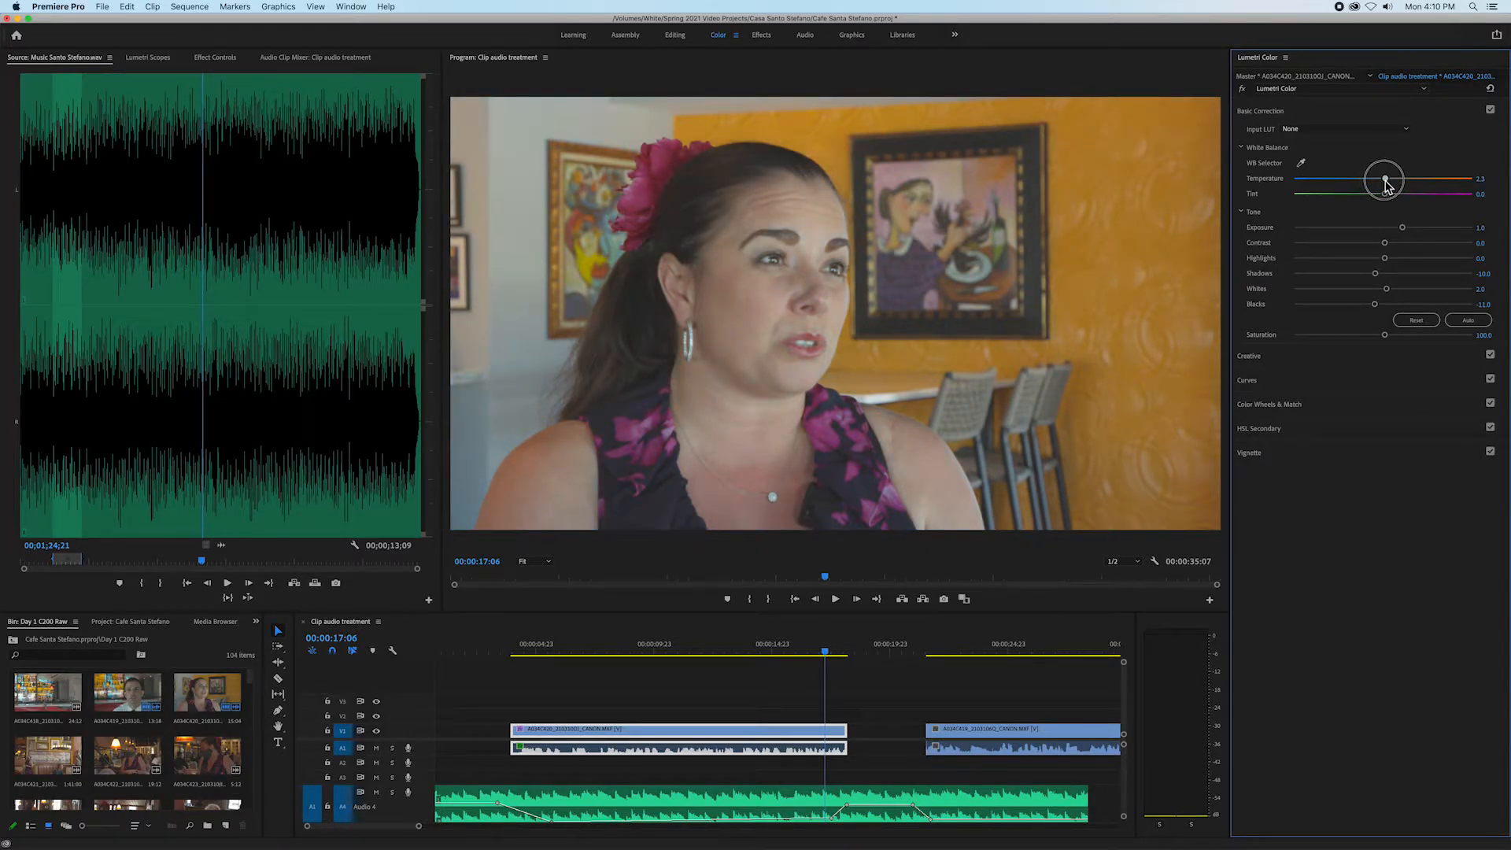
left_click_drag(1383, 179, 1383, 178)
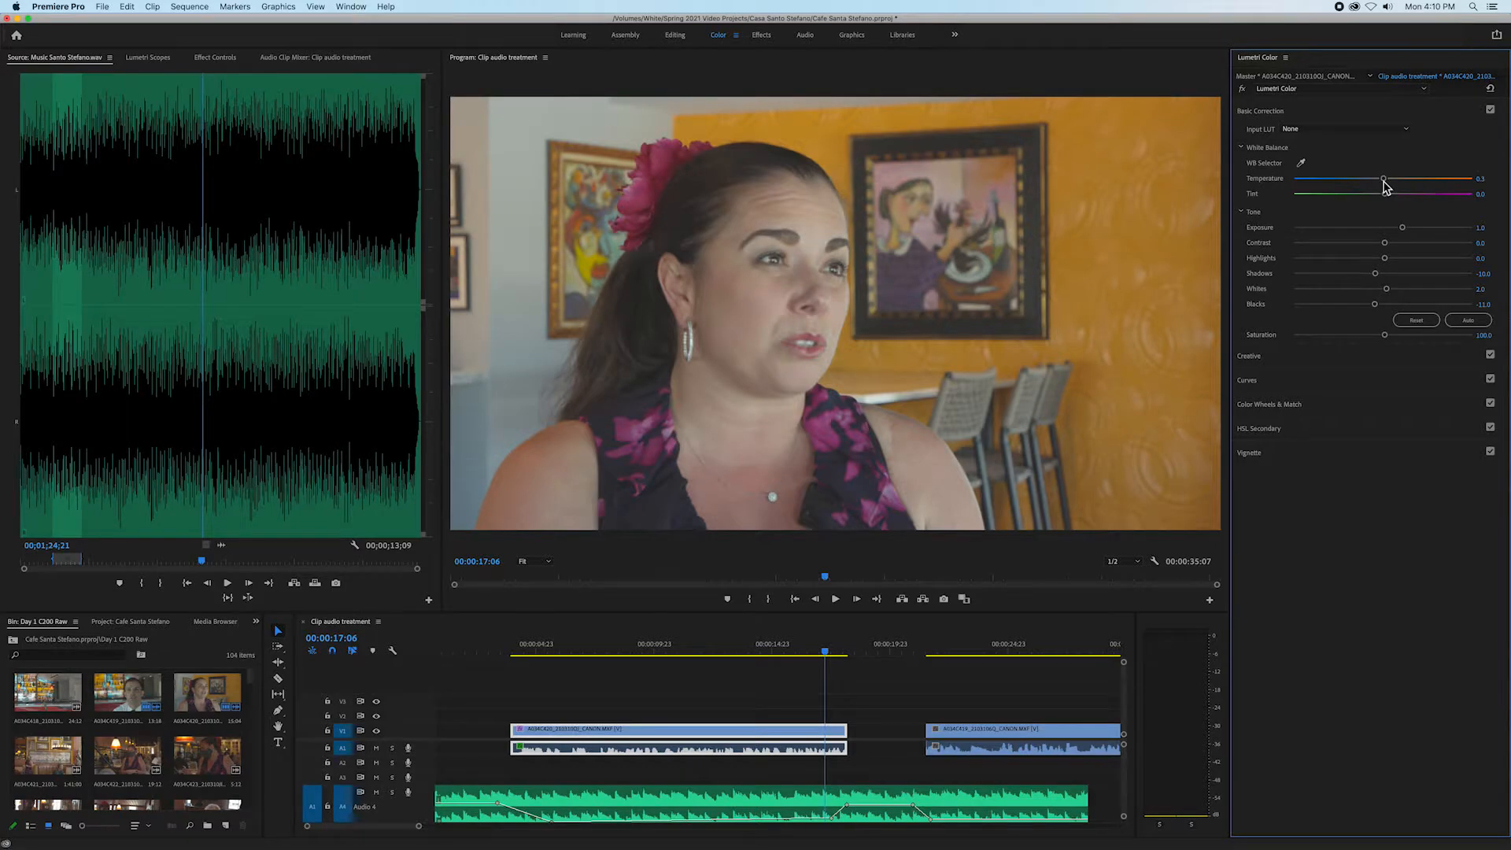
left_click_drag(1386, 179, 1384, 179)
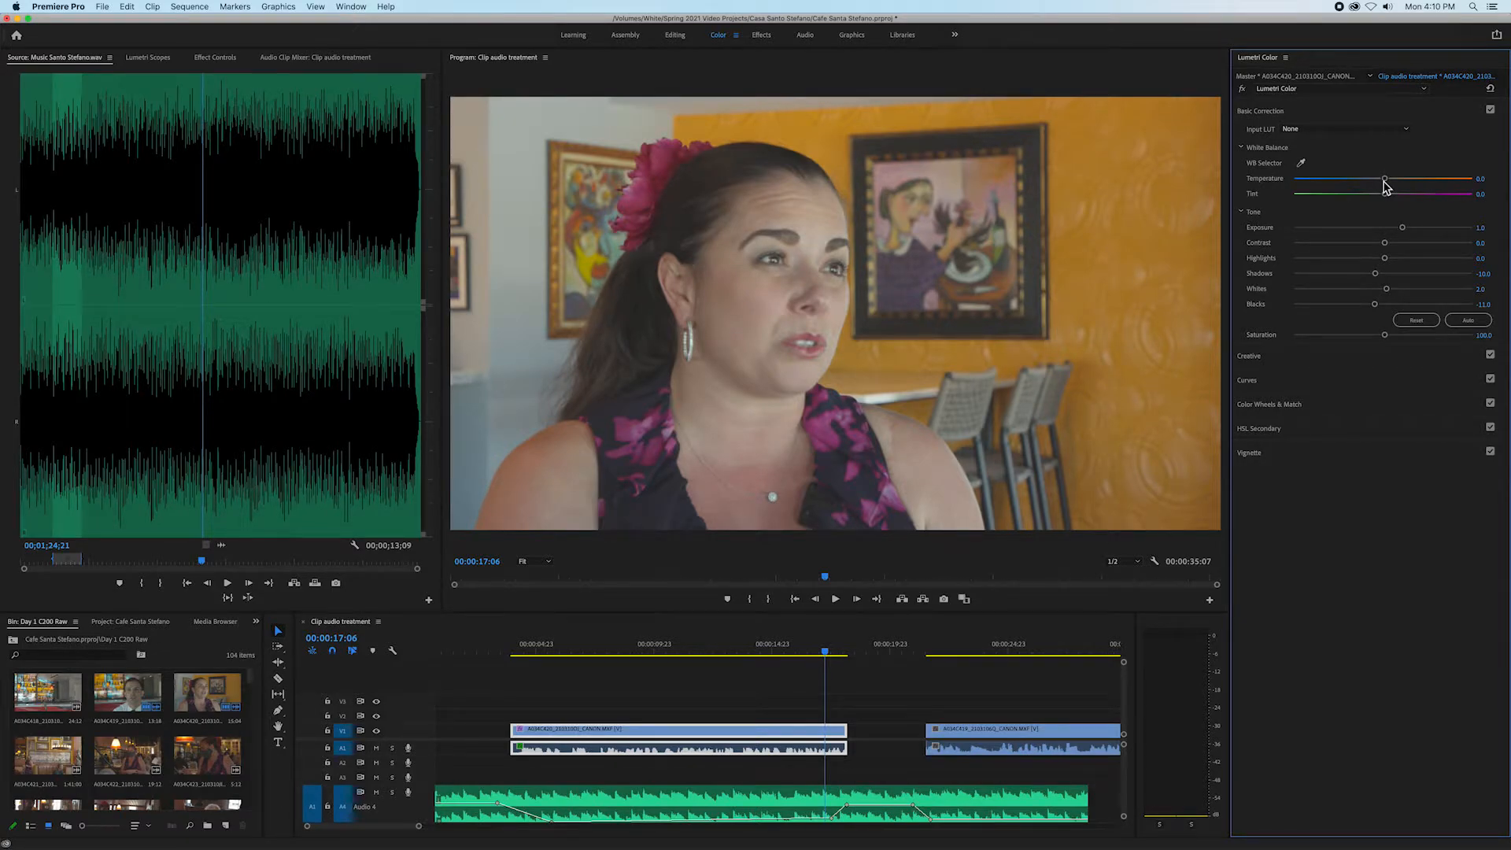
mouse_move(1310, 201)
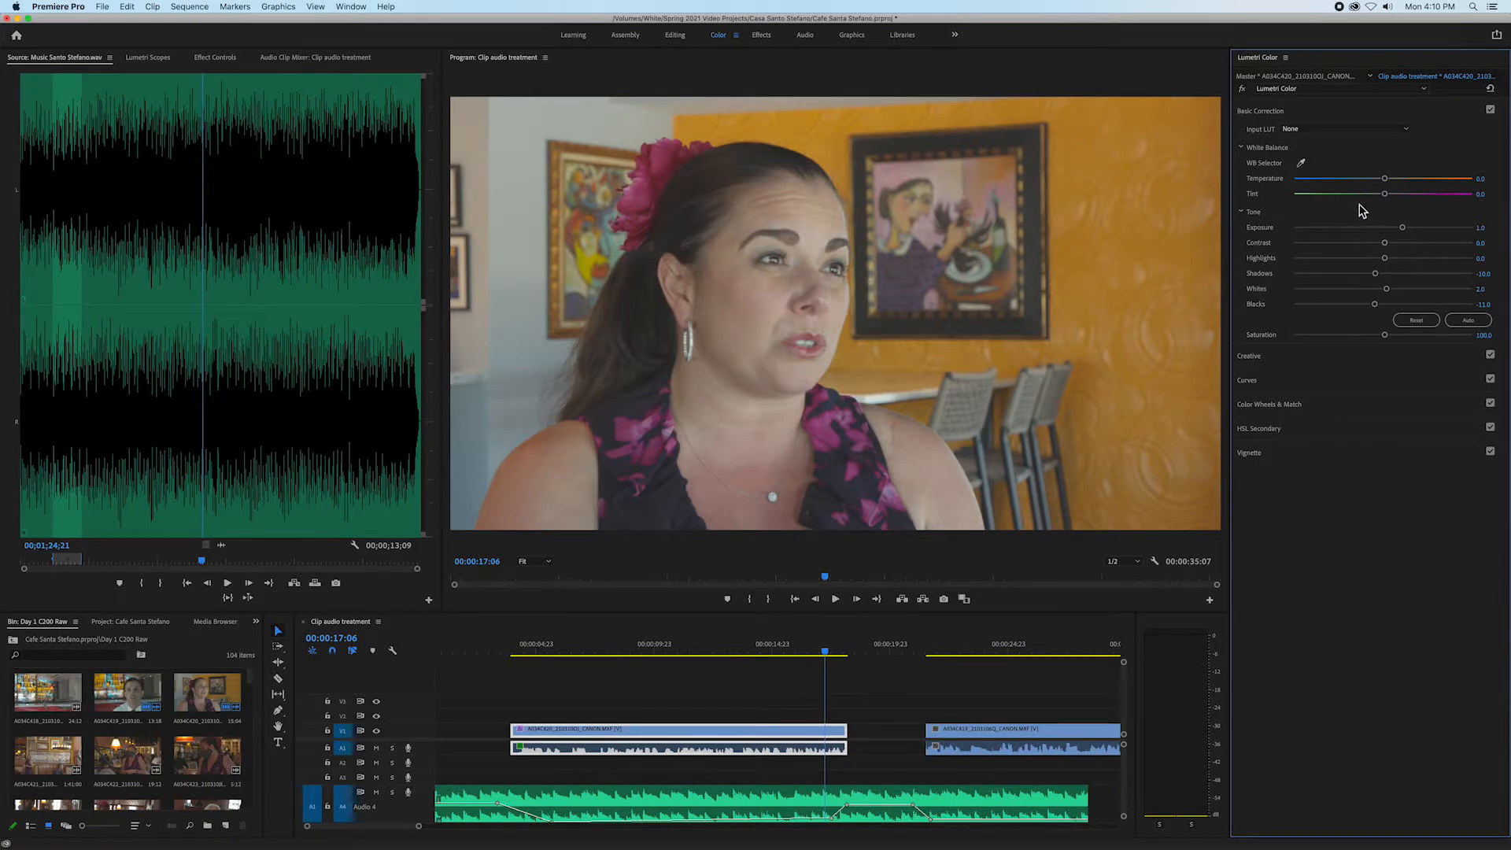
mouse_move(1403, 243)
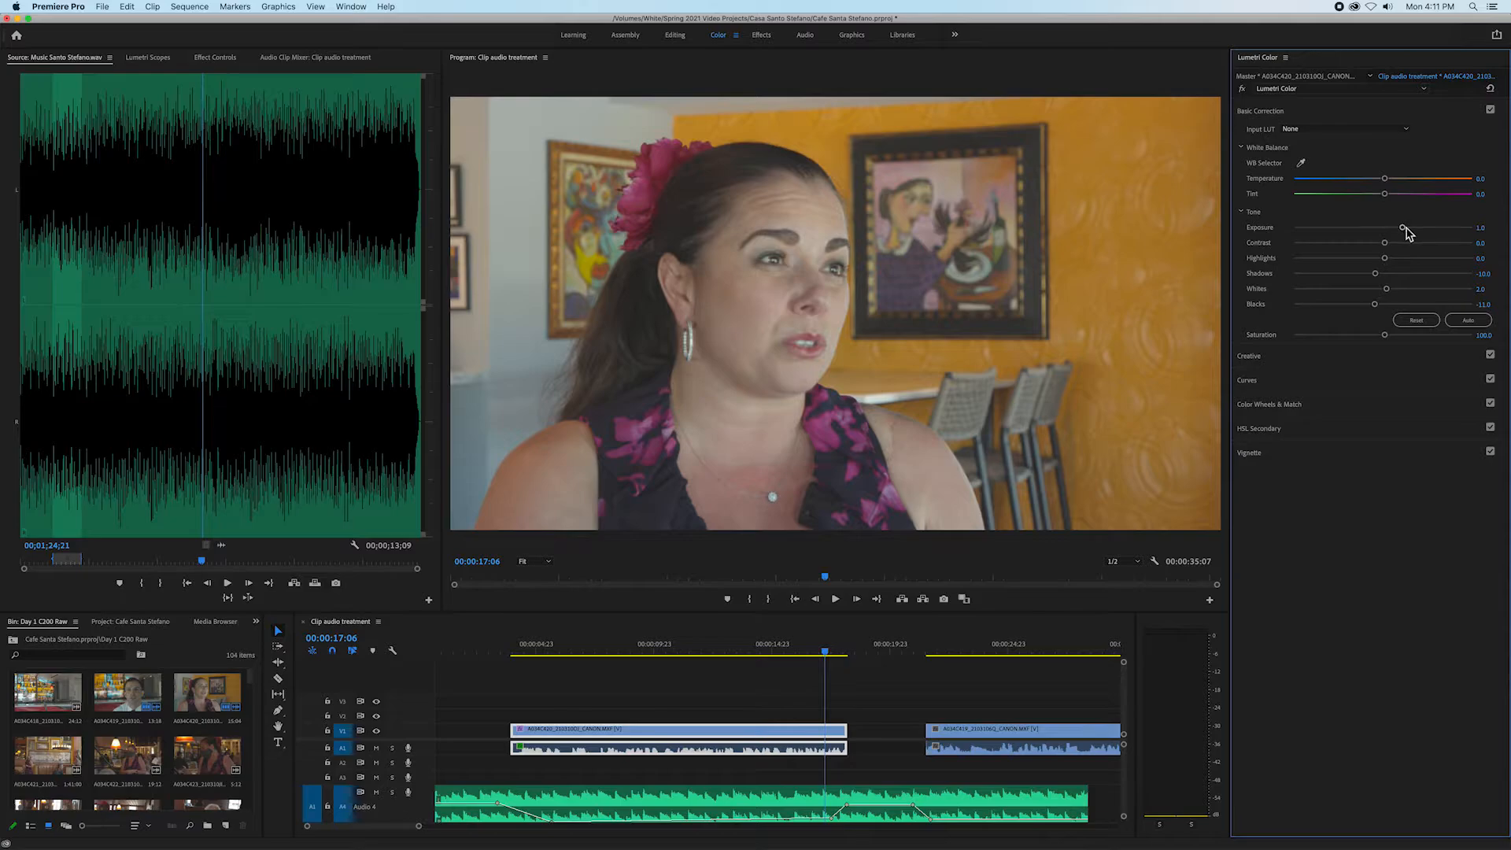
left_click_drag(1403, 228, 1395, 227)
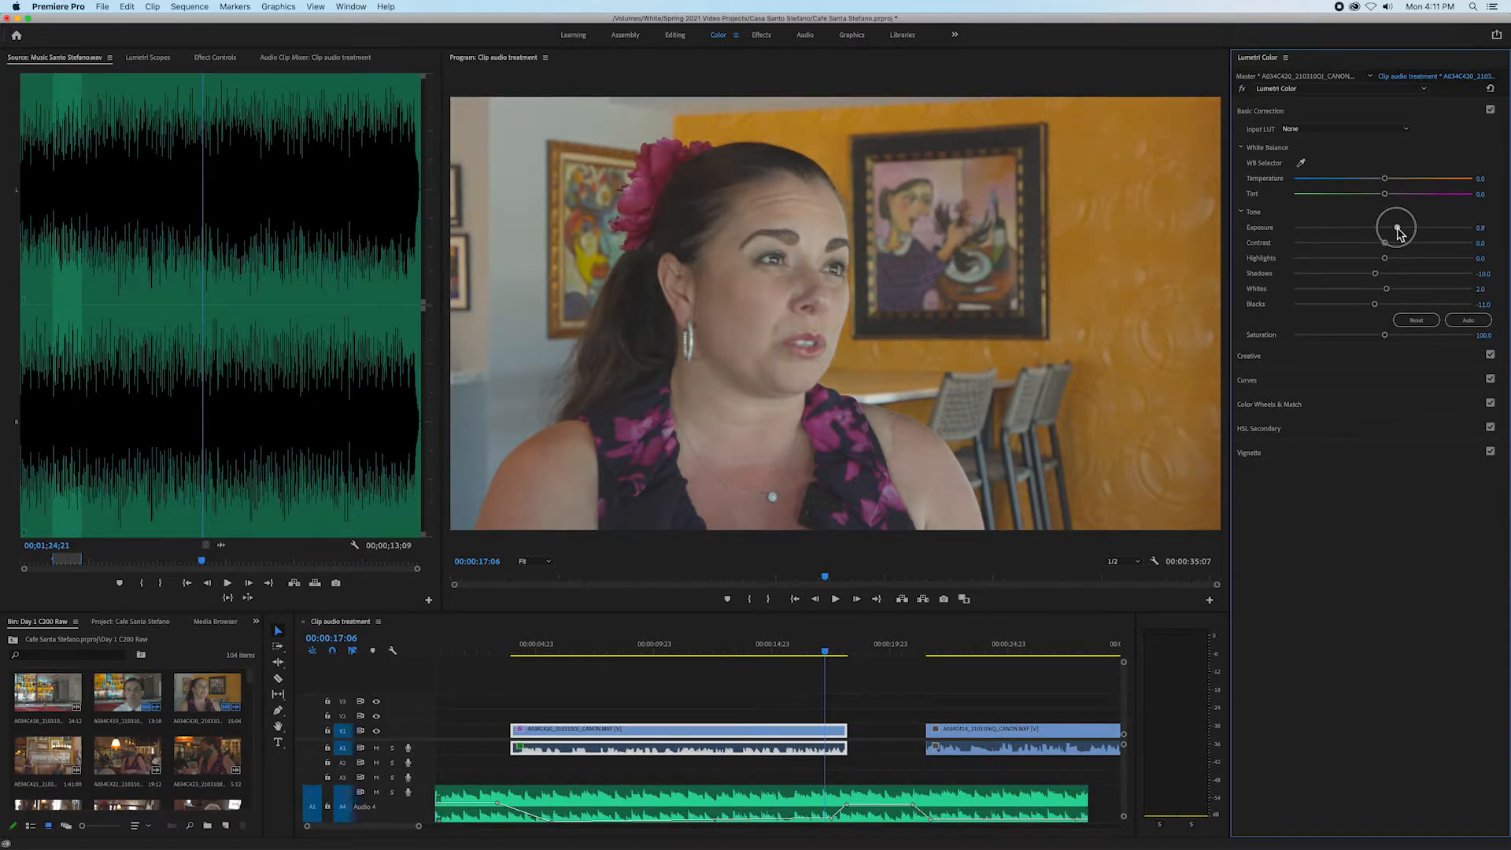
left_click_drag(1397, 231, 1396, 233)
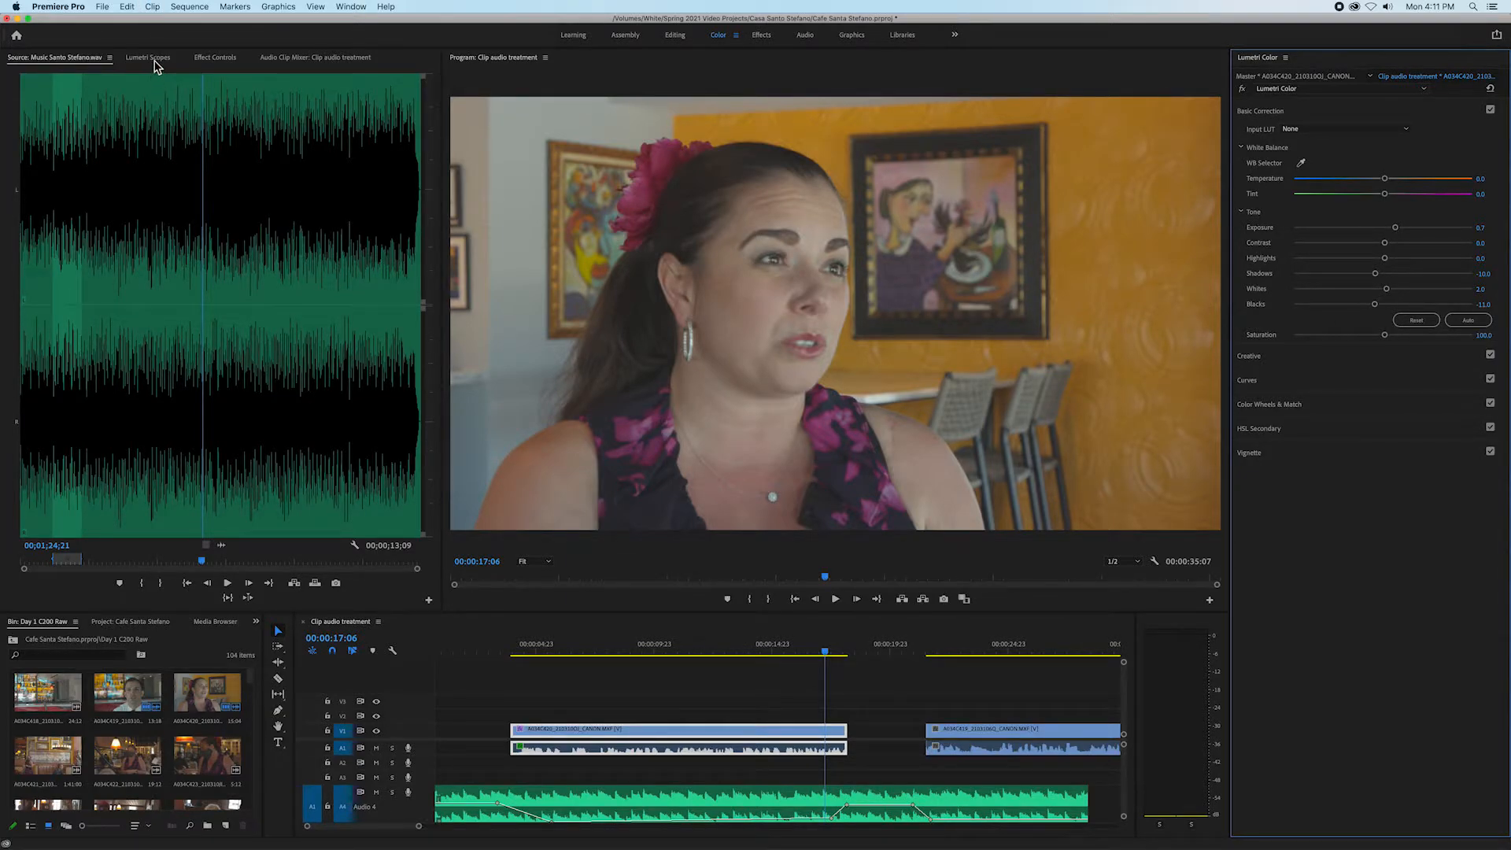
- Show the Lumetri Scopes panel after briefly checking the Source monitor
left_click(147, 57)
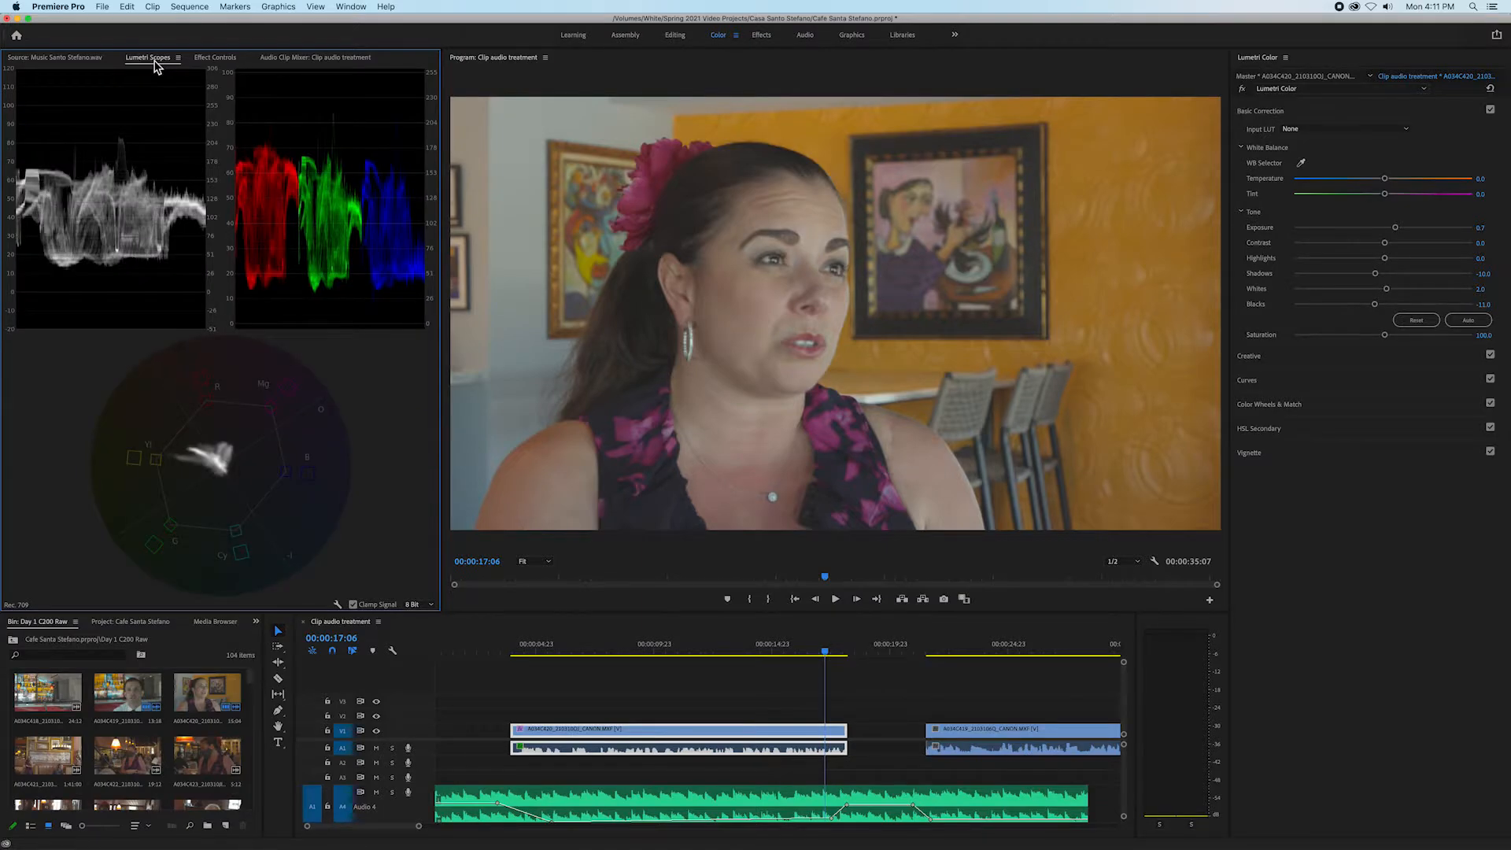
left_click(56, 57)
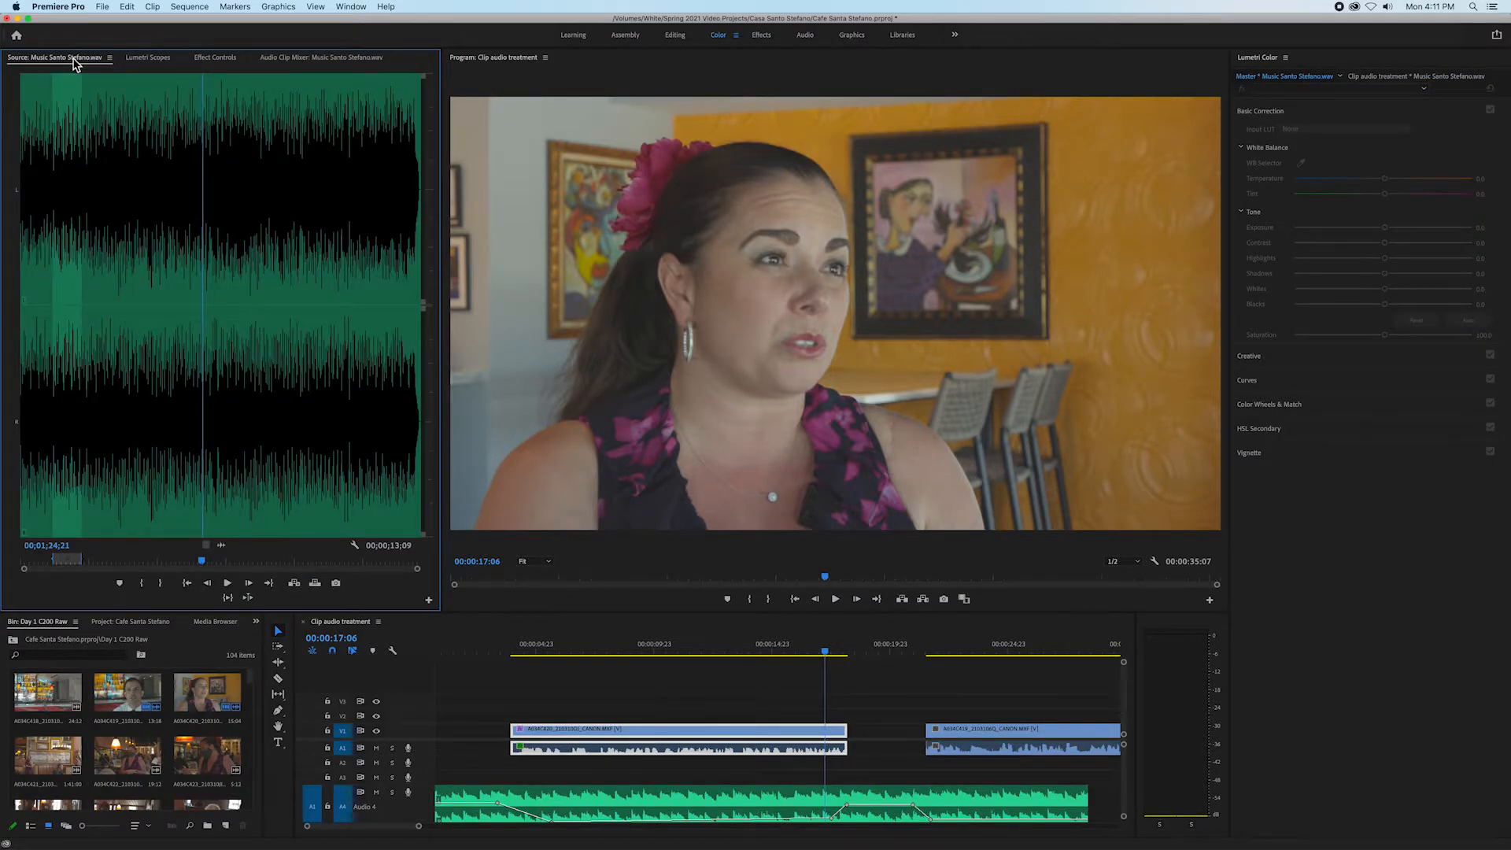
left_click(147, 57)
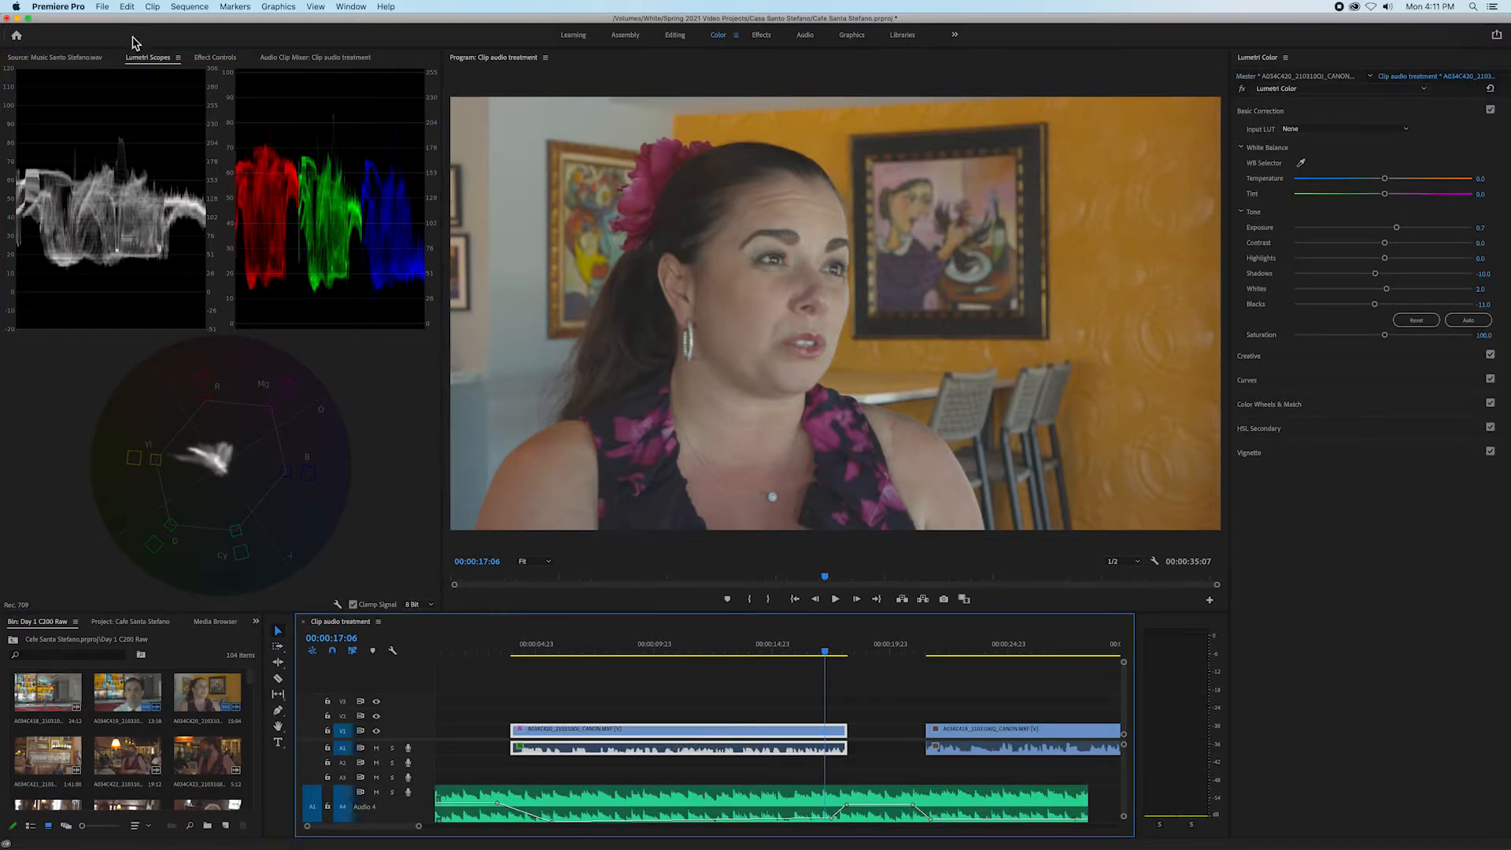
mouse_move(77, 204)
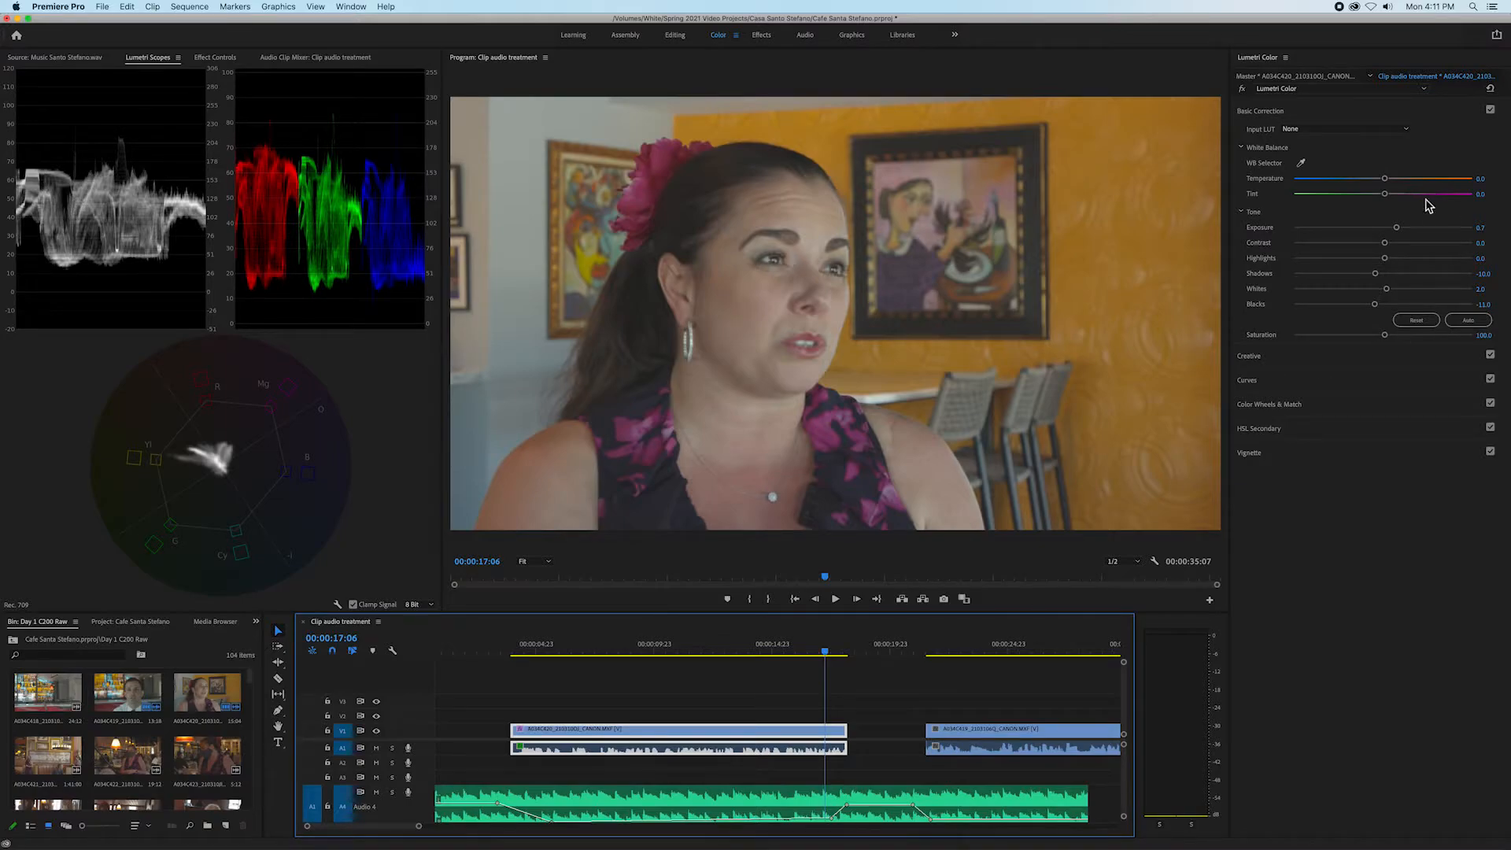
mouse_move(1425, 215)
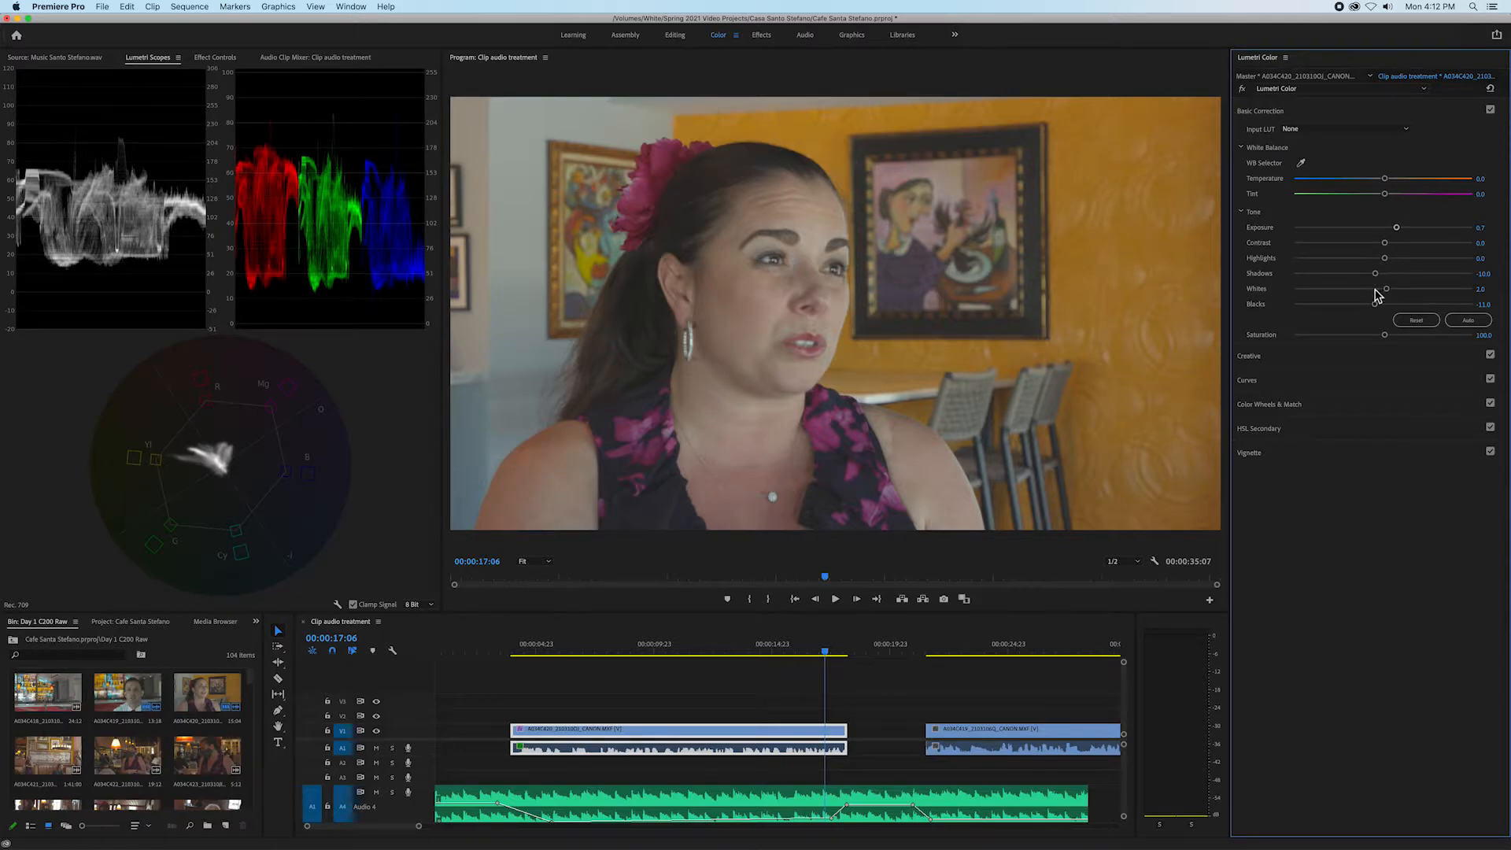
- Darken the Tone Shadows to about -42.4
left_click_drag(1376, 273, 1383, 273)
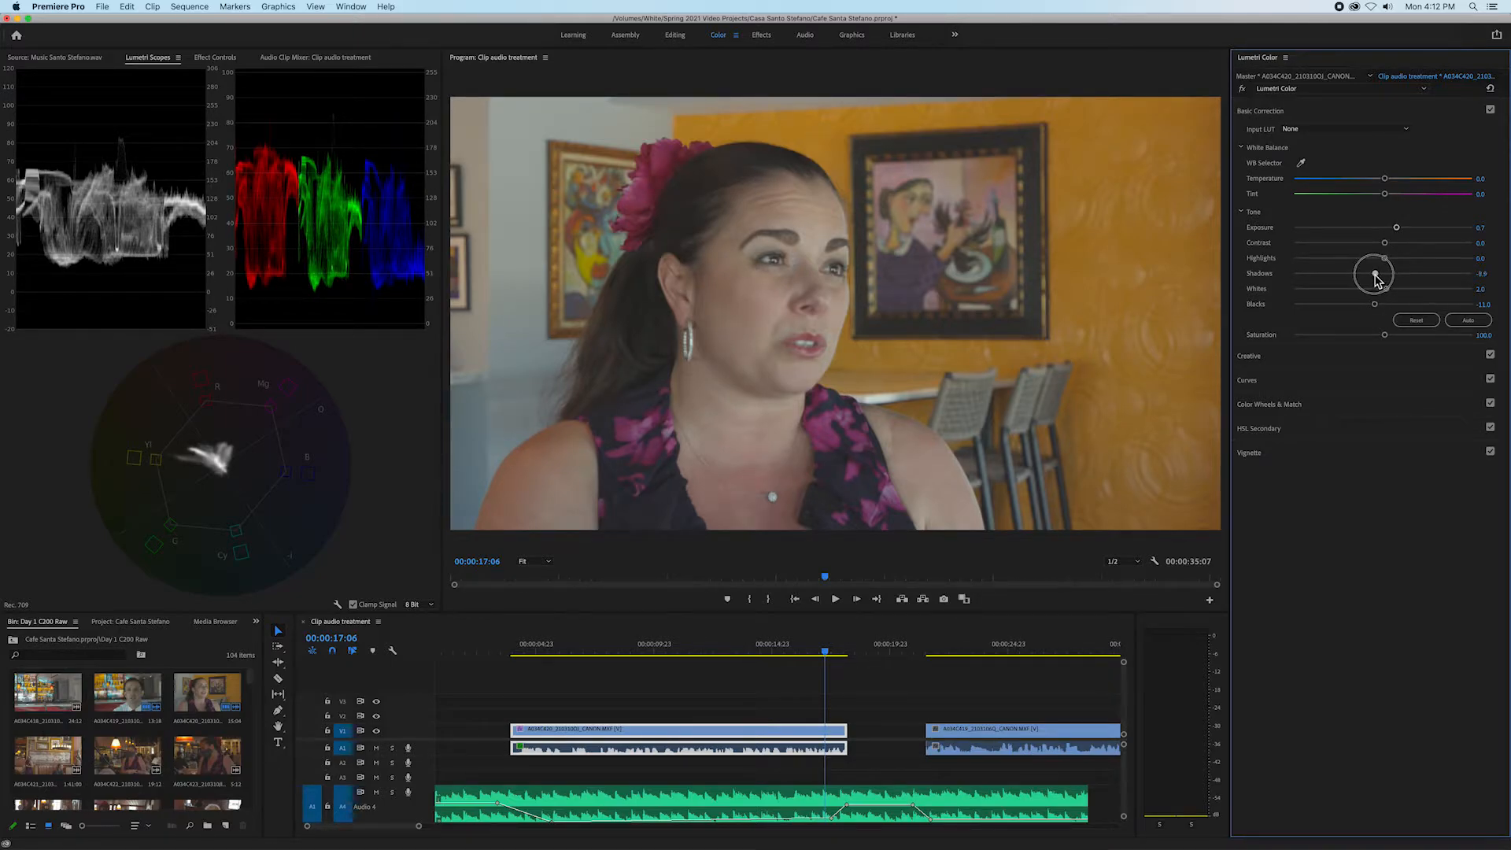
left_click_drag(1373, 274, 1303, 274)
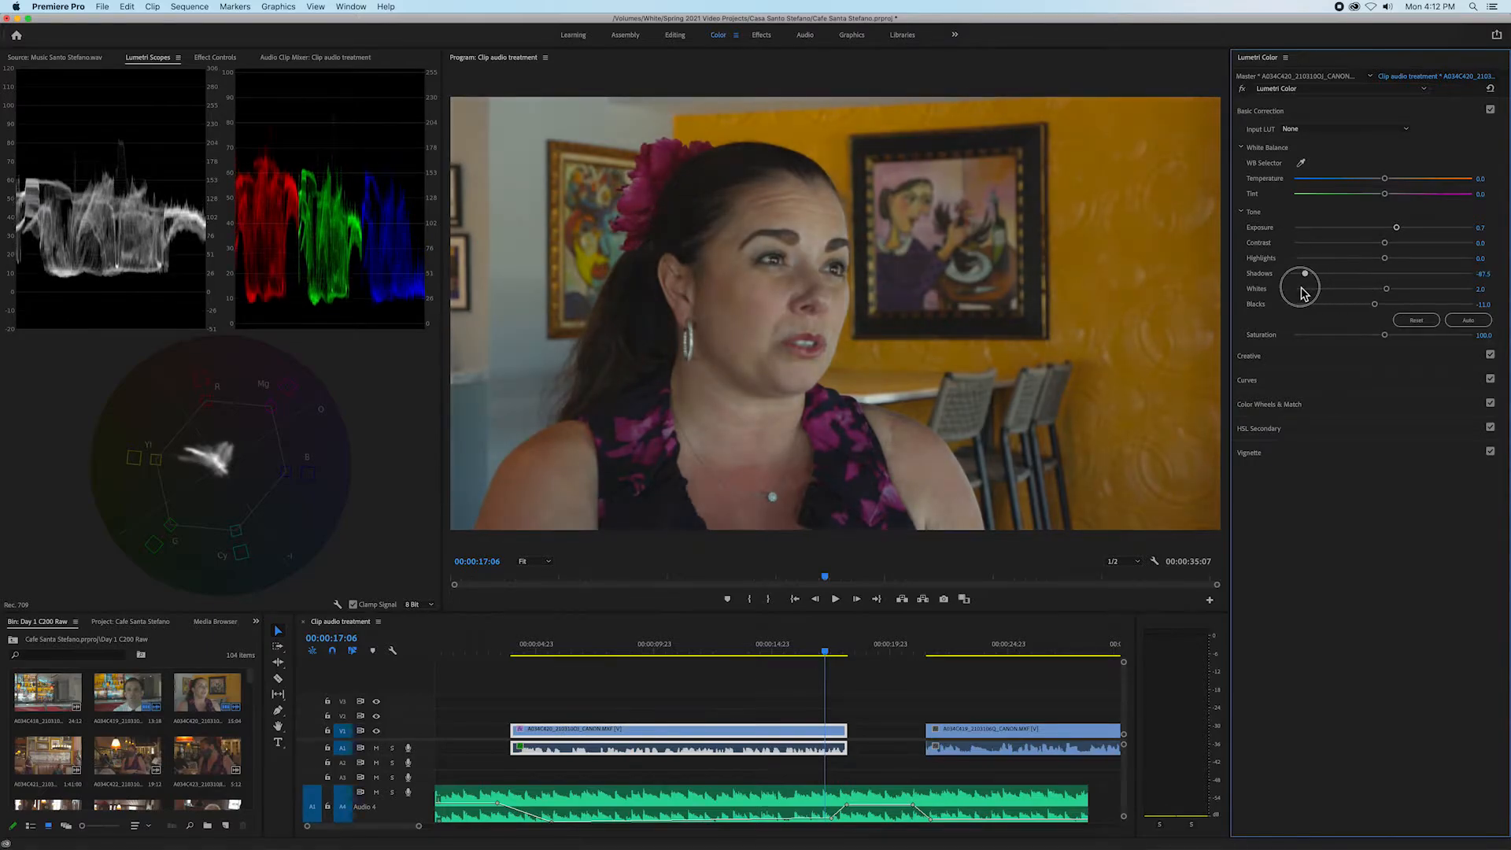
left_click_drag(1303, 273, 1433, 273)
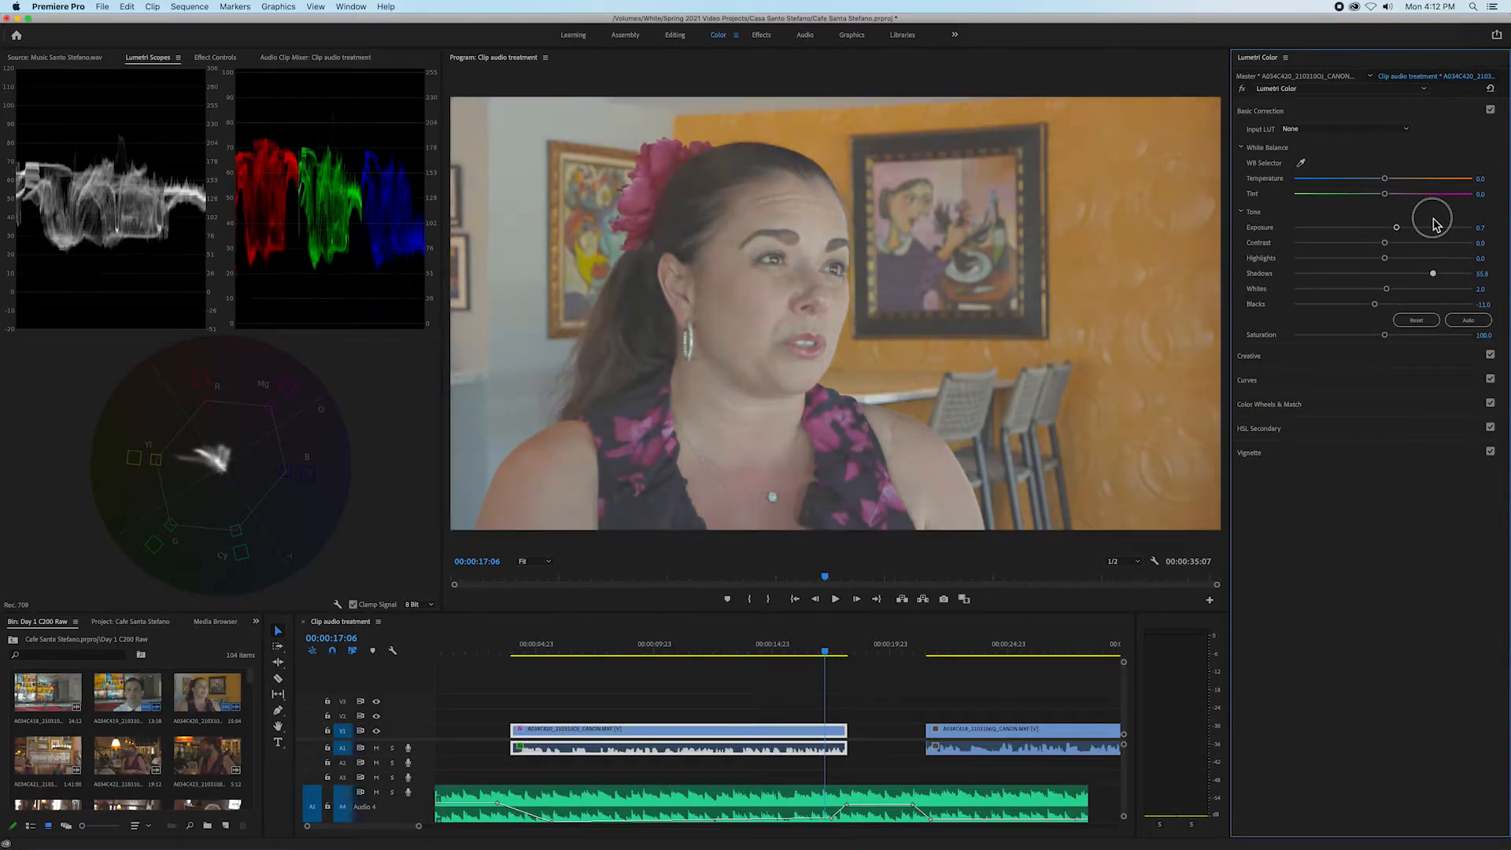
left_click_drag(1433, 273, 1330, 273)
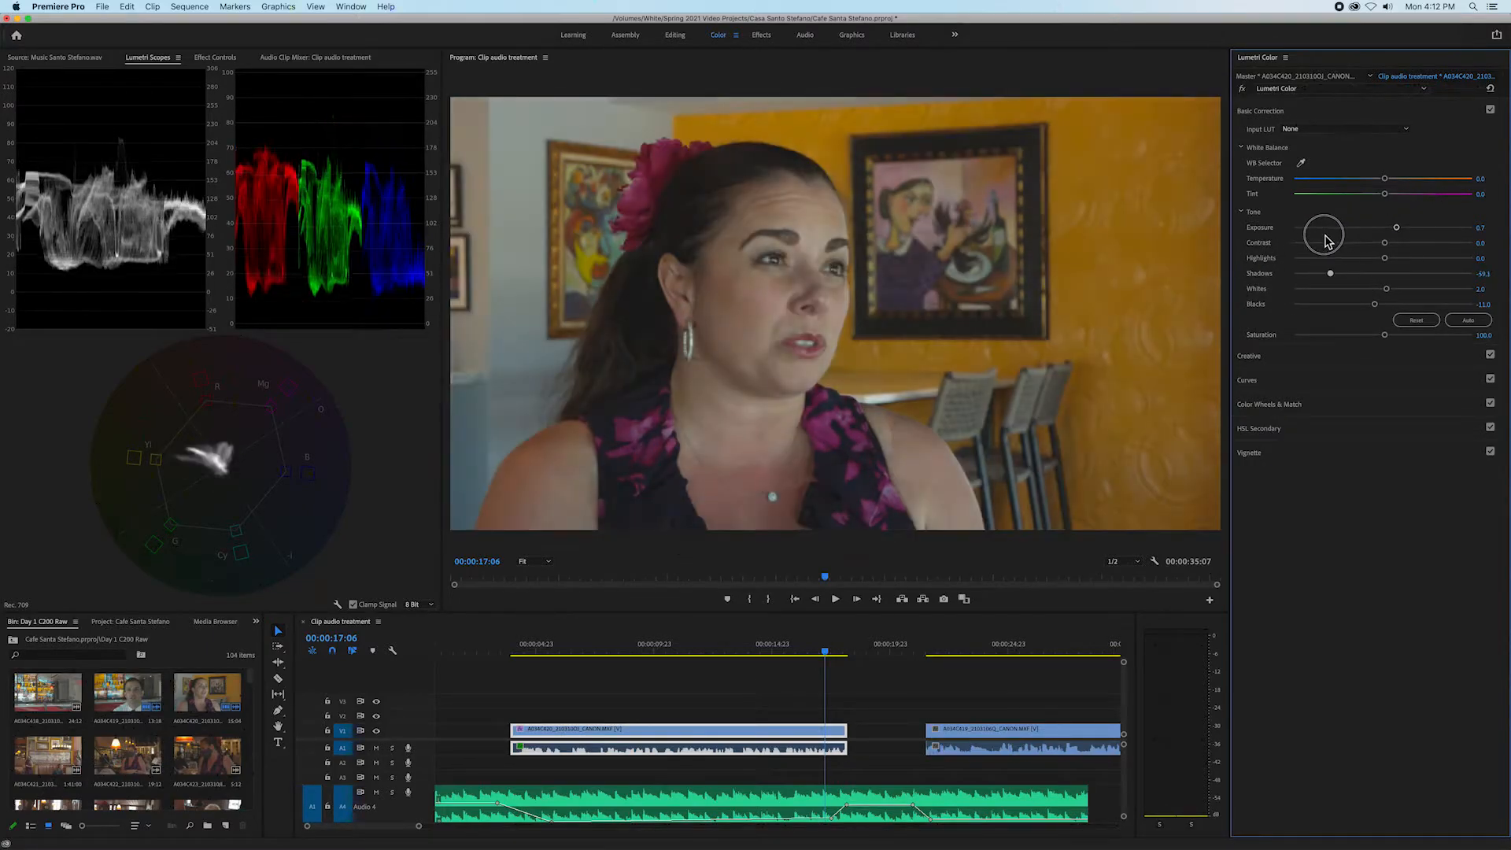
left_click_drag(1330, 274, 1325, 274)
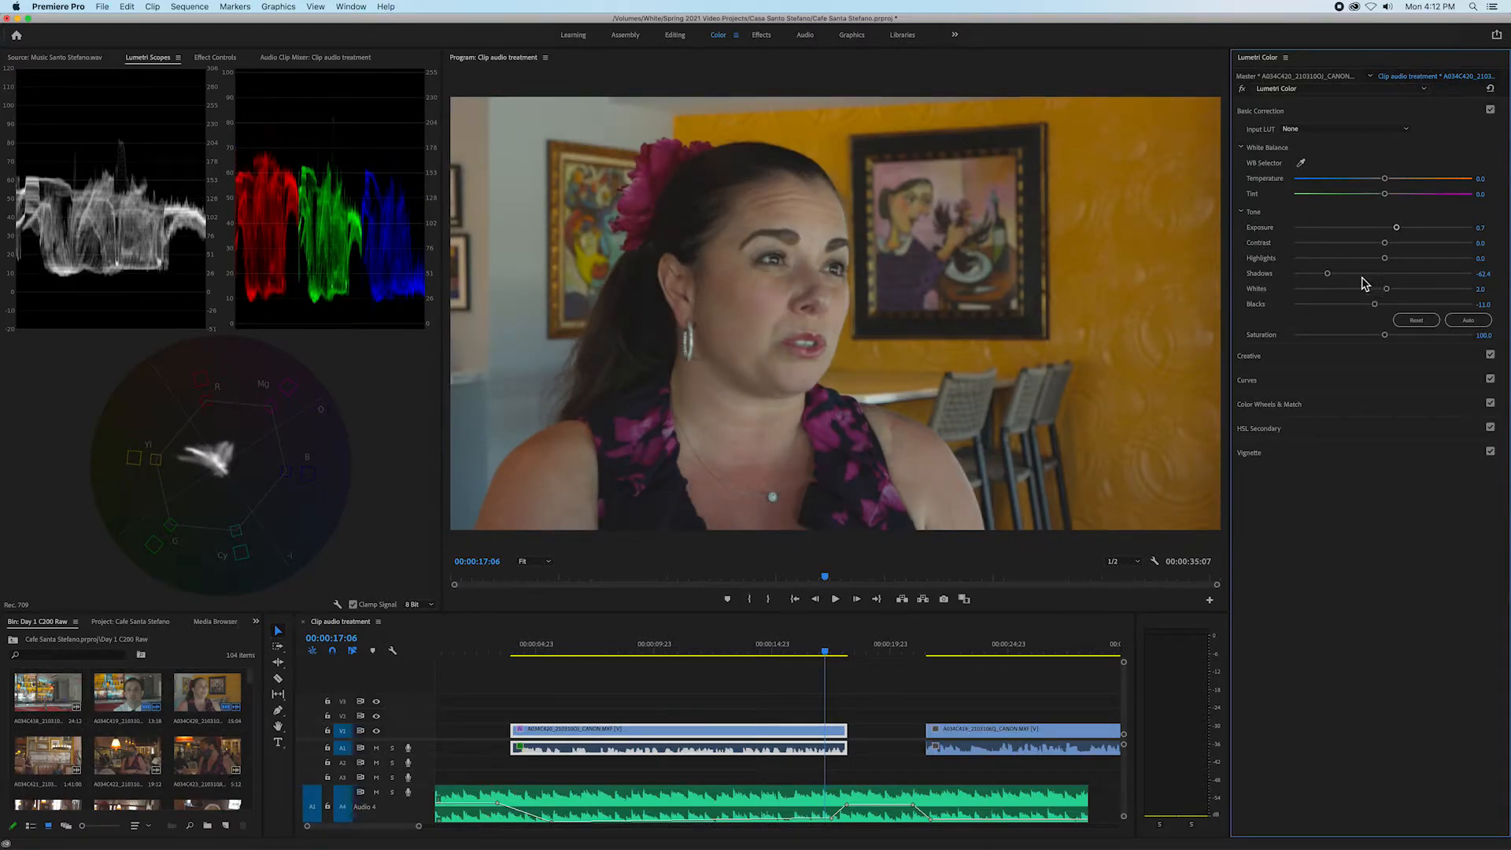
- Brighten the Whites to about 82.8
left_click_drag(1386, 289, 1443, 289)
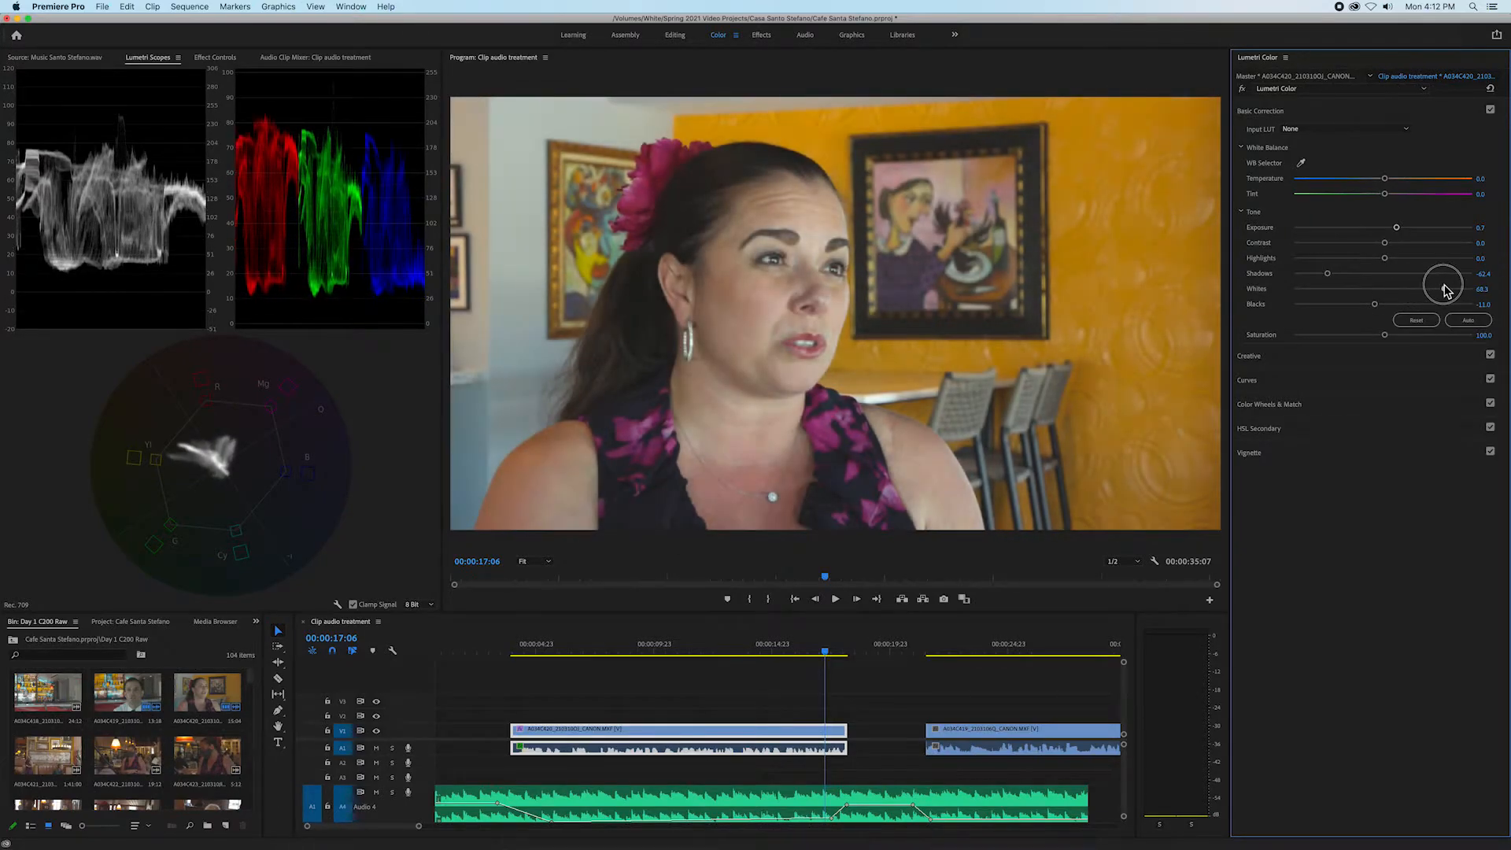
left_click_drag(1443, 289, 1407, 275)
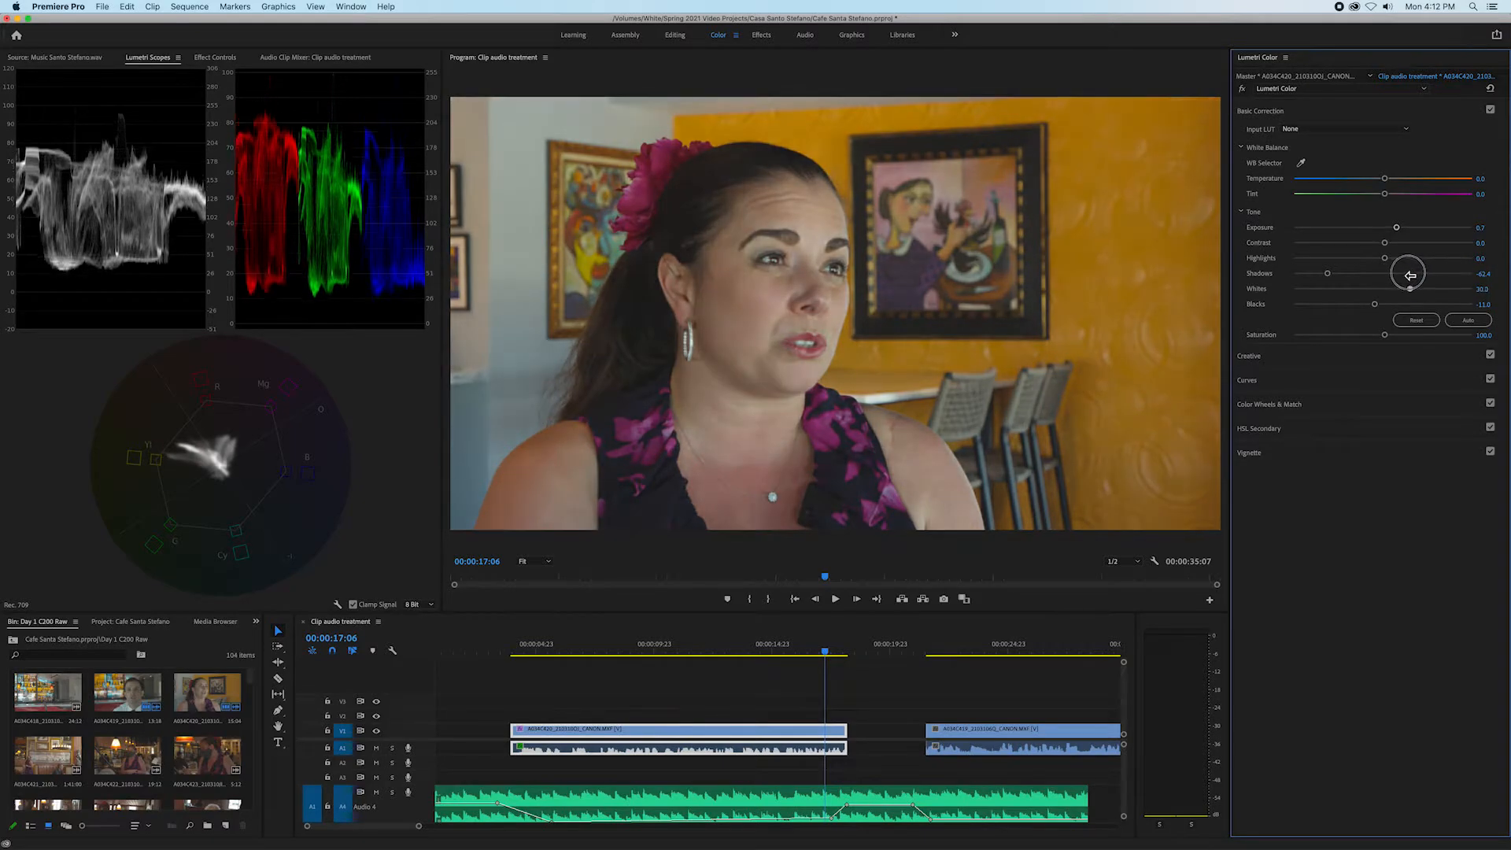
left_click_drag(1384, 289, 1452, 289)
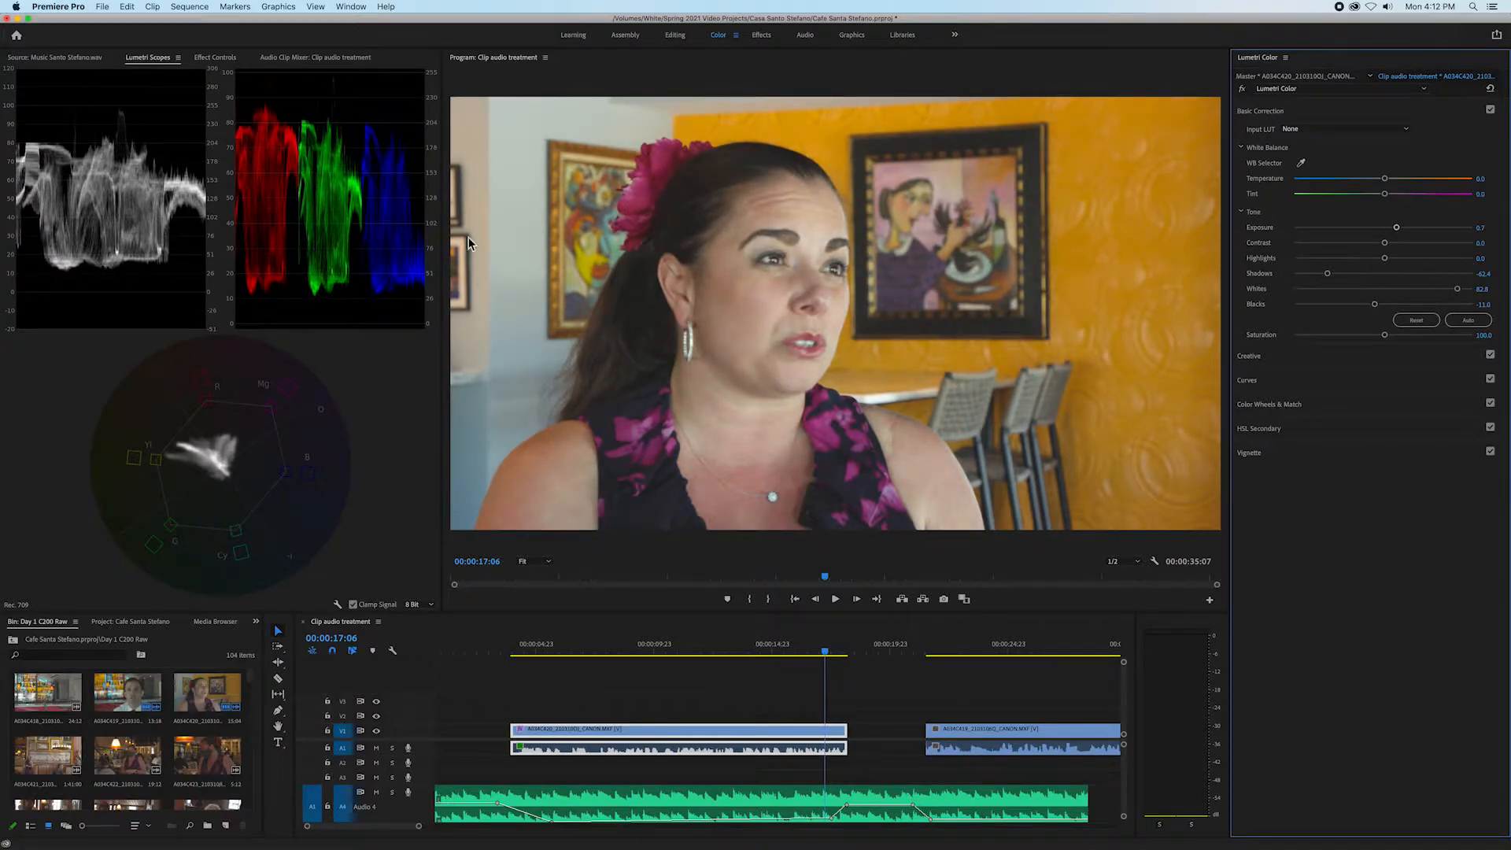
mouse_move(125, 123)
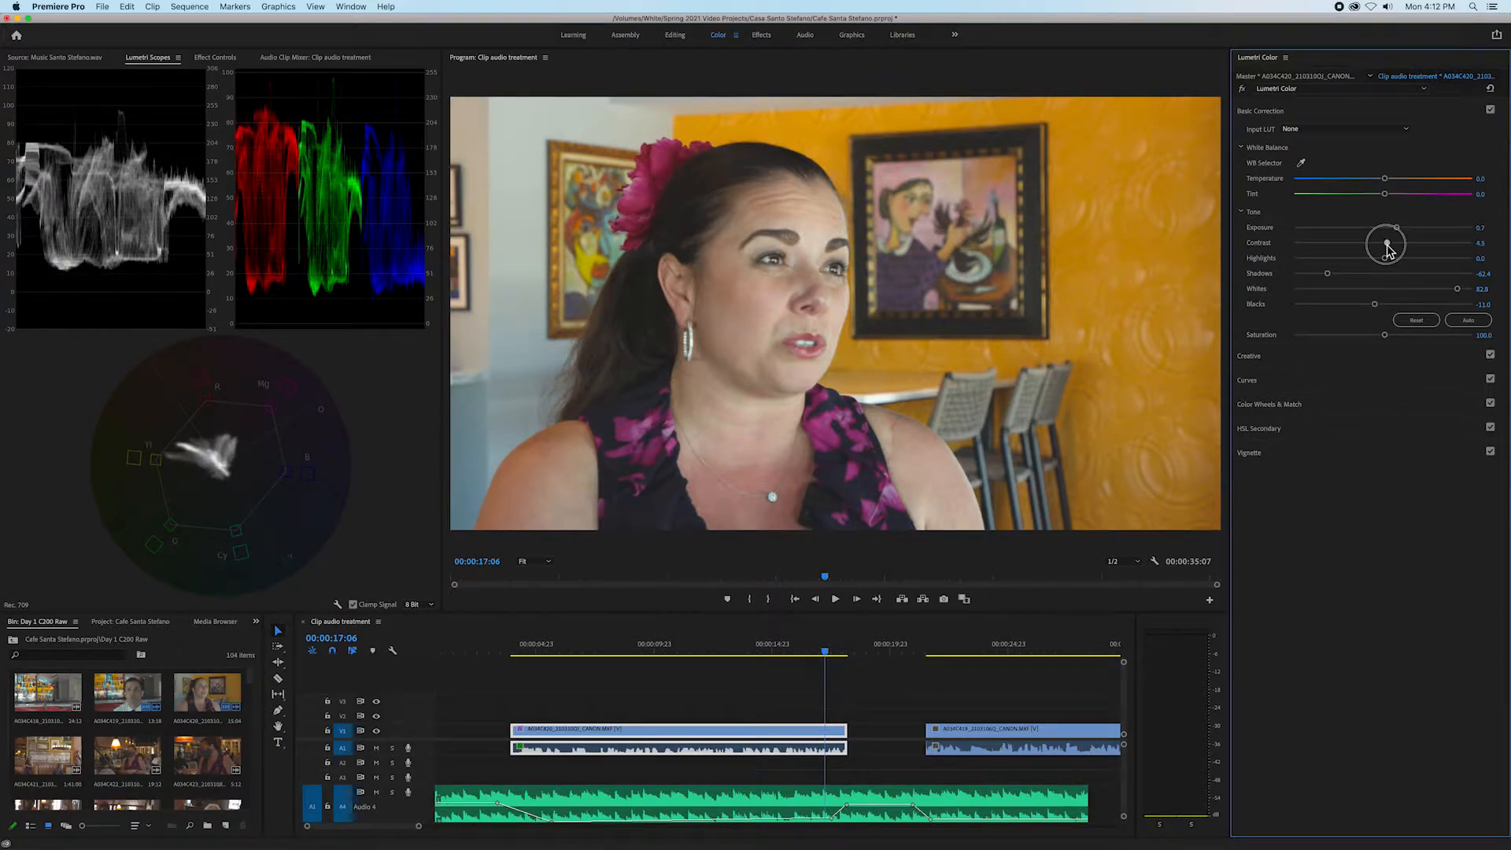
- Set Contrast 90.8, Blacks -40.6, Saturation 122.1 and Exposure 0.5
left_click_drag(1392, 241, 1383, 249)
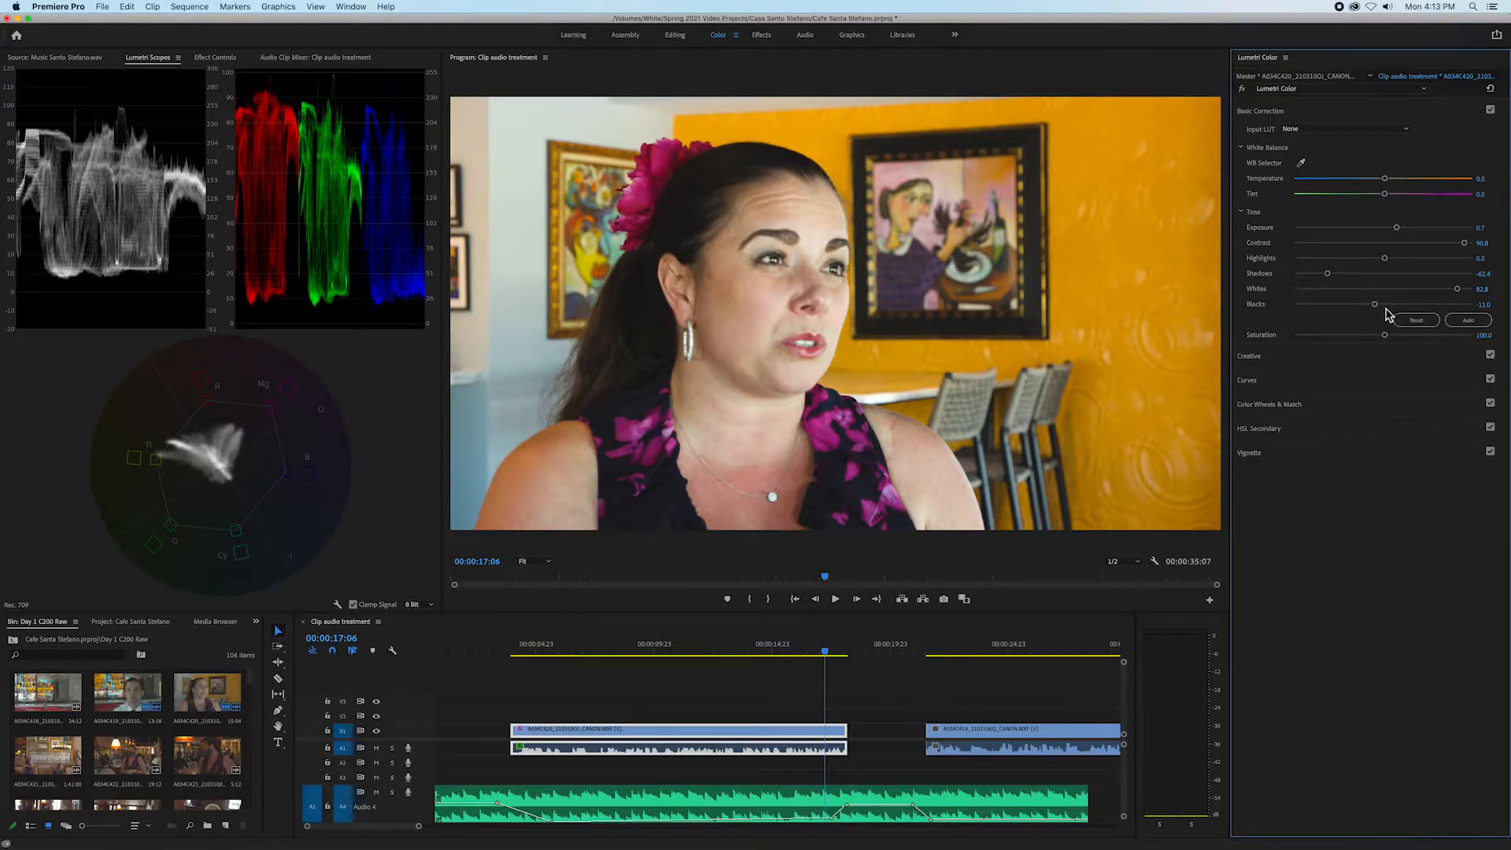
left_click_drag(1374, 304, 1379, 304)
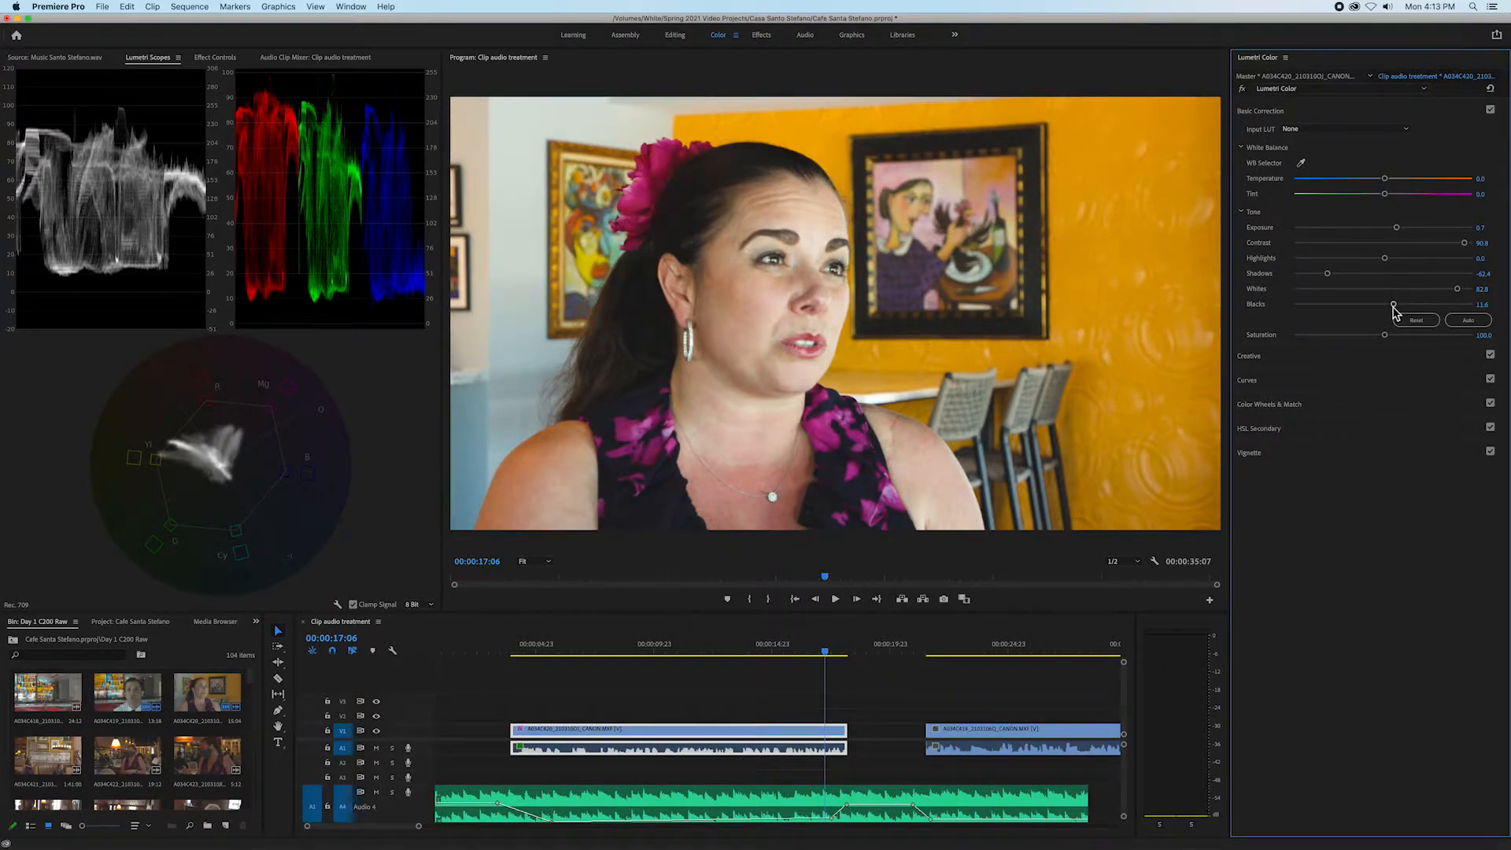
left_click_drag(1395, 305, 1388, 305)
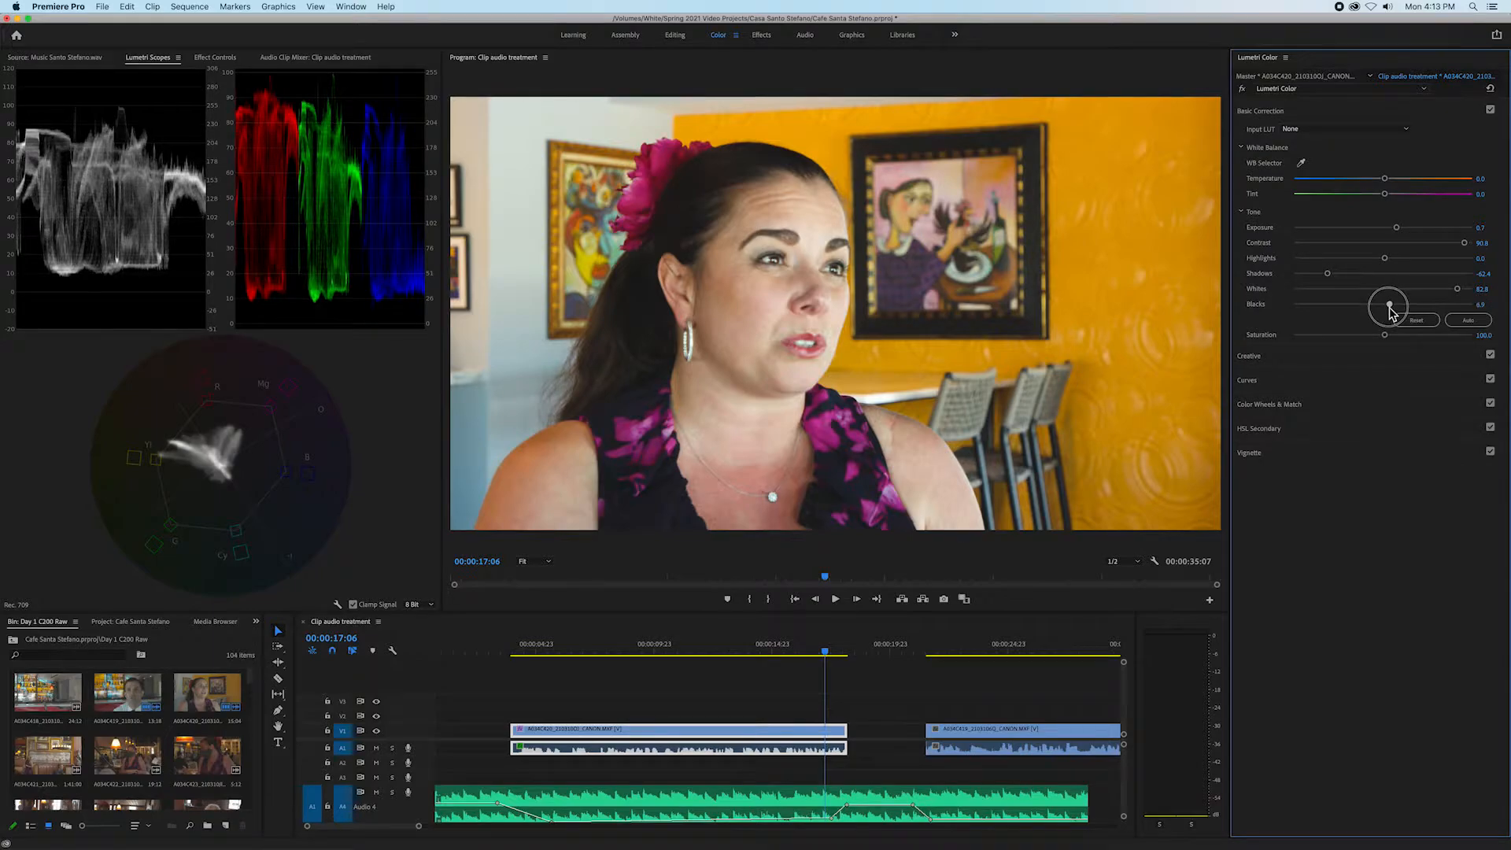
left_click_drag(1387, 305, 1349, 306)
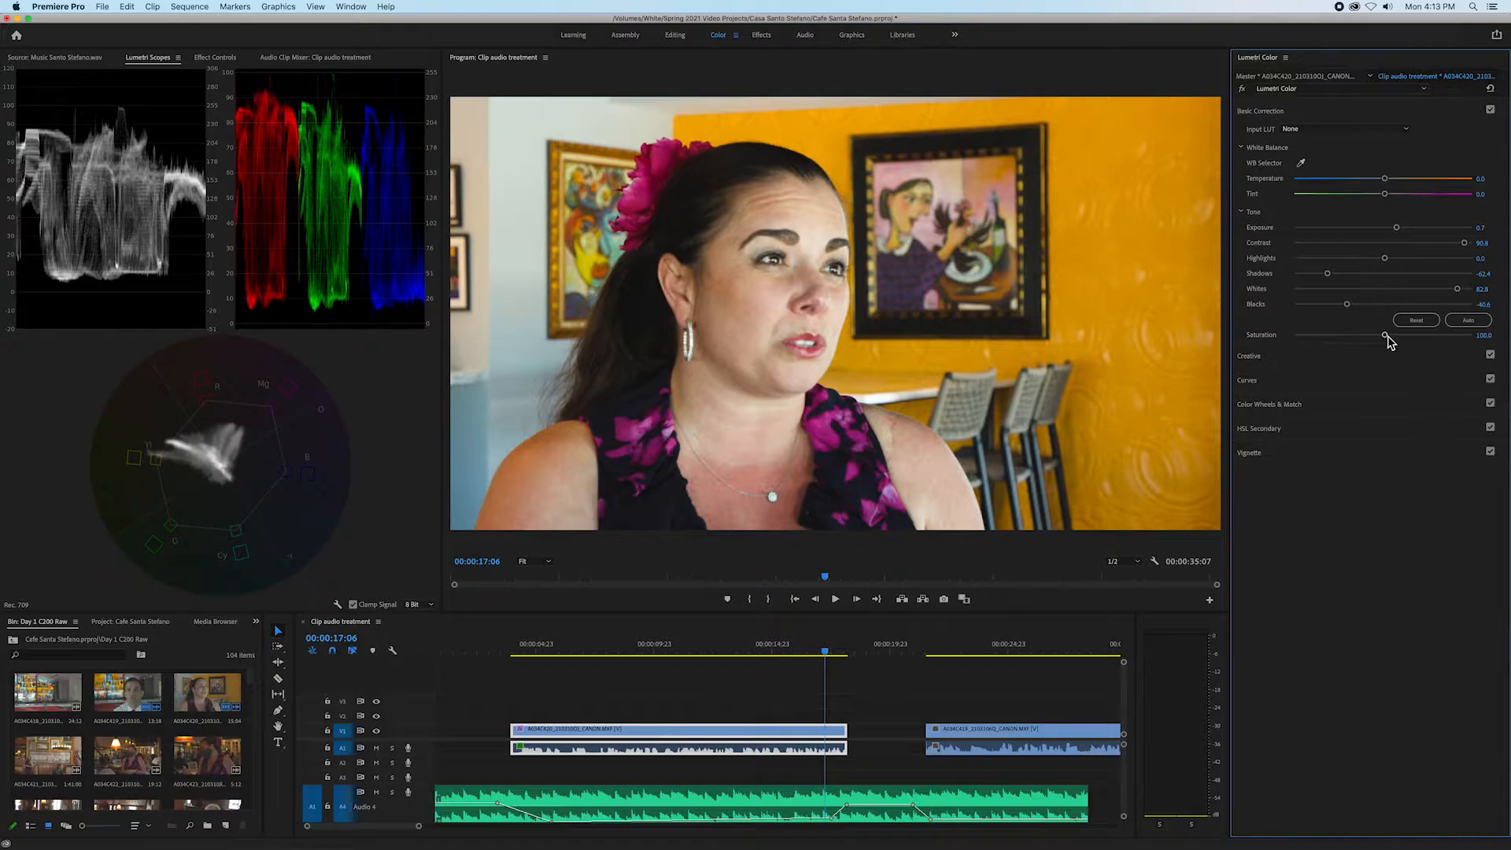
left_click_drag(1385, 334, 1402, 340)
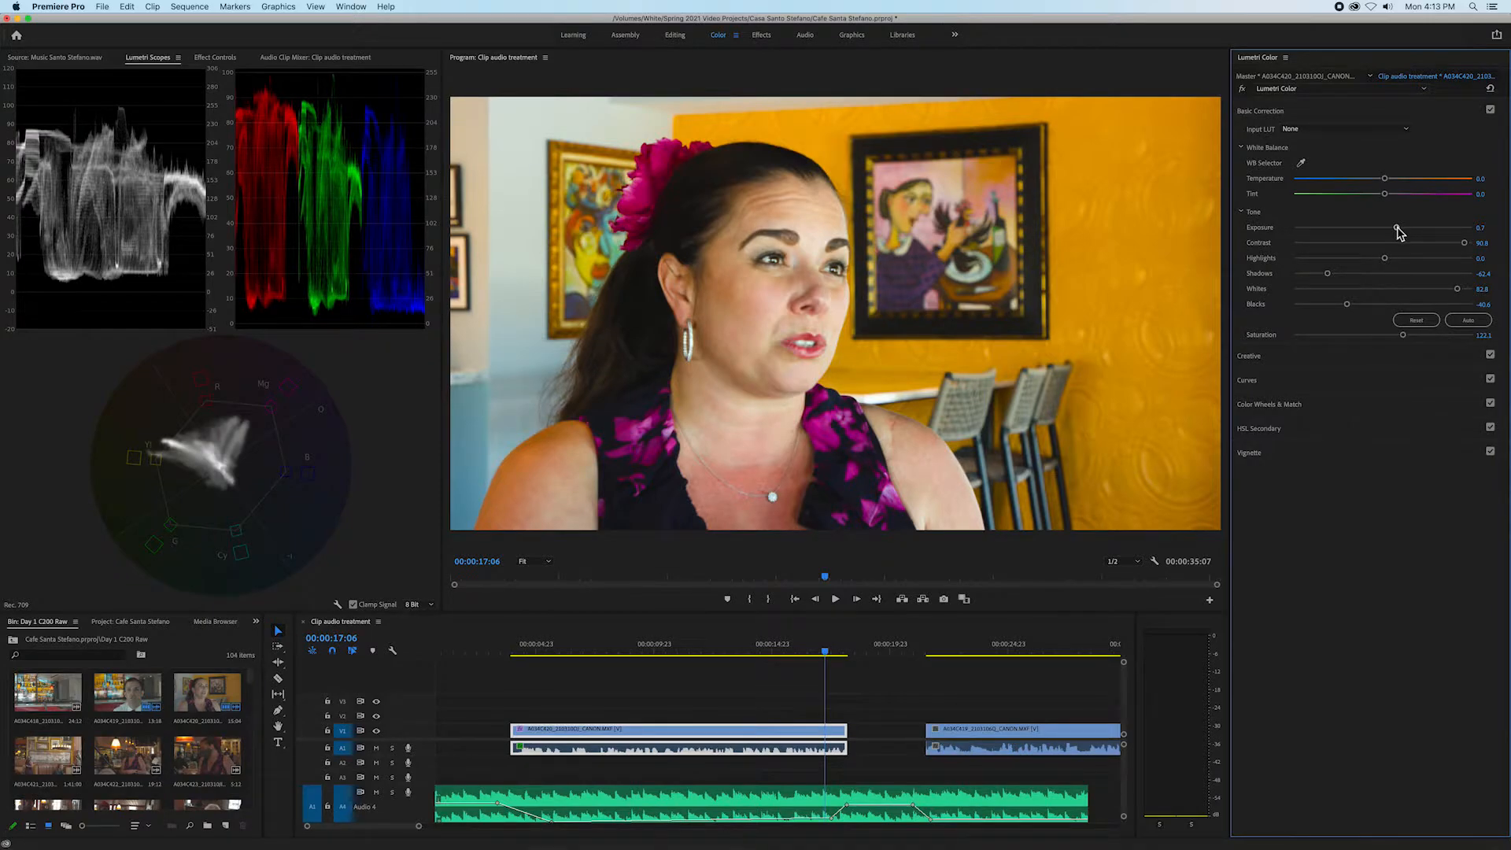
left_click_drag(1417, 232, 1392, 232)
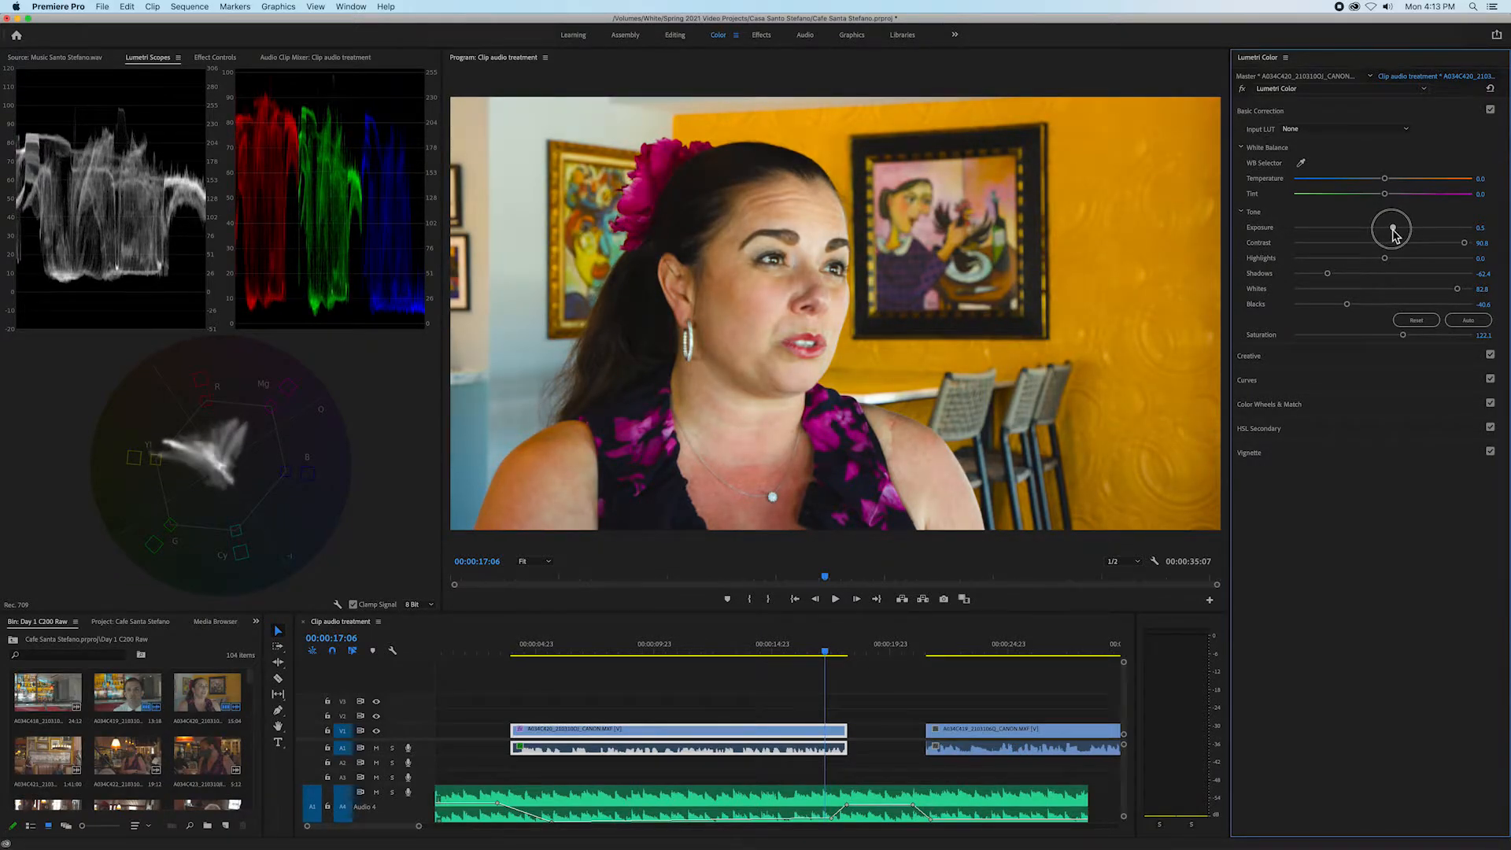
left_click_drag(1395, 232, 1388, 236)
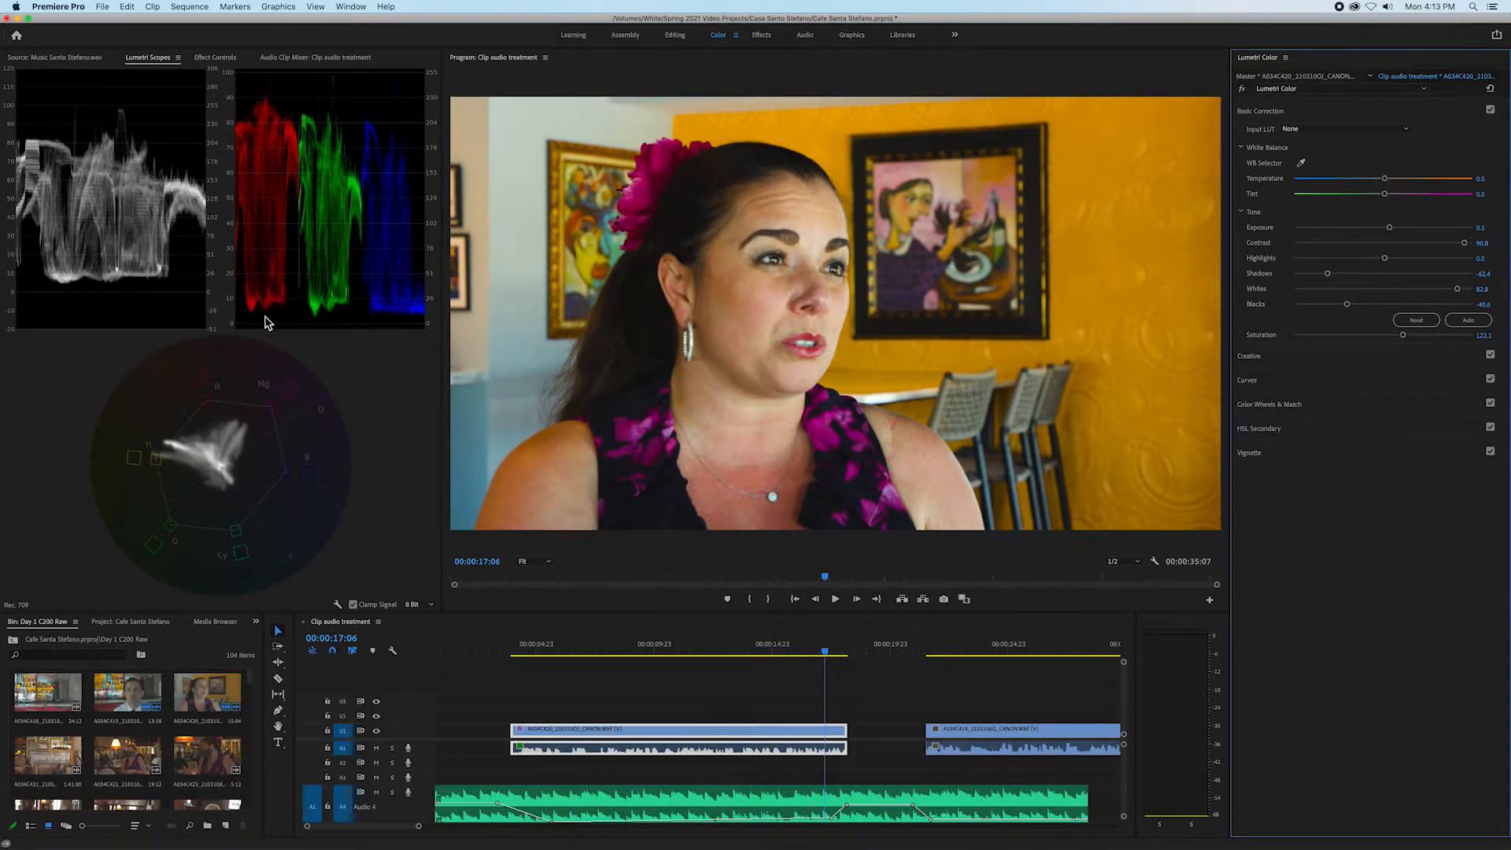
mouse_move(1094, 364)
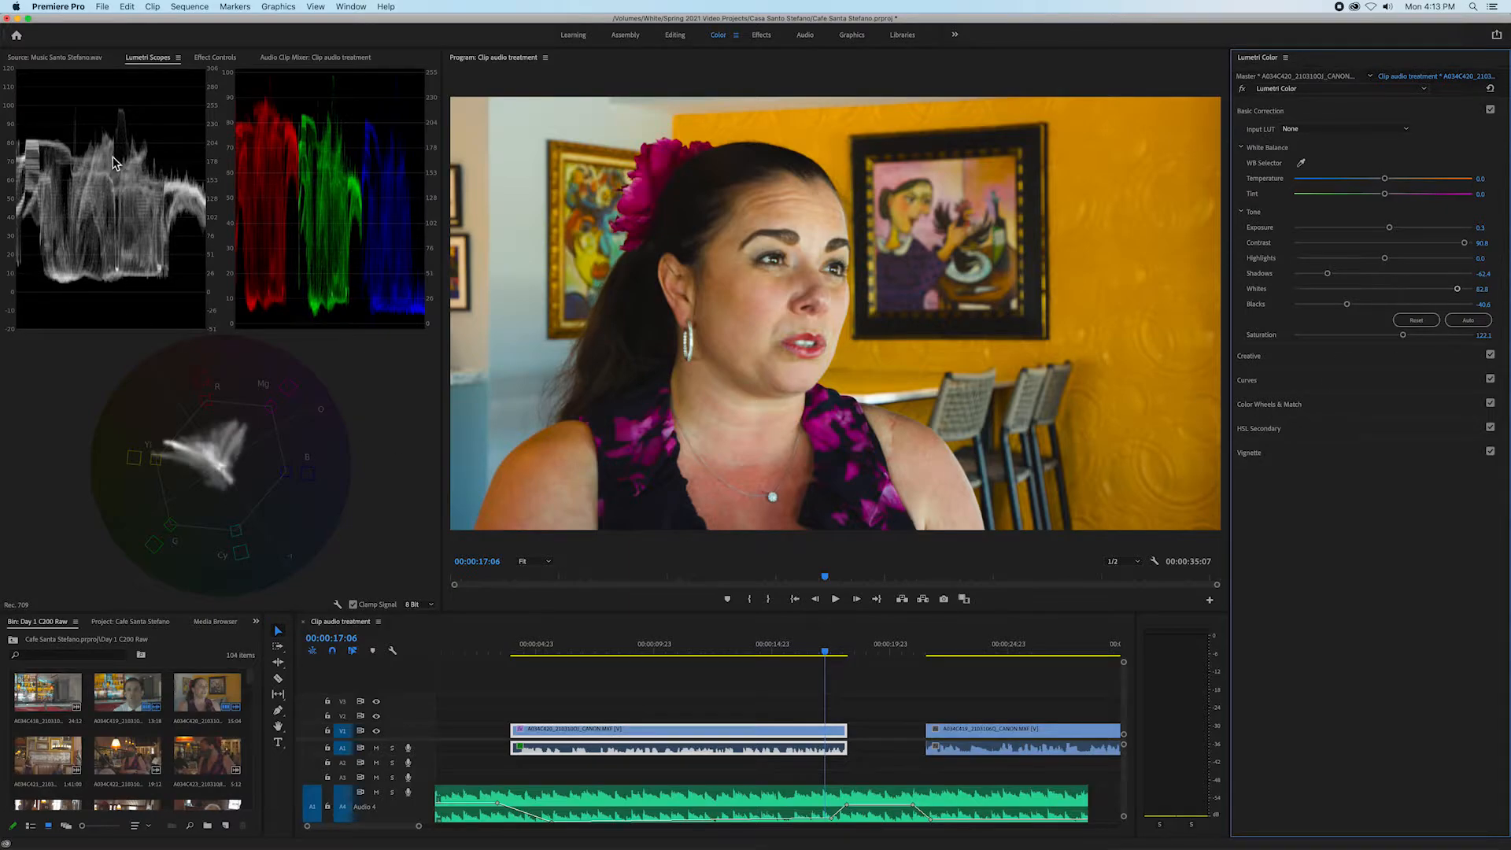
mouse_move(123, 119)
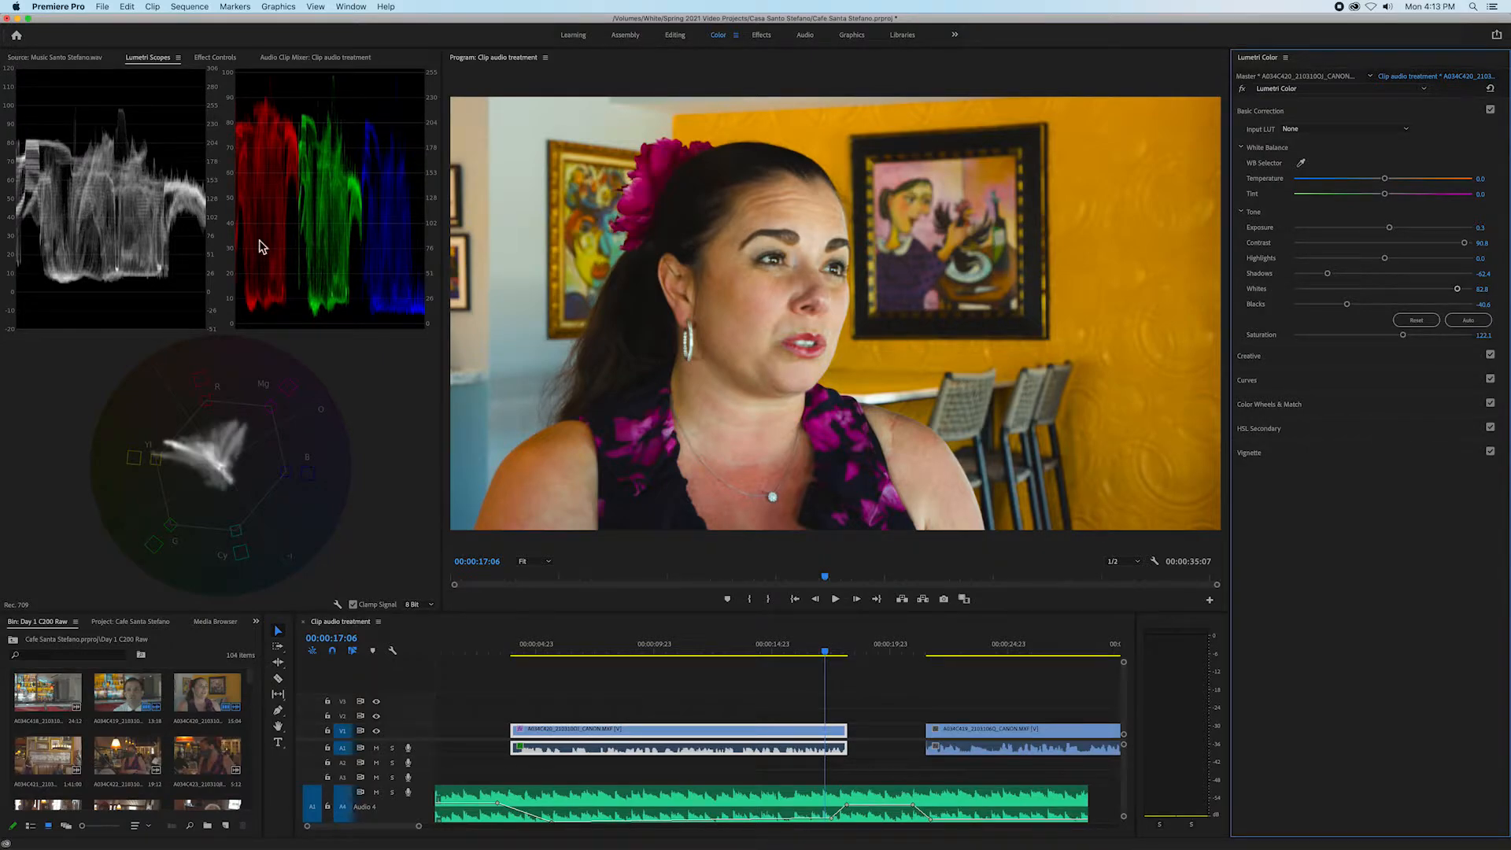
mouse_move(840, 503)
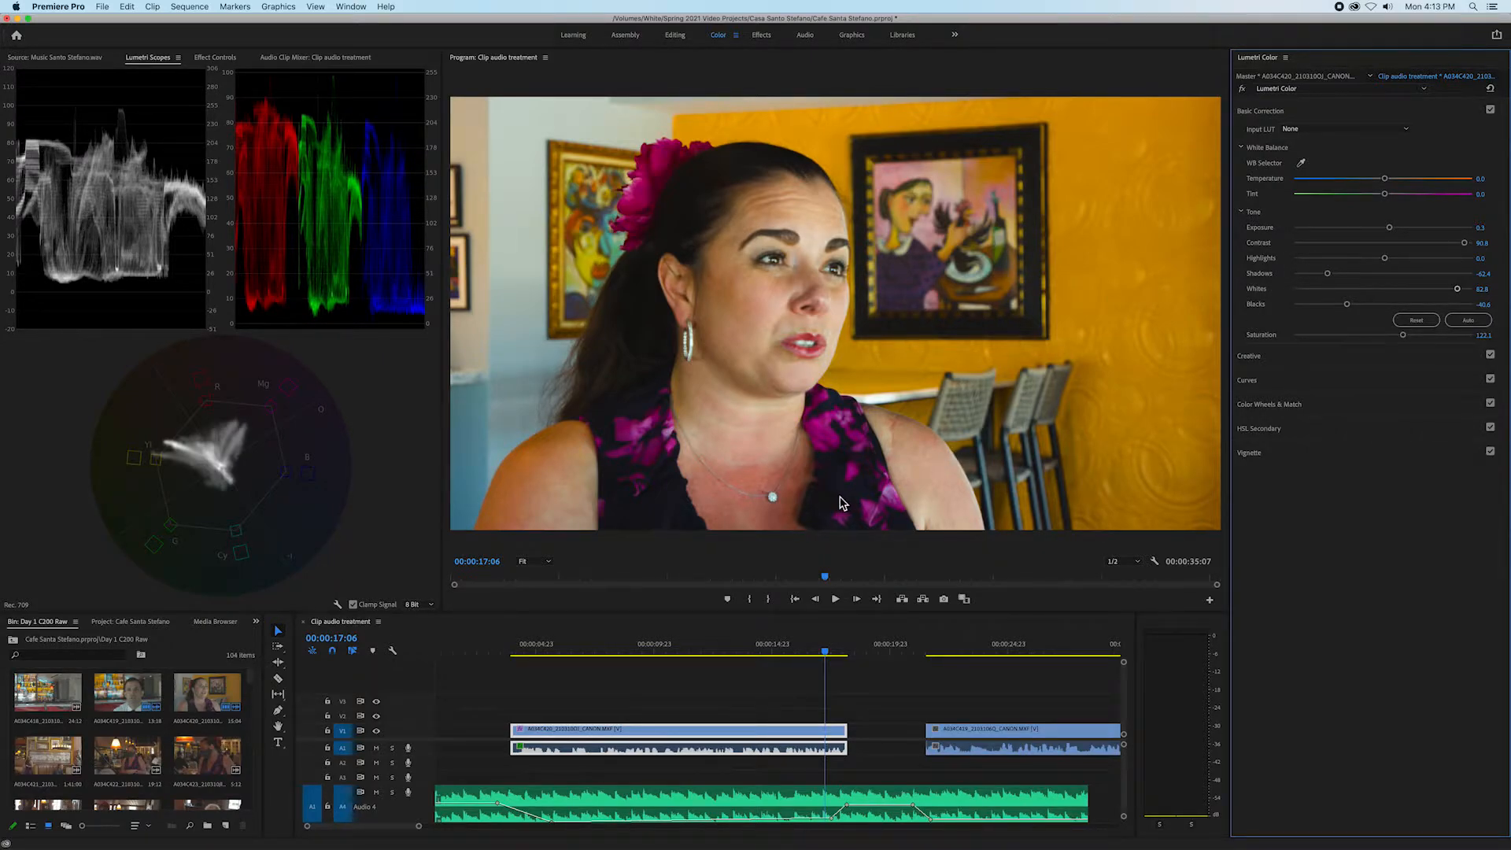
mouse_move(645, 359)
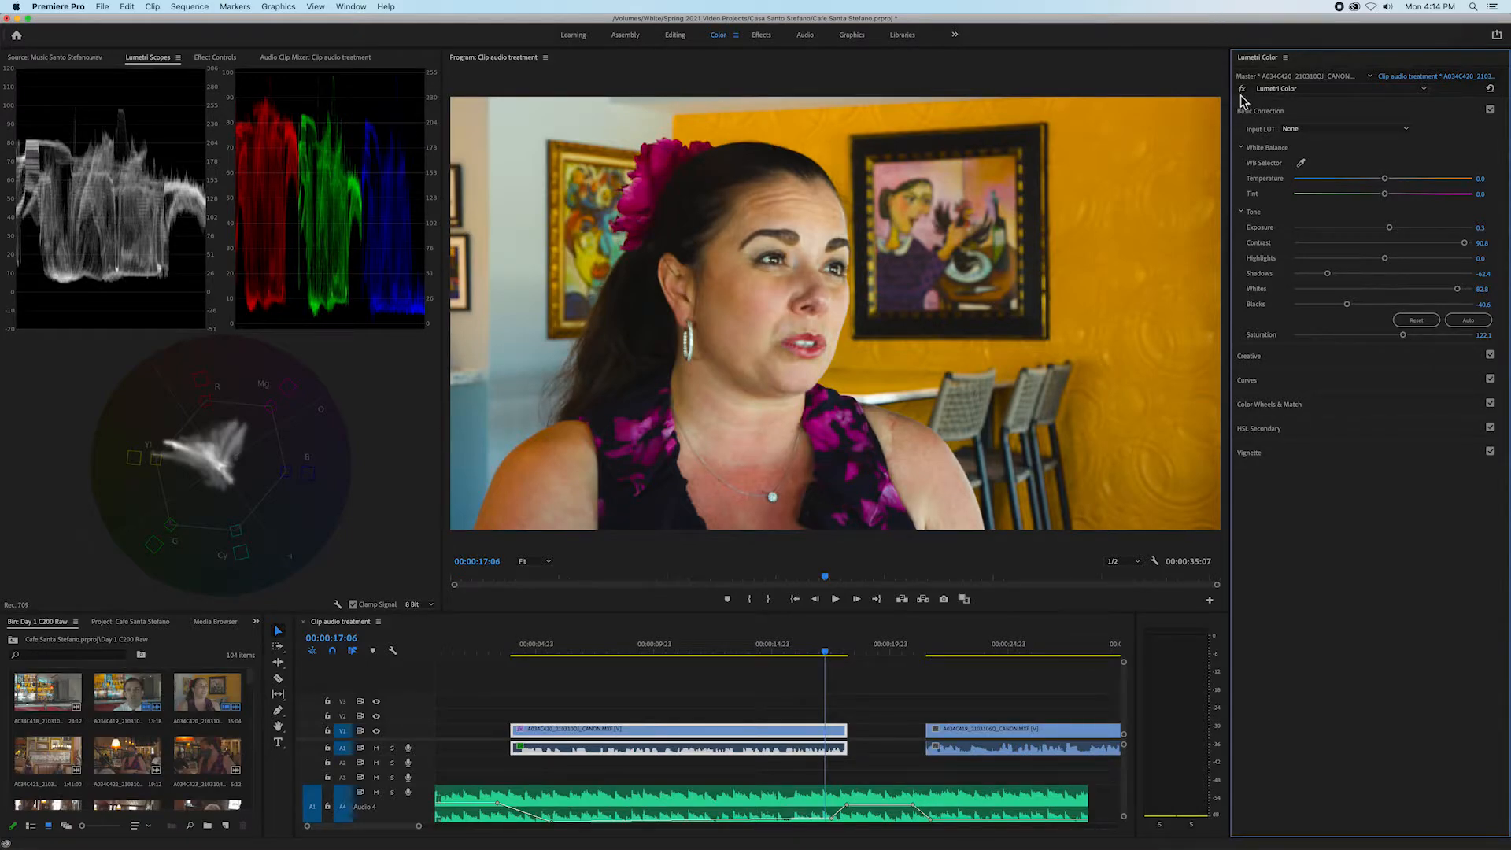
left_click(1244, 89)
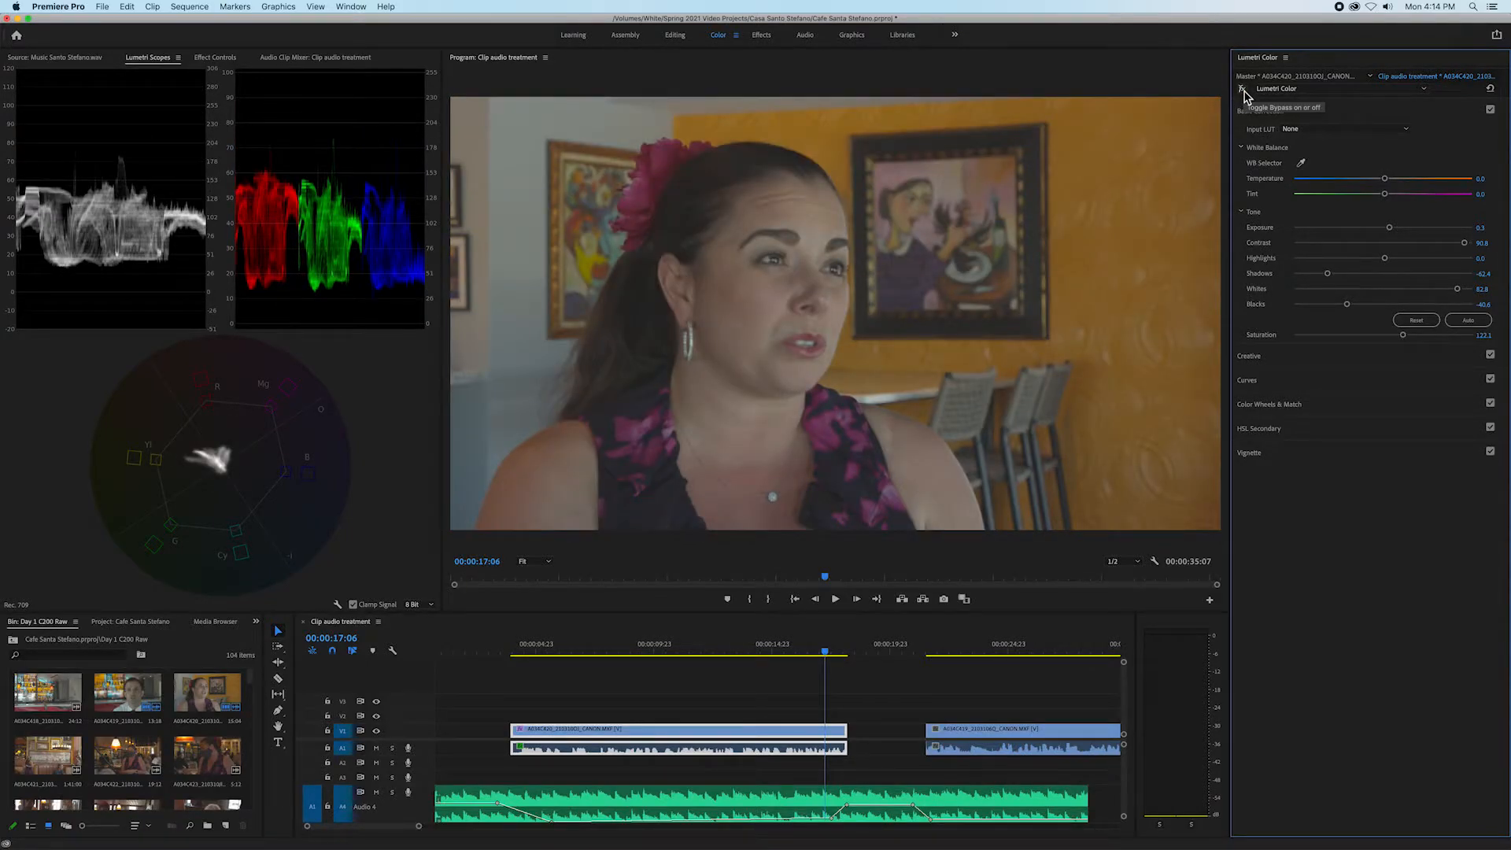
left_click(1243, 89)
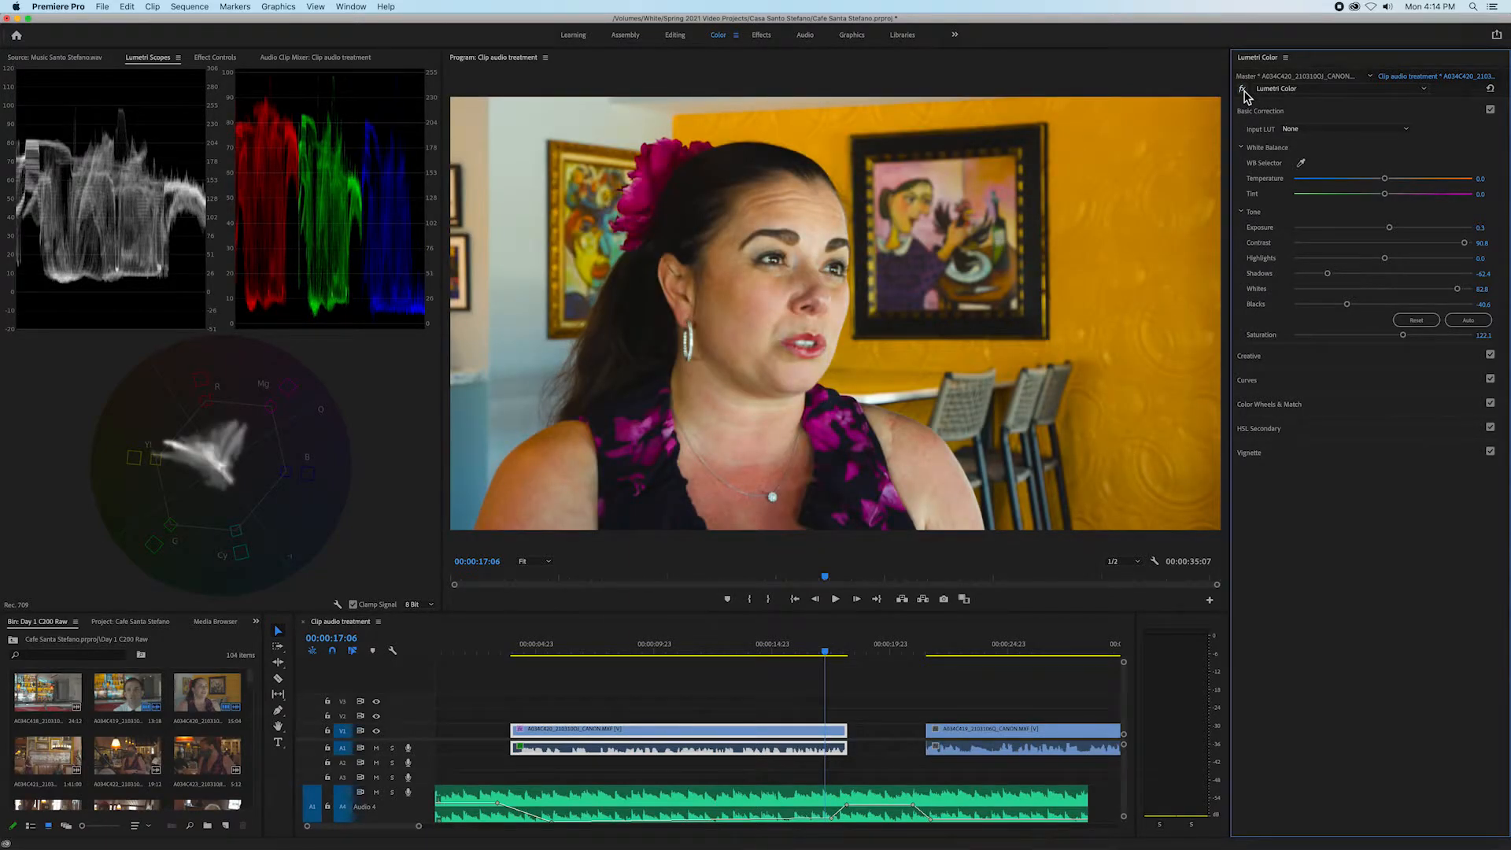
mouse_move(1364, 246)
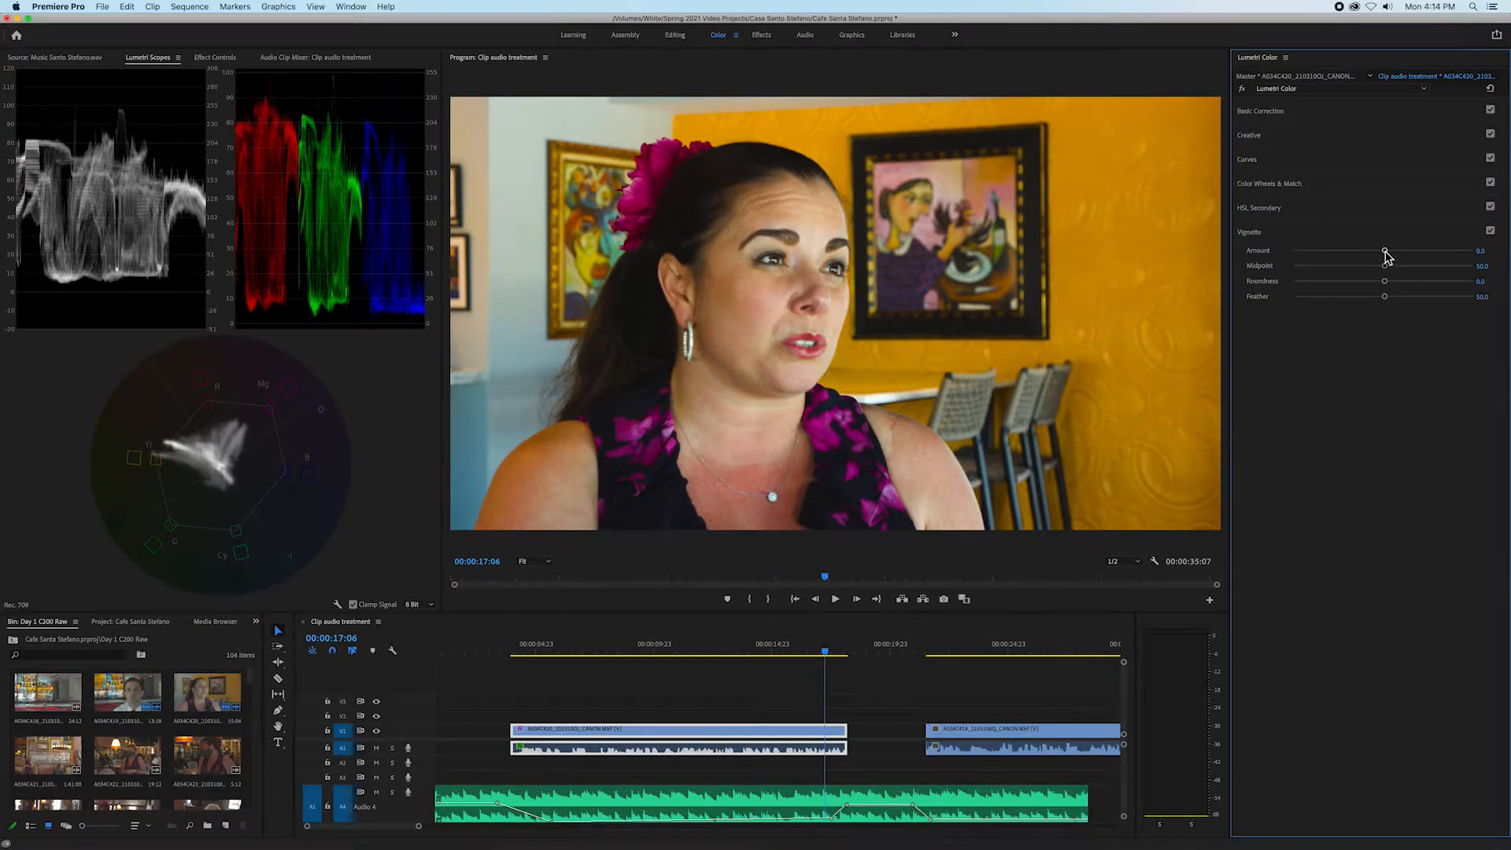
- Set vignette Amount -1.3, Feather 43.5, Midpoint 27.1 and Roundness -3.0
left_click_drag(1385, 250, 1344, 250)
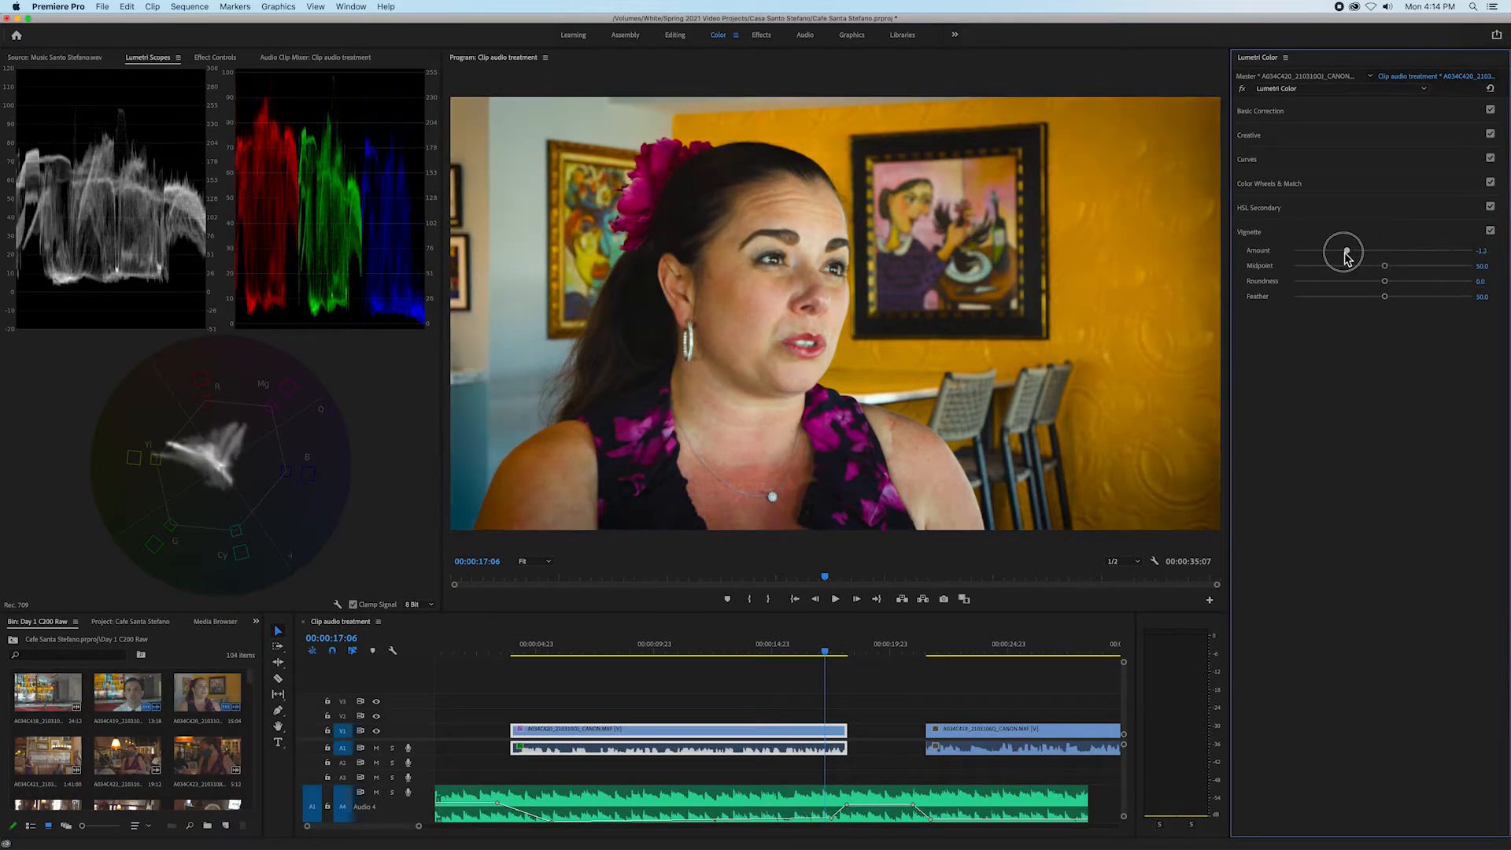
left_click_drag(1344, 251, 1359, 249)
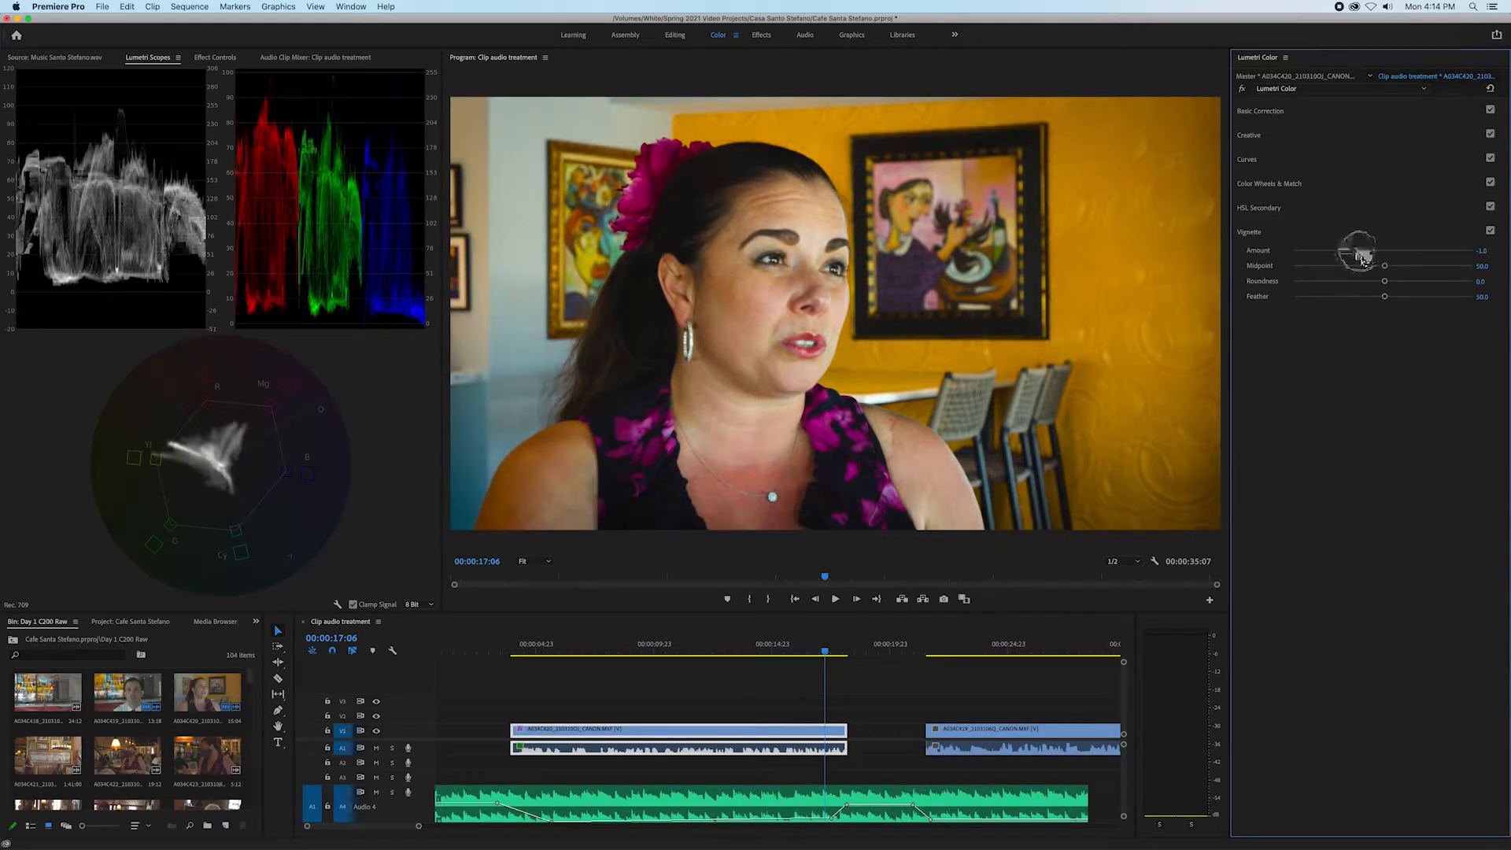
left_click_drag(1359, 252, 1344, 253)
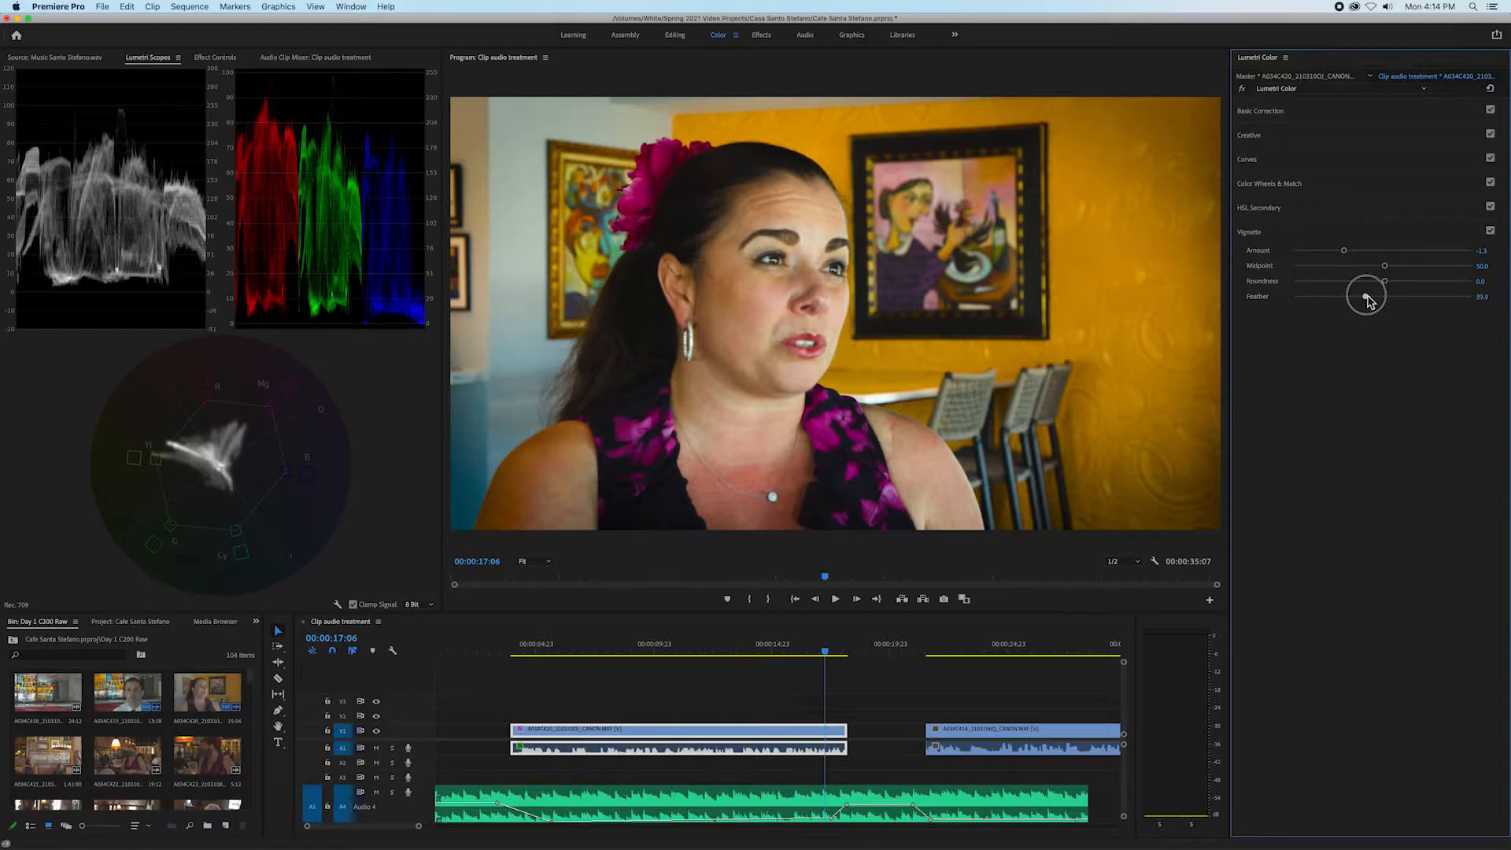
left_click_drag(1366, 295, 1375, 297)
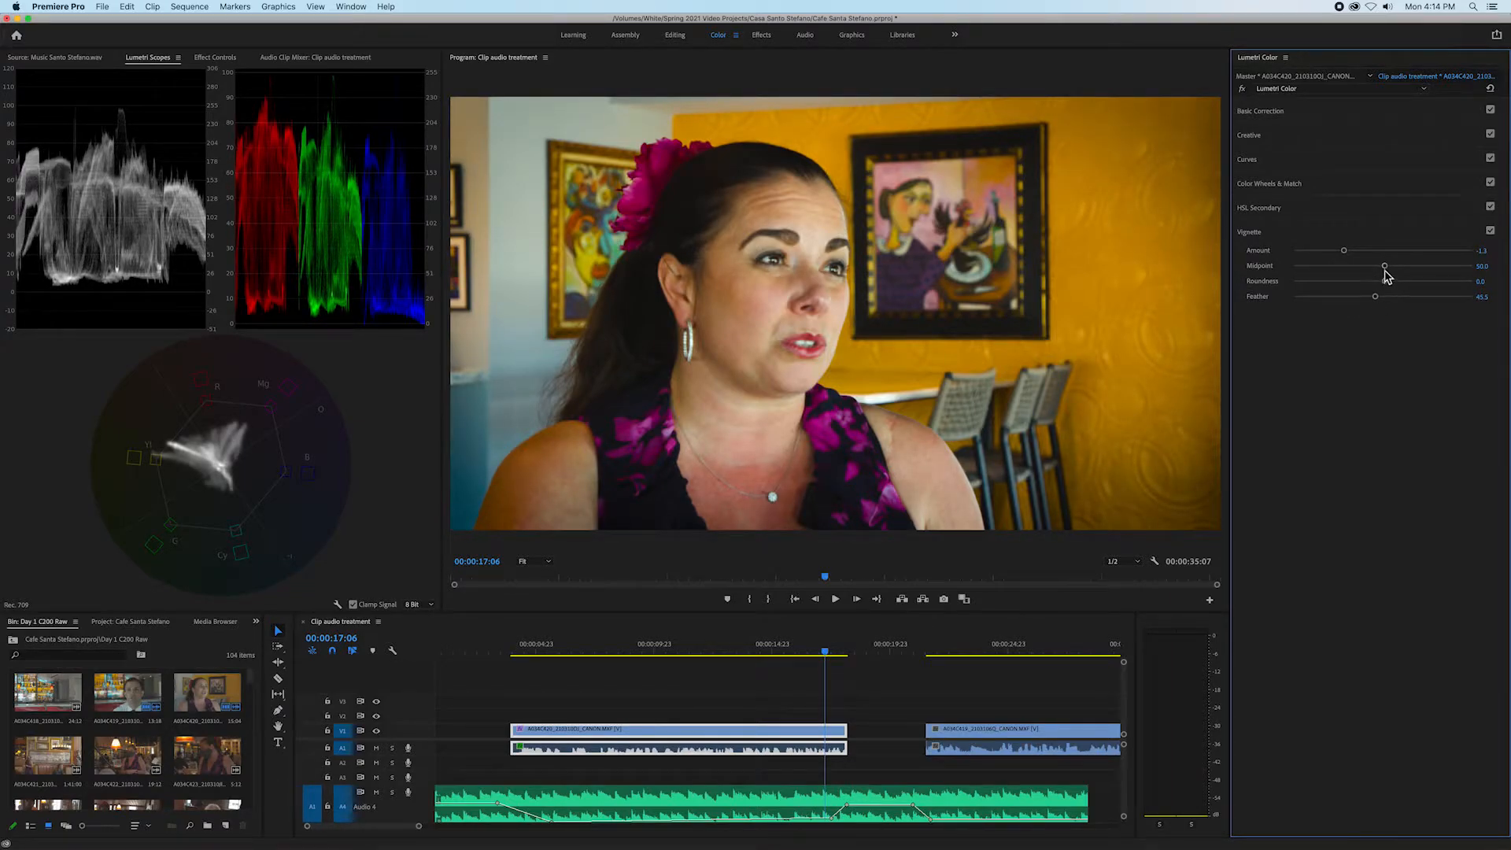
left_click_drag(1385, 266, 1363, 266)
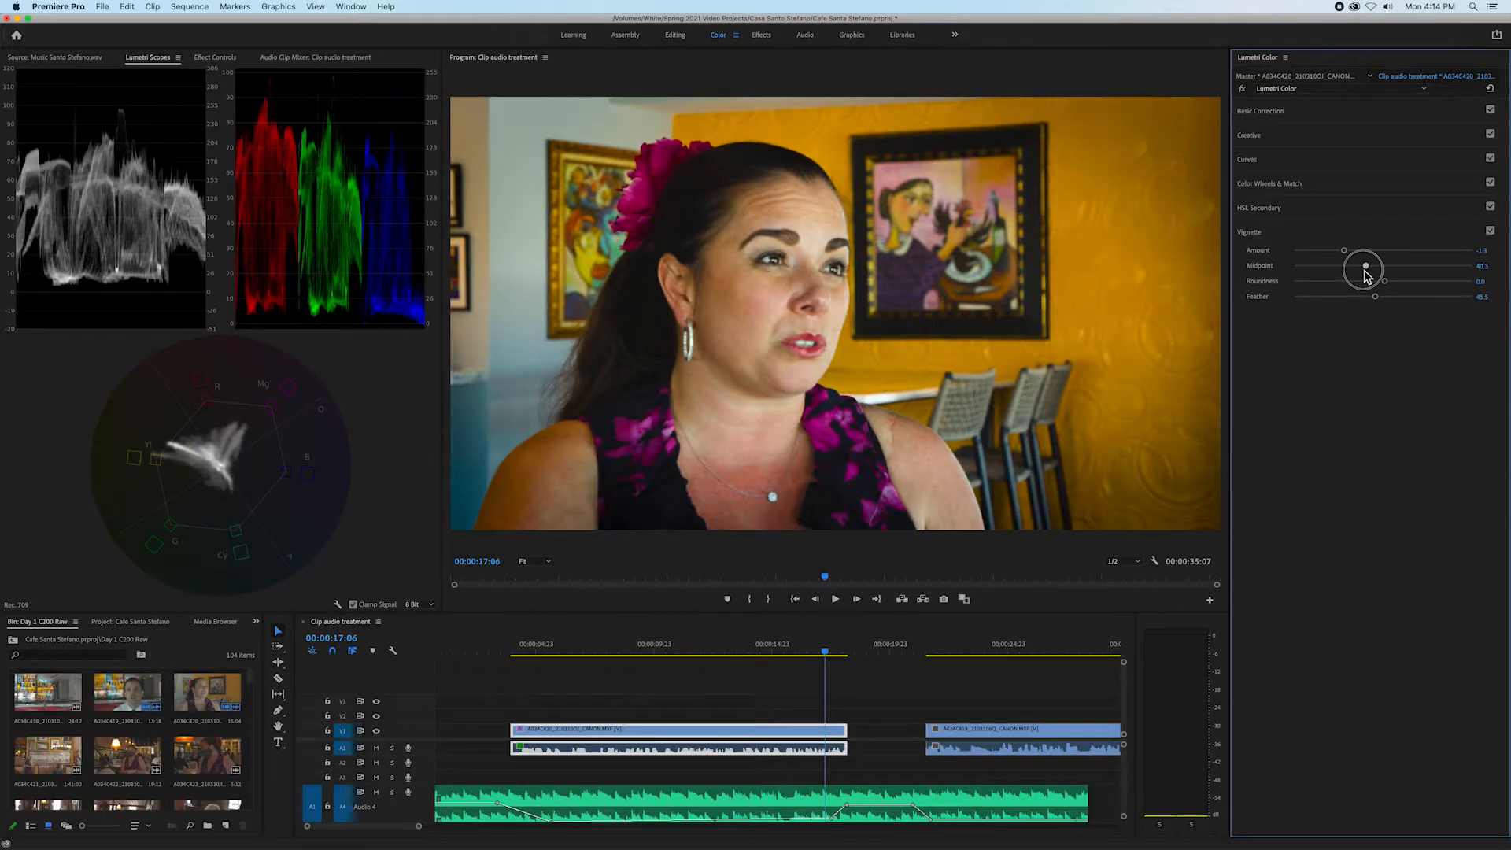
left_click_drag(1365, 266, 1362, 267)
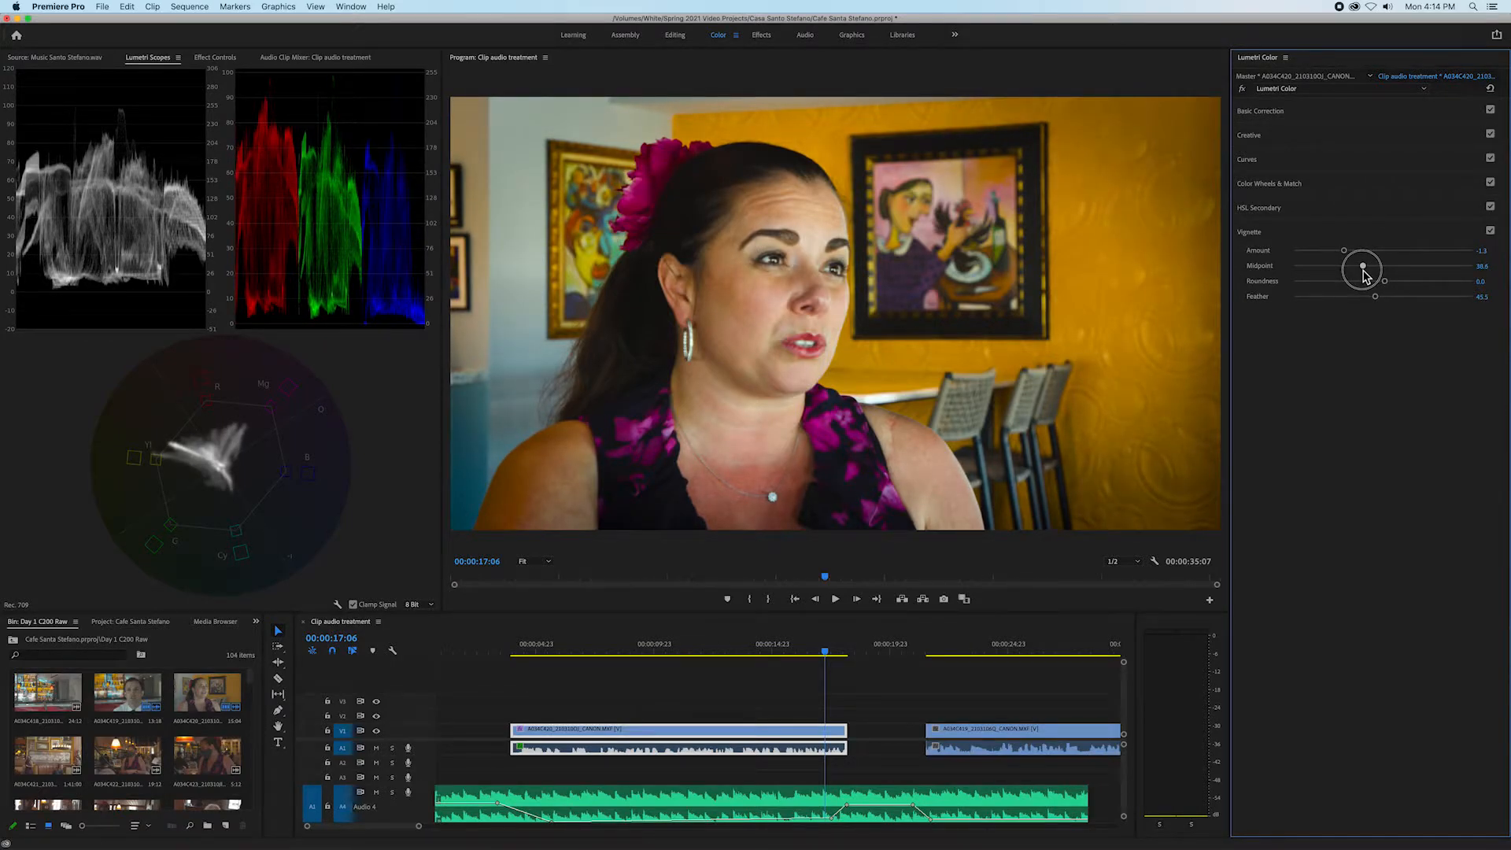
left_click_drag(1361, 267, 1335, 268)
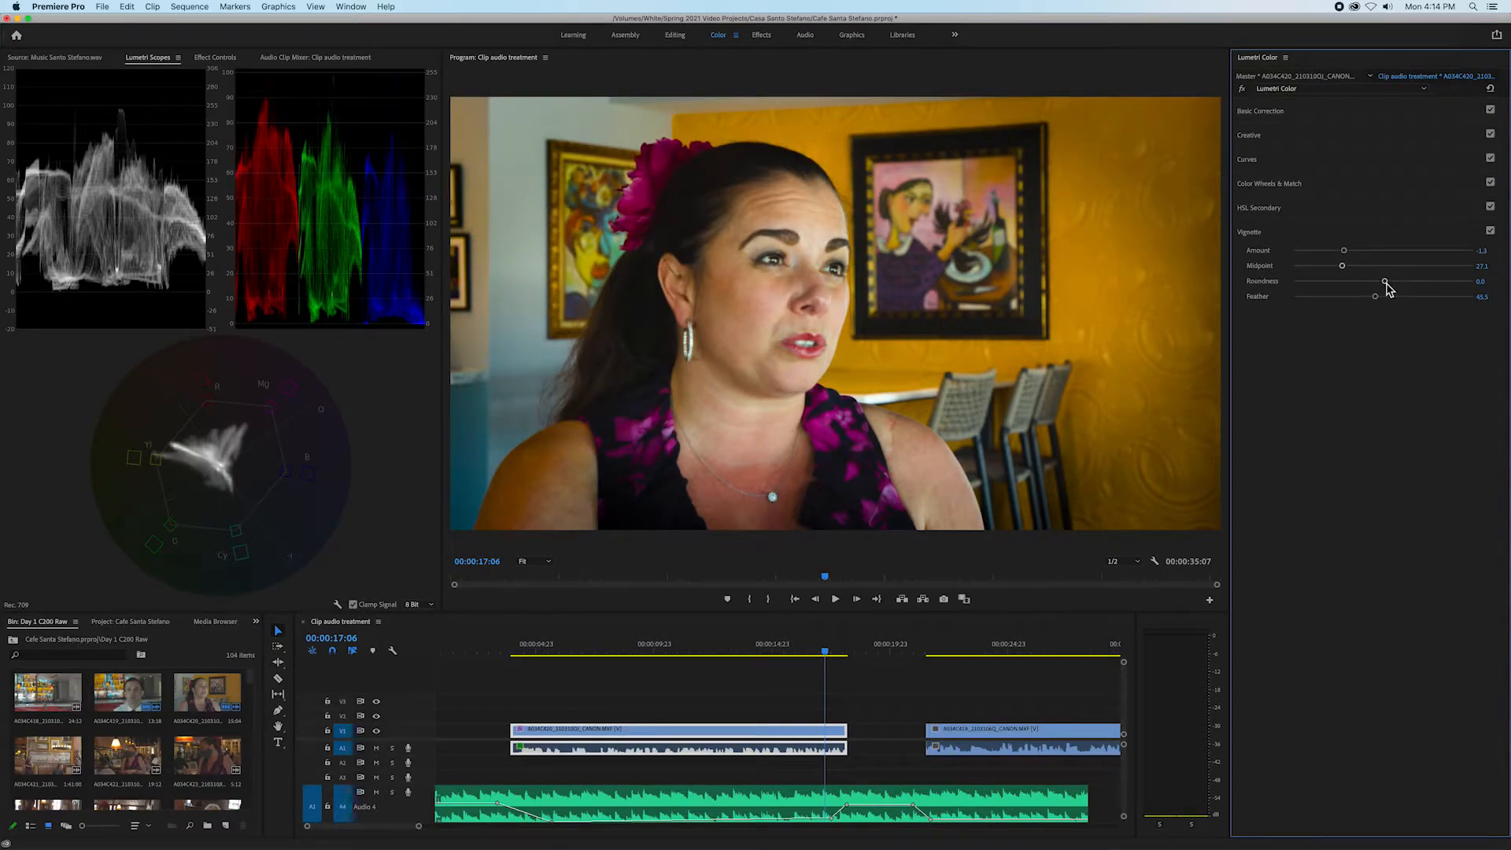
left_click_drag(1386, 282, 1377, 283)
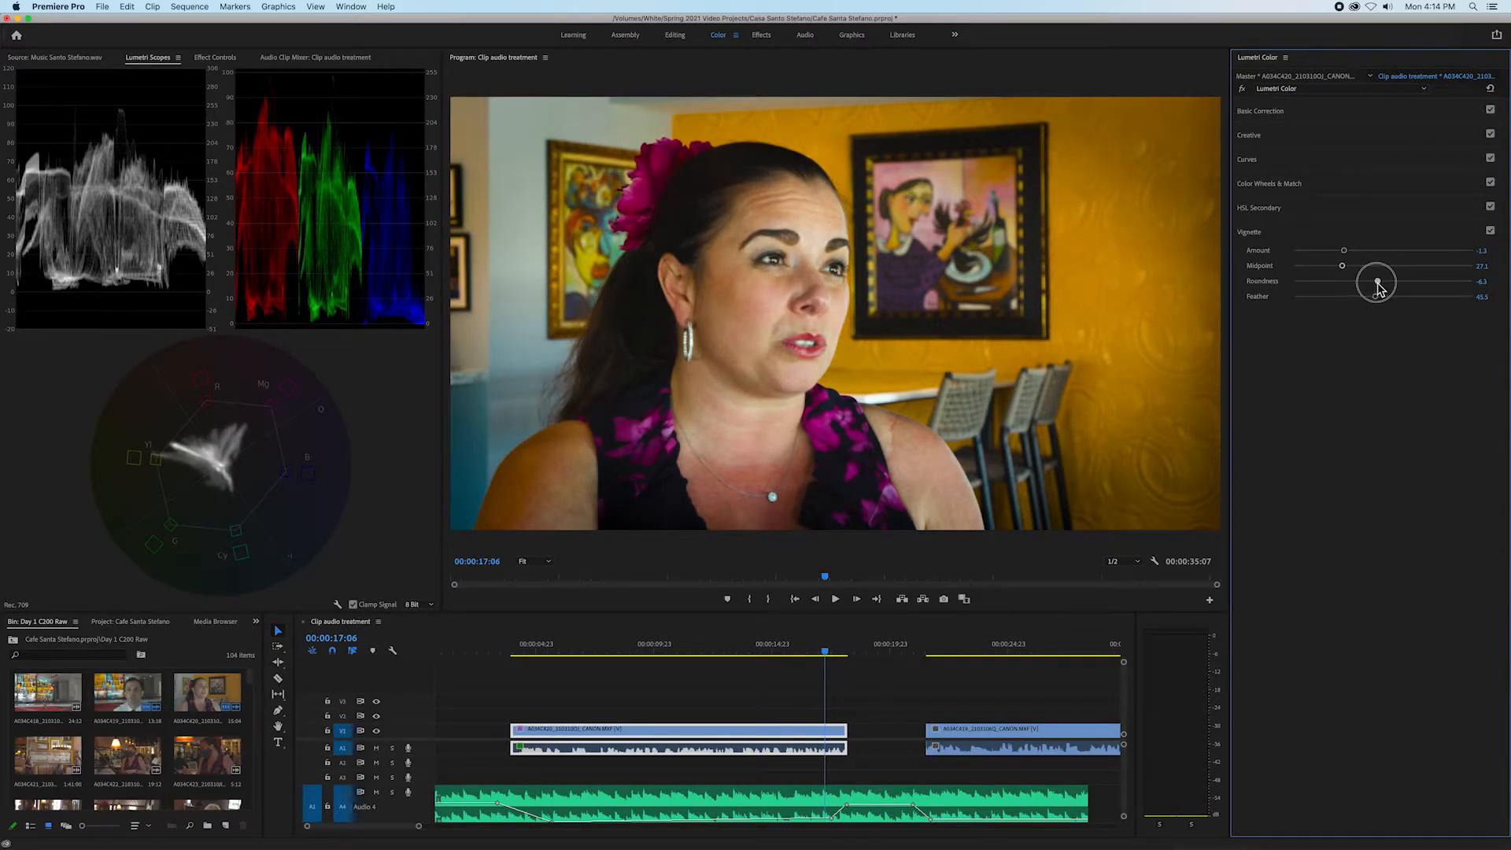
left_click_drag(1377, 280, 1378, 280)
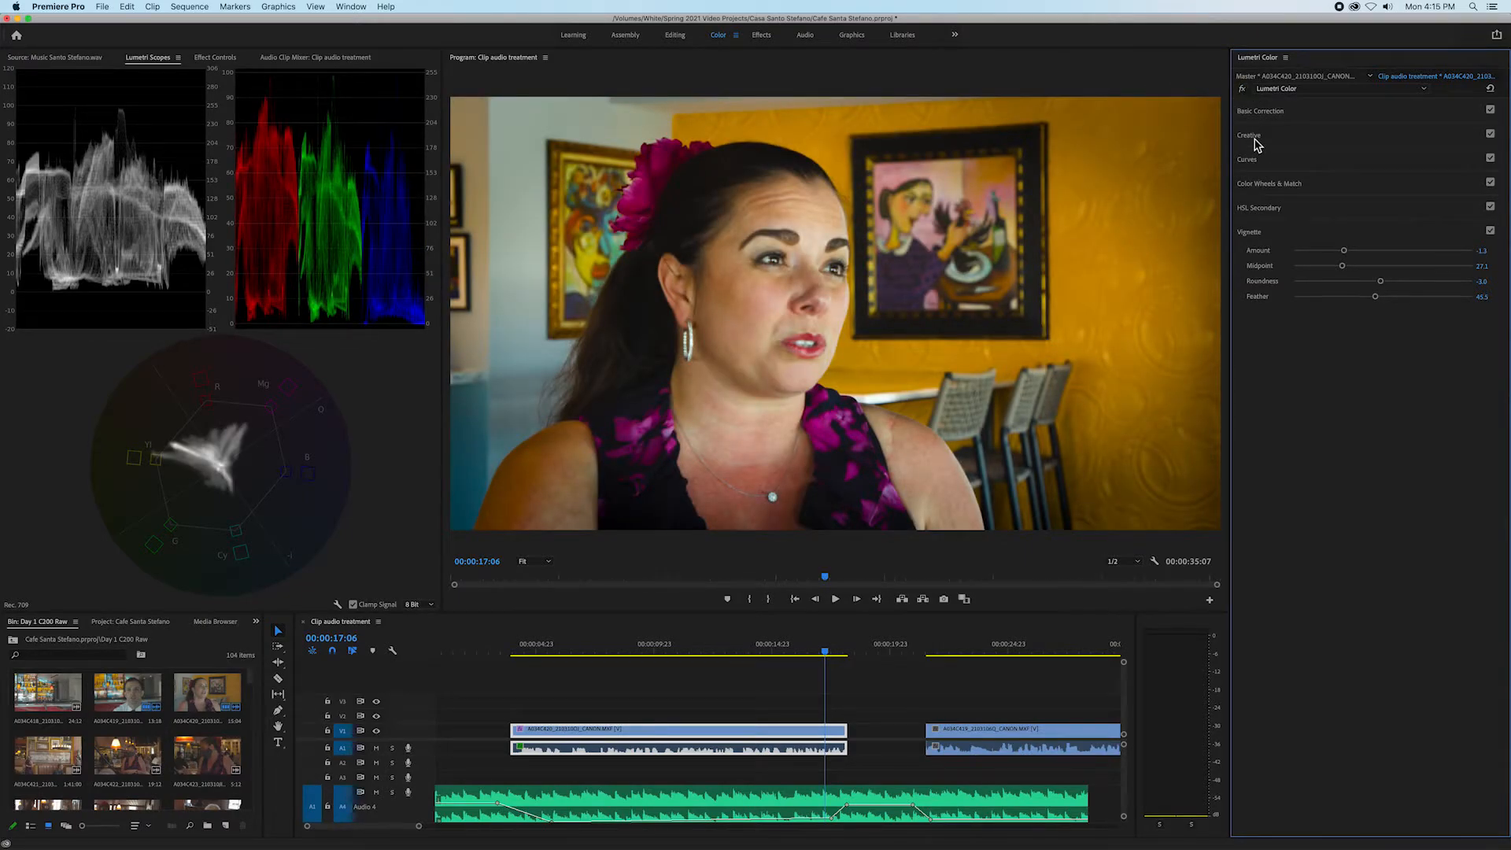
- Reopen Basic Correction and raise Exposure to 0.5
left_click(1259, 110)
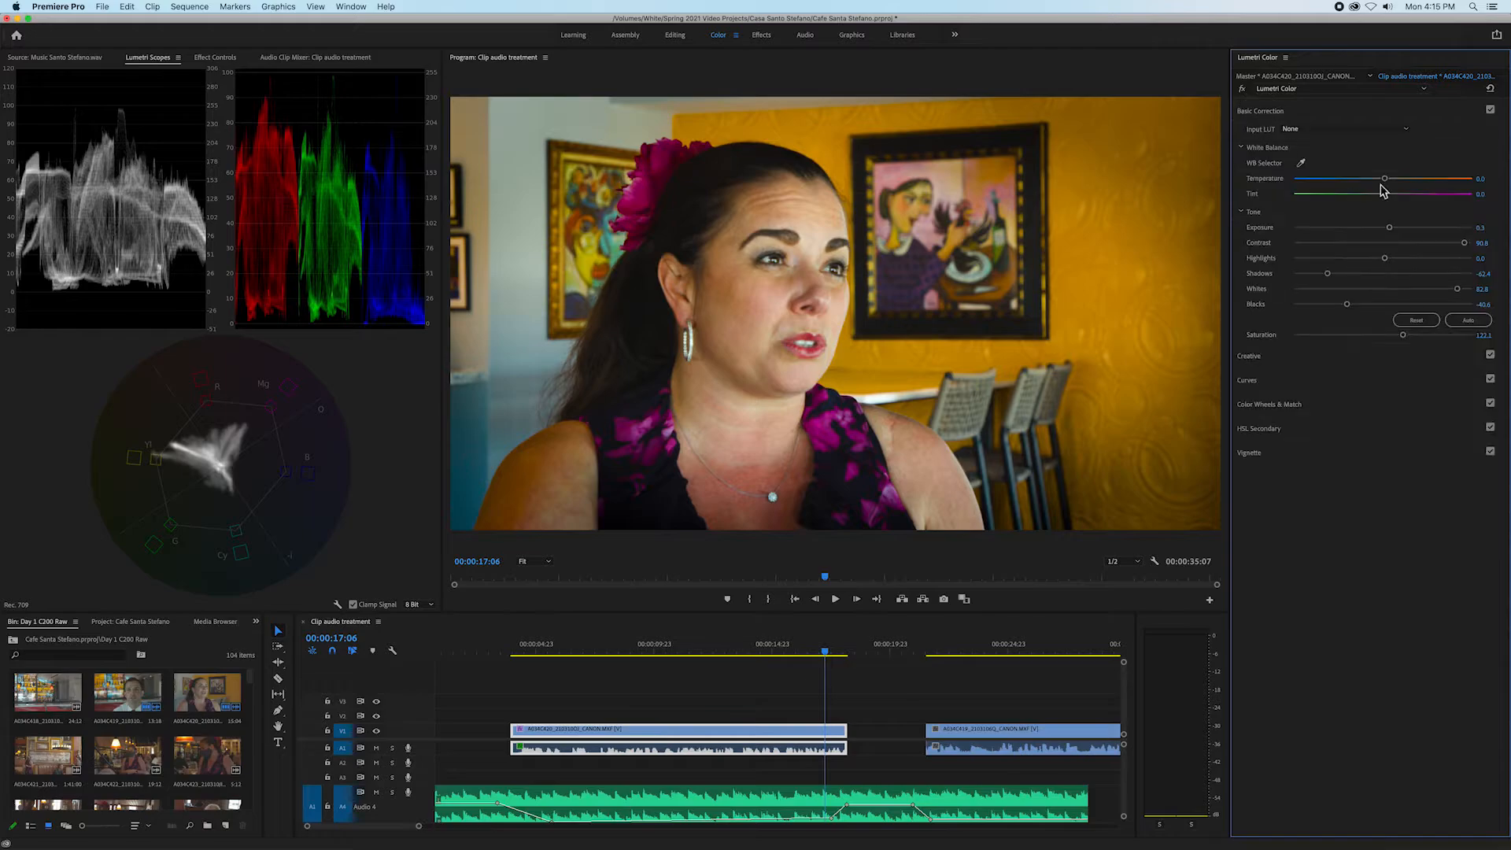
left_click_drag(1389, 227, 1386, 228)
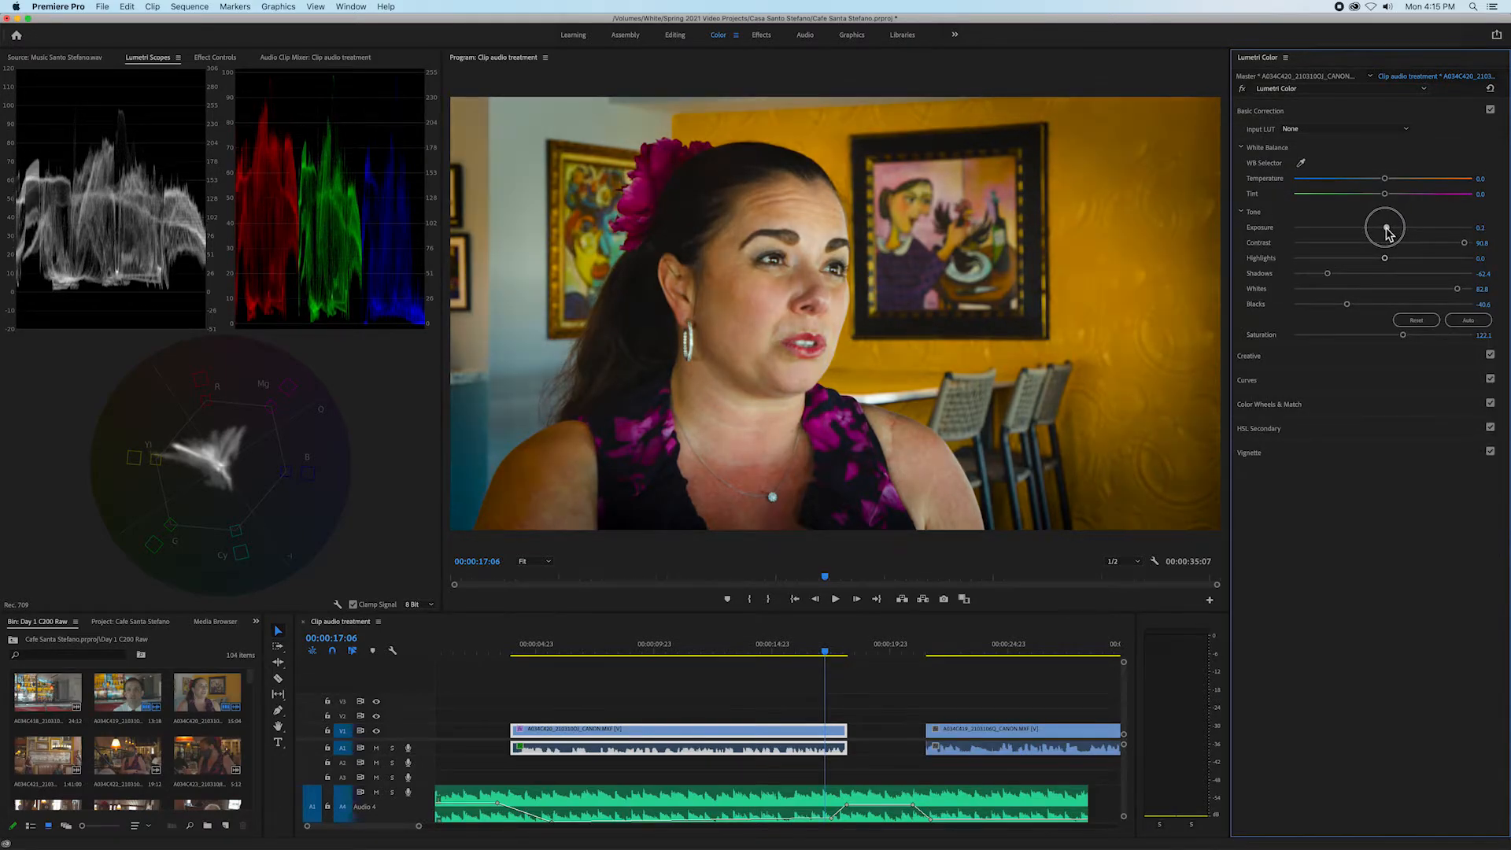
left_click_drag(1386, 227, 1418, 228)
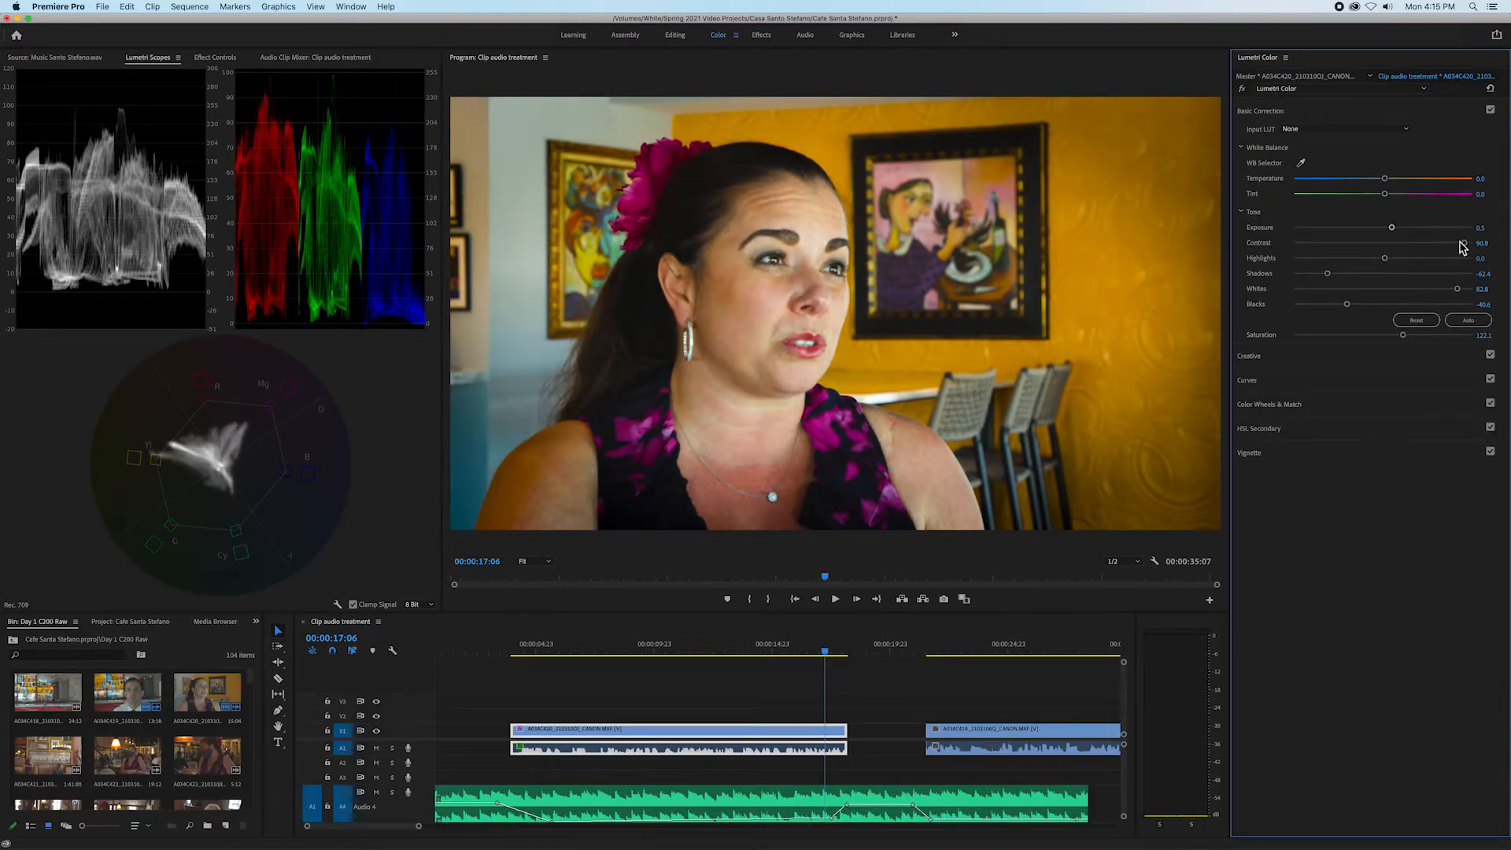
- Lower Contrast to about 48.5 and Saturation to about 119.5
left_click_drag(1460, 243, 1434, 243)
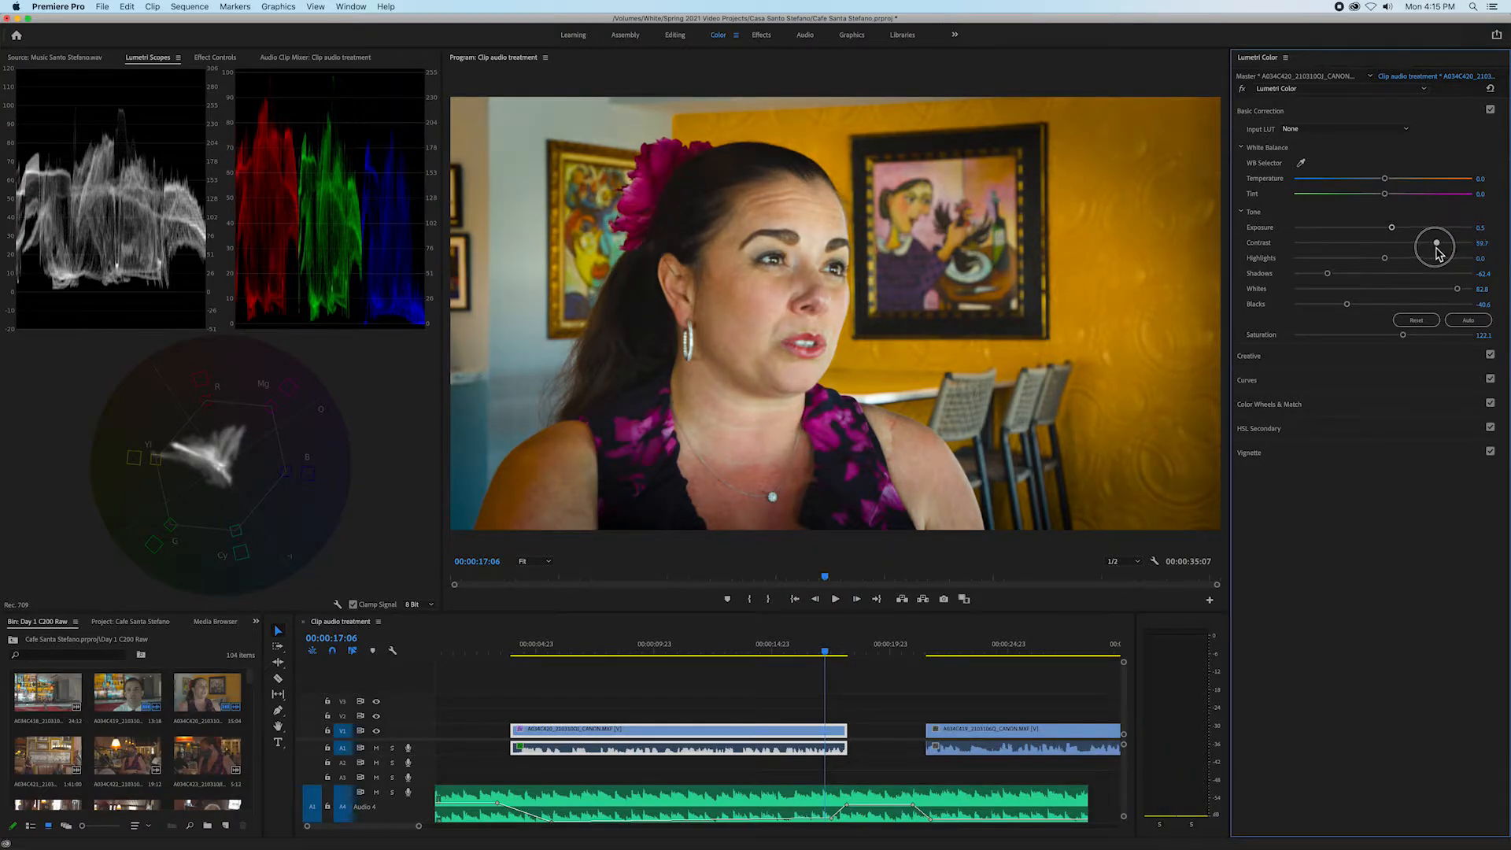
left_click_drag(1435, 243, 1421, 243)
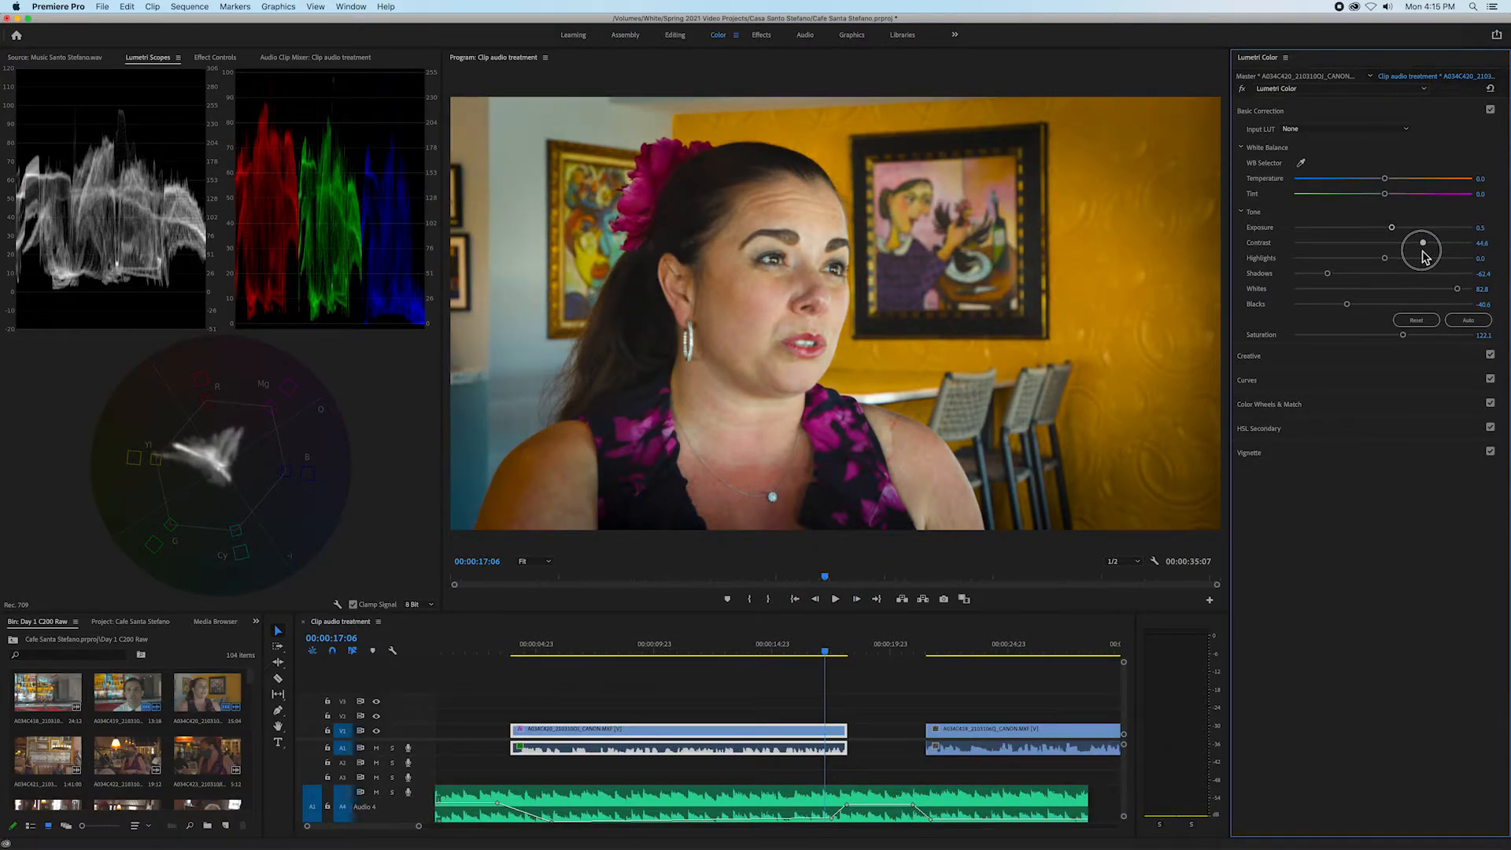
left_click_drag(1421, 244, 1430, 245)
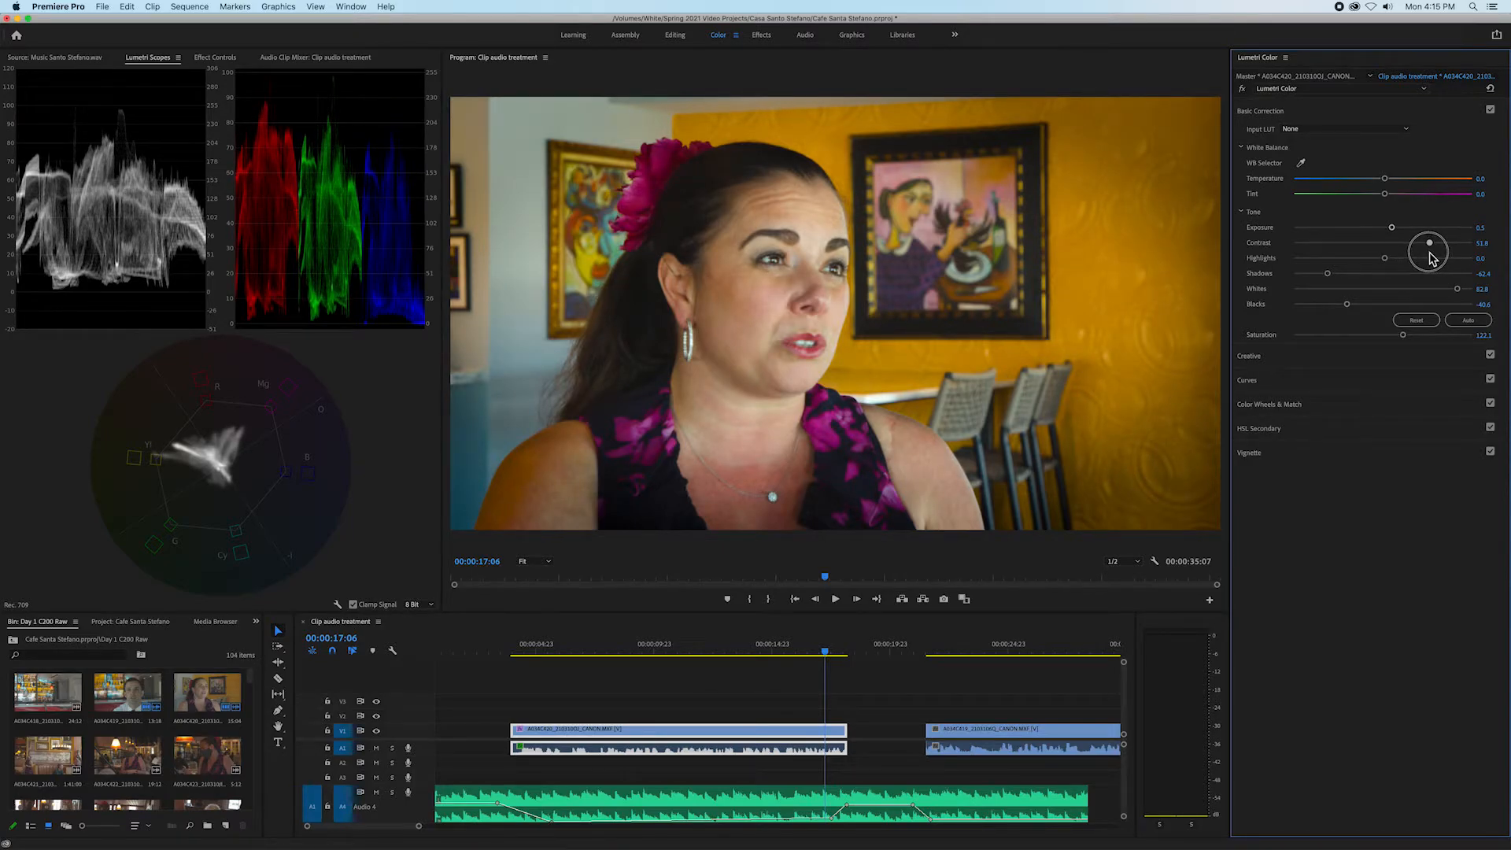
left_click_drag(1433, 244, 1426, 244)
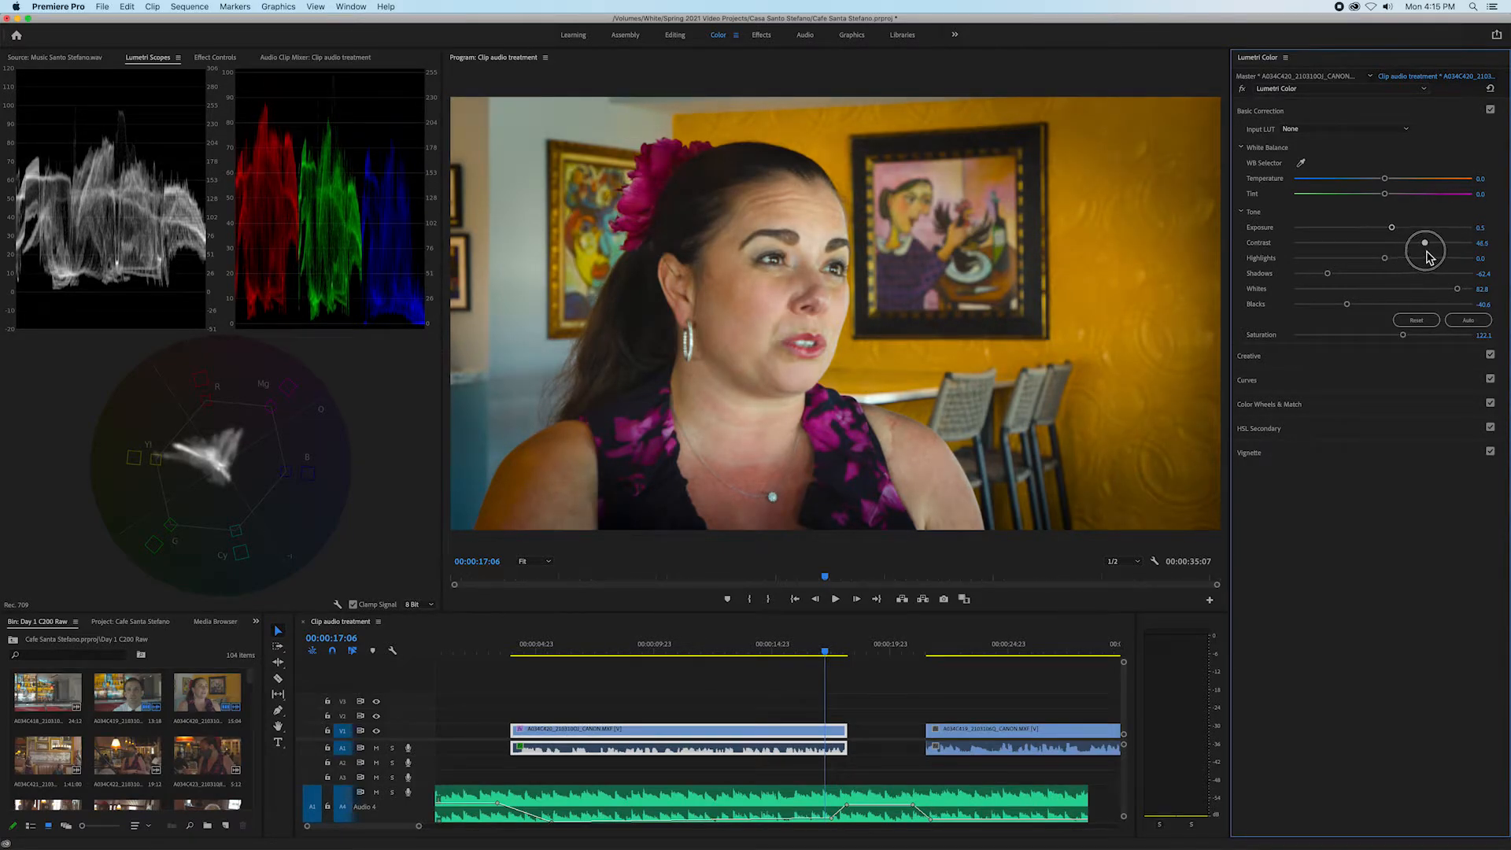
left_click_drag(1426, 245, 1433, 243)
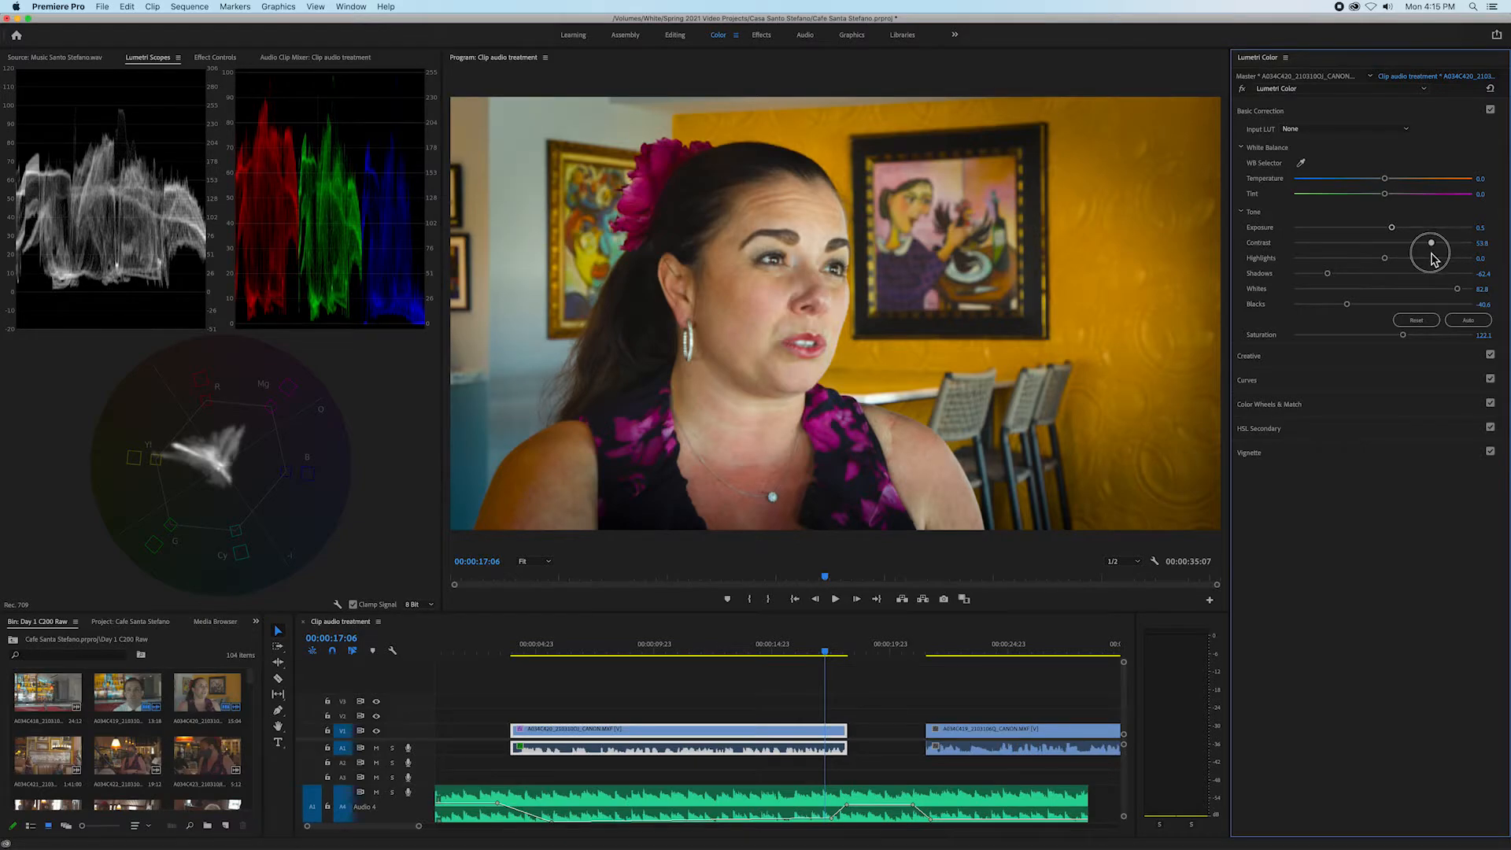
left_click_drag(1432, 246, 1426, 244)
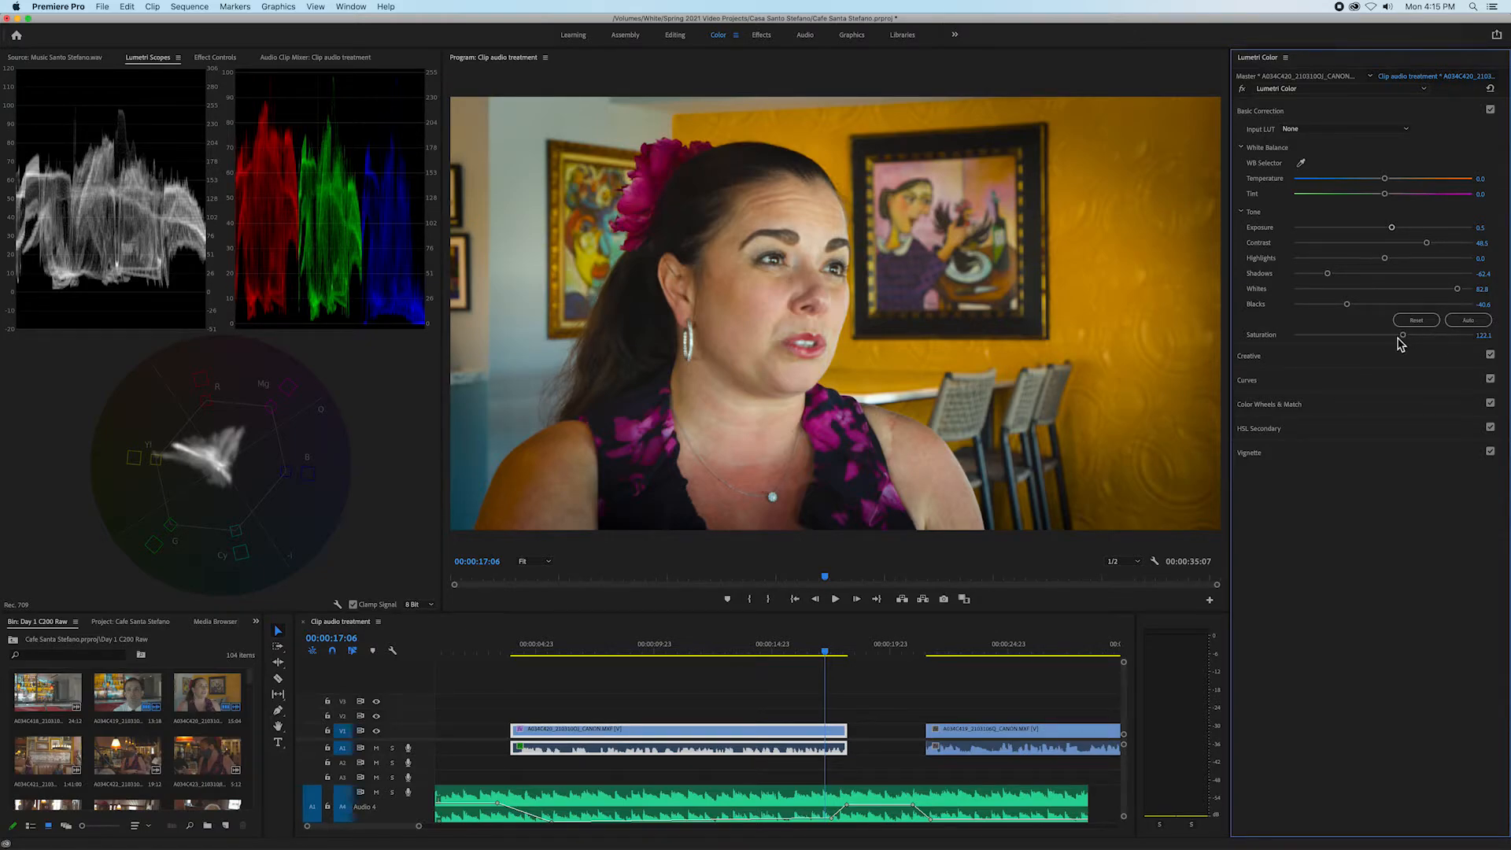
left_click_drag(1405, 334, 1401, 339)
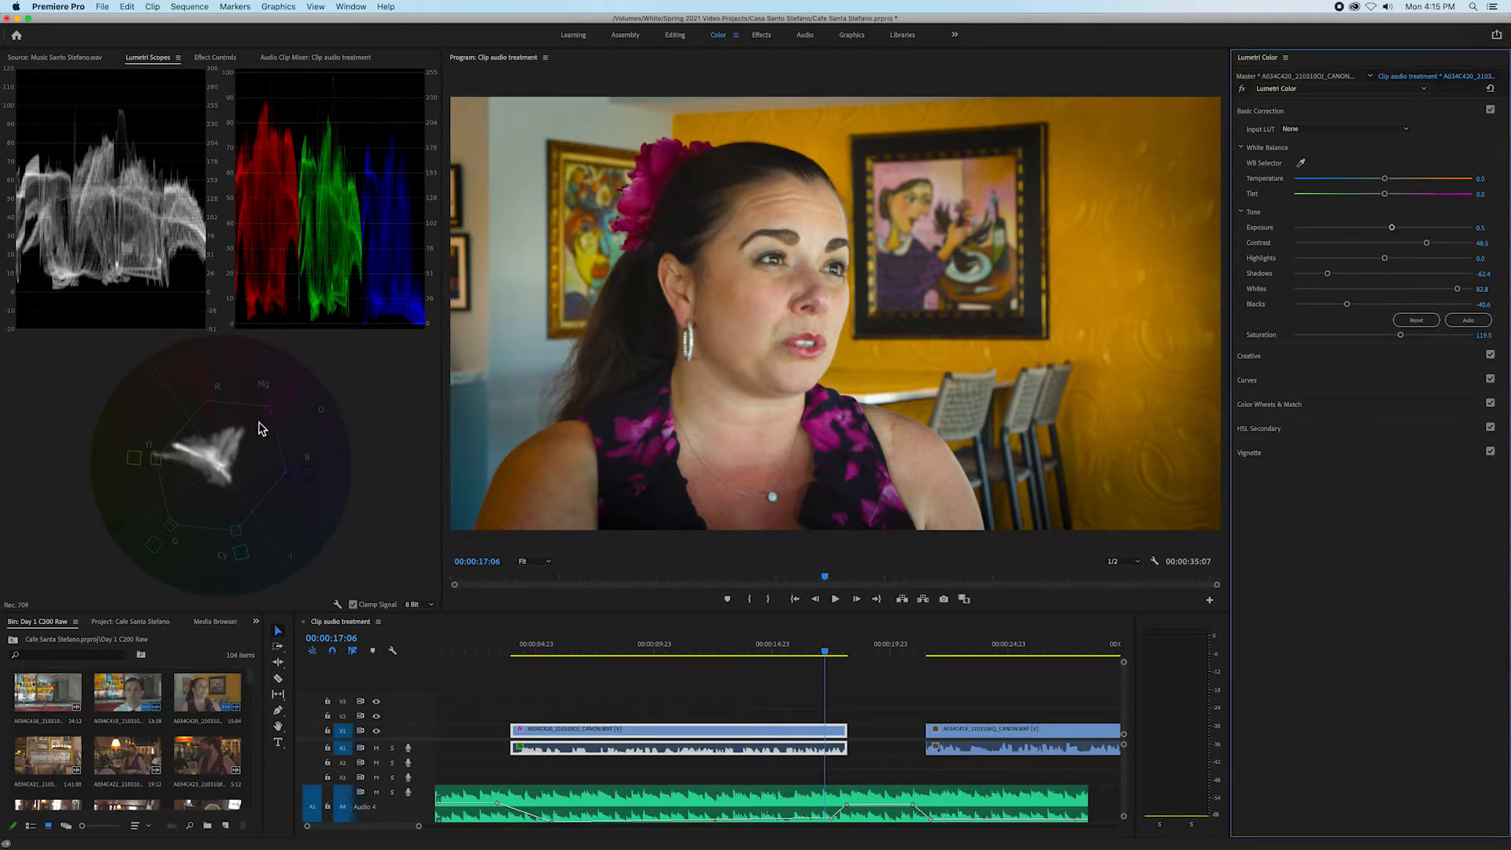
mouse_move(225, 472)
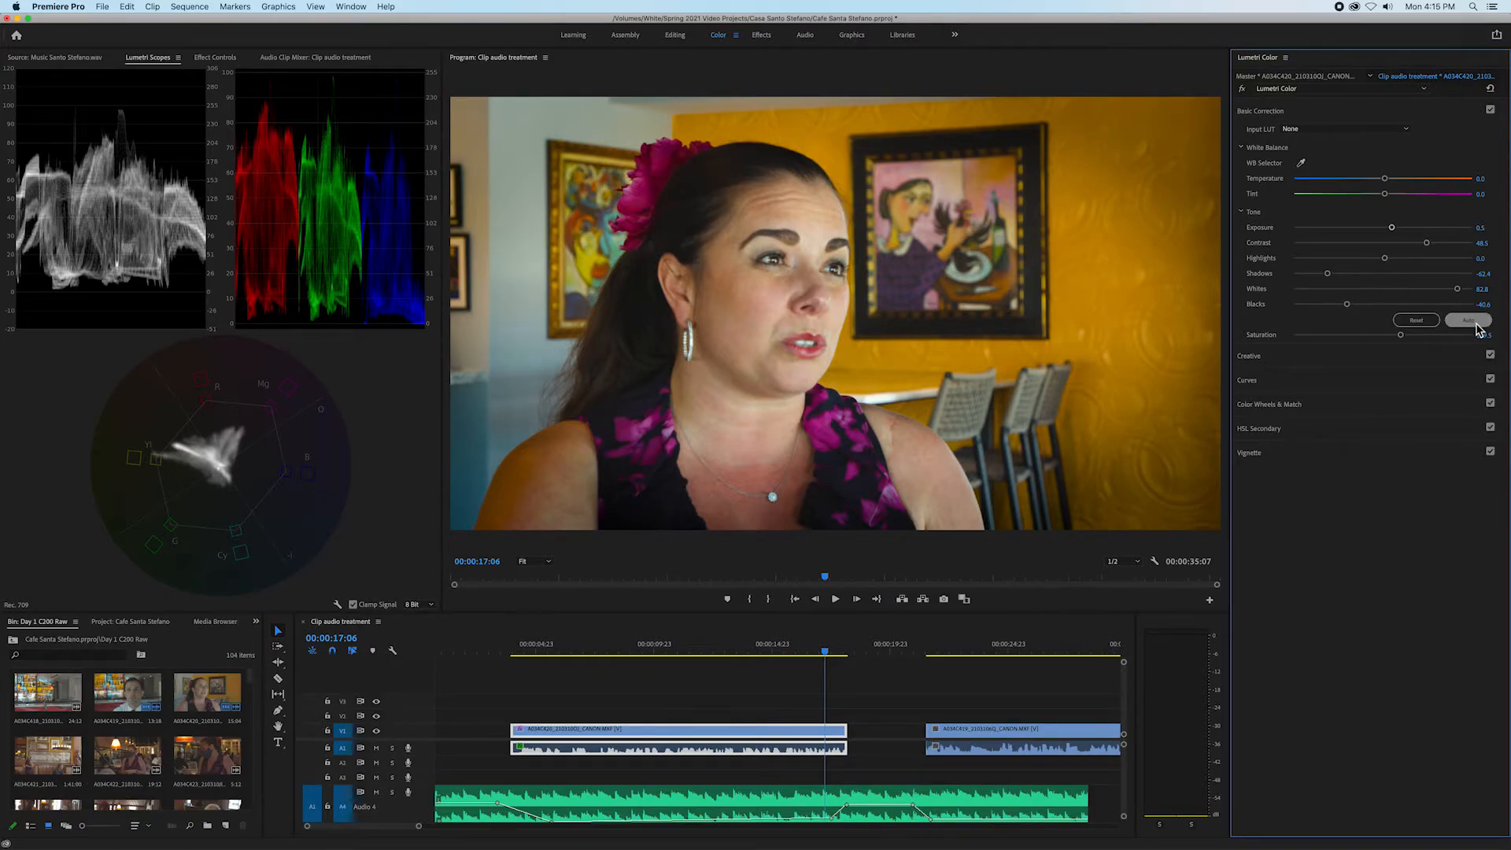
left_click(1465, 320)
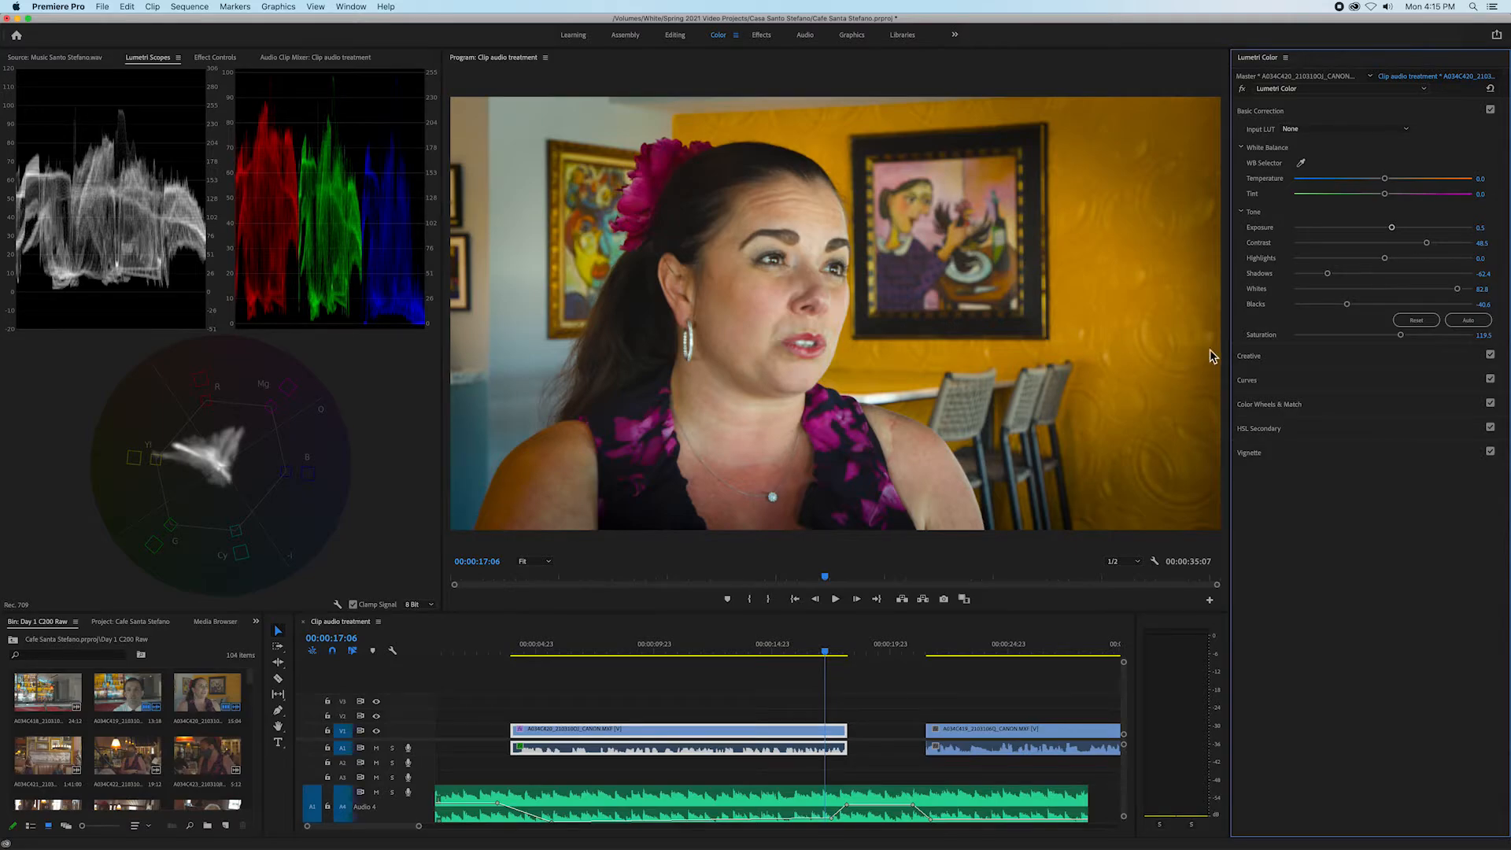
mouse_move(1429, 507)
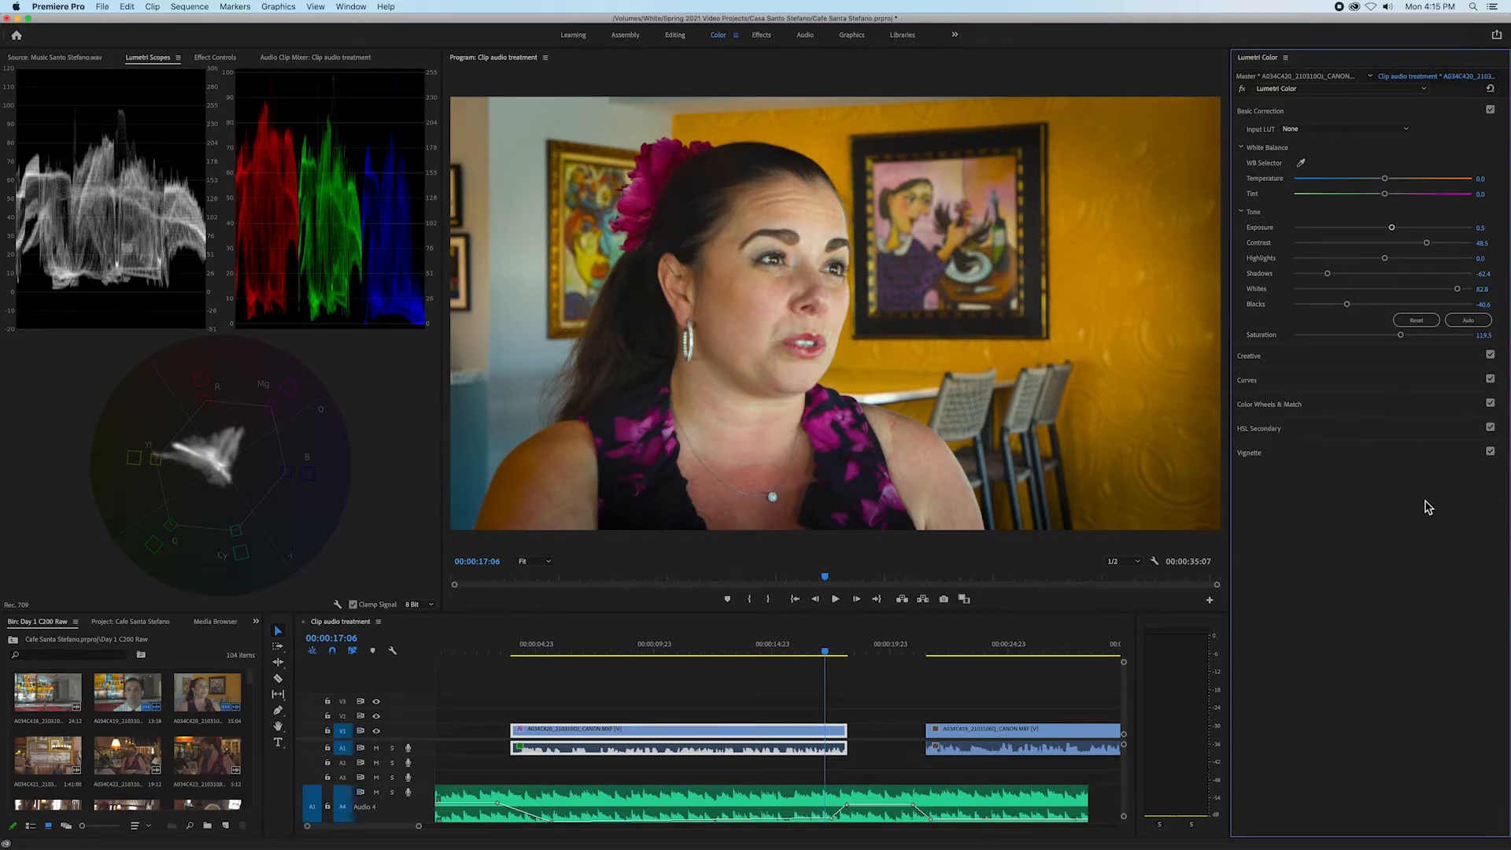
- Lighten the woman's vignette by nudging the Lumetri Vignette Amount slider toward zero
left_click(1260, 110)
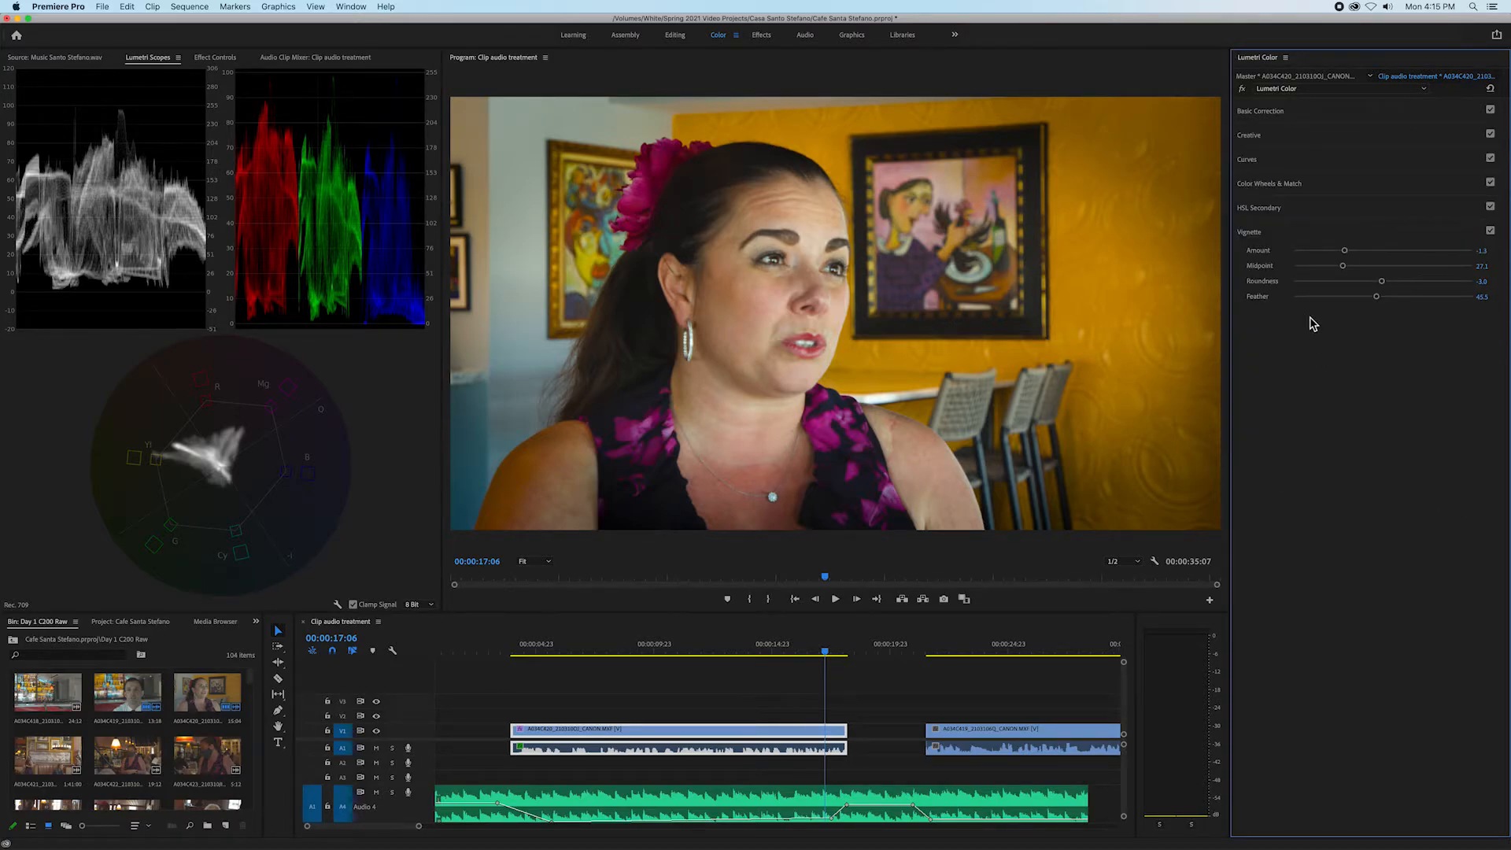
left_click_drag(1344, 251, 1331, 250)
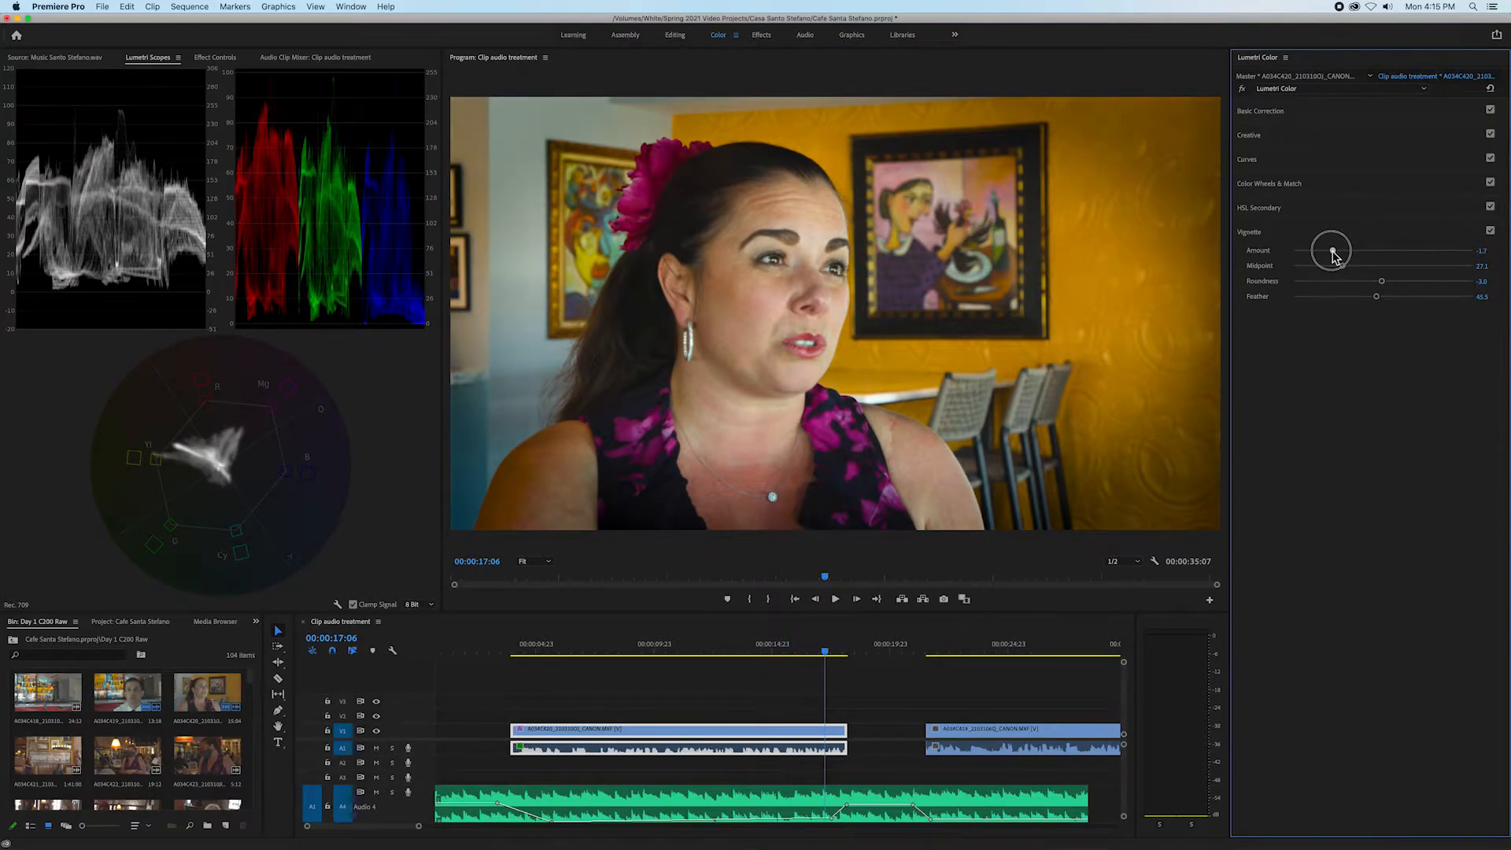
left_click_drag(1333, 250, 1356, 250)
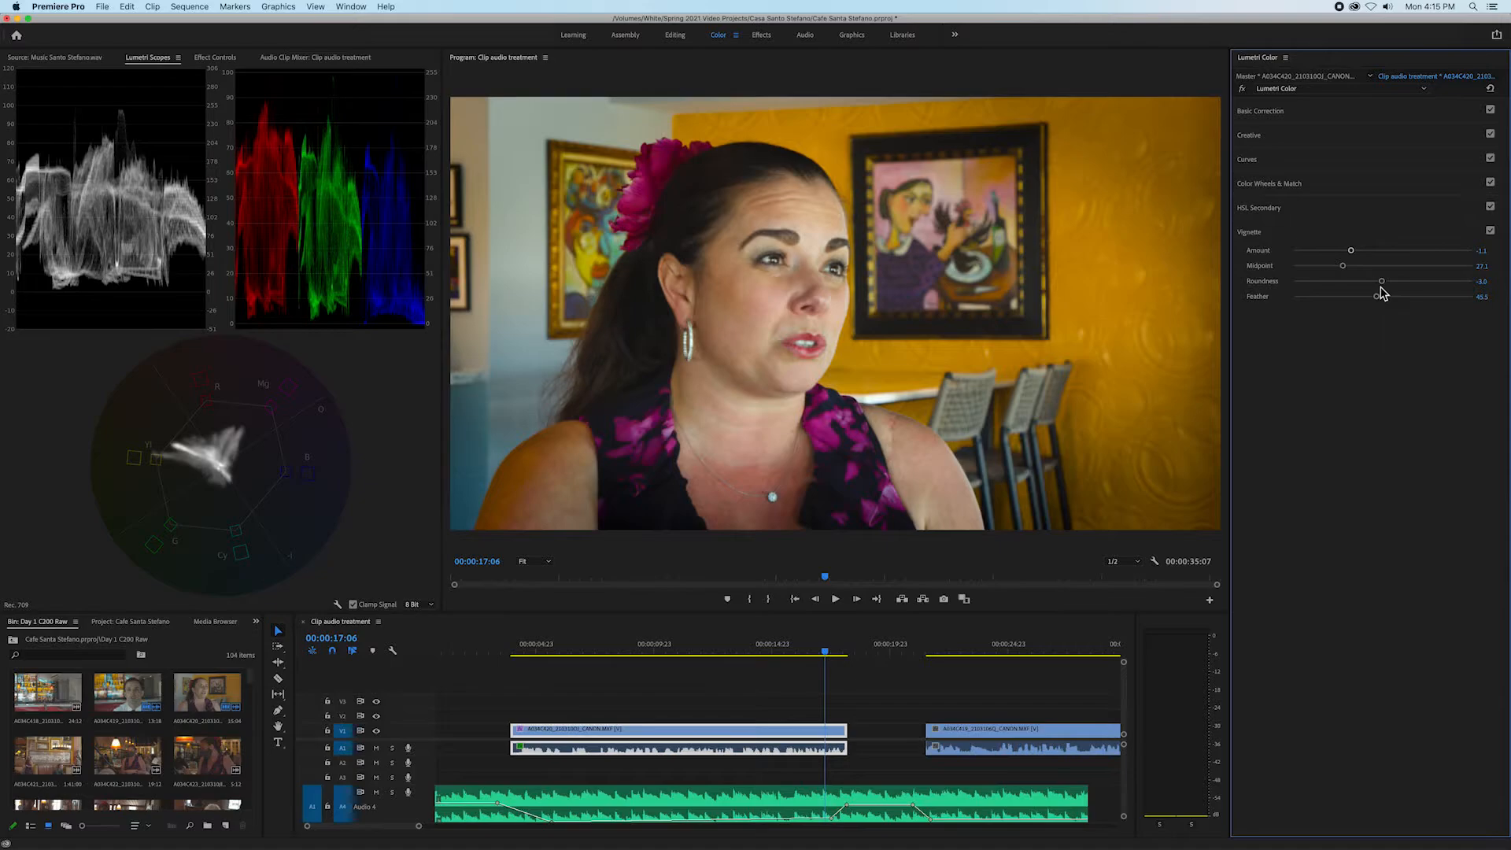
left_click_drag(1351, 251, 1361, 251)
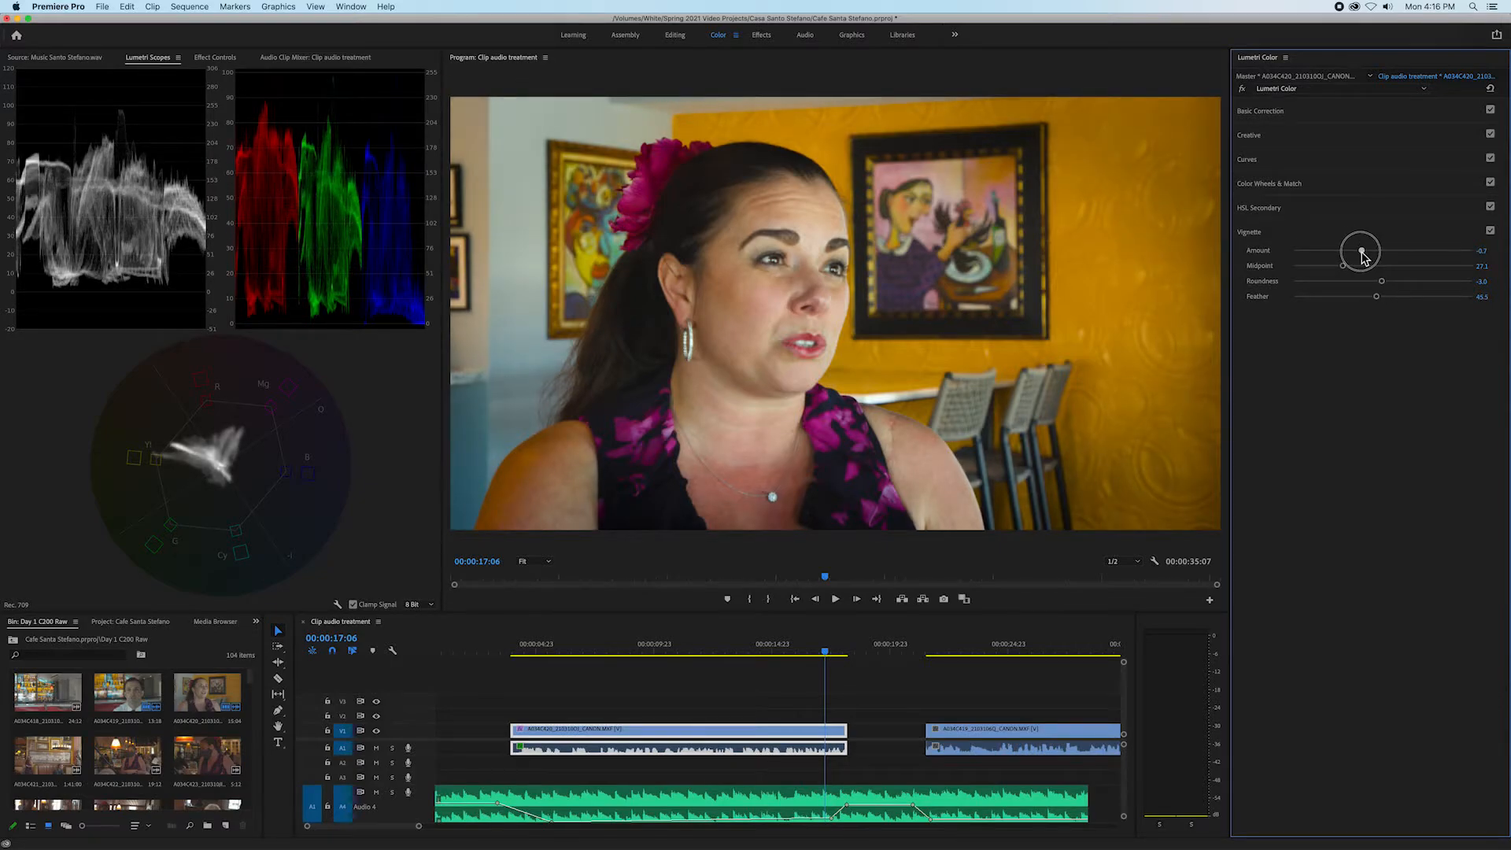
left_click_drag(1362, 251, 1360, 250)
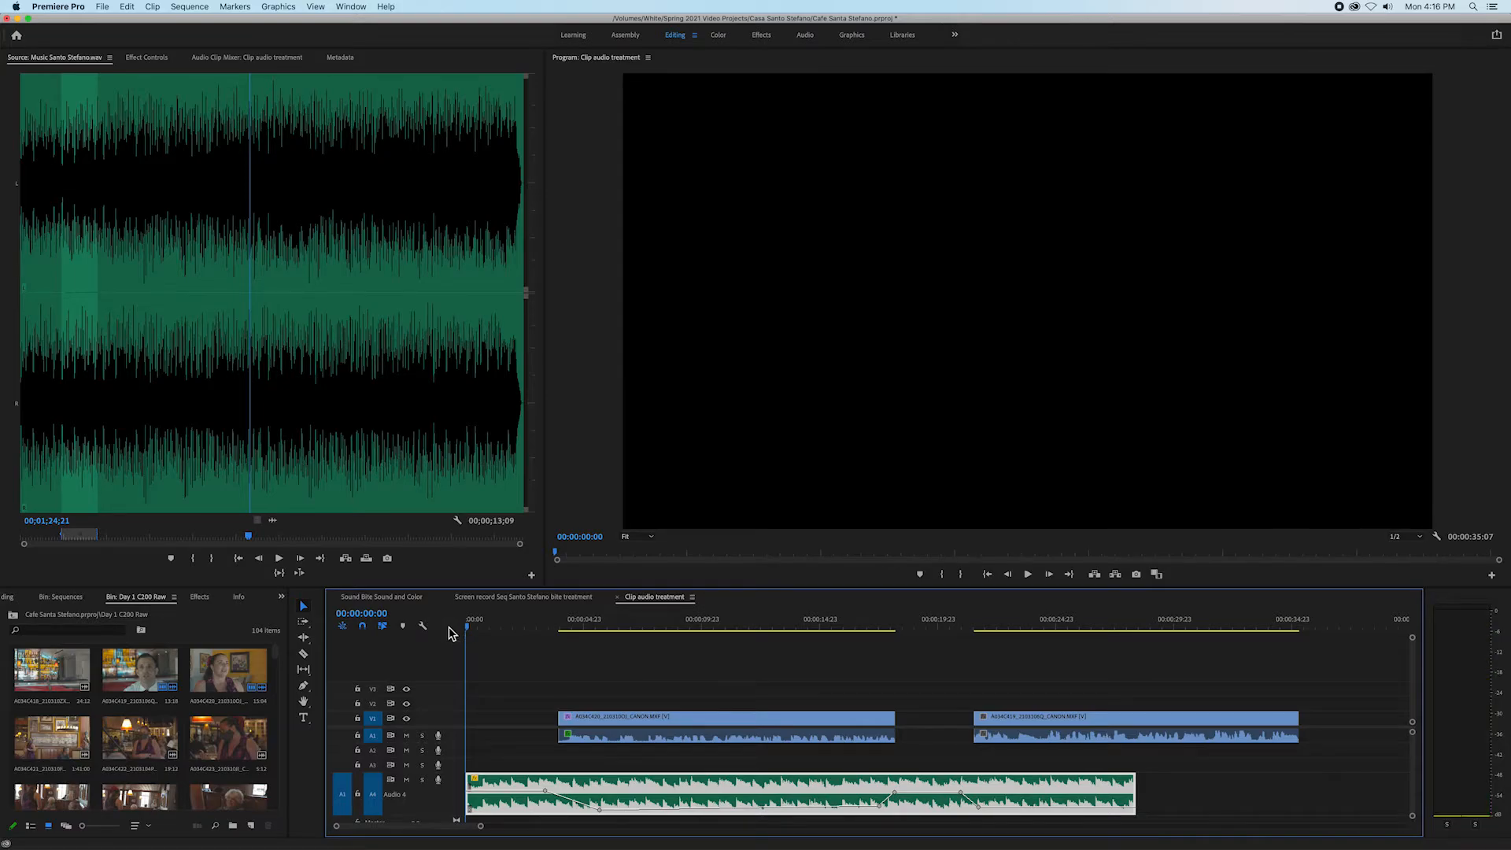
- Activate the timeline and select the man's second CANON interview clip
left_click(1027, 574)
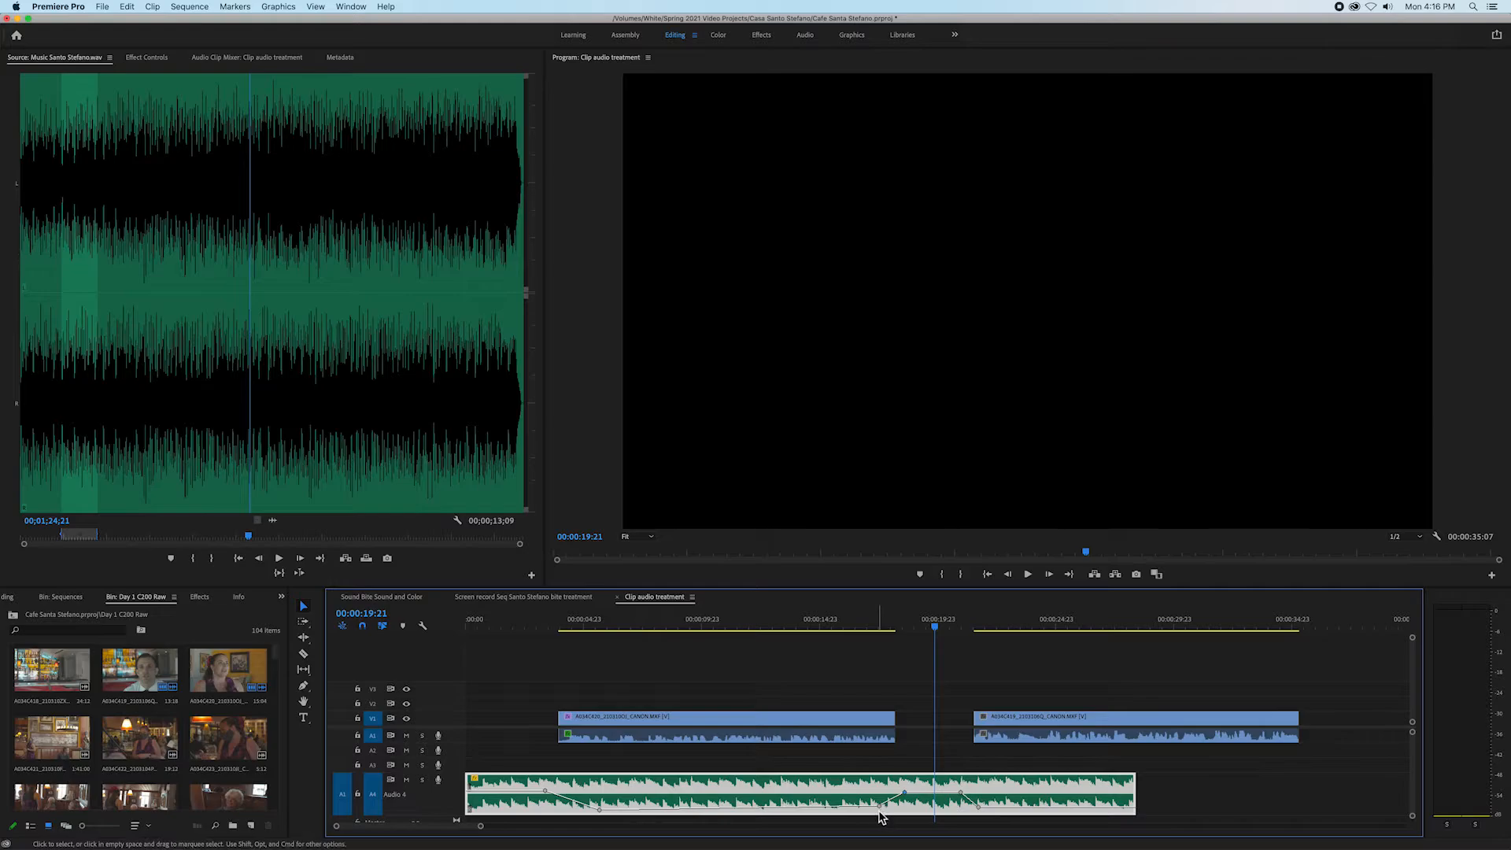
mouse_move(1089, 713)
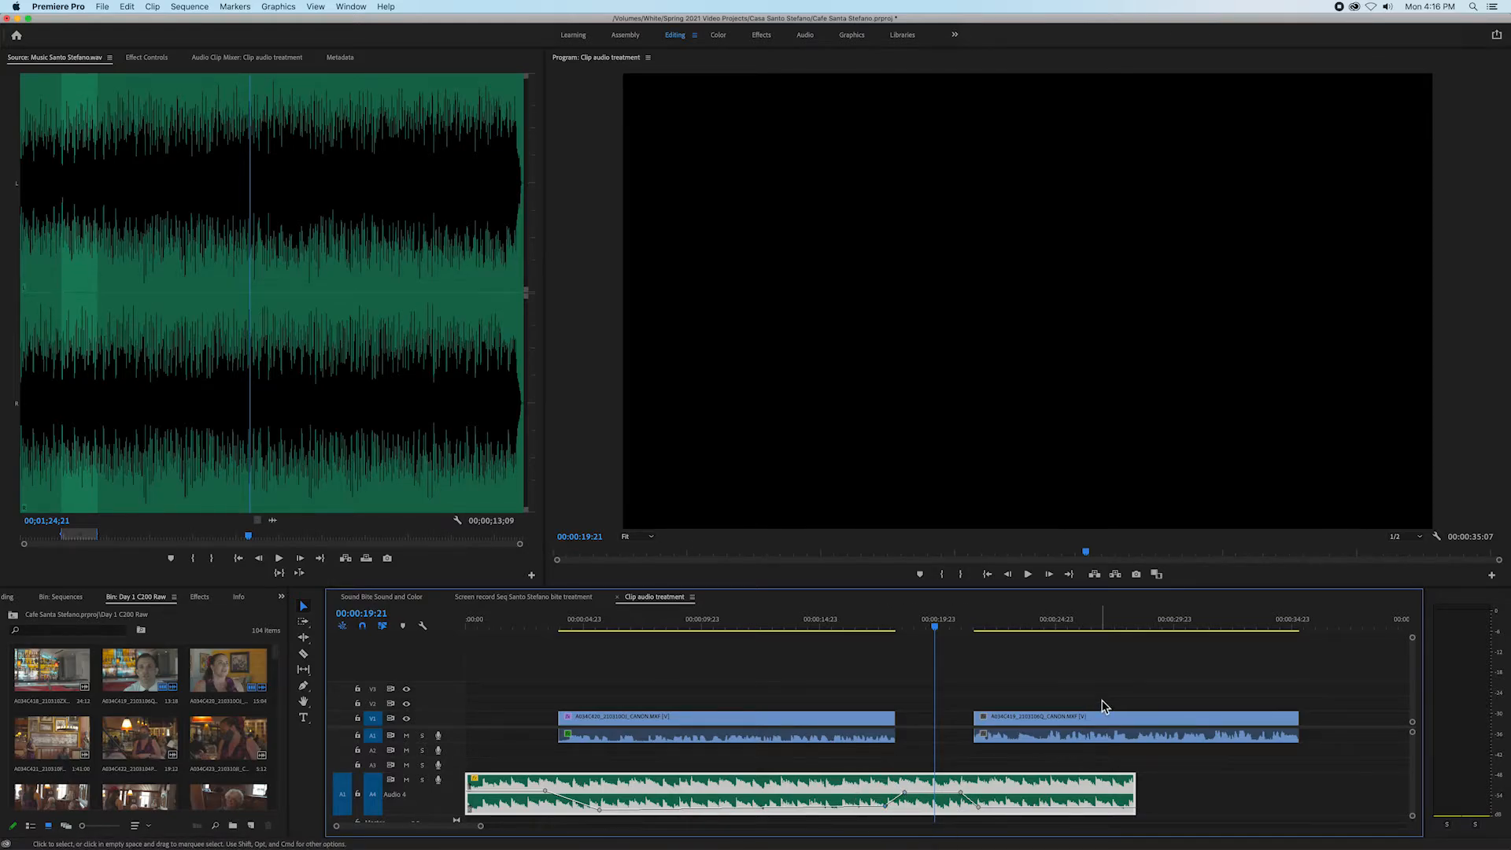
left_click(771, 627)
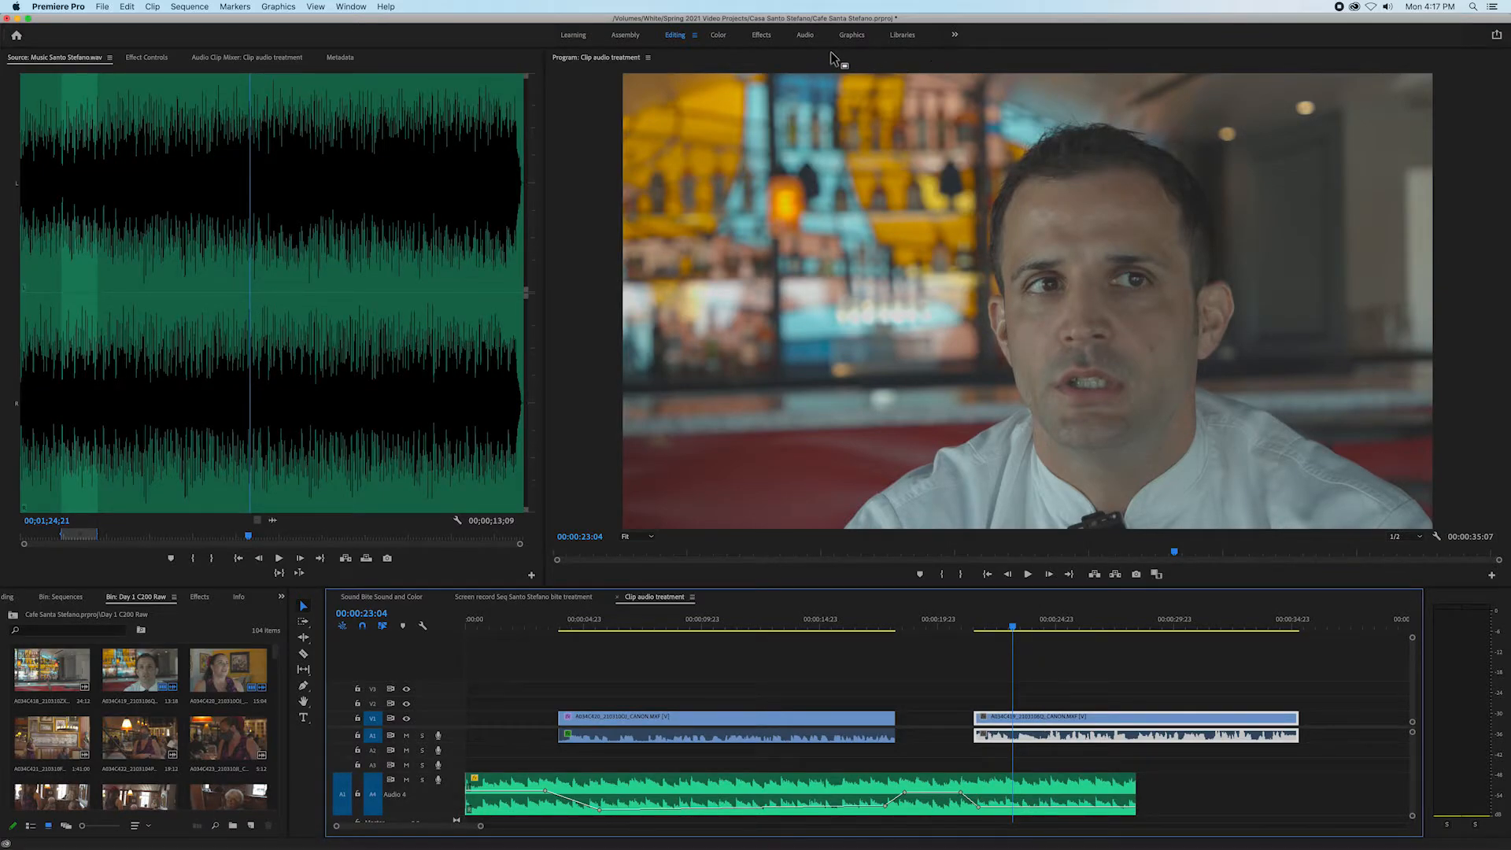
- In the Audio workspace, mark the man's clip as Dialogue with the Balanced Male Voice preset
left_click(804, 34)
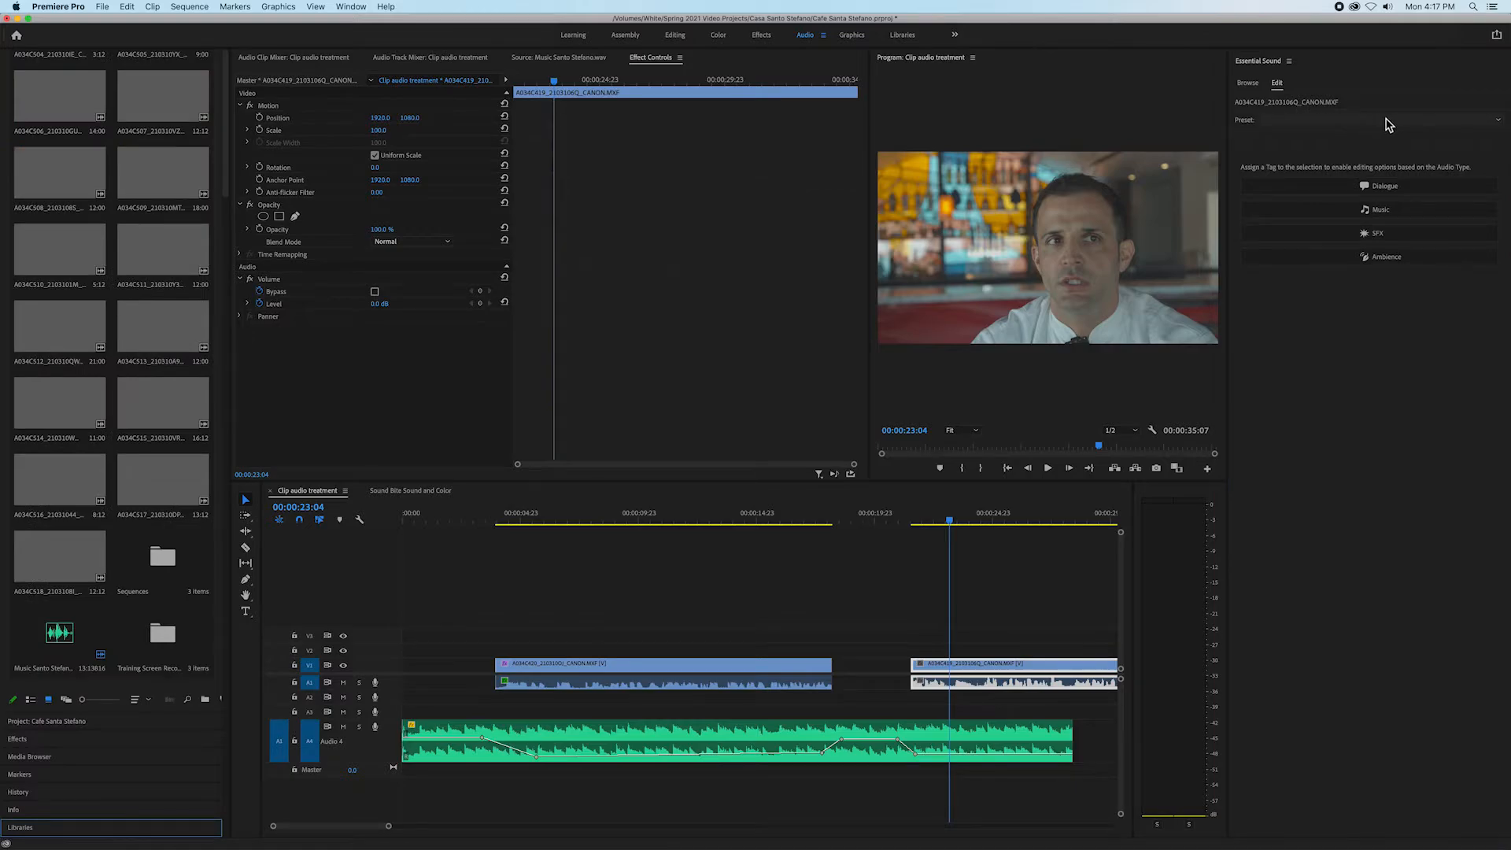
left_click(1368, 120)
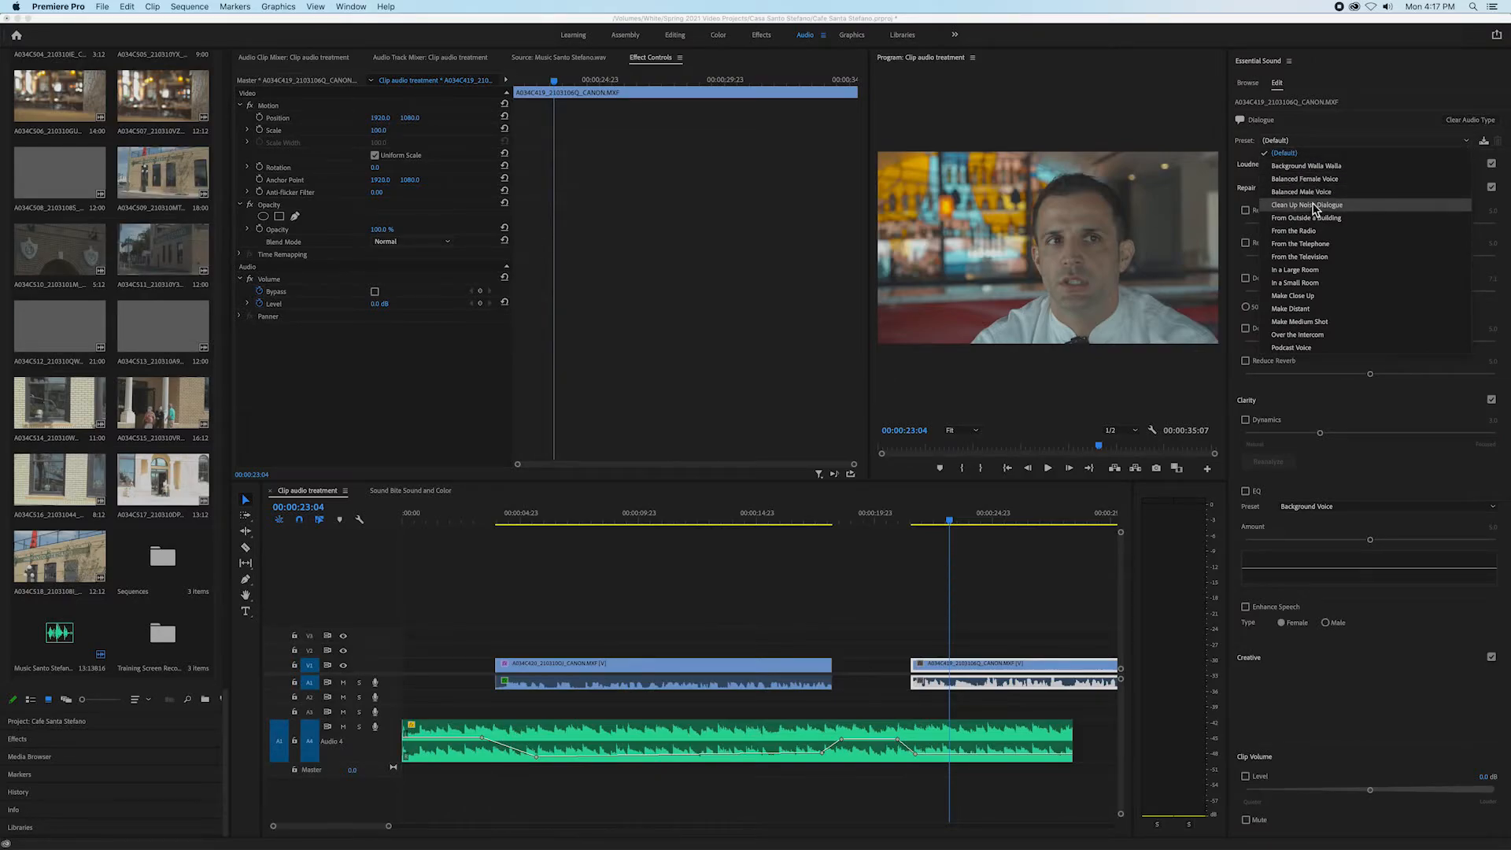
left_click(1300, 191)
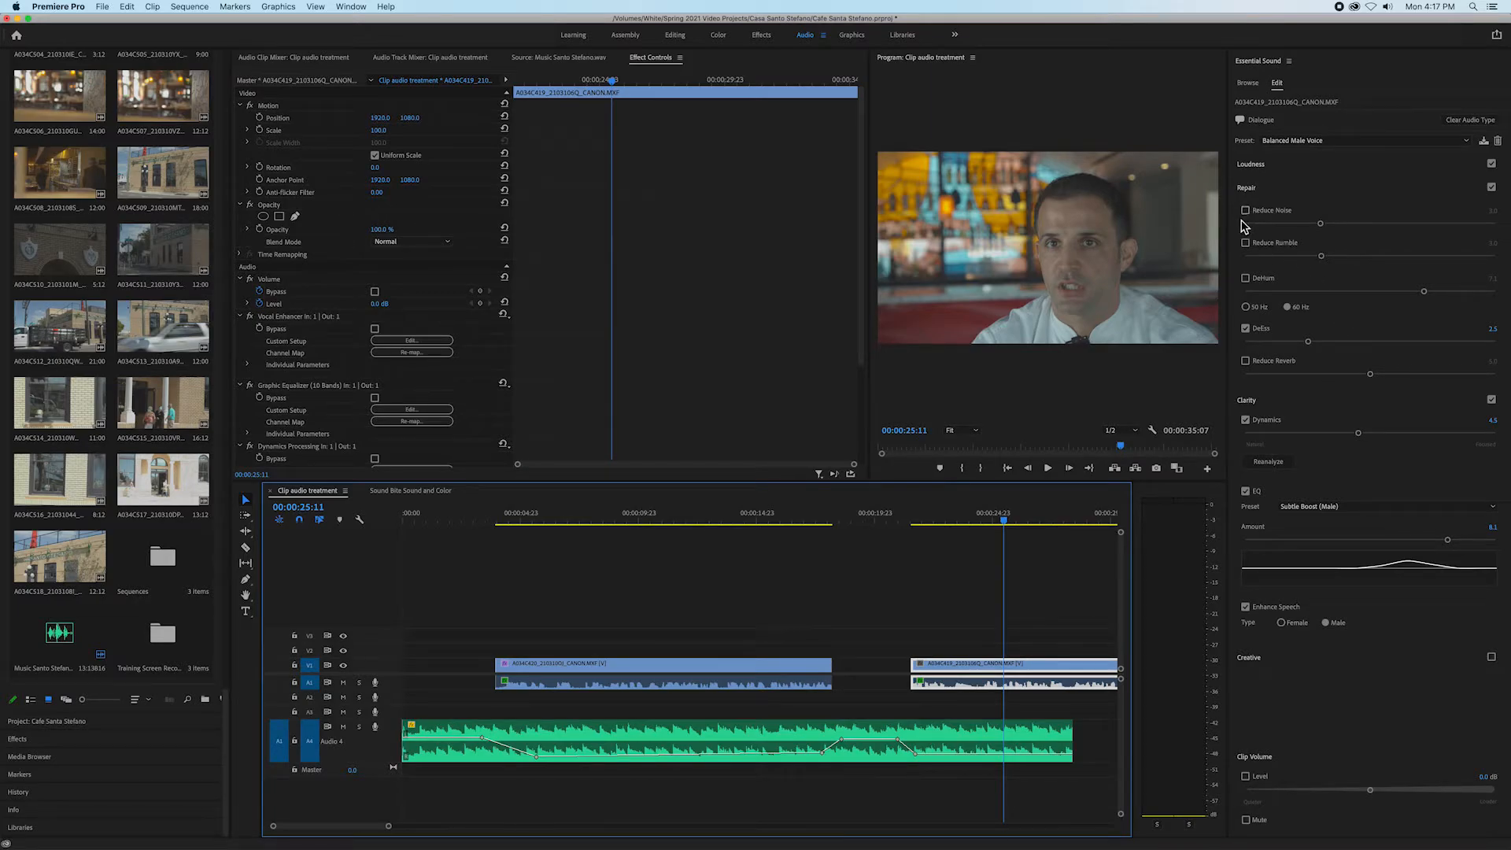
- Enable Reduce Noise under Essential Sound Repair, then scrub into the man's soundbite and play it
left_click(1246, 210)
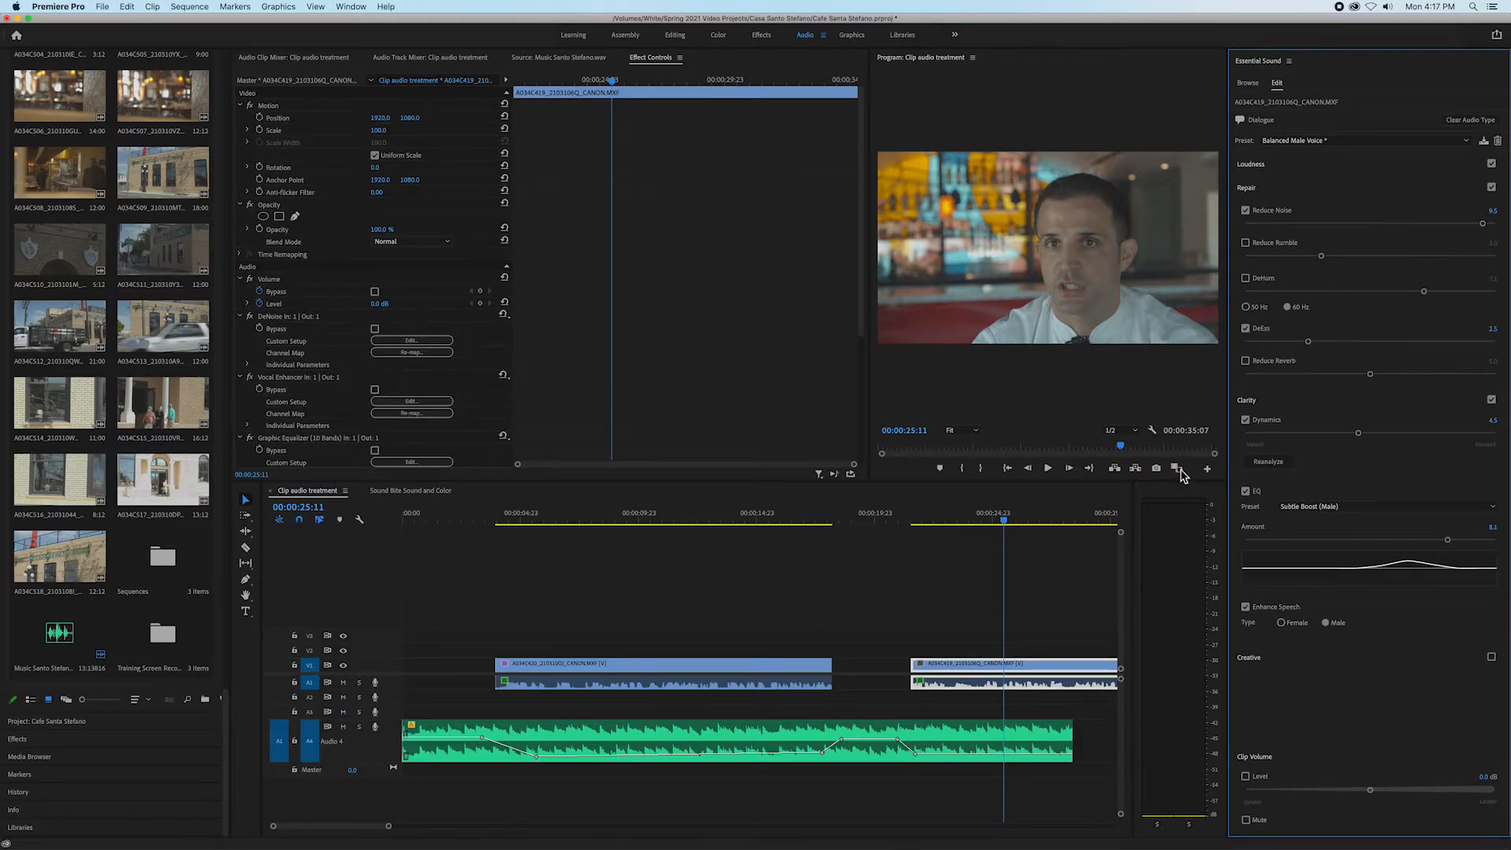
left_click(913, 521)
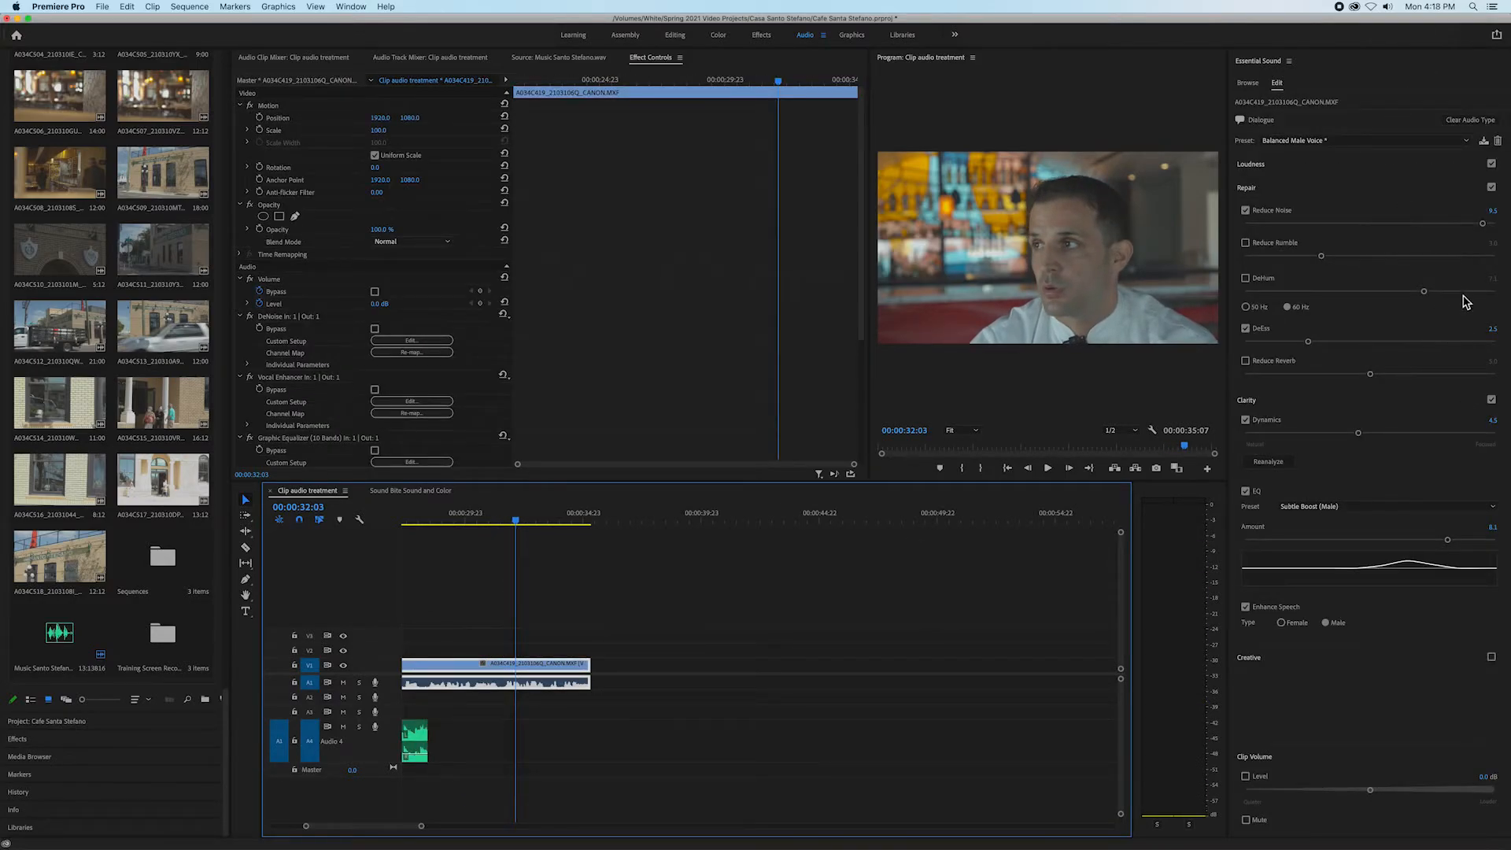
mouse_move(1429, 340)
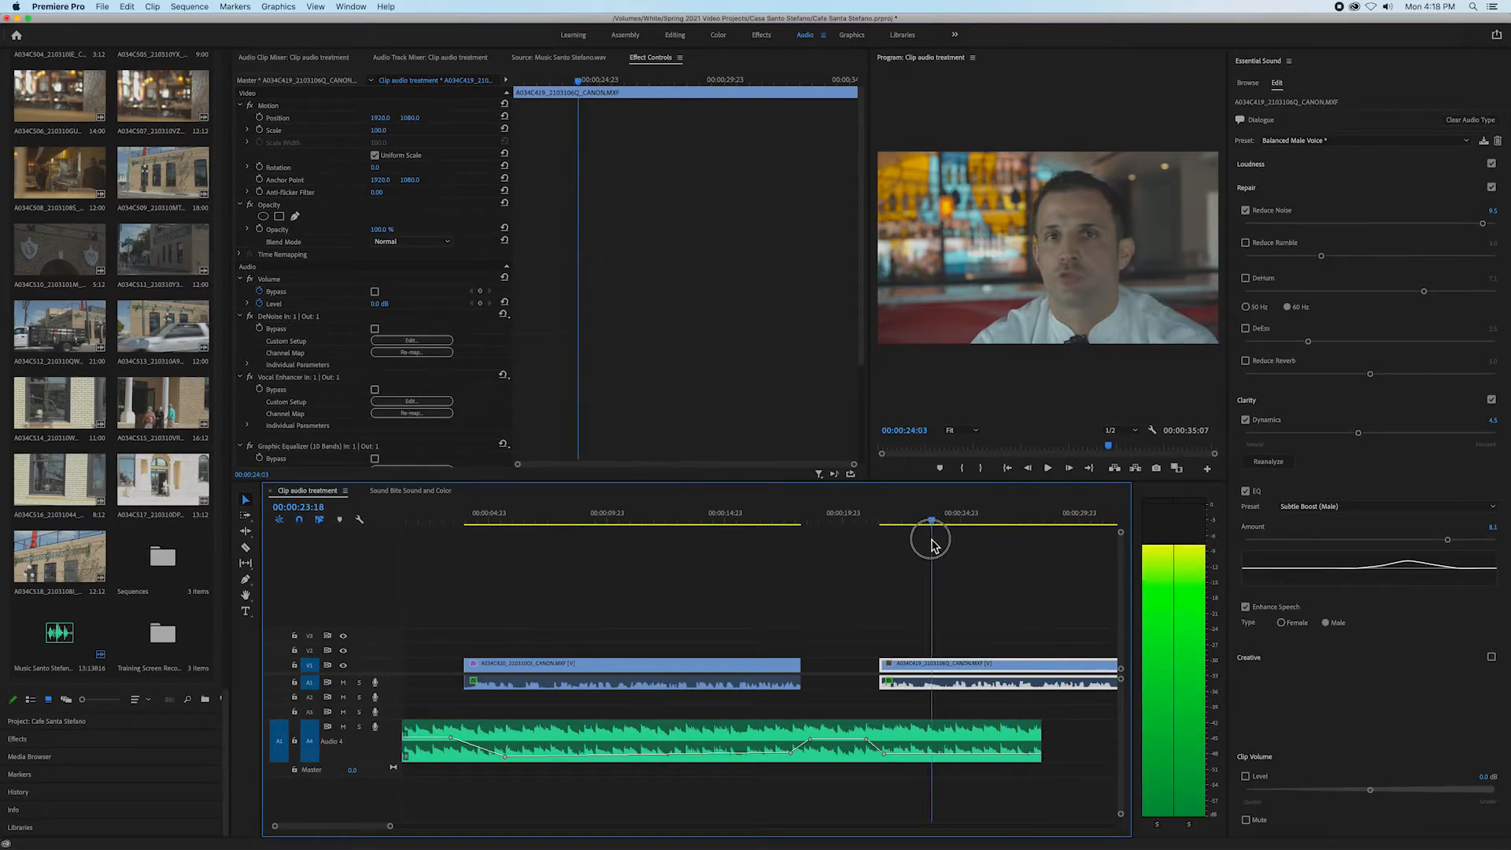
left_click_drag(931, 535, 909, 535)
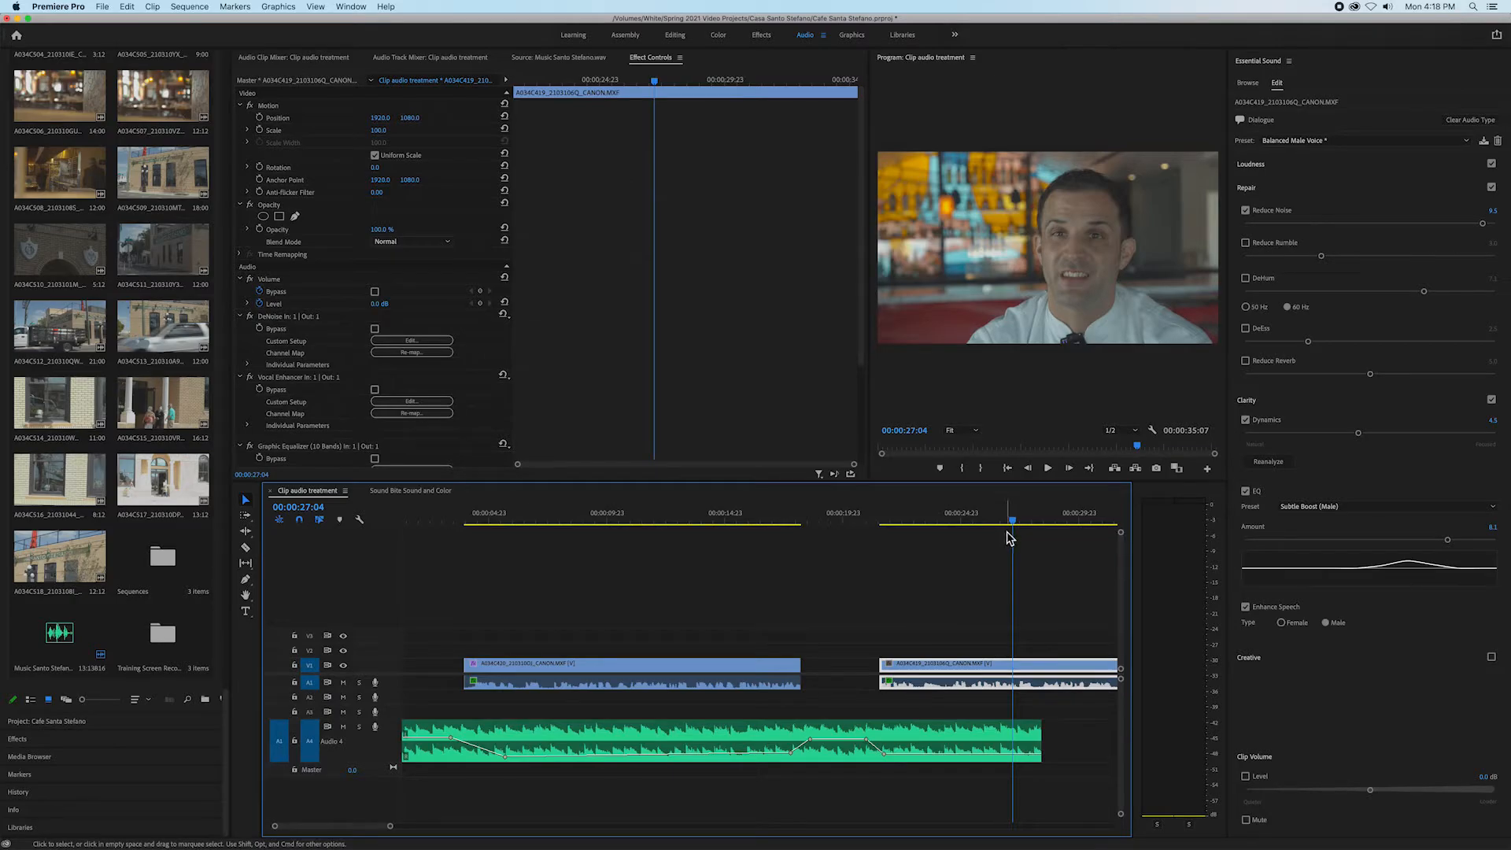
key("cmd+s")
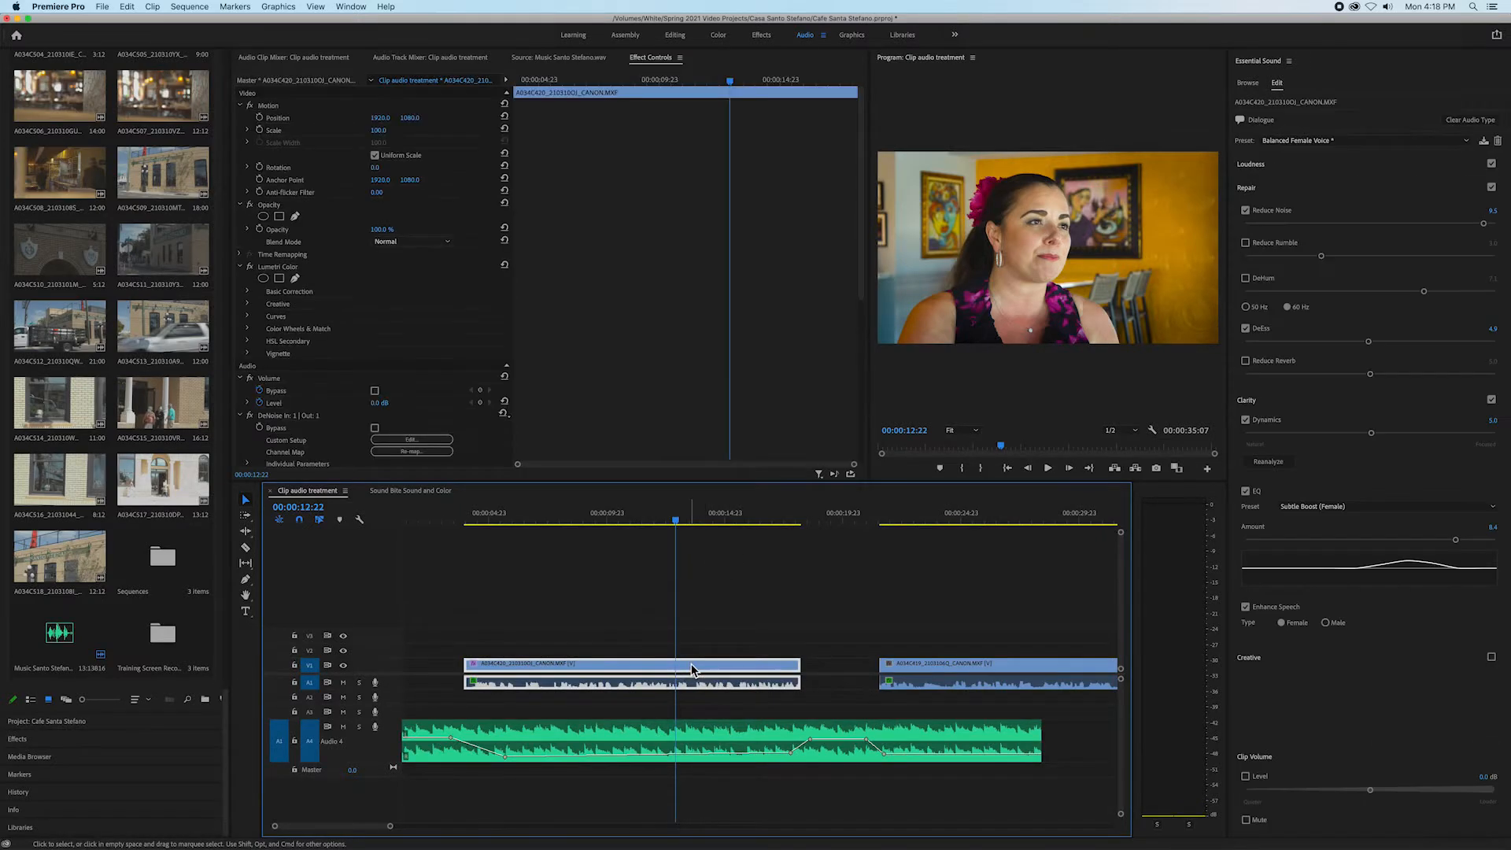
mouse_move(691, 669)
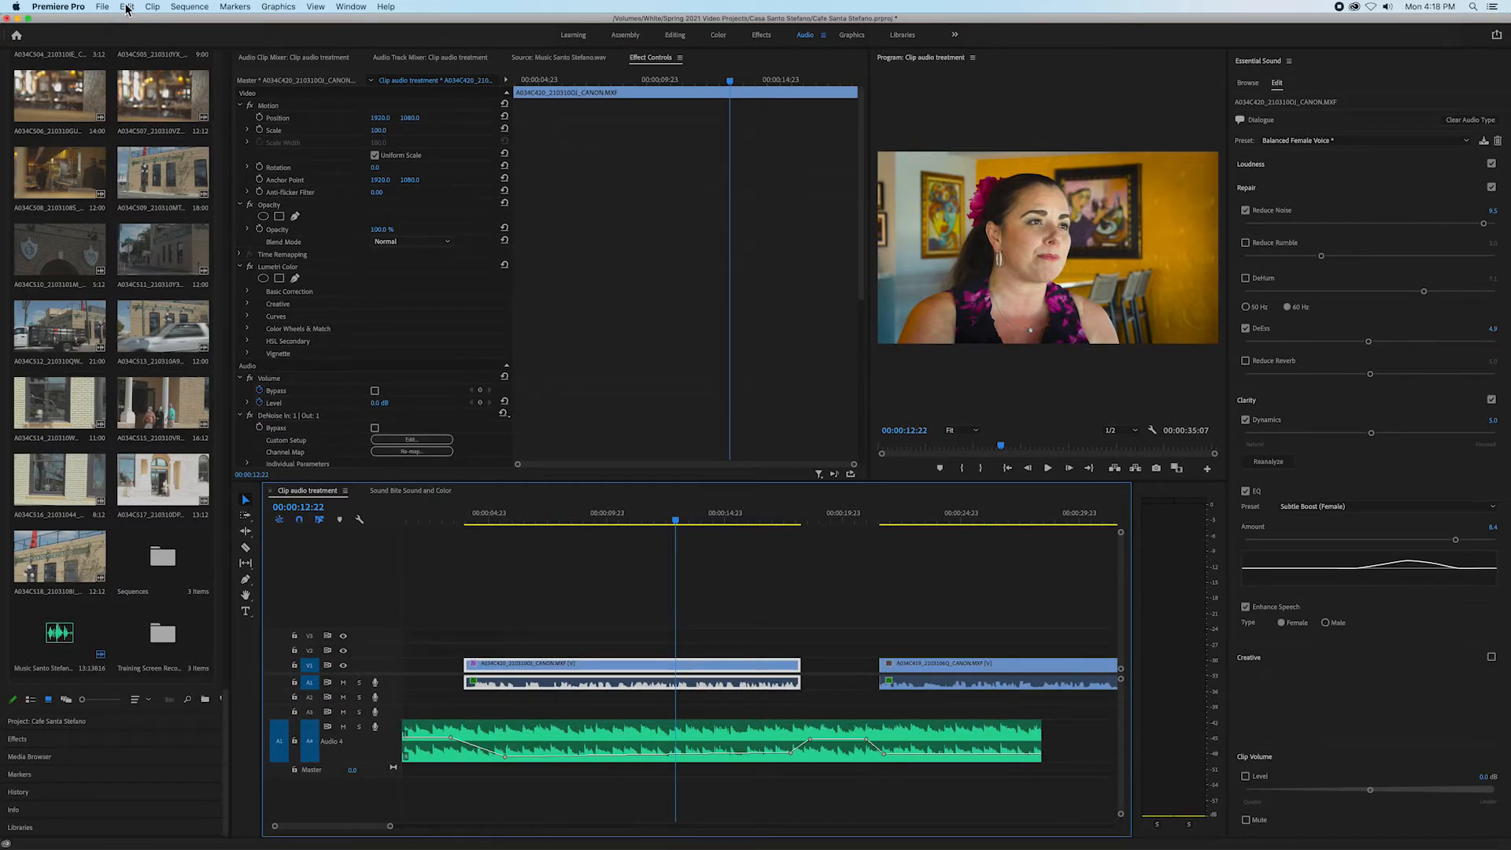
- Copy the woman's clip and Paste Attributes to the man's, excluding audio Effects and Essential Sound
left_click(126, 7)
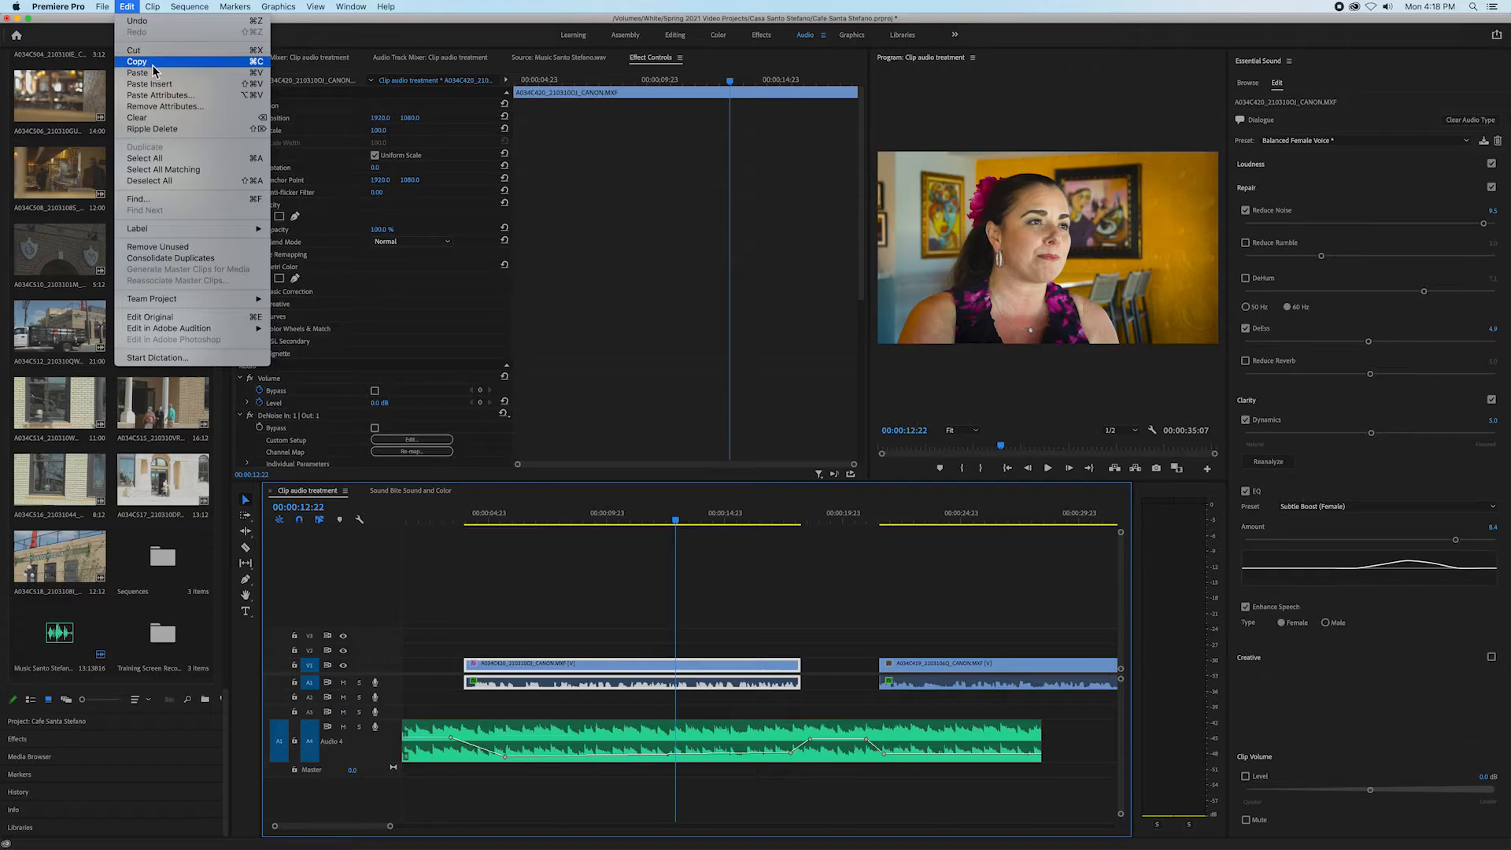
left_click(137, 62)
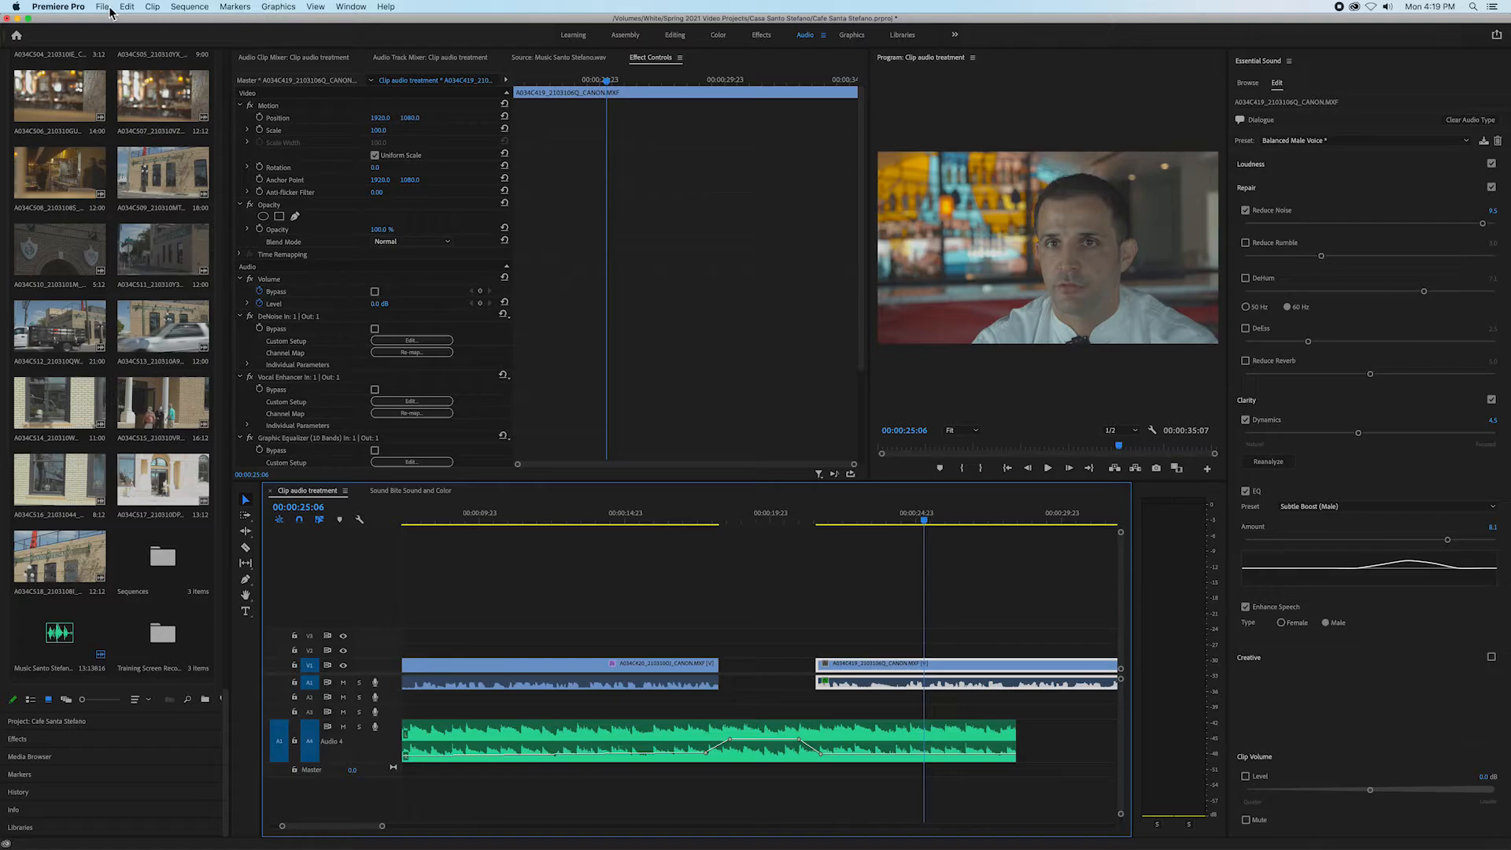
left_click(126, 7)
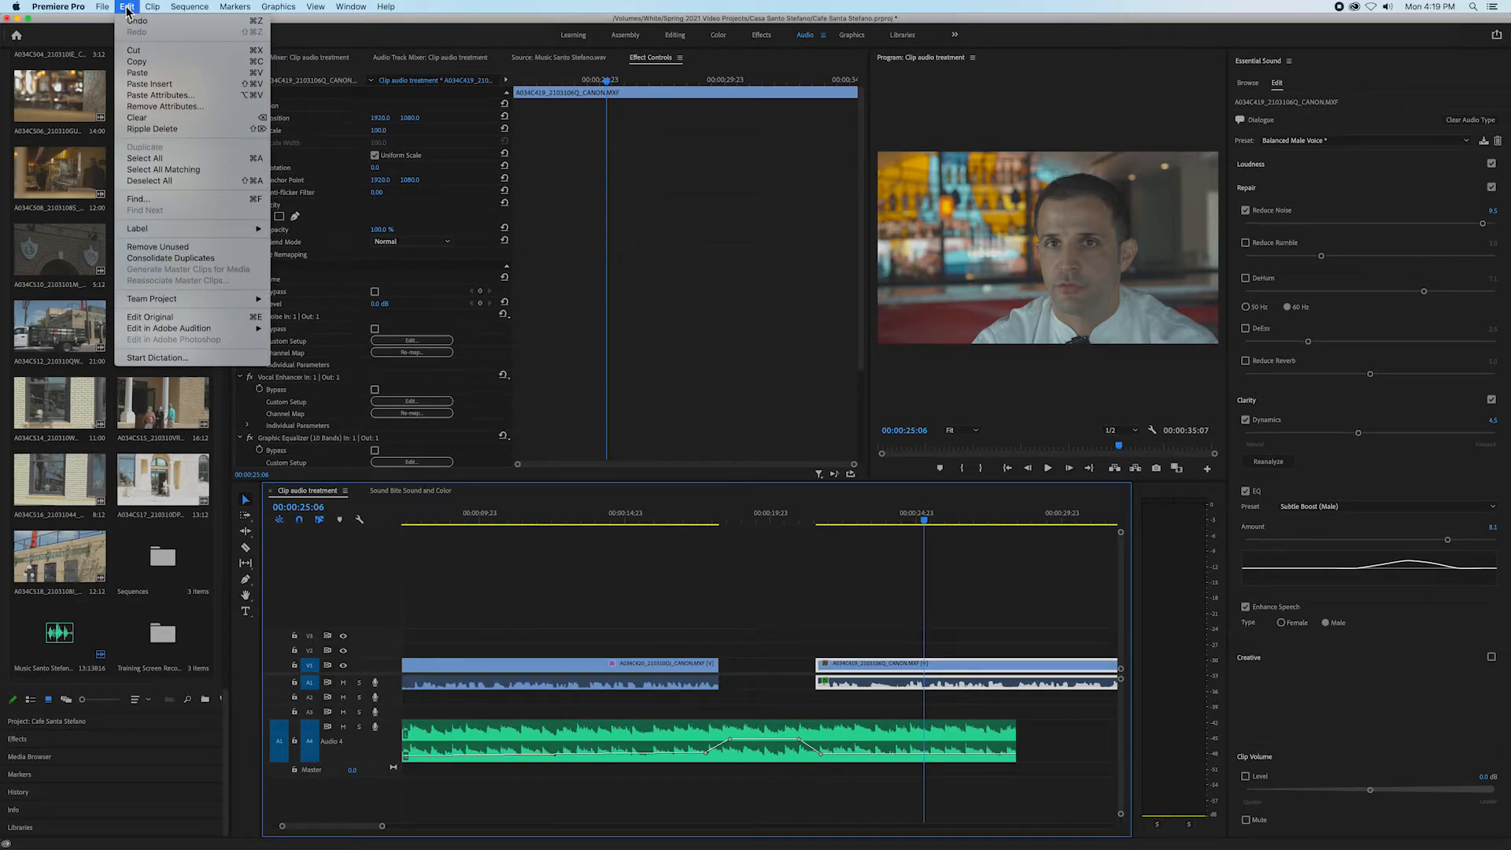
mouse_move(159, 95)
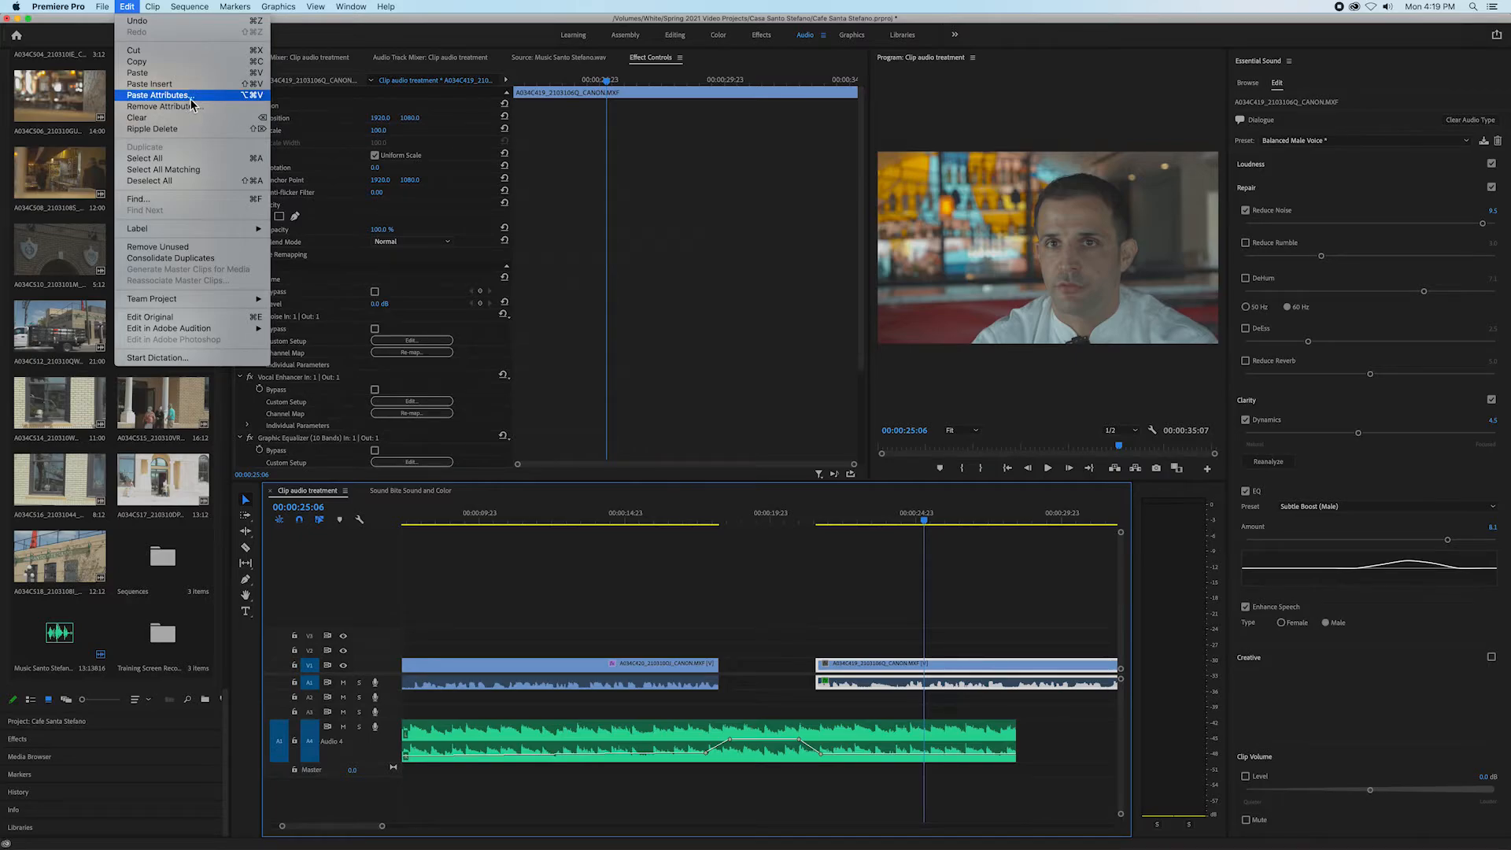
left_click(158, 94)
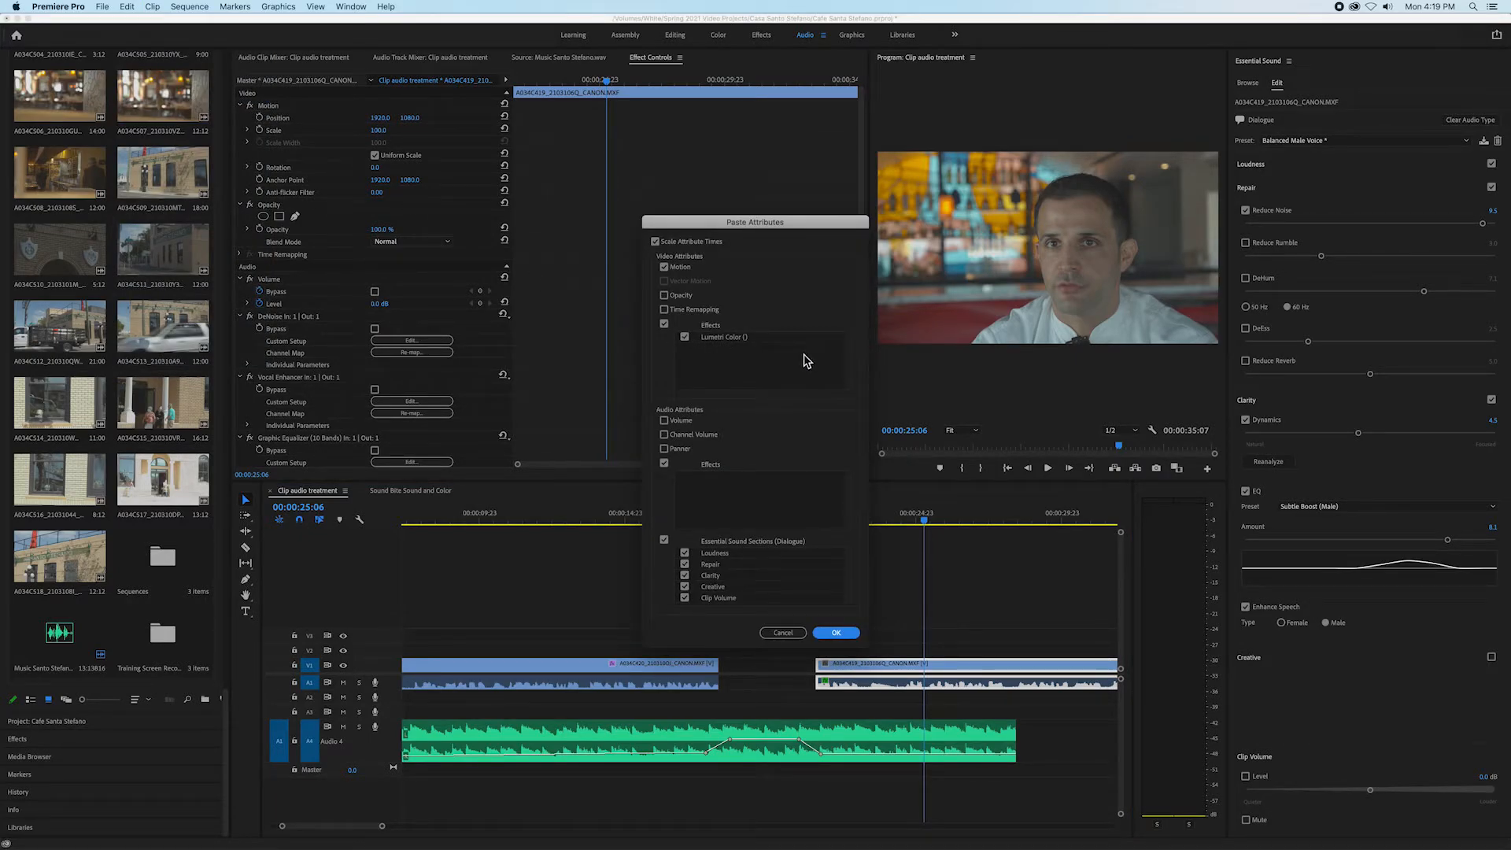
left_click_drag(754, 222, 808, 226)
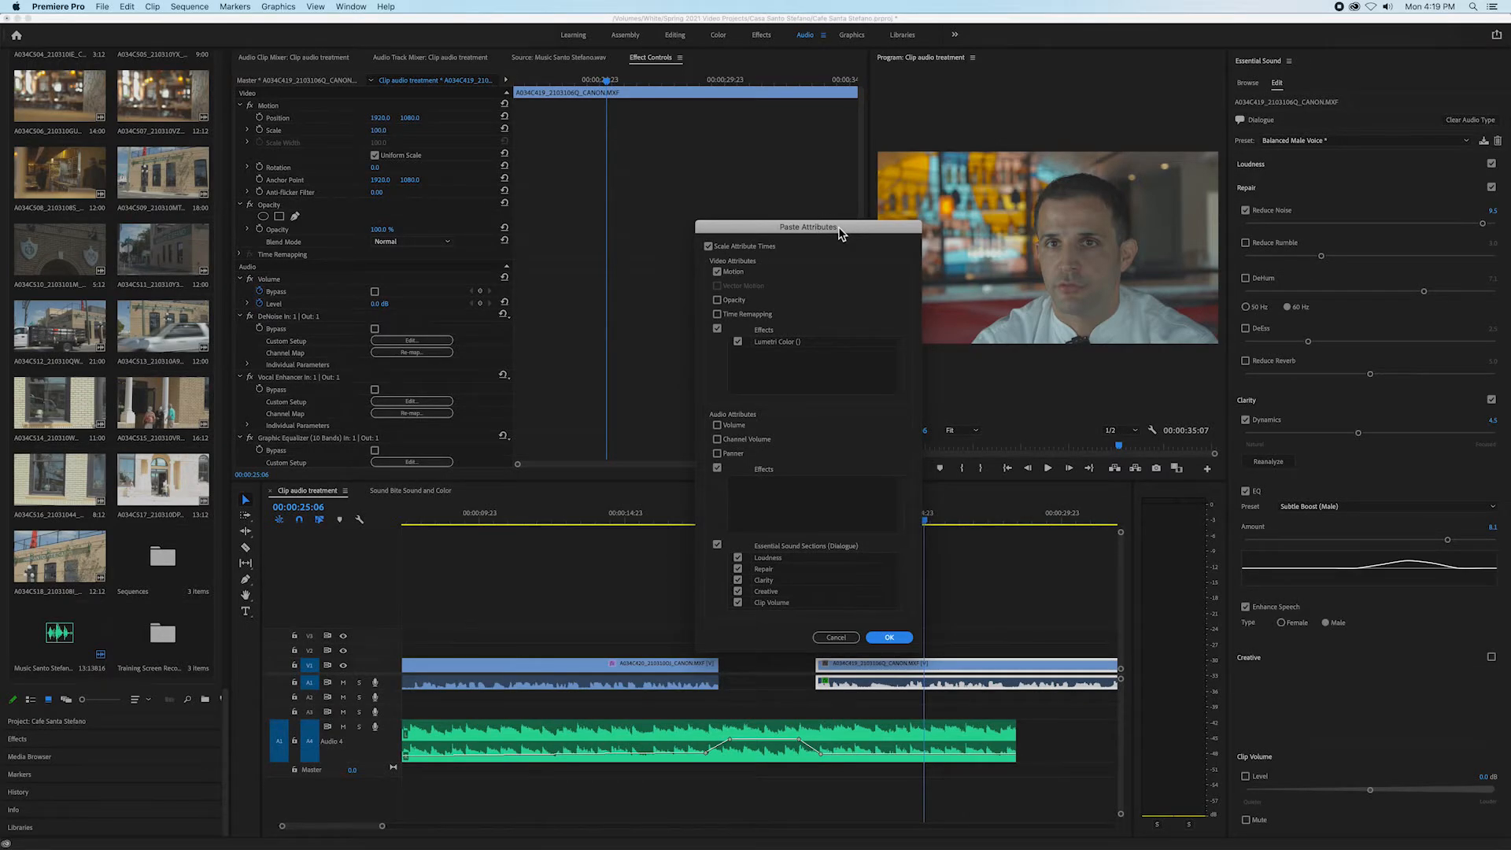
mouse_move(828, 502)
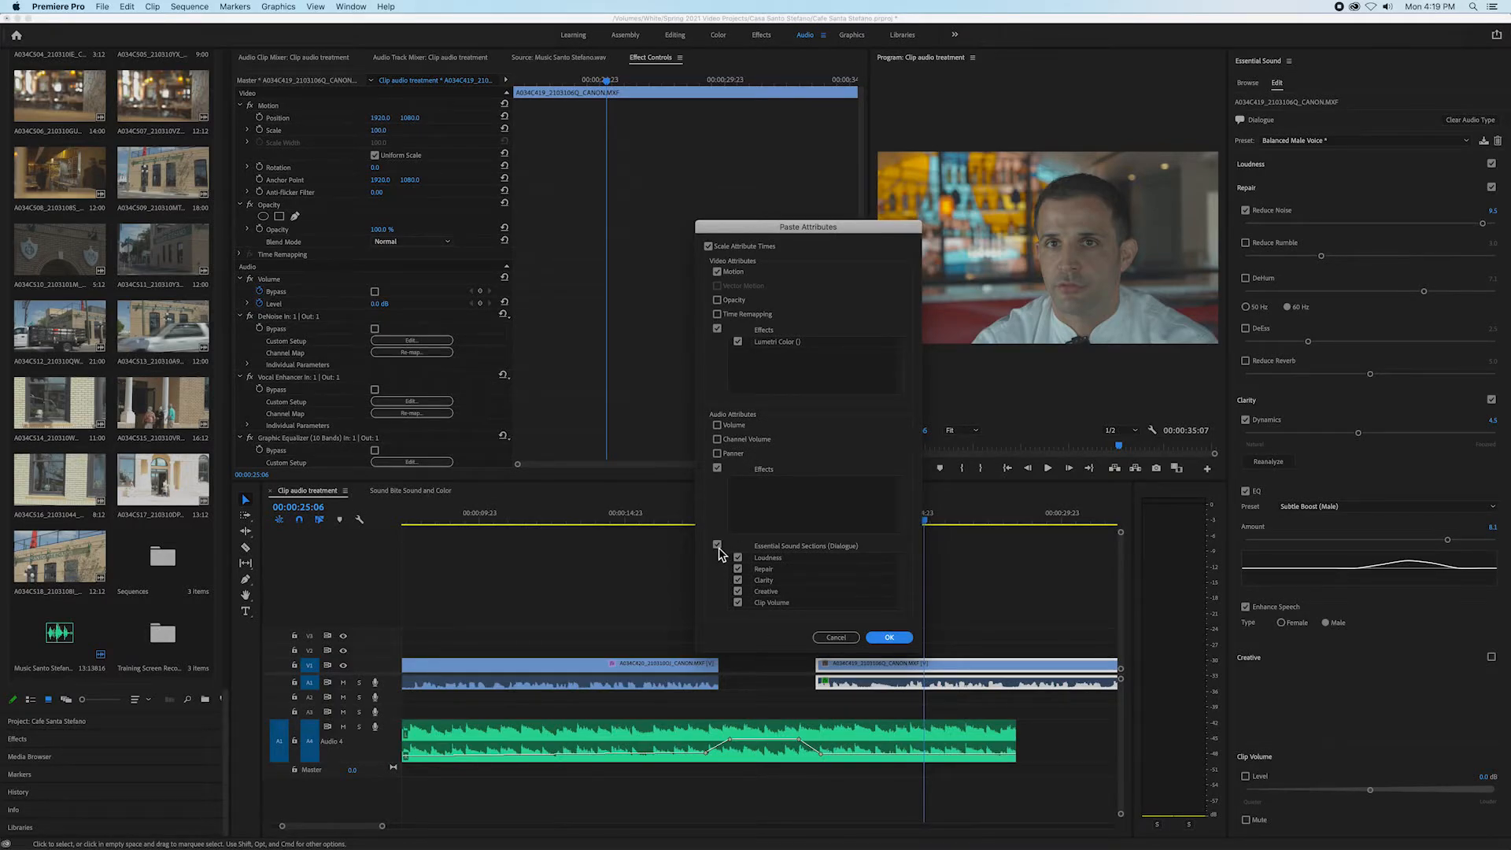
left_click(717, 545)
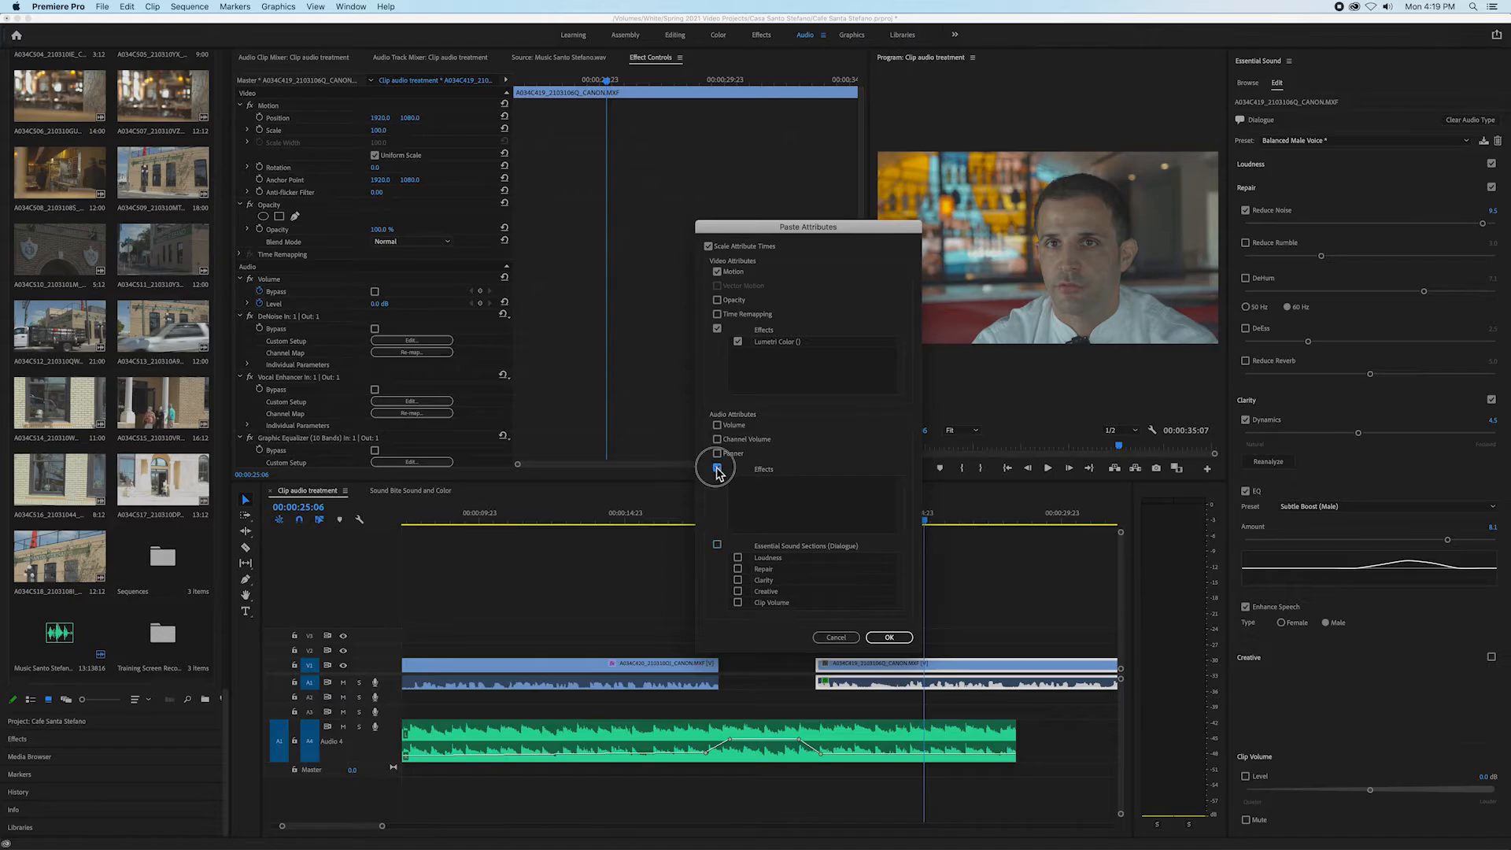
left_click(717, 453)
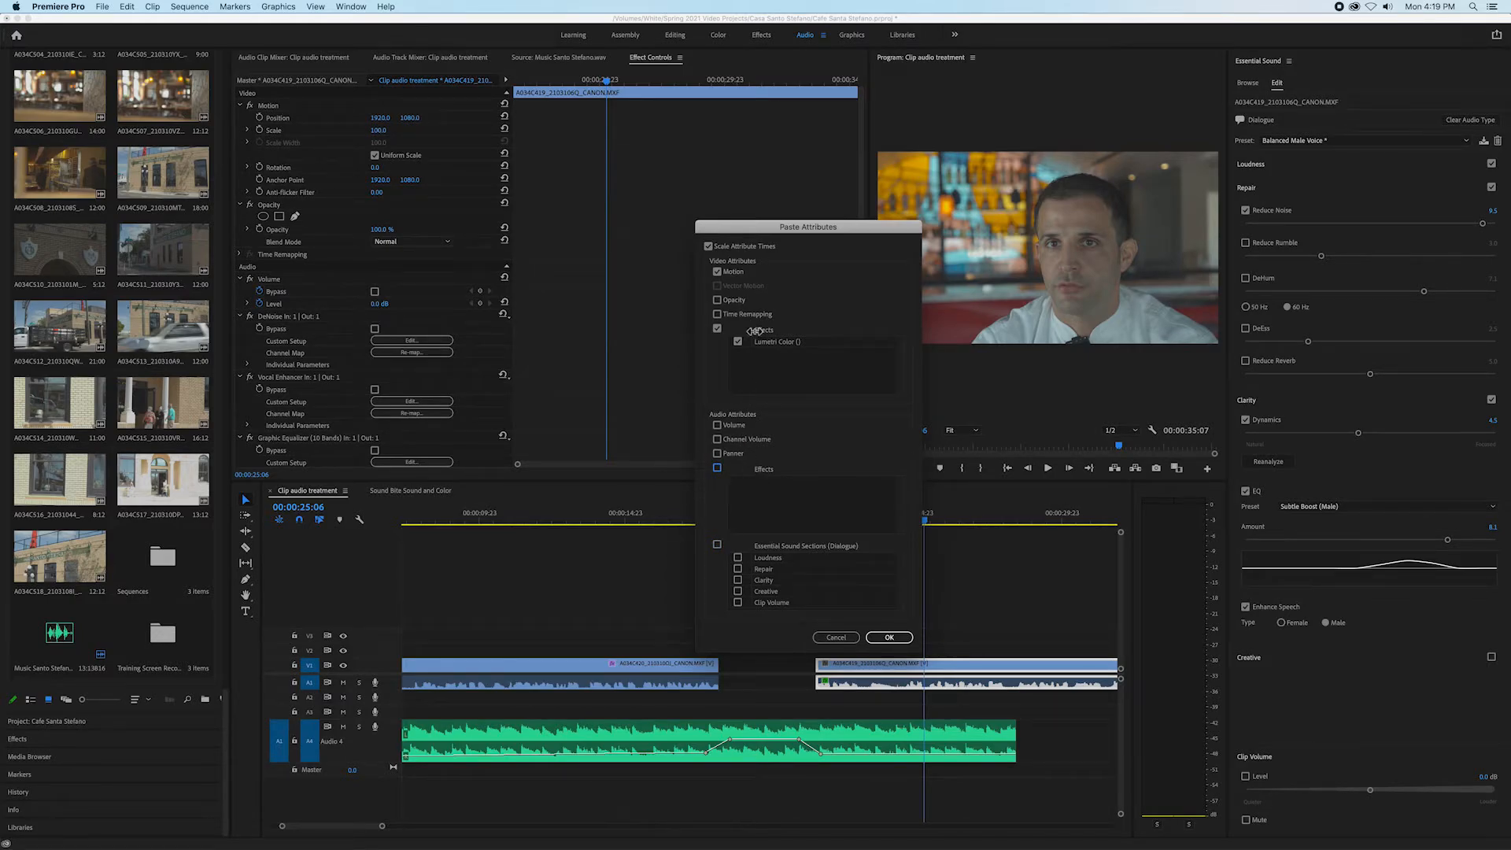
left_click(717, 272)
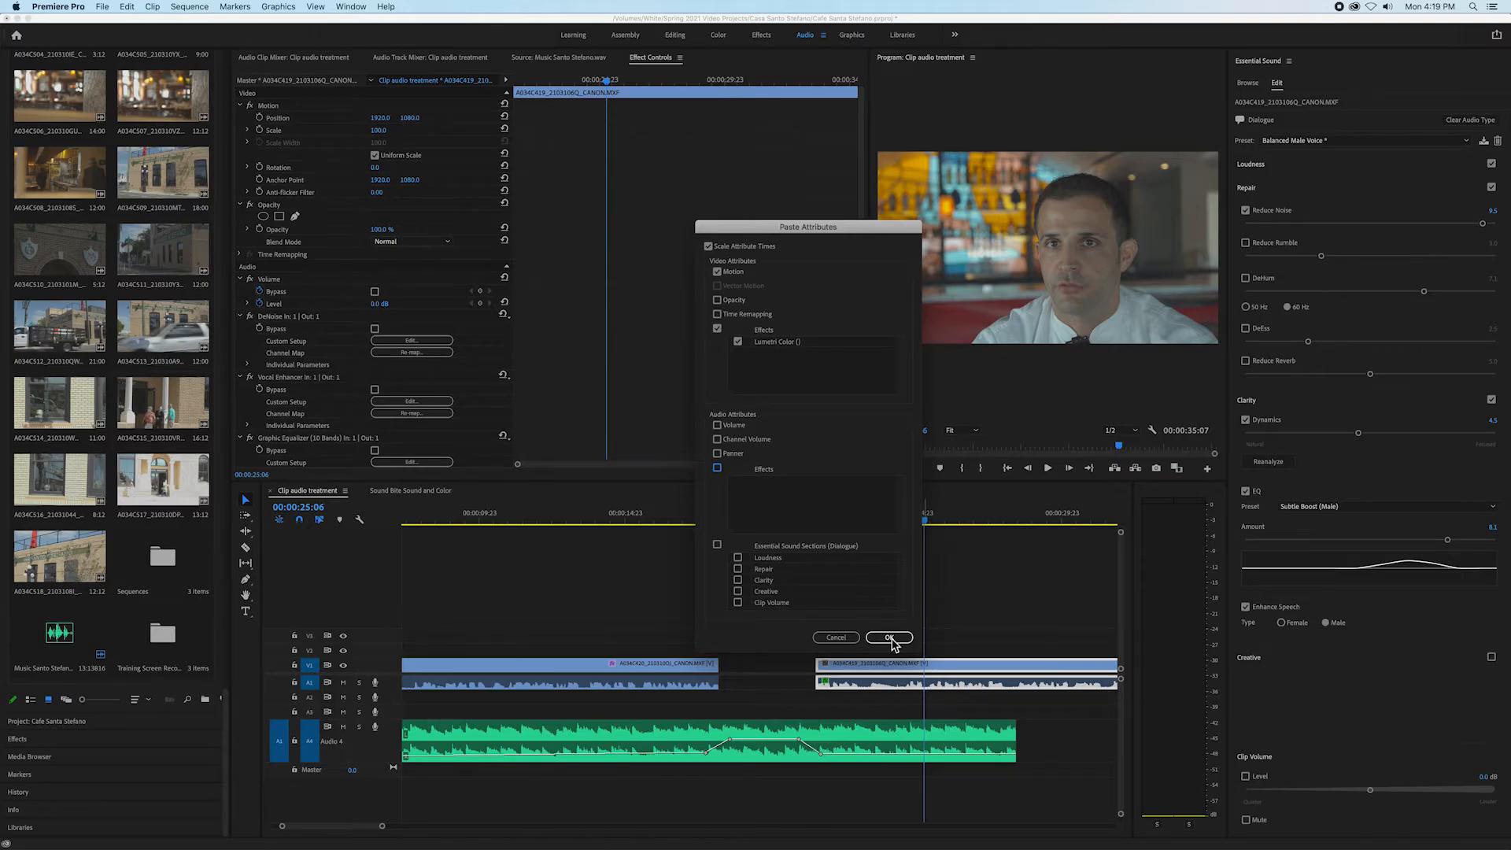
left_click(887, 636)
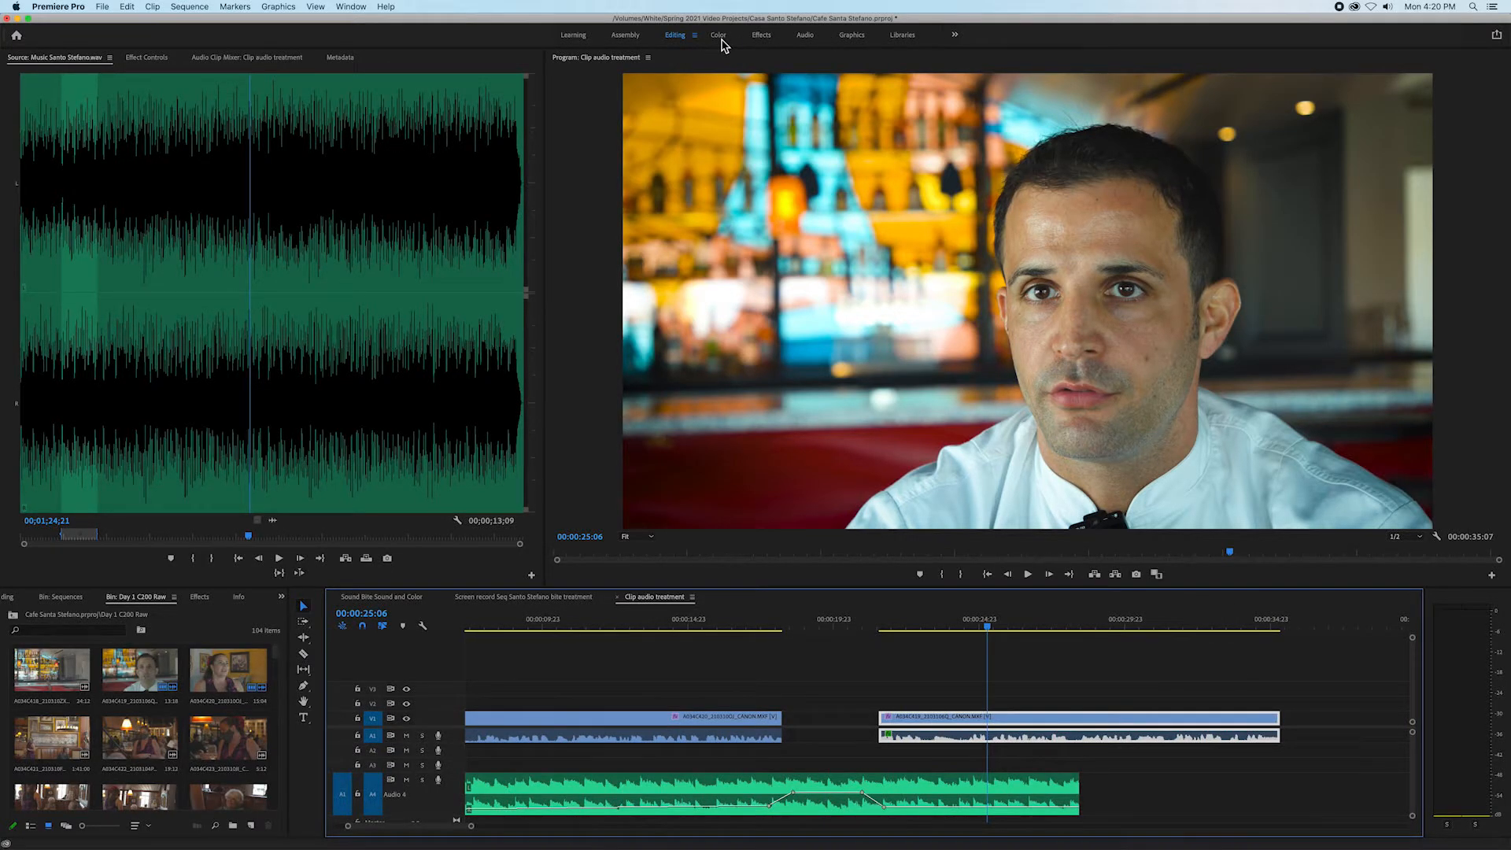
- Switch to the Color workspace to inspect the chef's pasted Lumetri grade and scopes
left_click(718, 35)
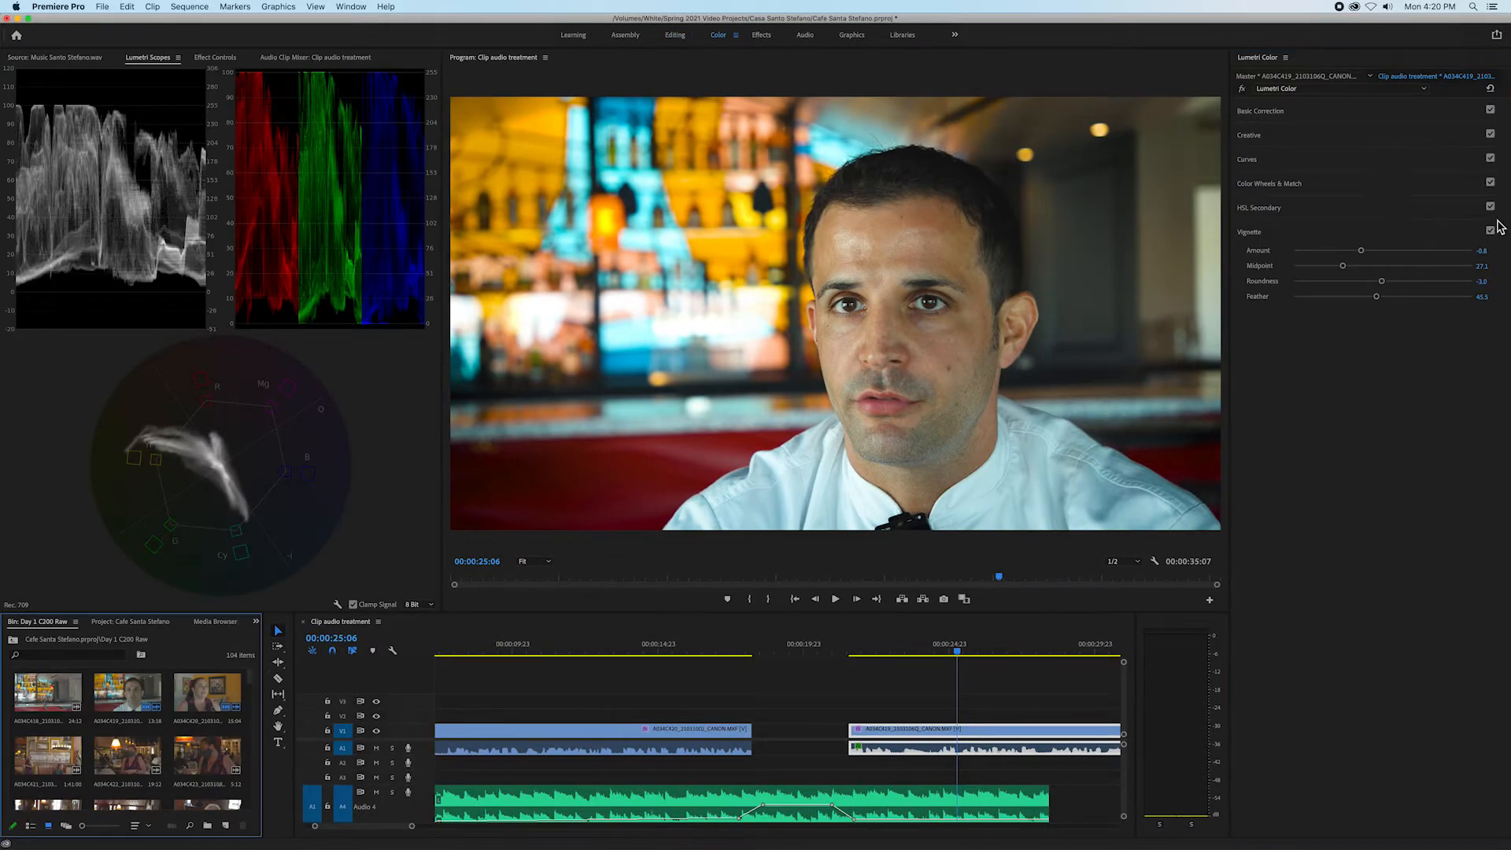
mouse_move(1259, 102)
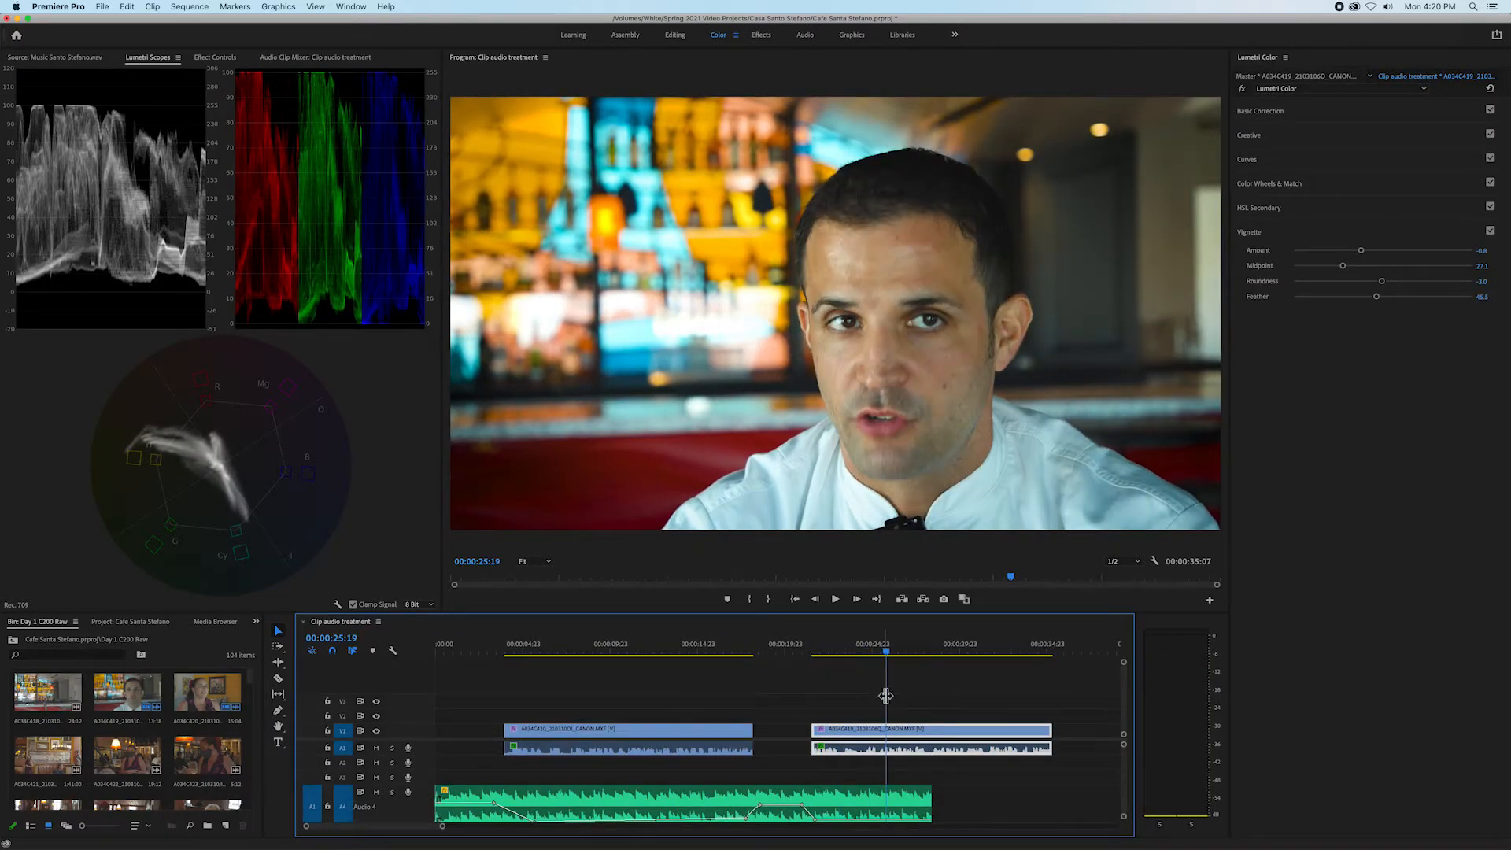
mouse_move(1113, 790)
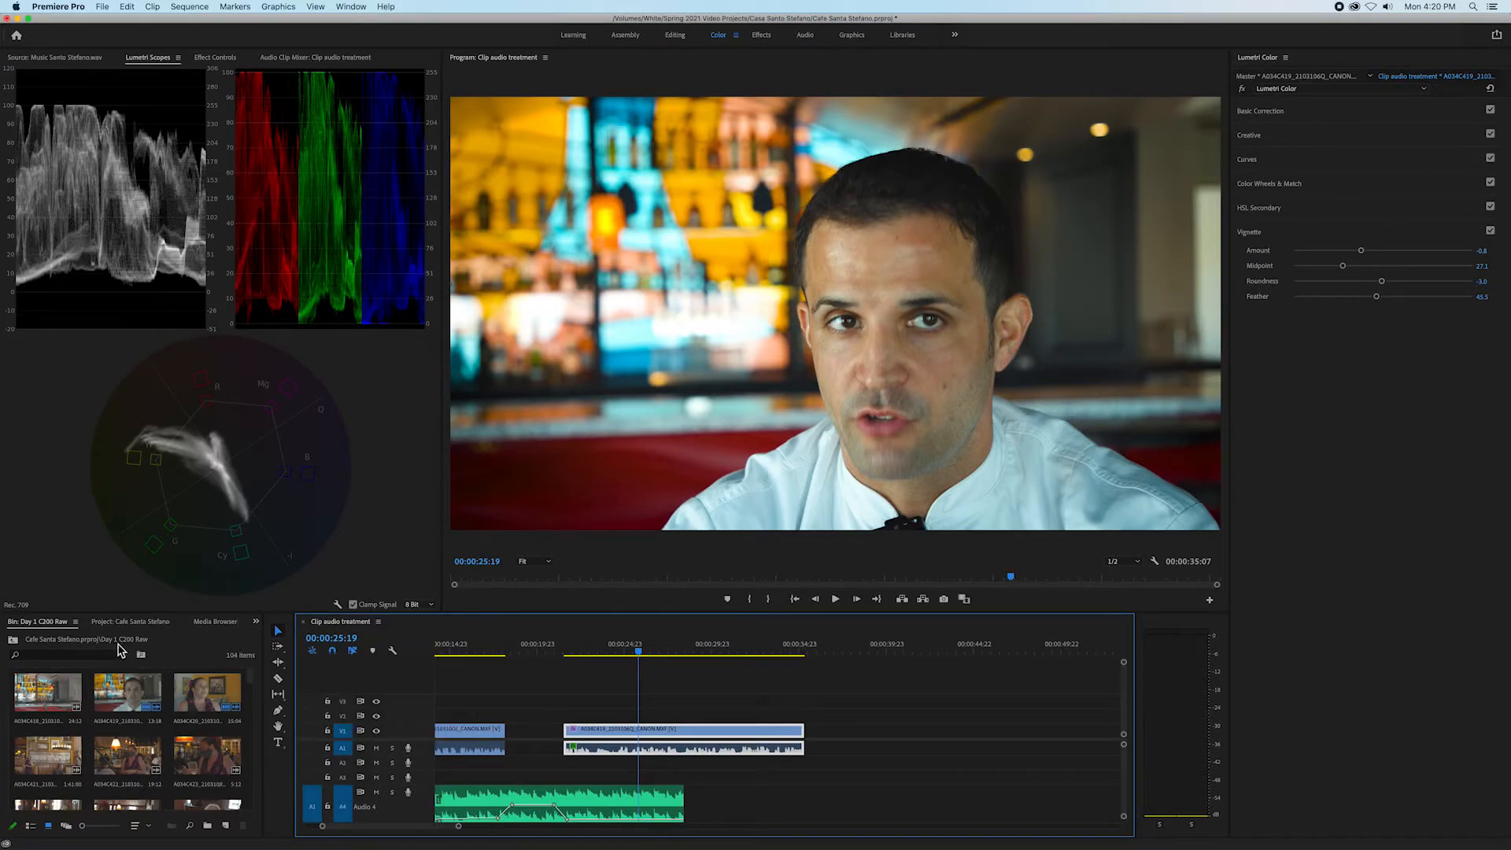
double_click(126, 691)
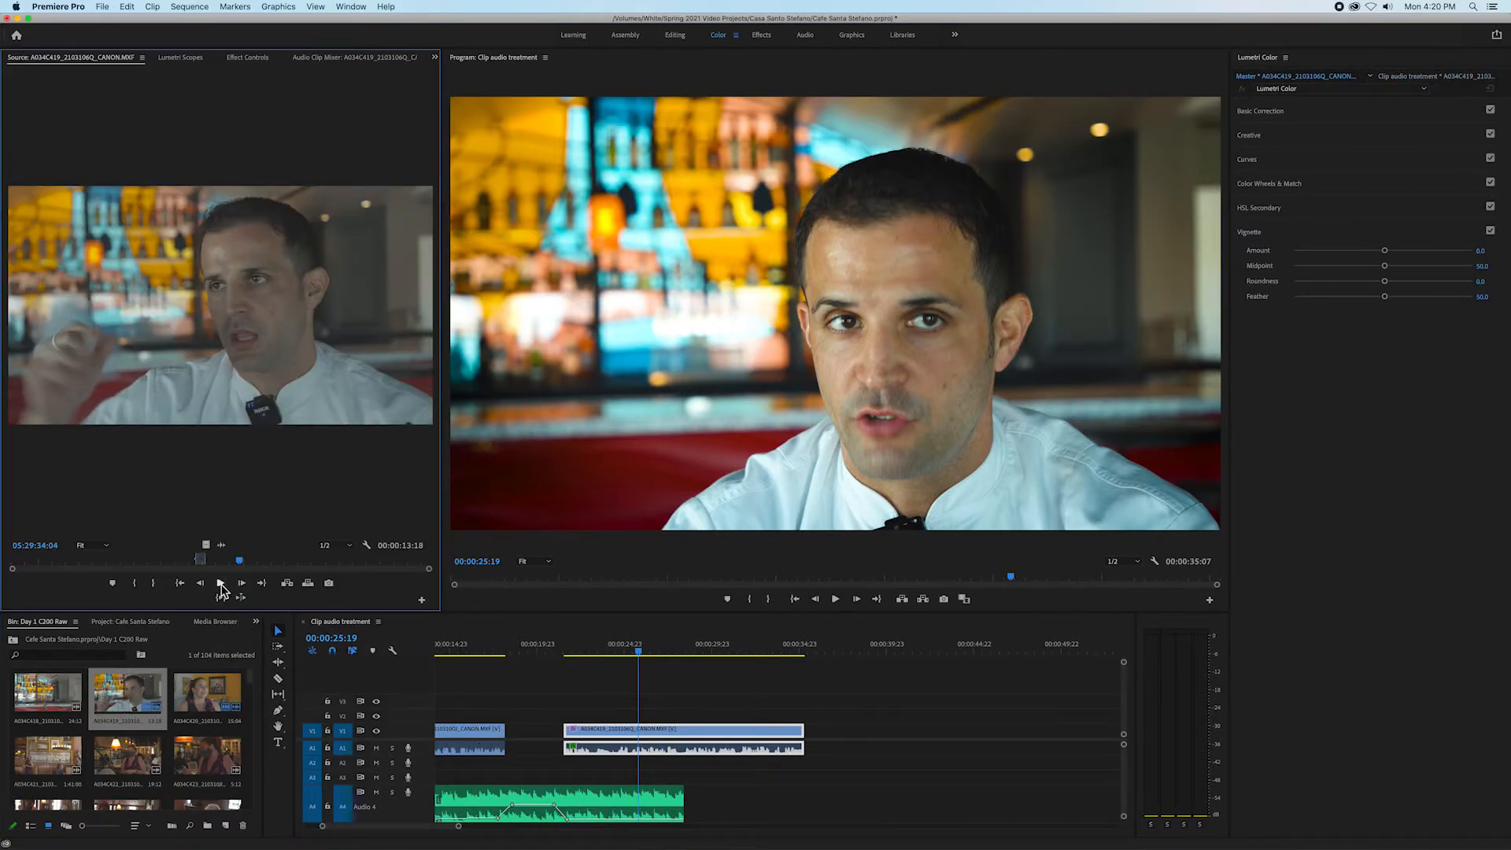
mouse_move(221, 582)
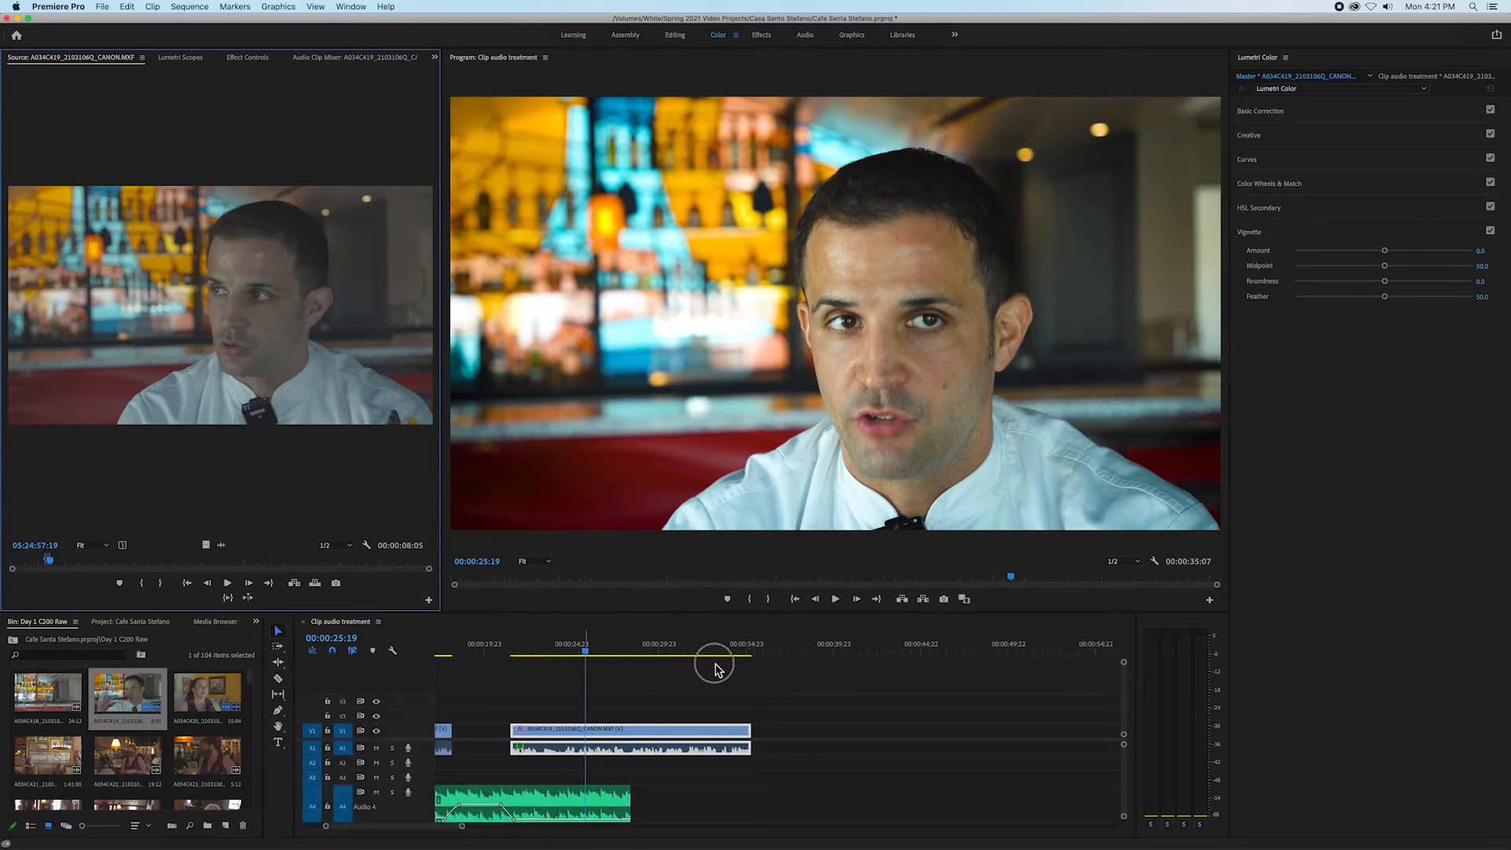
left_click(713, 643)
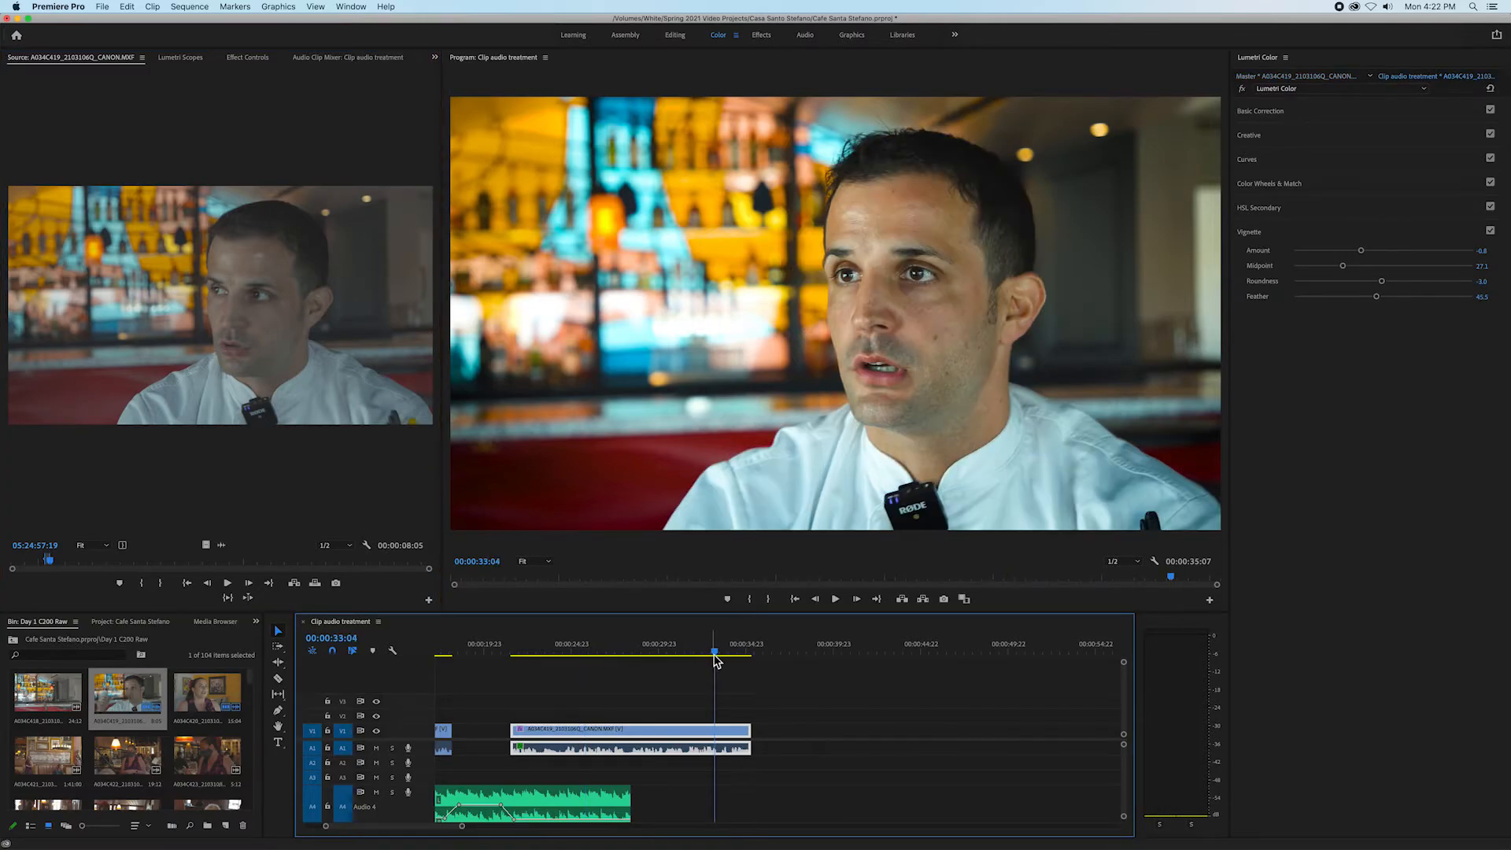
left_click_drag(713, 657, 771, 657)
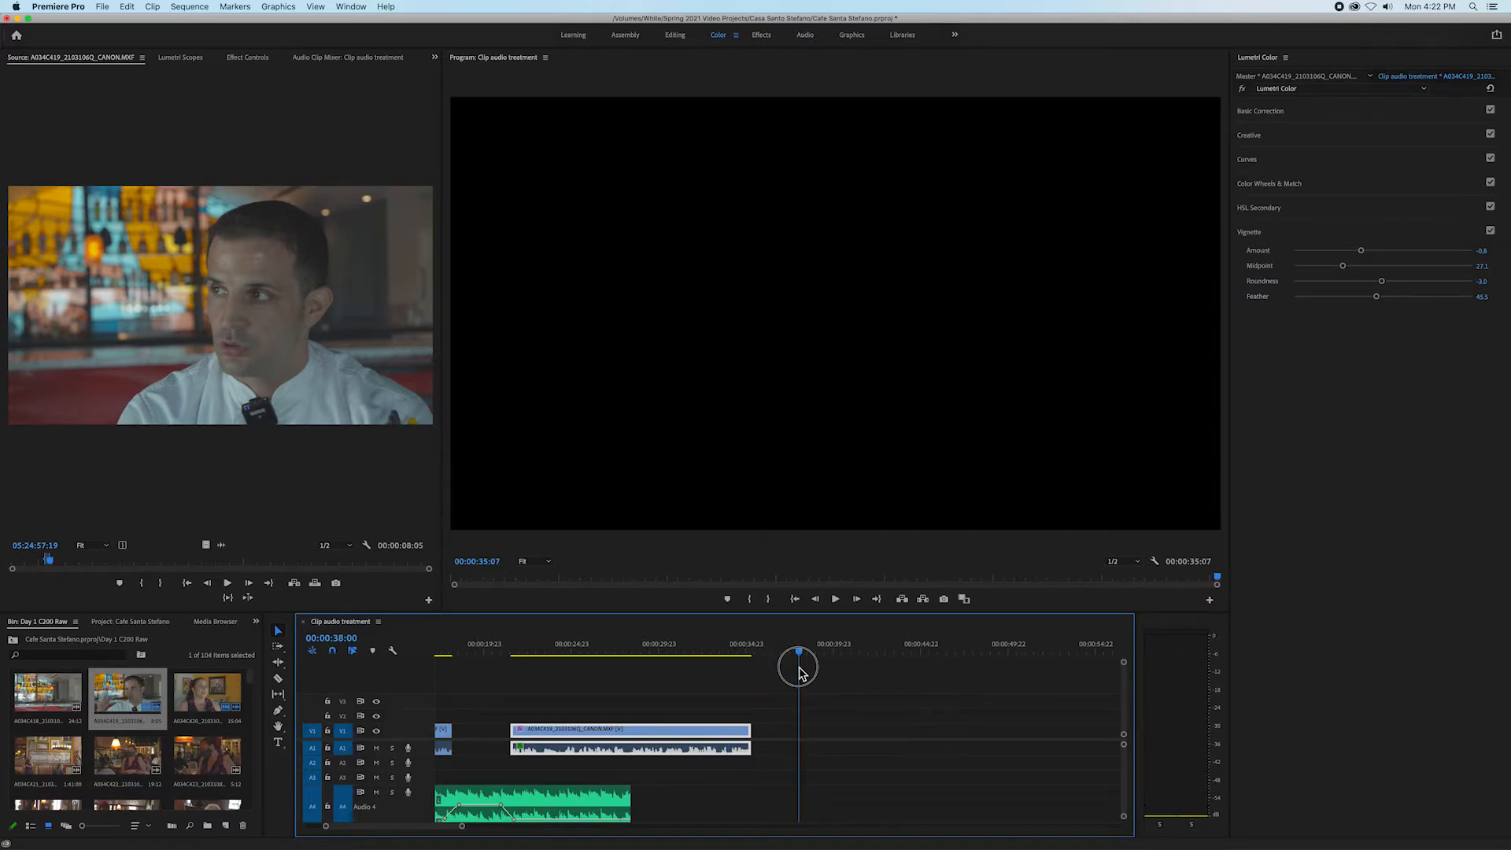
left_click_drag(798, 667, 810, 667)
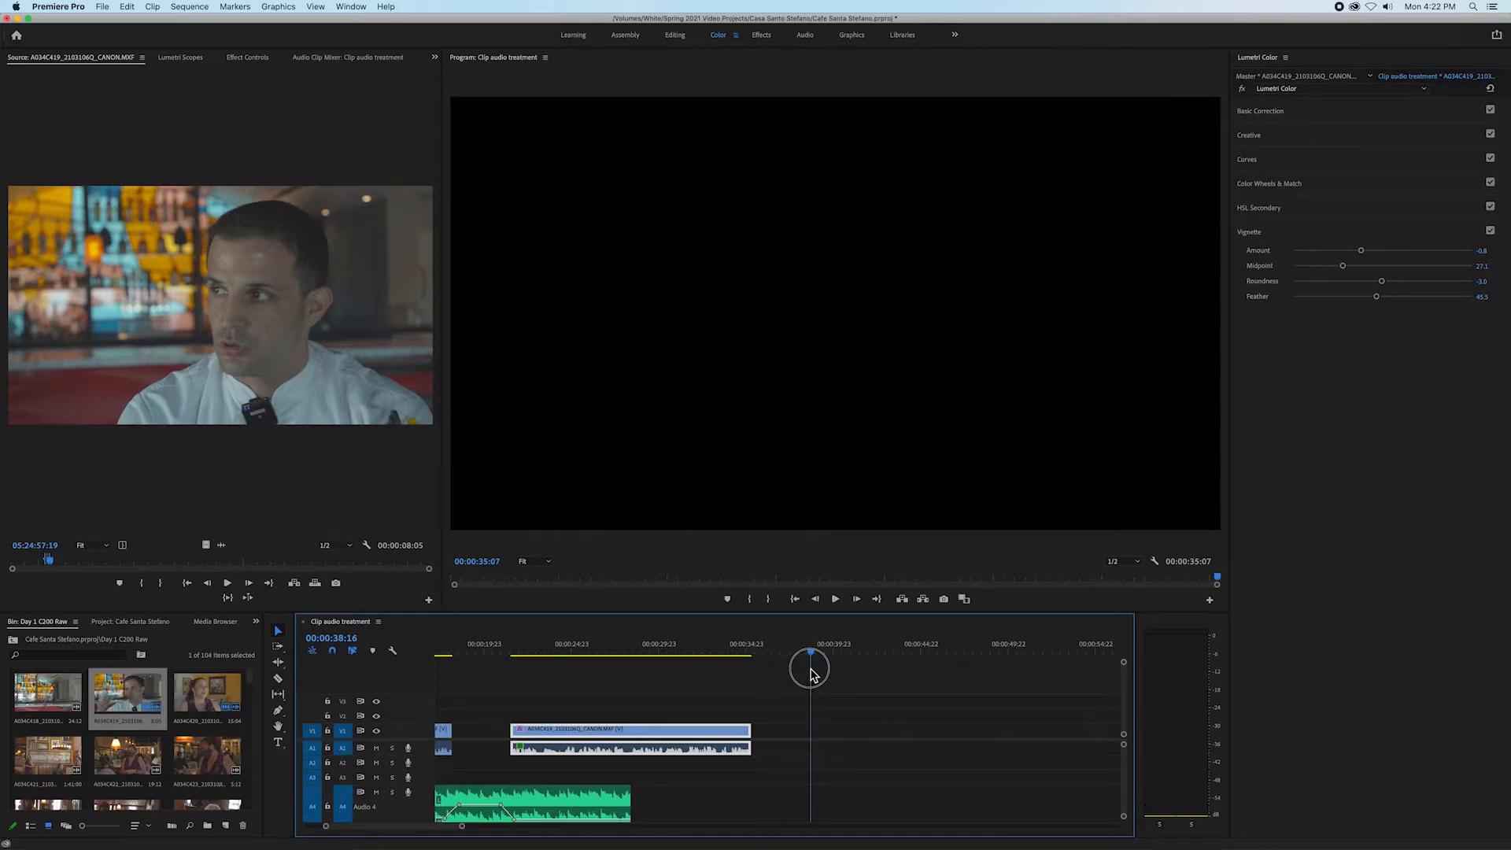
left_click(740, 669)
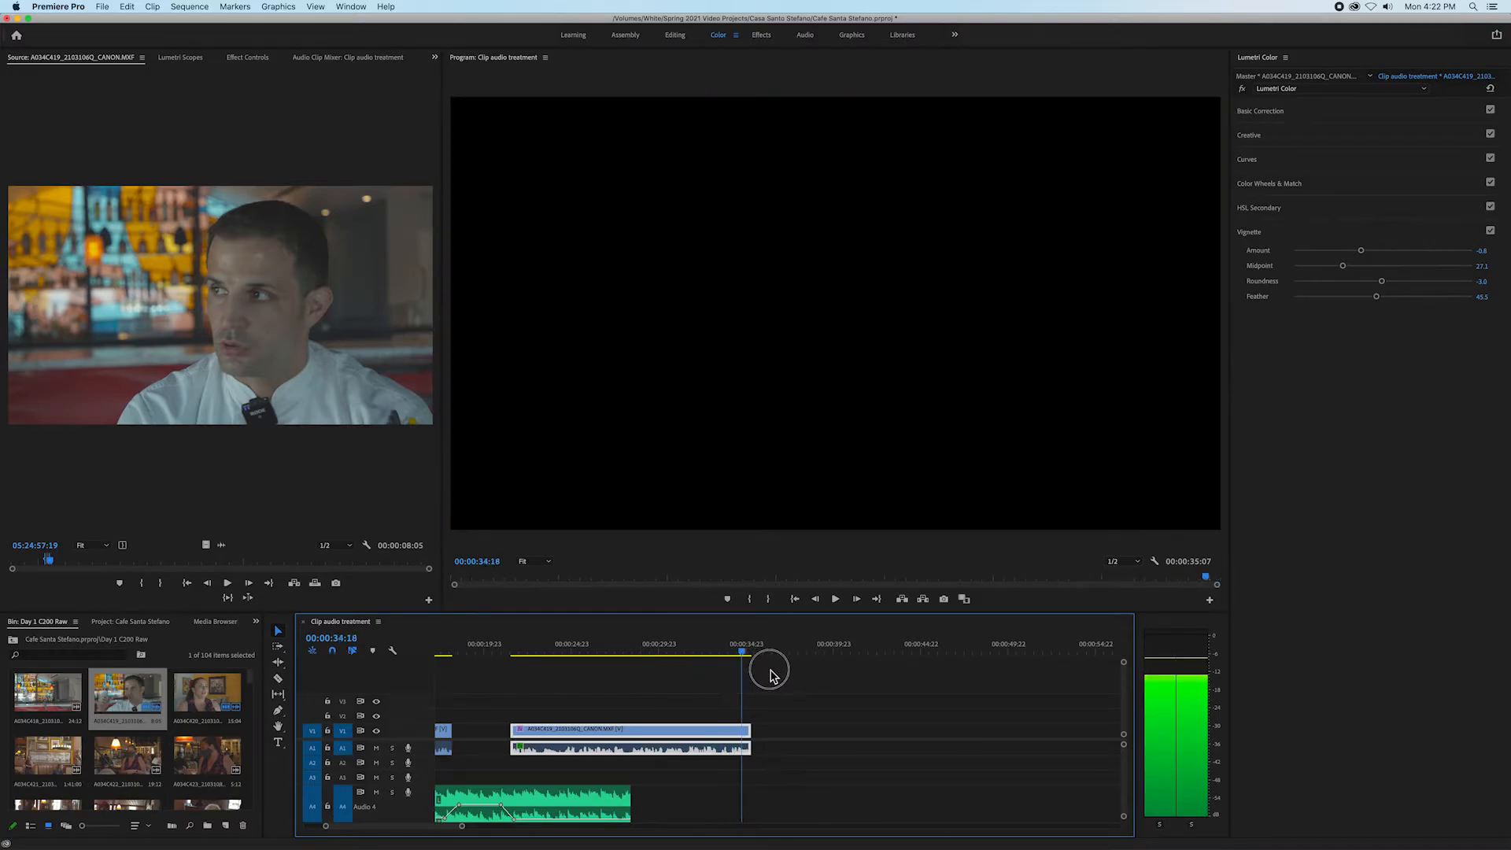
left_click_drag(740, 669, 787, 669)
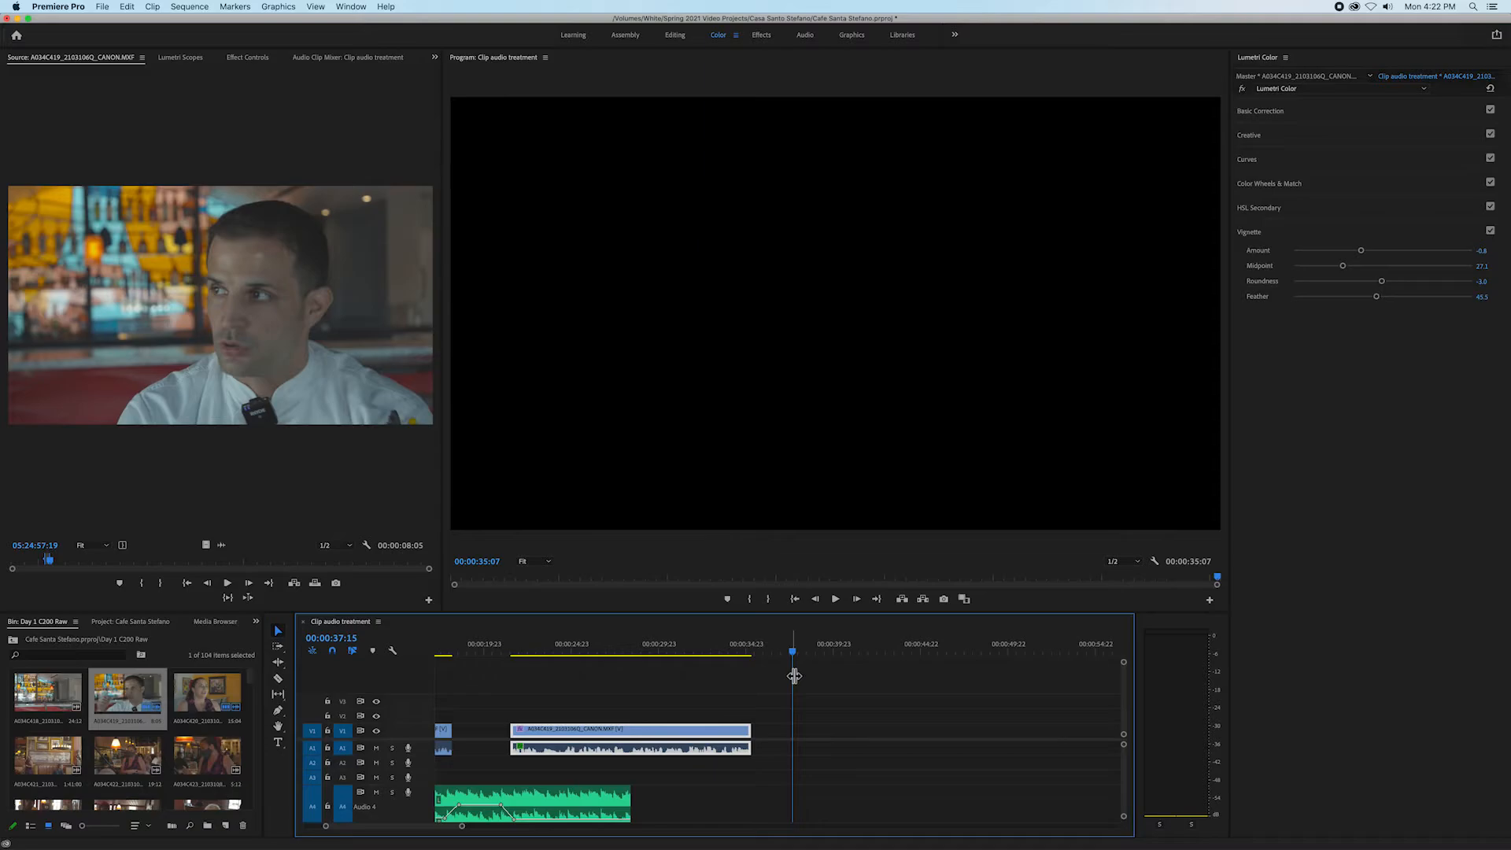
mouse_move(351, 755)
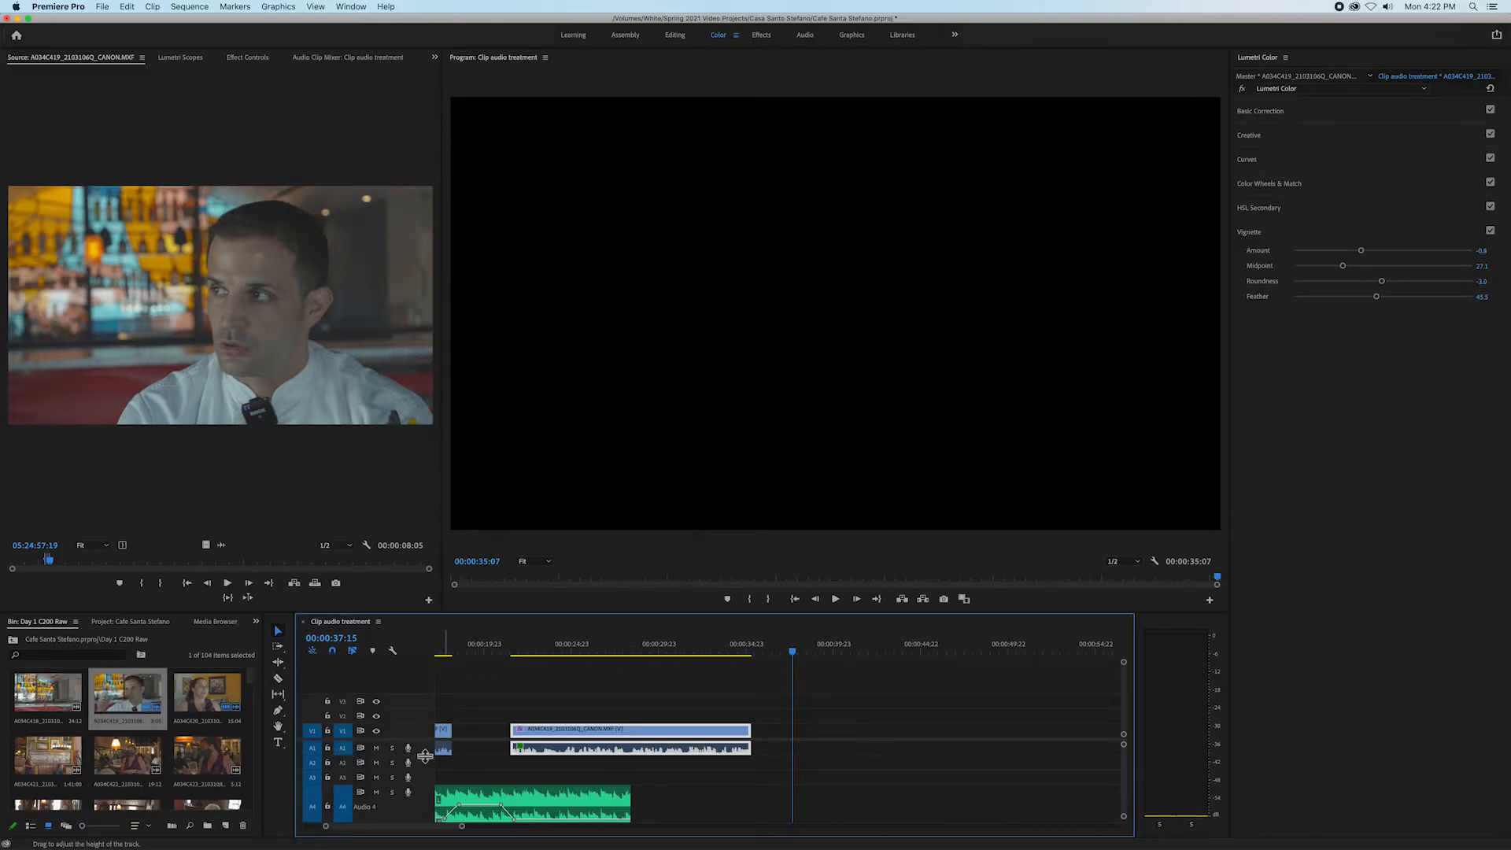
mouse_move(426, 756)
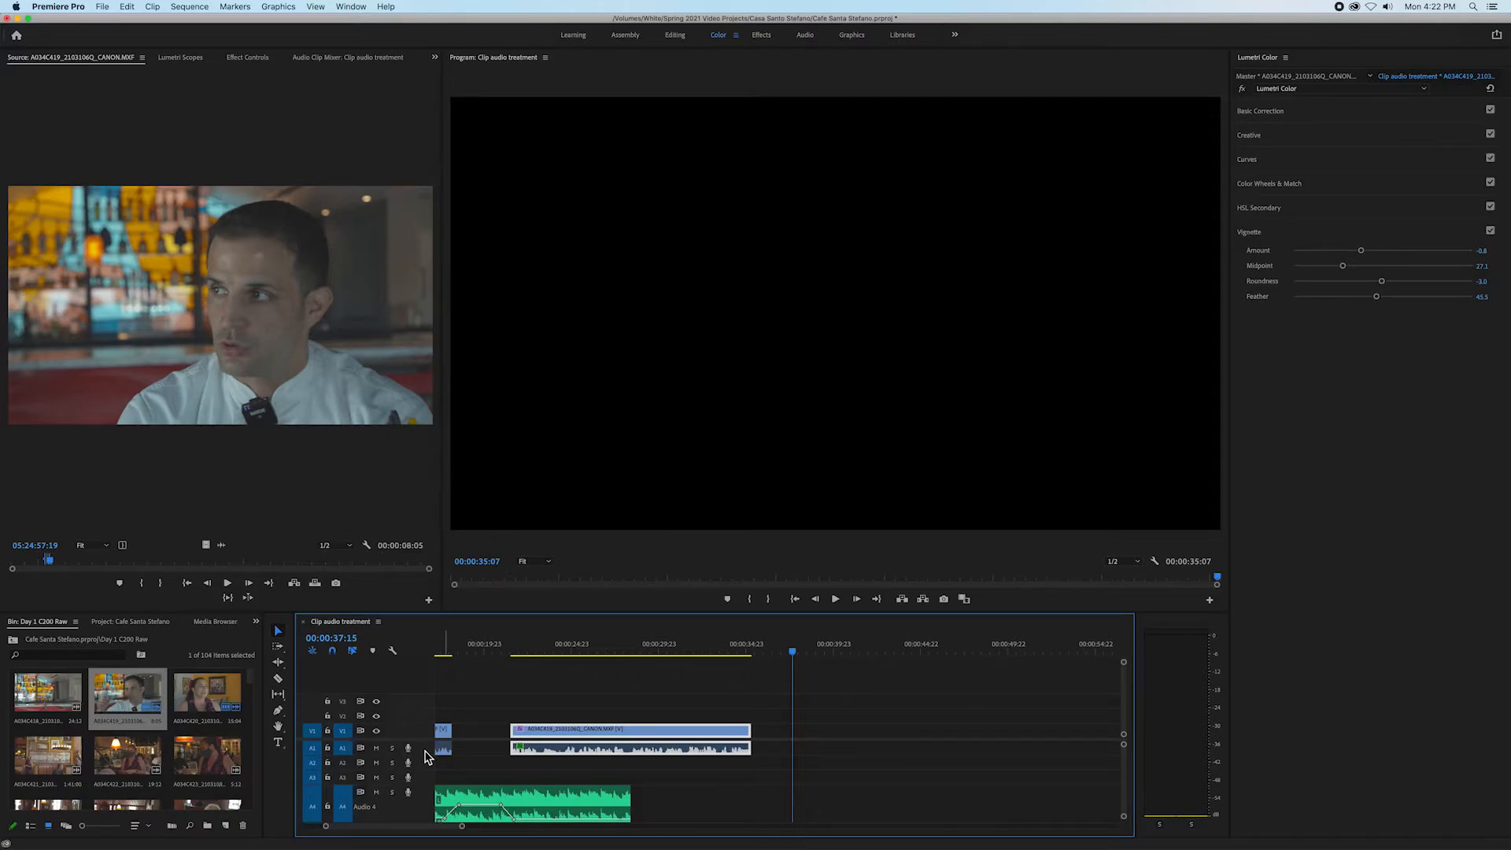
mouse_move(771, 759)
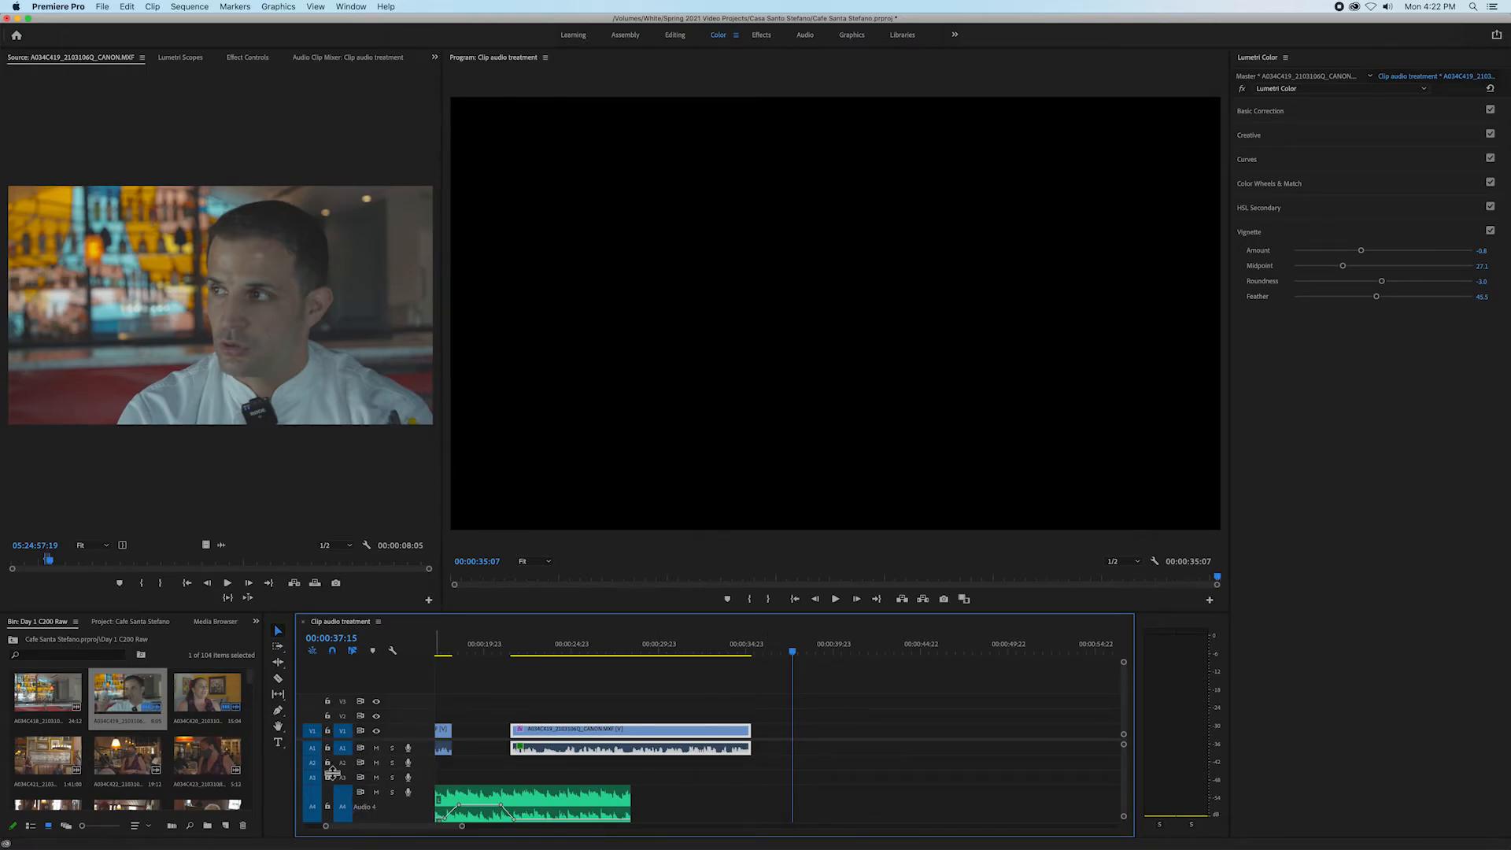
mouse_move(313, 747)
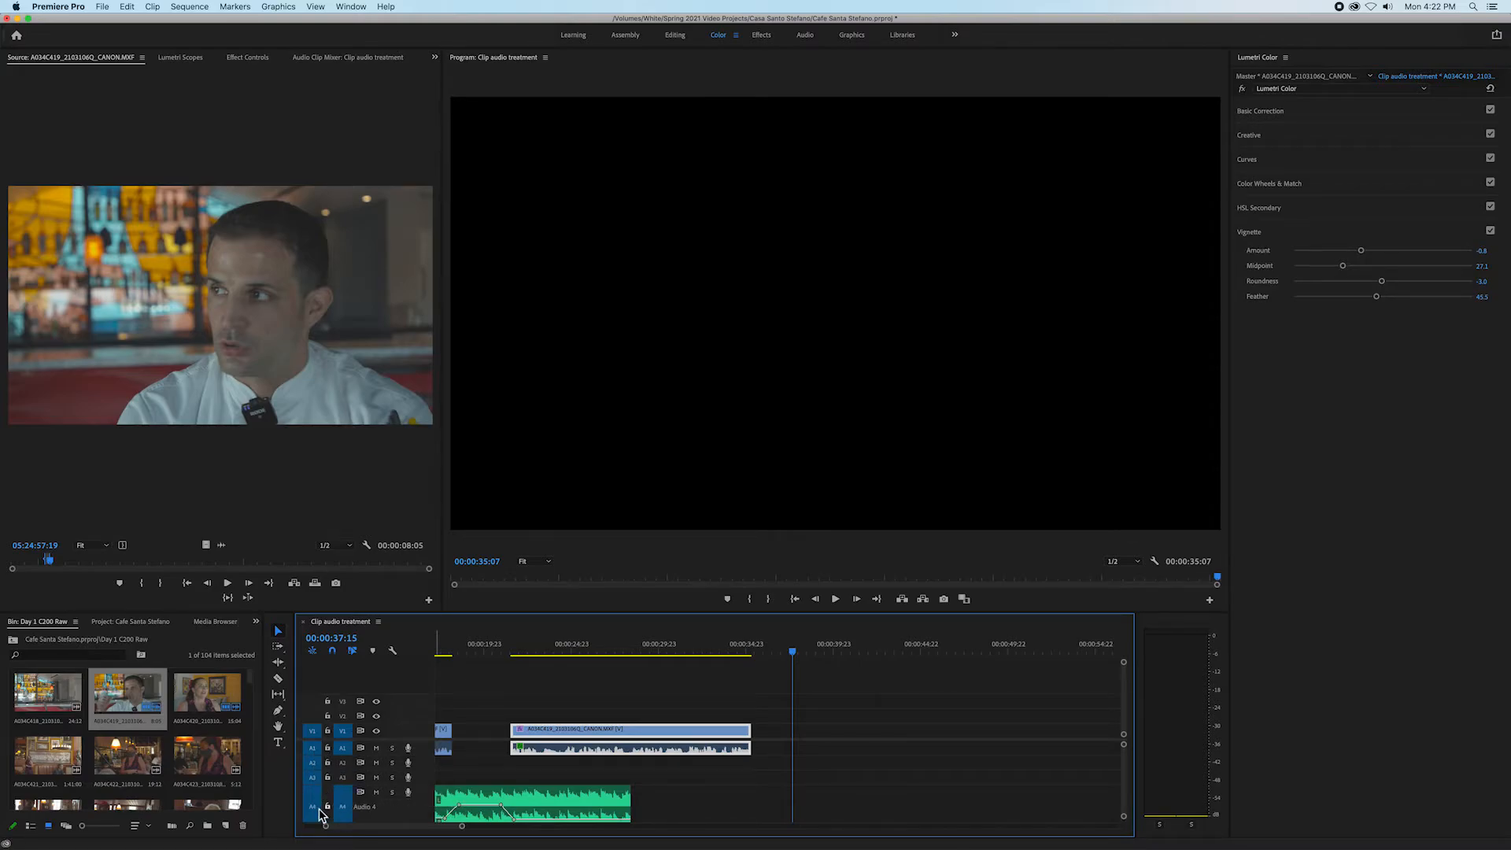
mouse_move(314, 807)
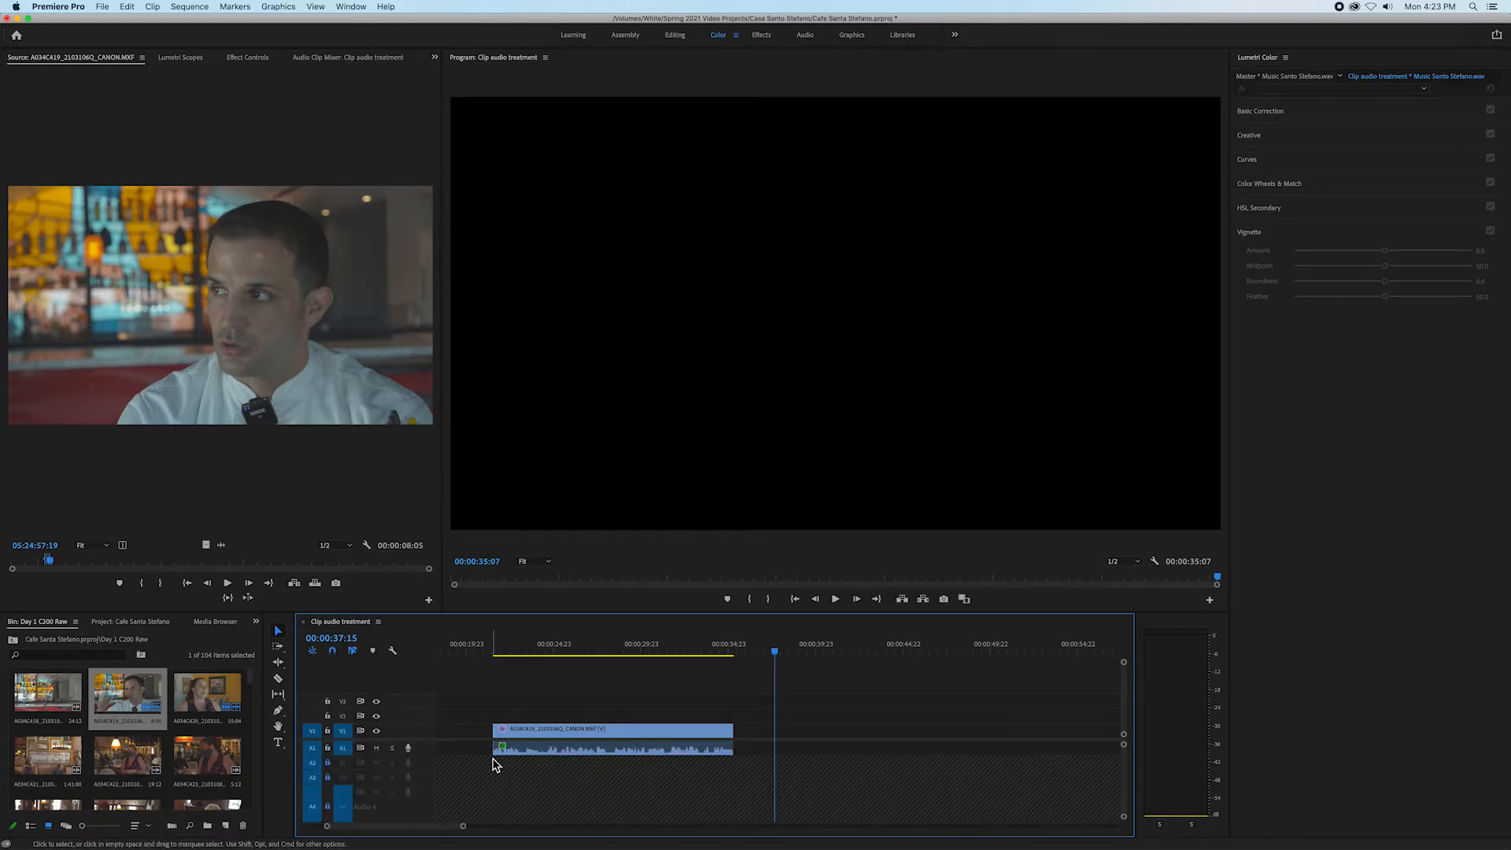
mouse_move(425, 576)
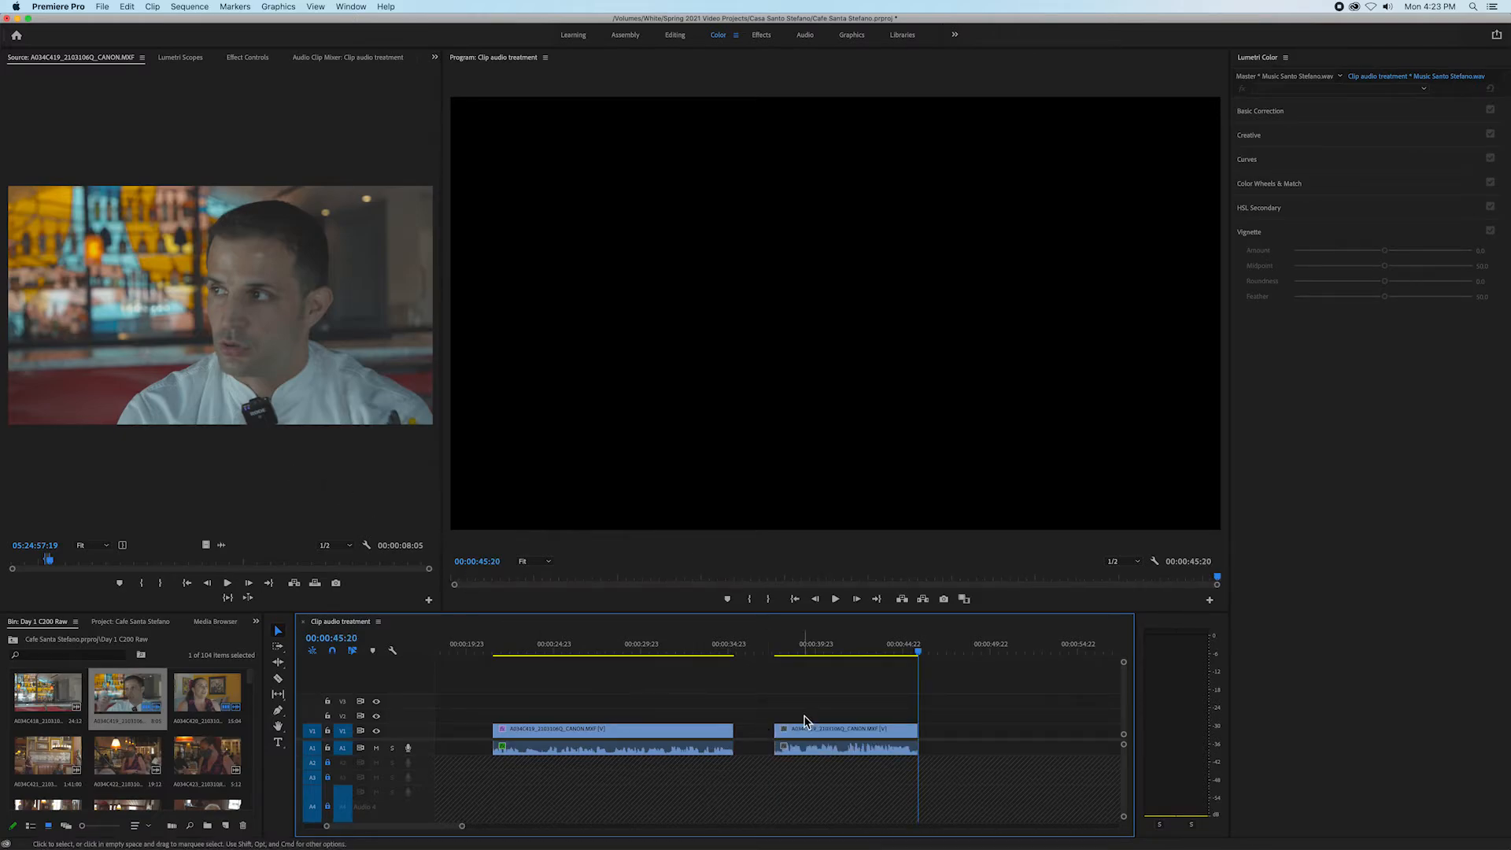
- Park the playhead just before the second chef clip and play back into it
left_click(766, 654)
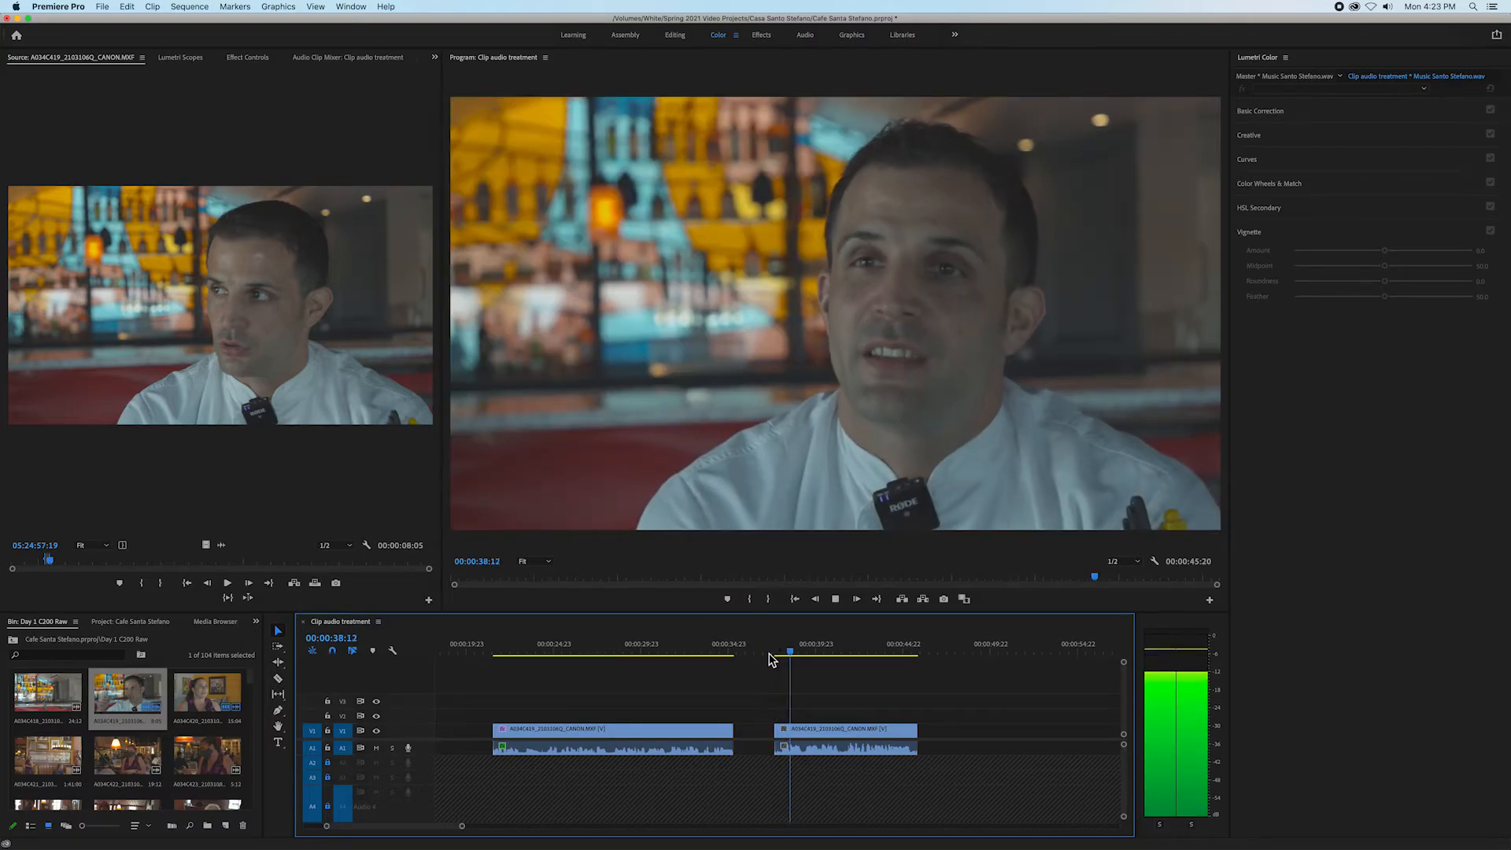
left_click(845, 737)
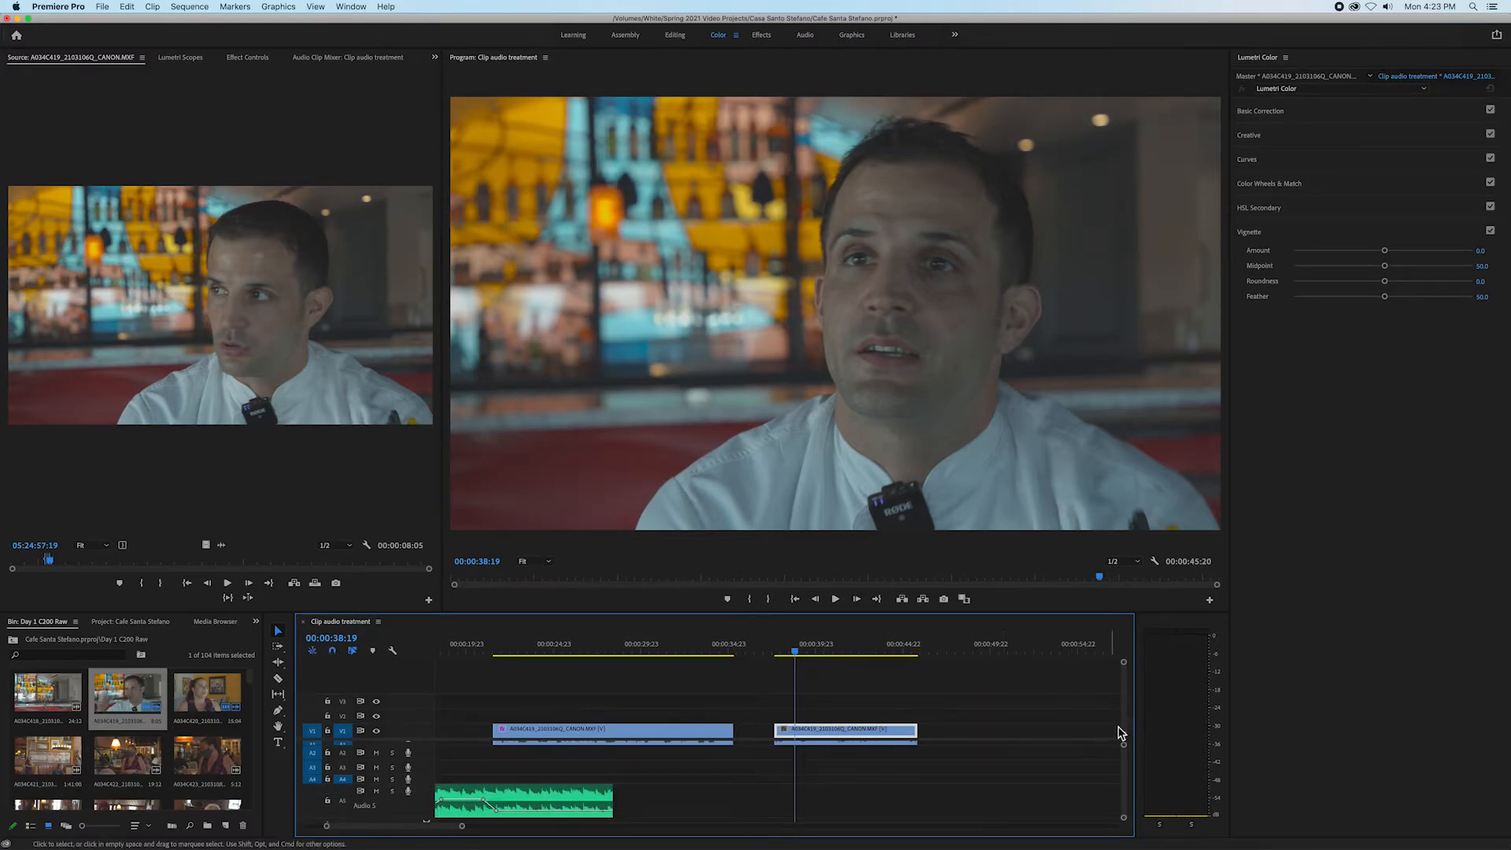
- Select the graded first interview clip, then drag the playhead into the second clip
left_click(761, 656)
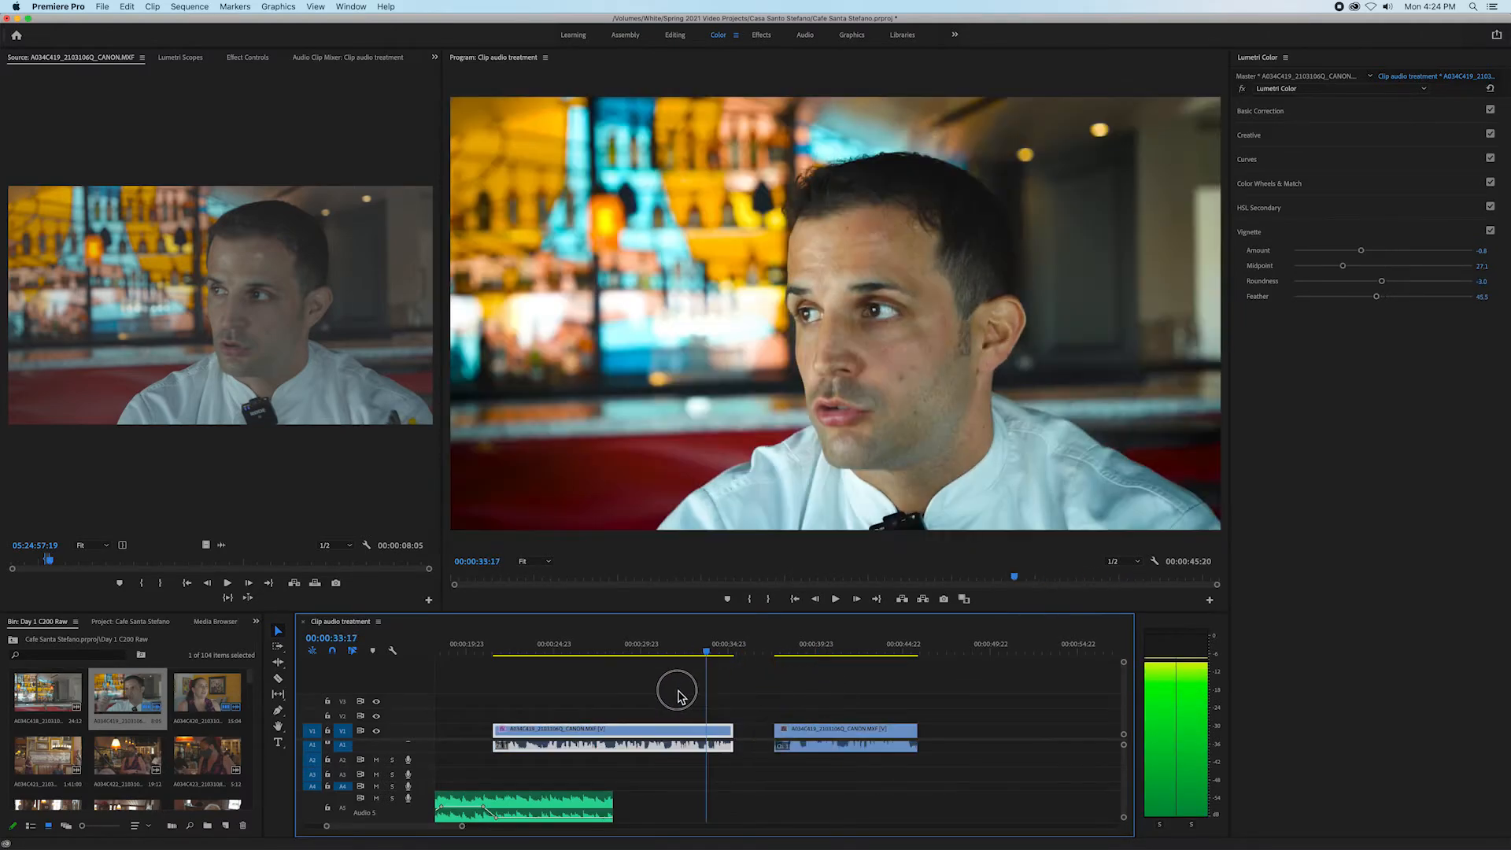
left_click_drag(678, 694, 711, 697)
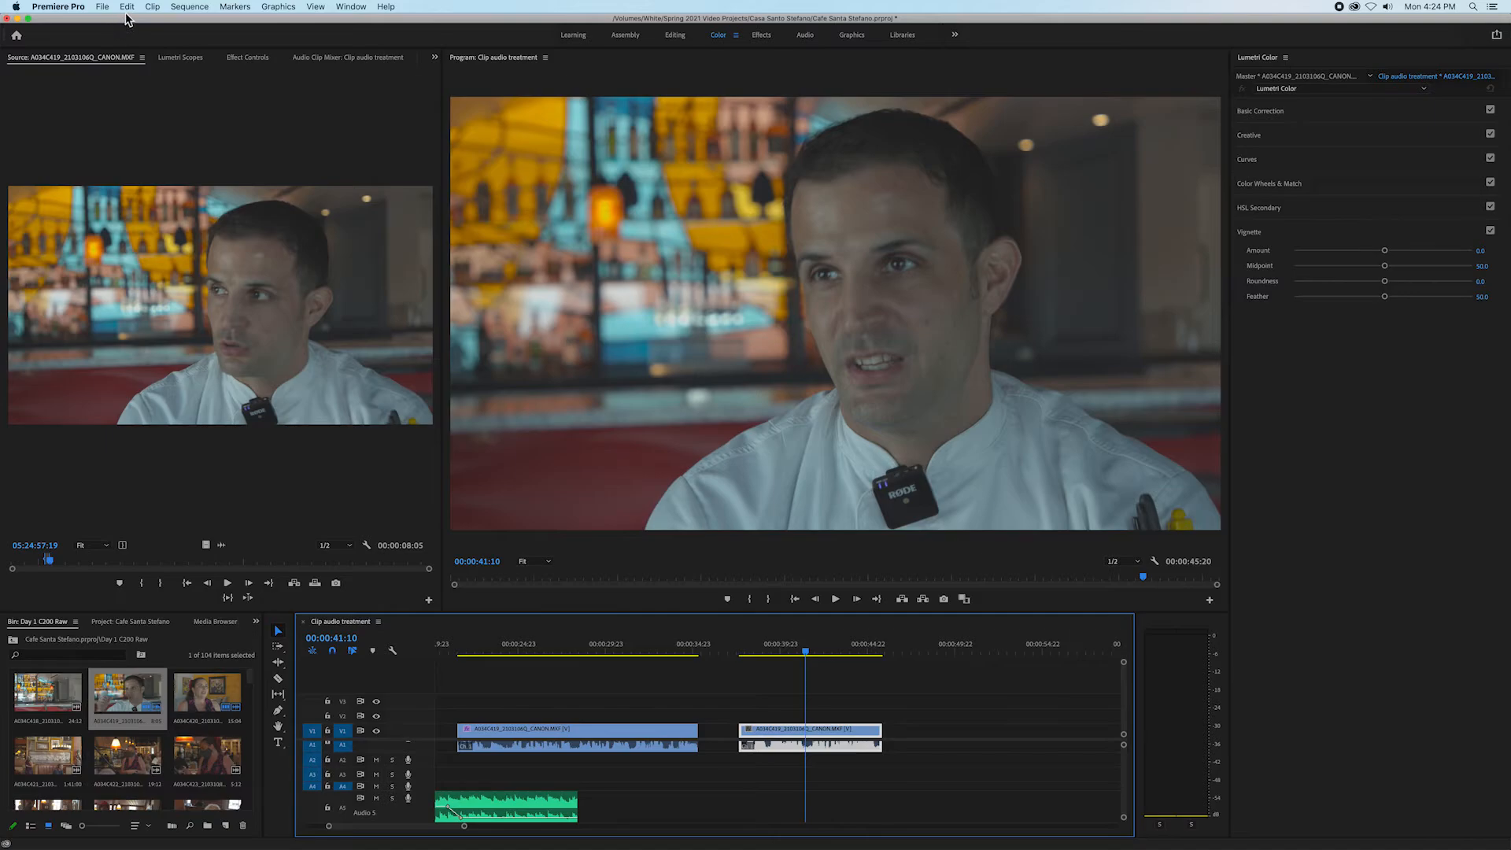
- Paste Attributes to the second clip with Lumetri Color and Essential Sound (Dialogue) ticked
left_click(126, 7)
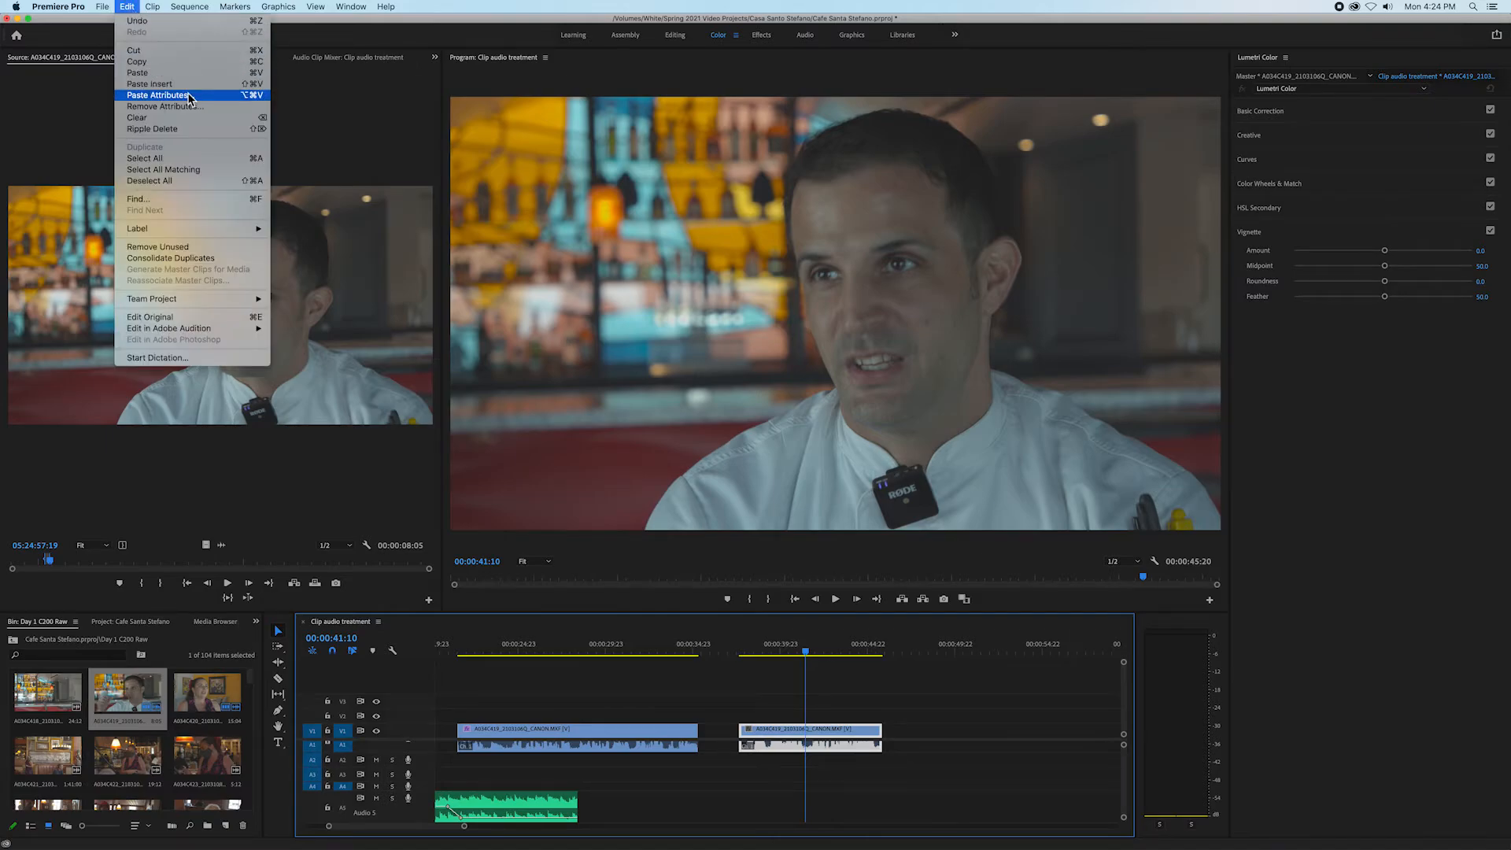
left_click(157, 95)
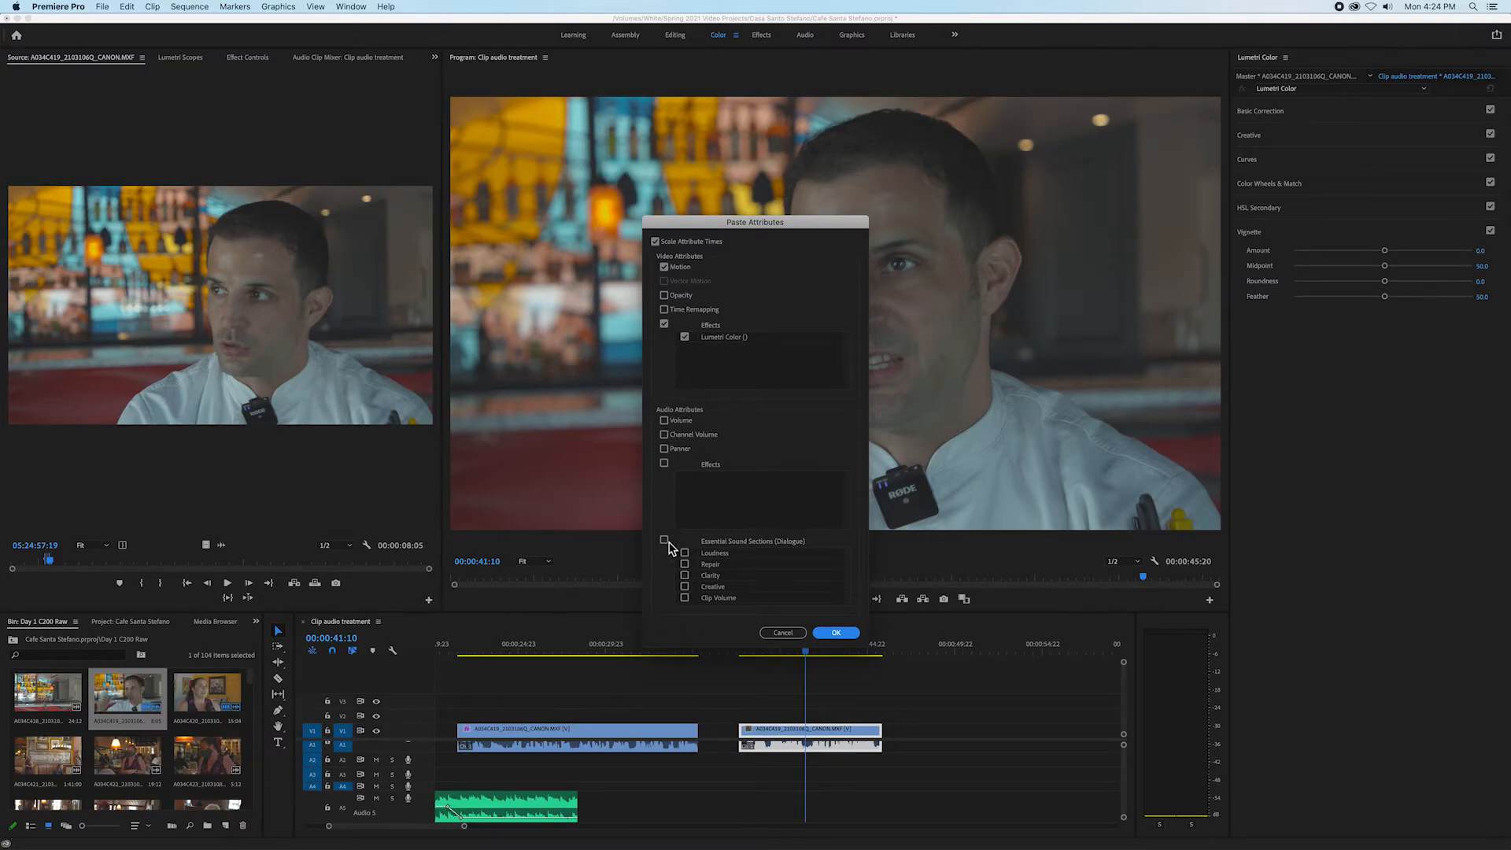
left_click(664, 540)
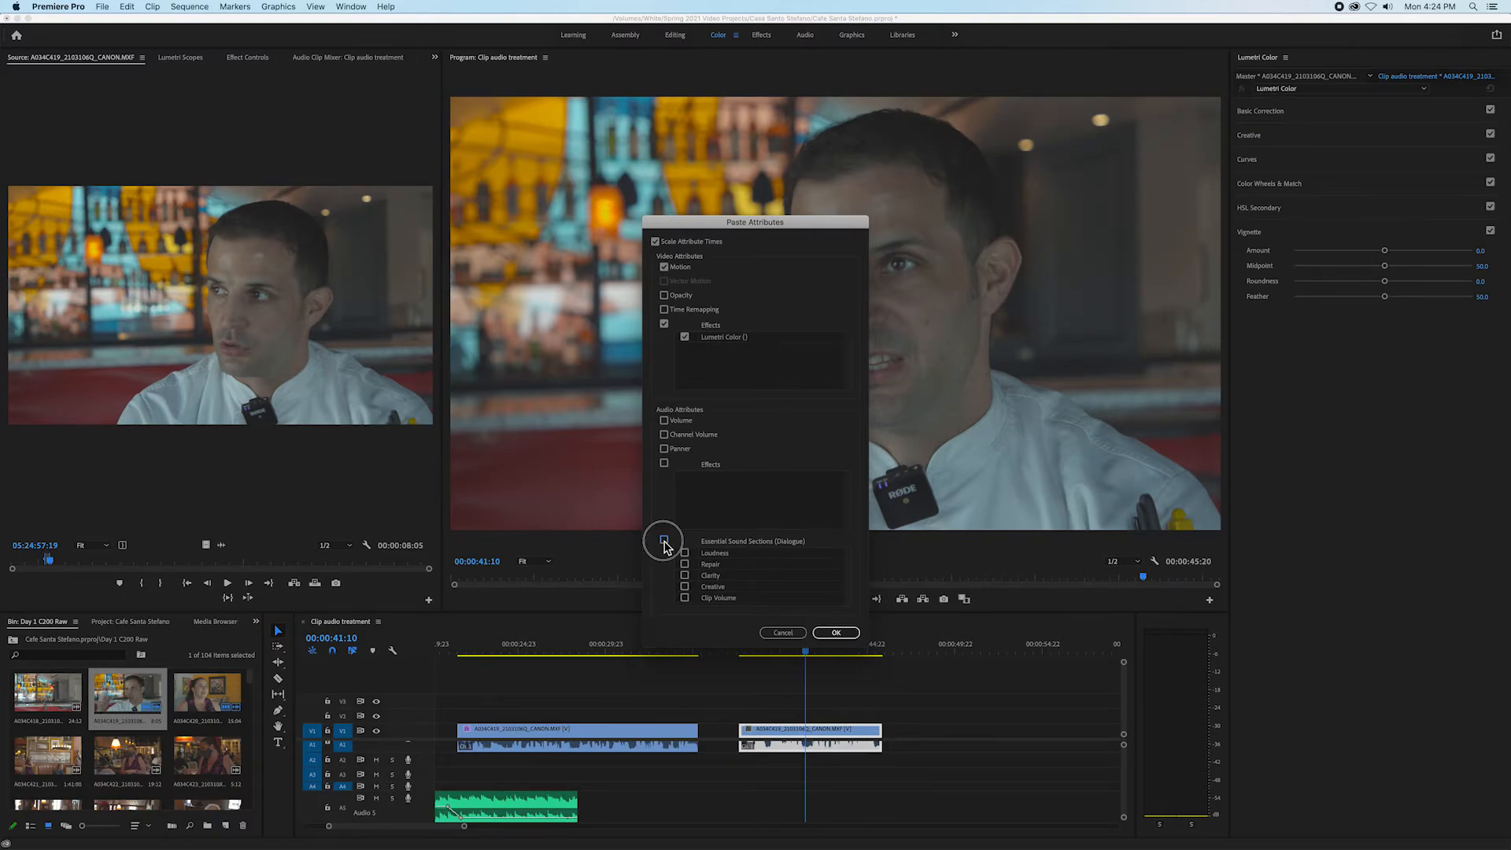
left_click(664, 540)
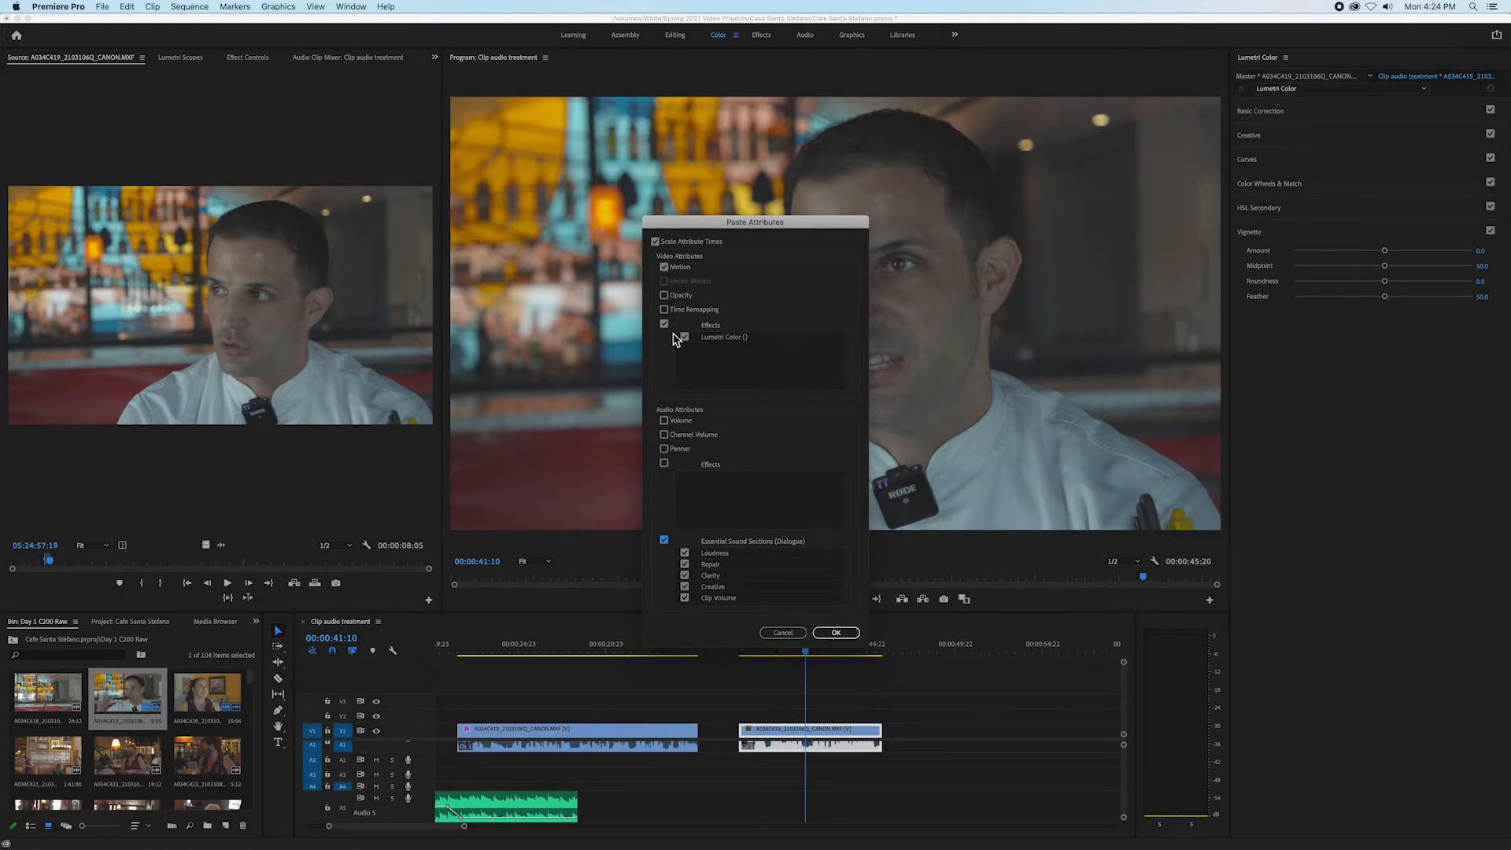
left_click(834, 632)
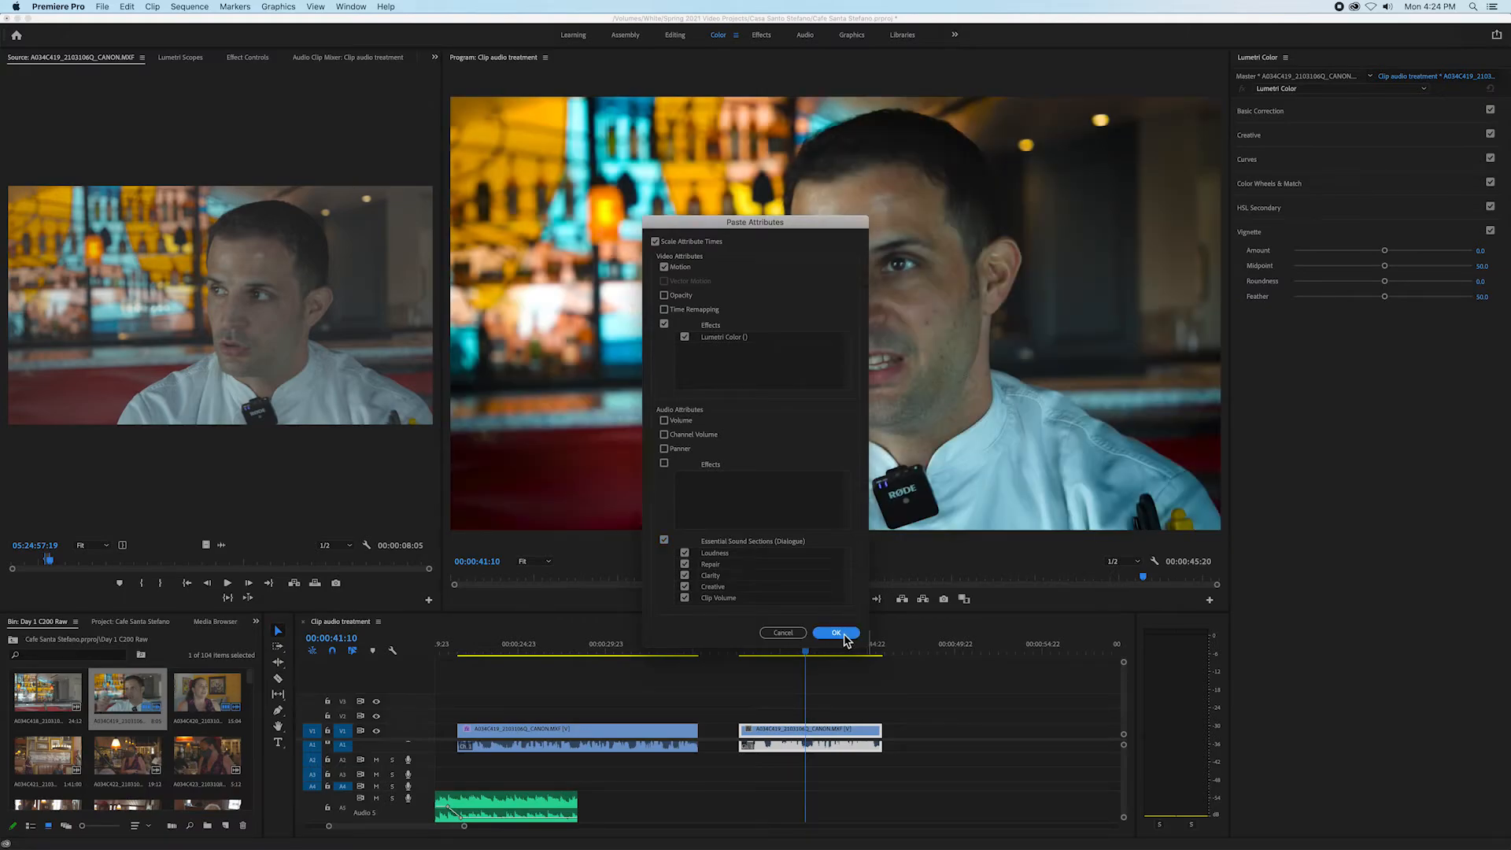
left_click(835, 632)
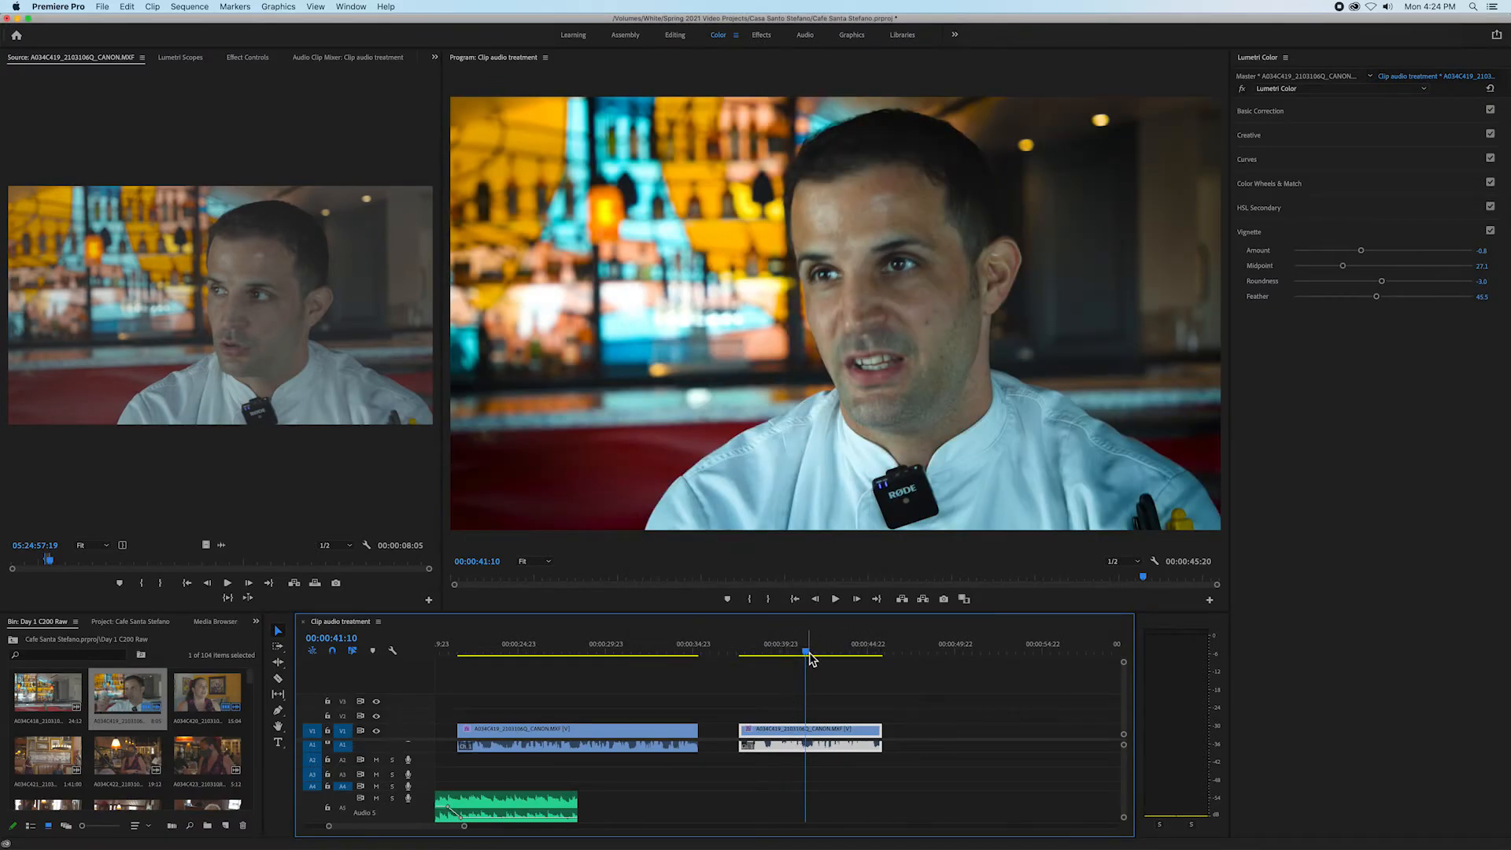
- Park the playhead after the second soundbite and load the Santo Stefano music in the Source Monitor
left_click_drag(804, 662, 764, 661)
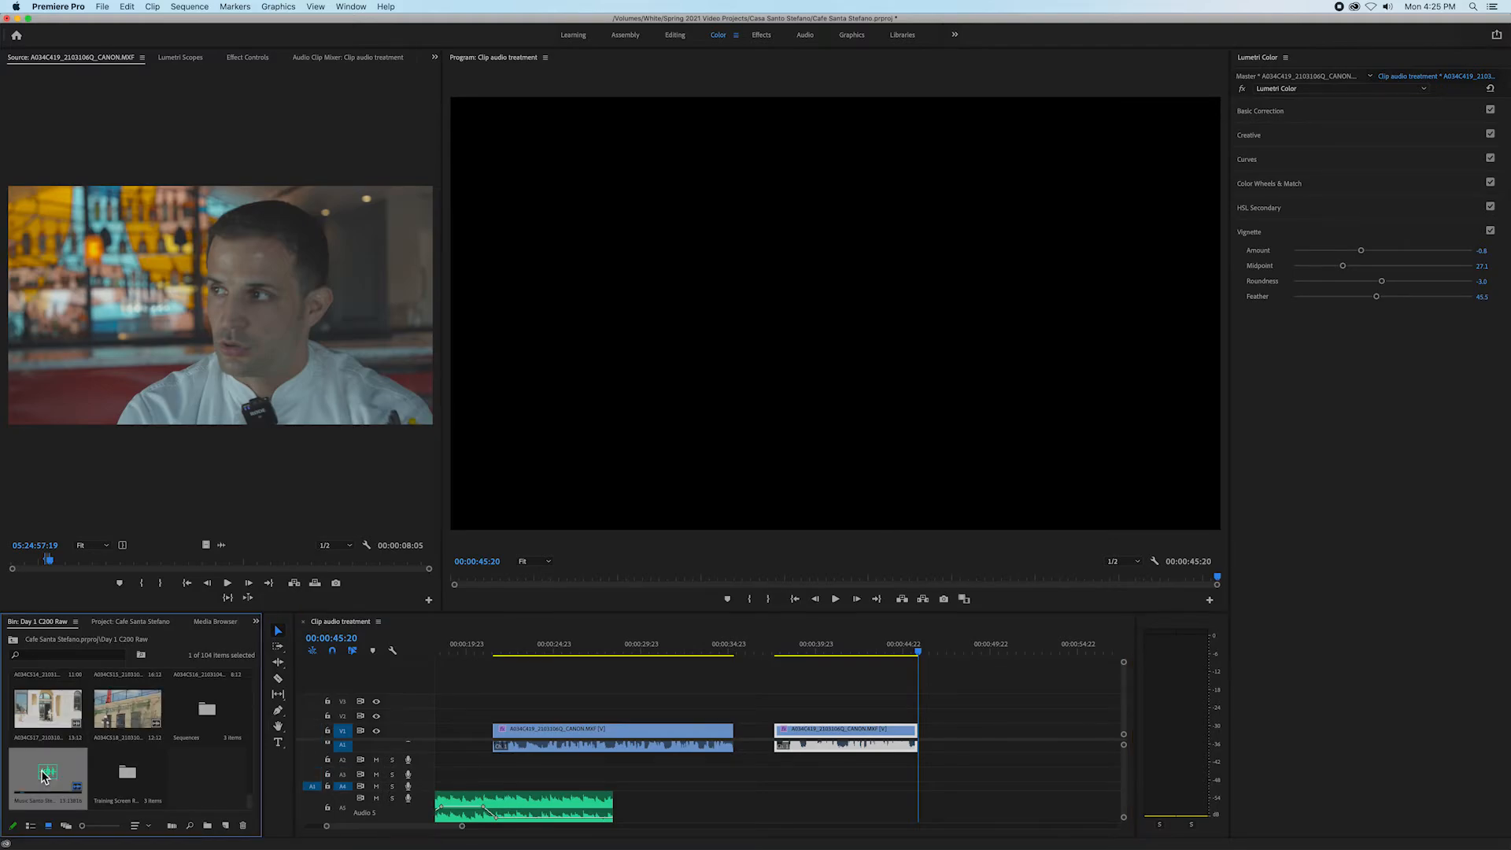
double_click(48, 776)
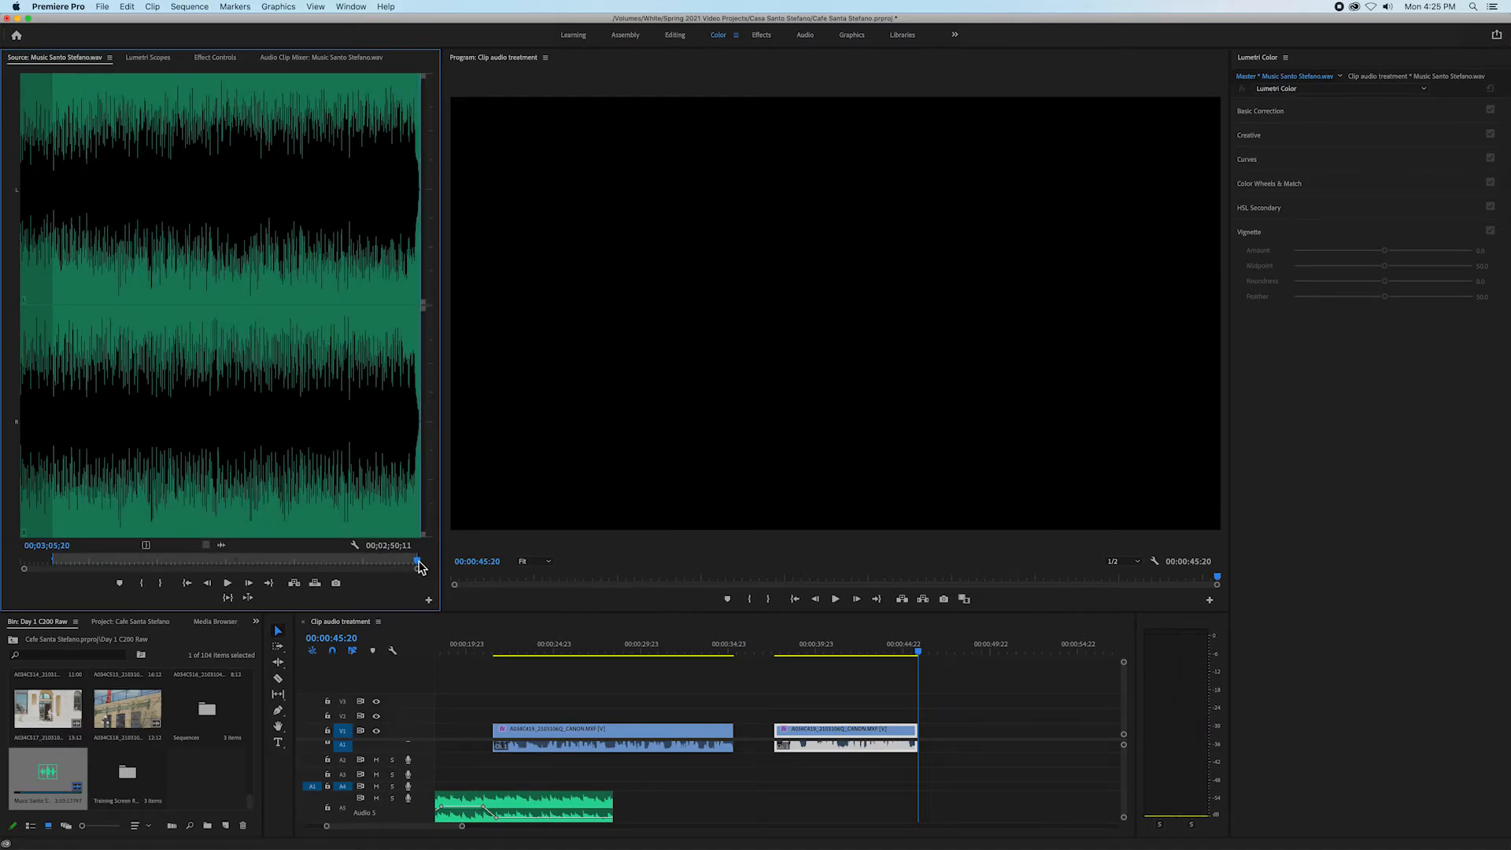
- Scrub through the Santo Stefano music and mark where the bed section starts
left_click_drag(416, 565, 372, 565)
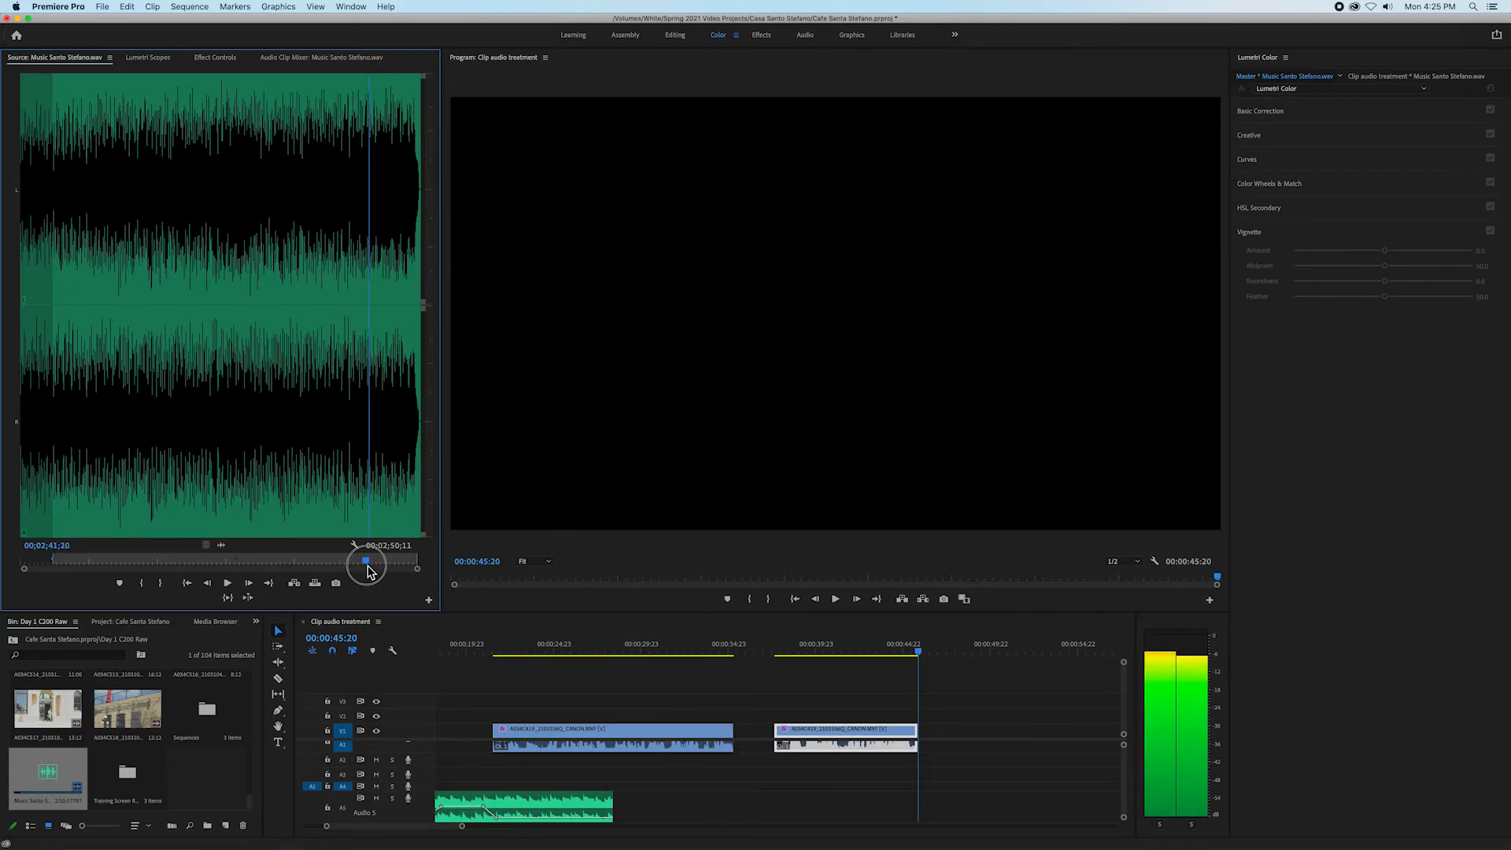
left_click_drag(368, 562, 362, 561)
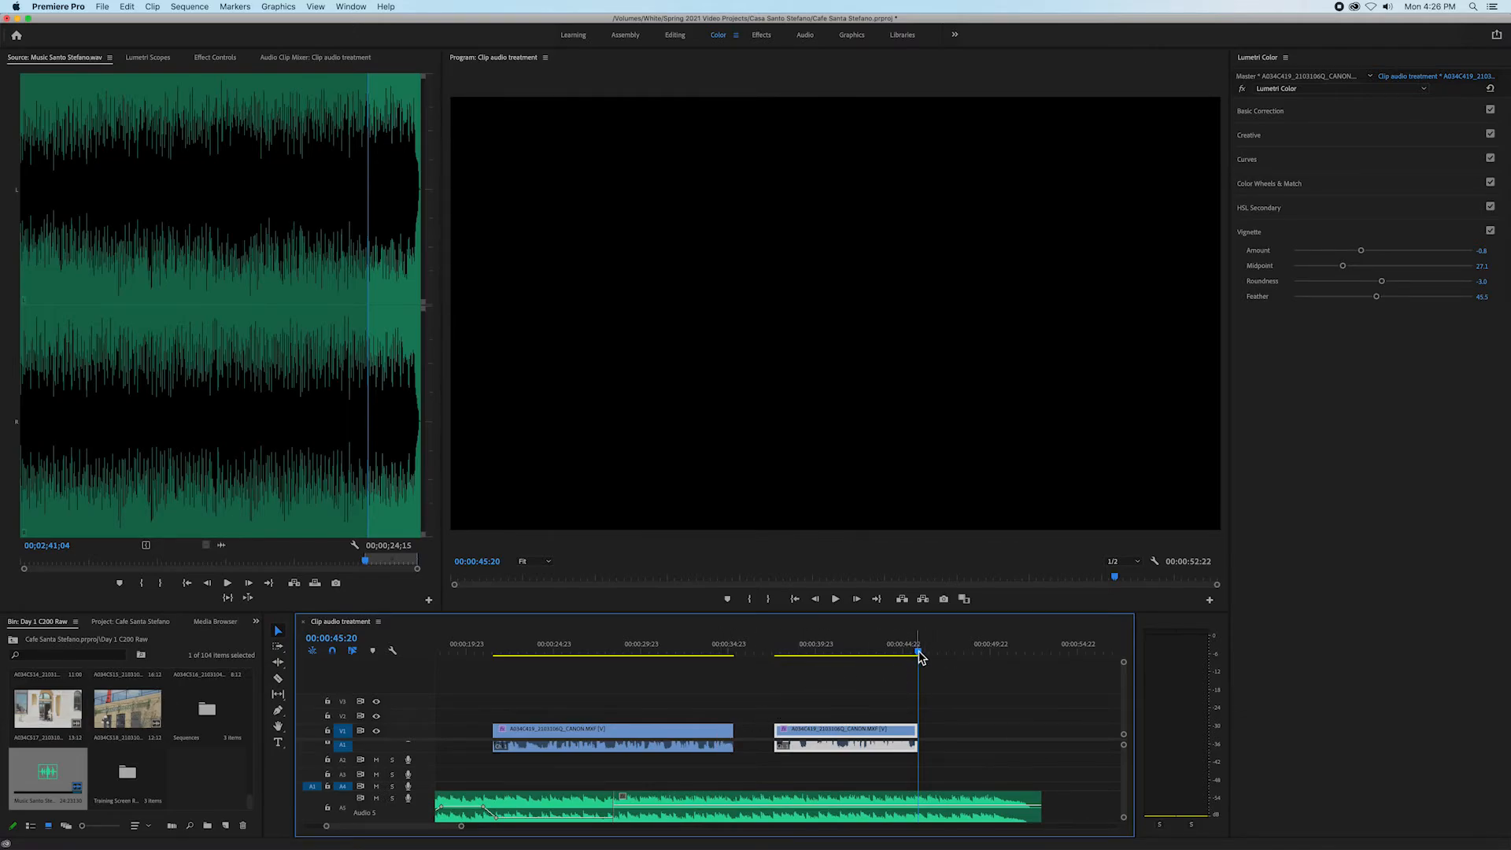
- Move the playhead into the second interview clip and play back with the music
left_click_drag(917, 666, 845, 666)
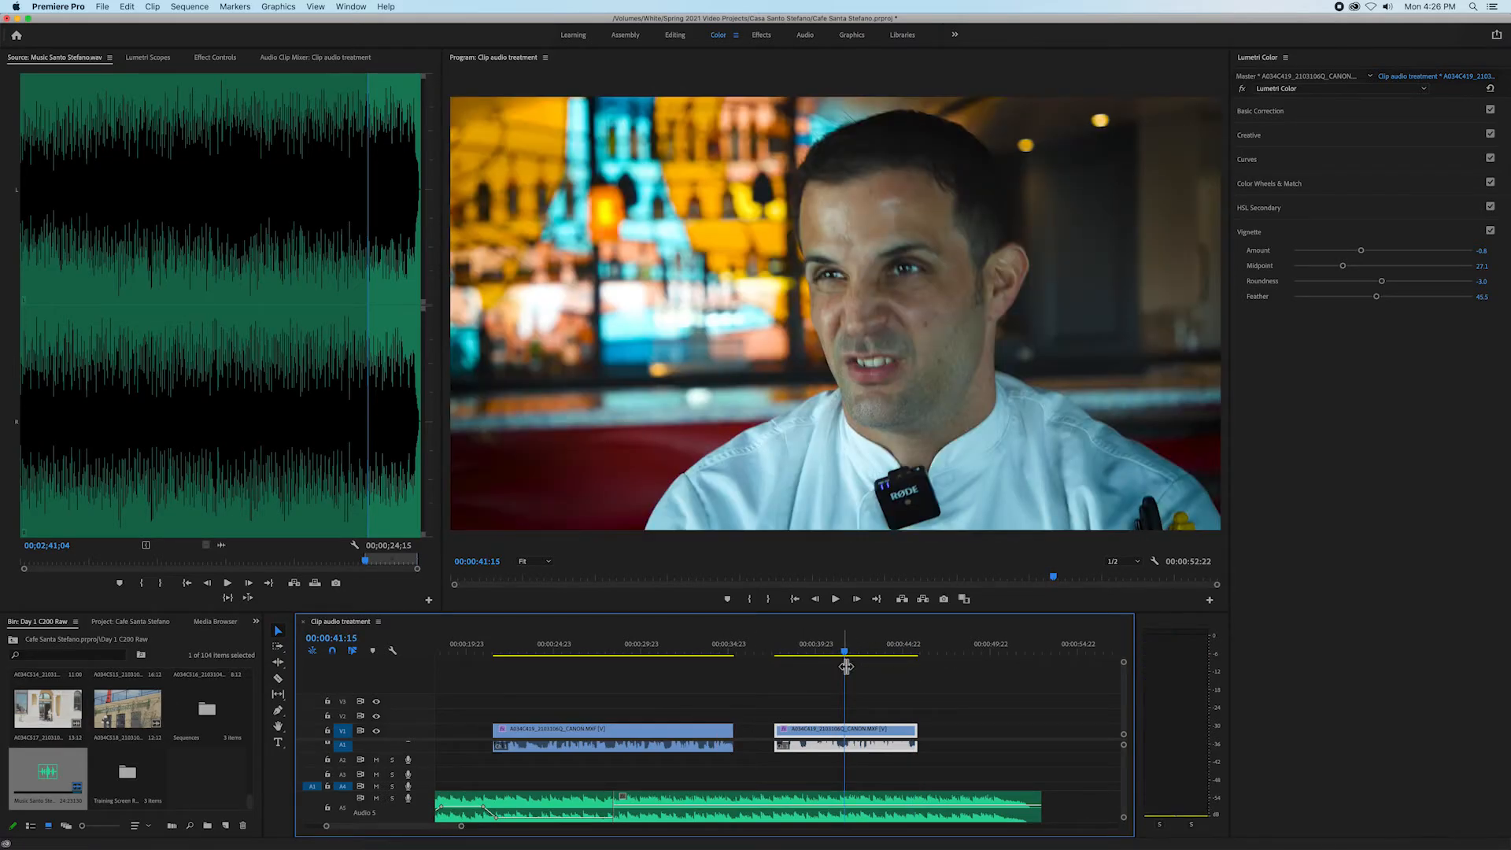
left_click(835, 598)
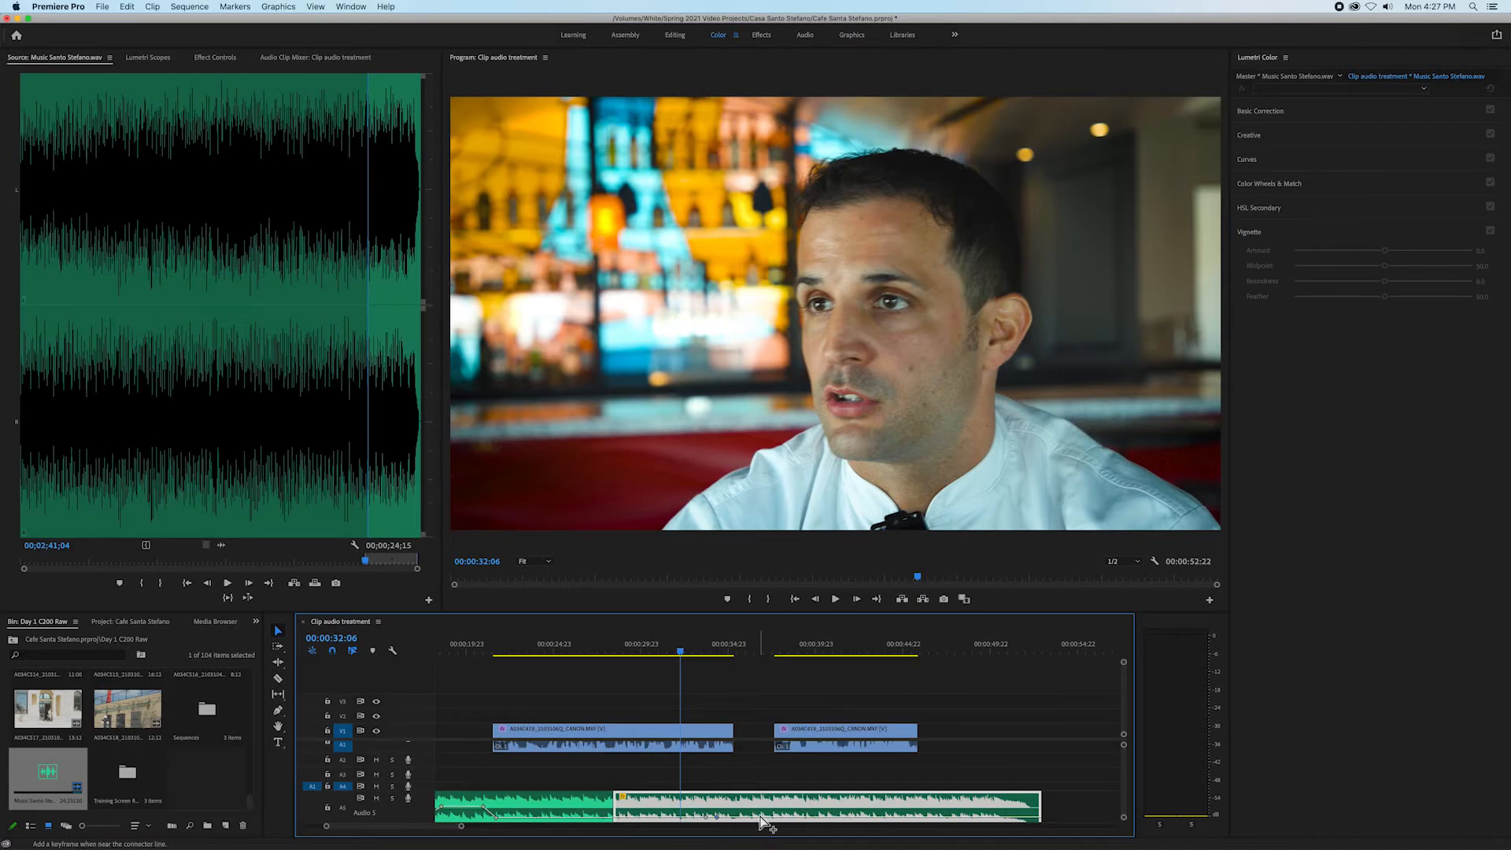
- Add two volume keyframes on the A4 music bed, then scrub to the second soundbite's end
left_click(781, 824)
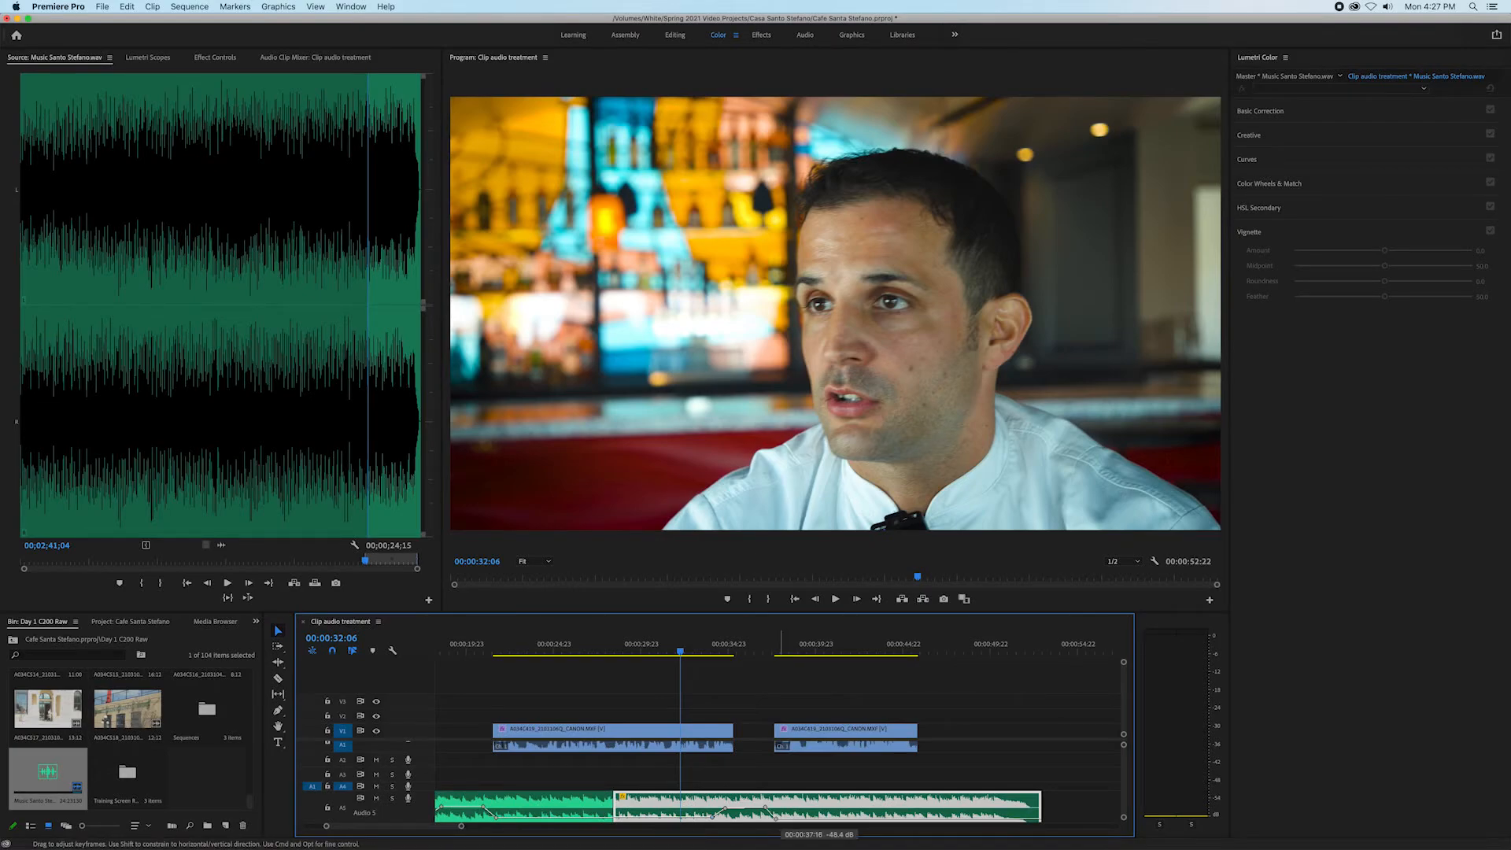
left_click(834, 598)
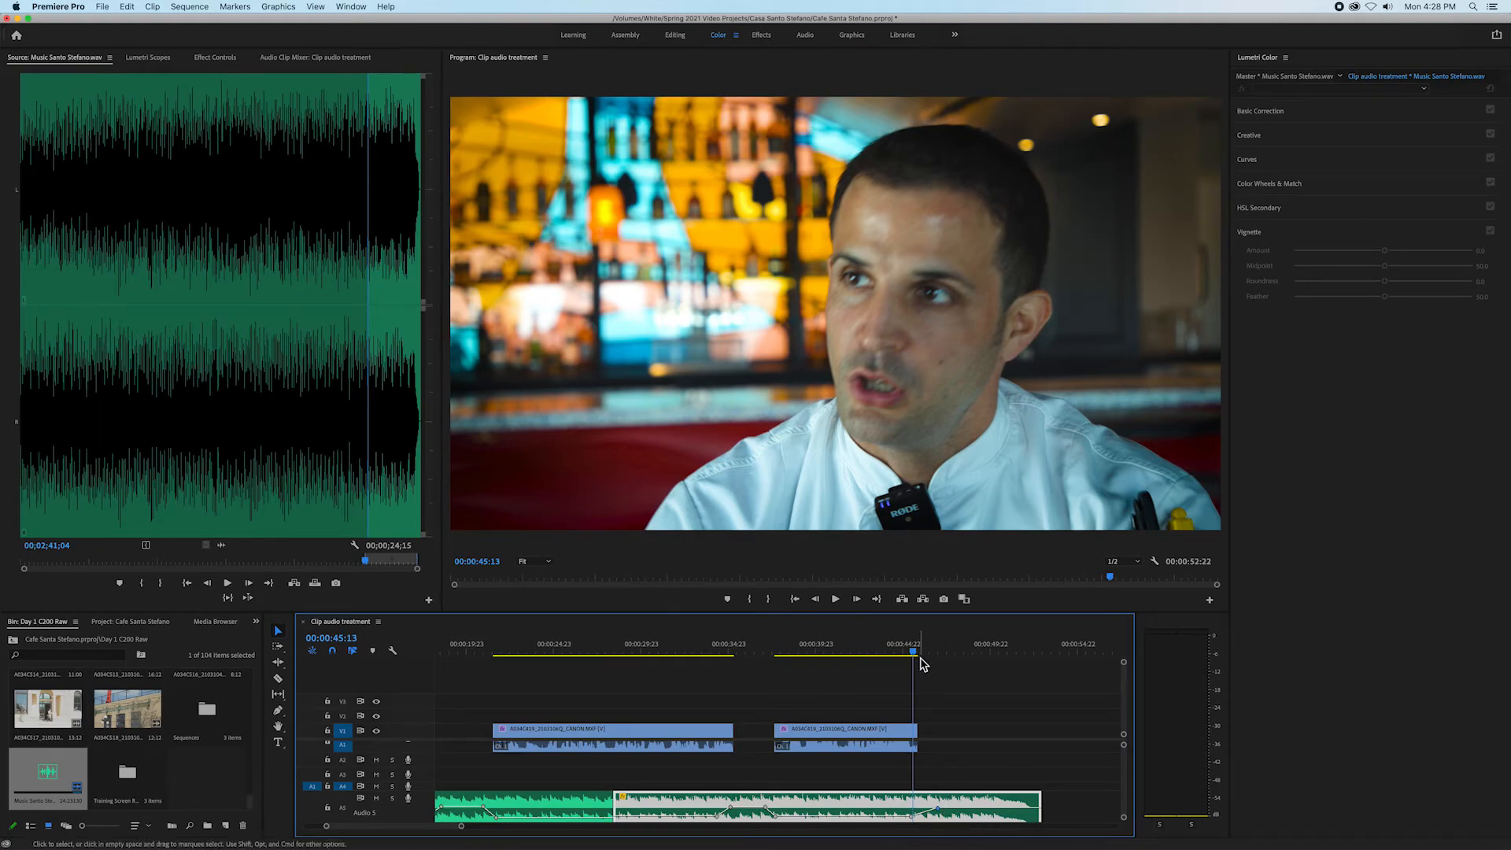
left_click_drag(910, 668, 769, 668)
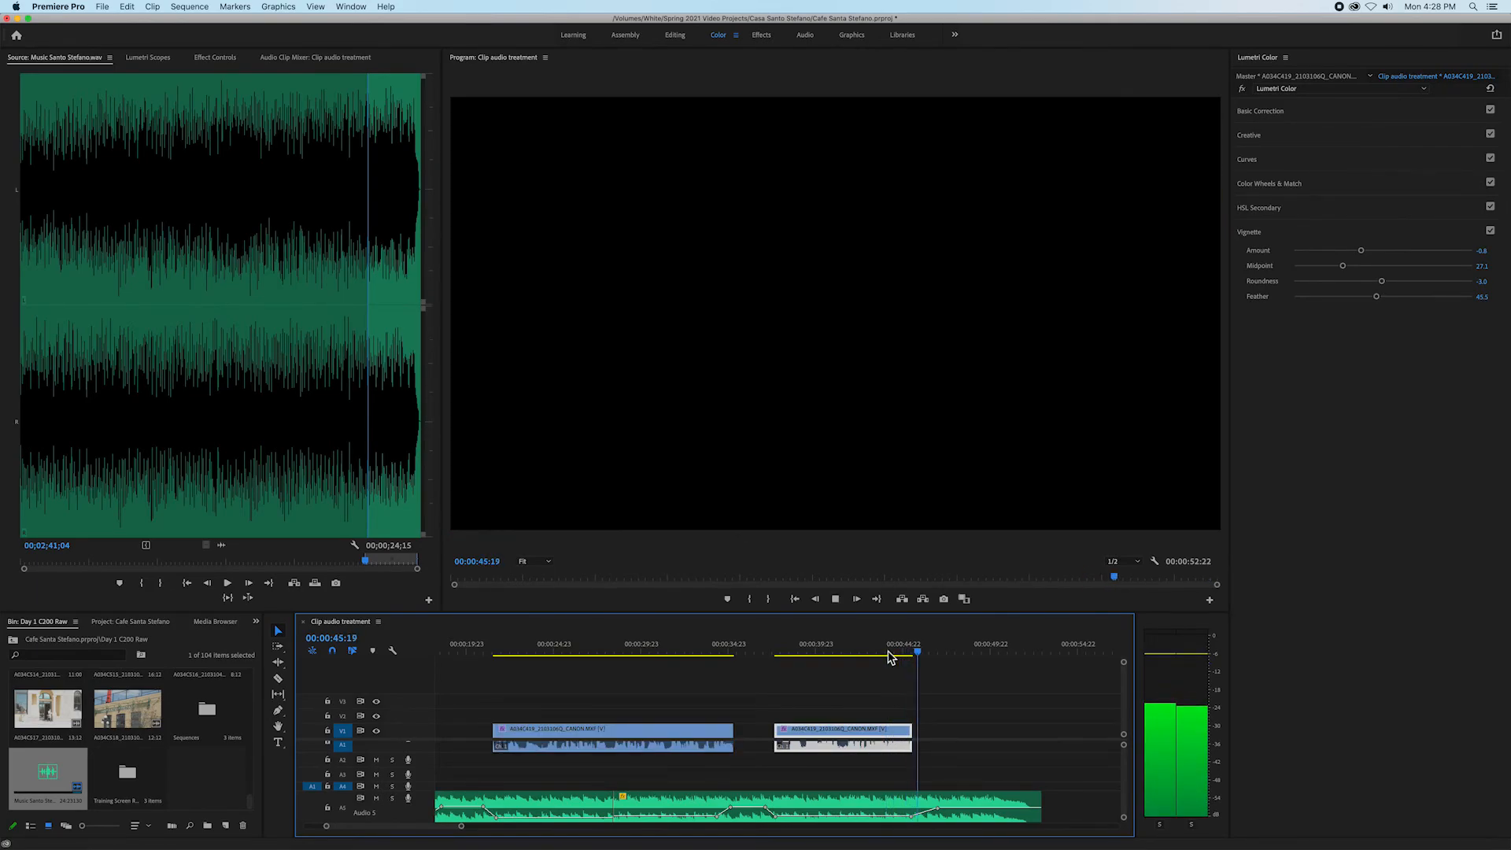
left_click(953, 653)
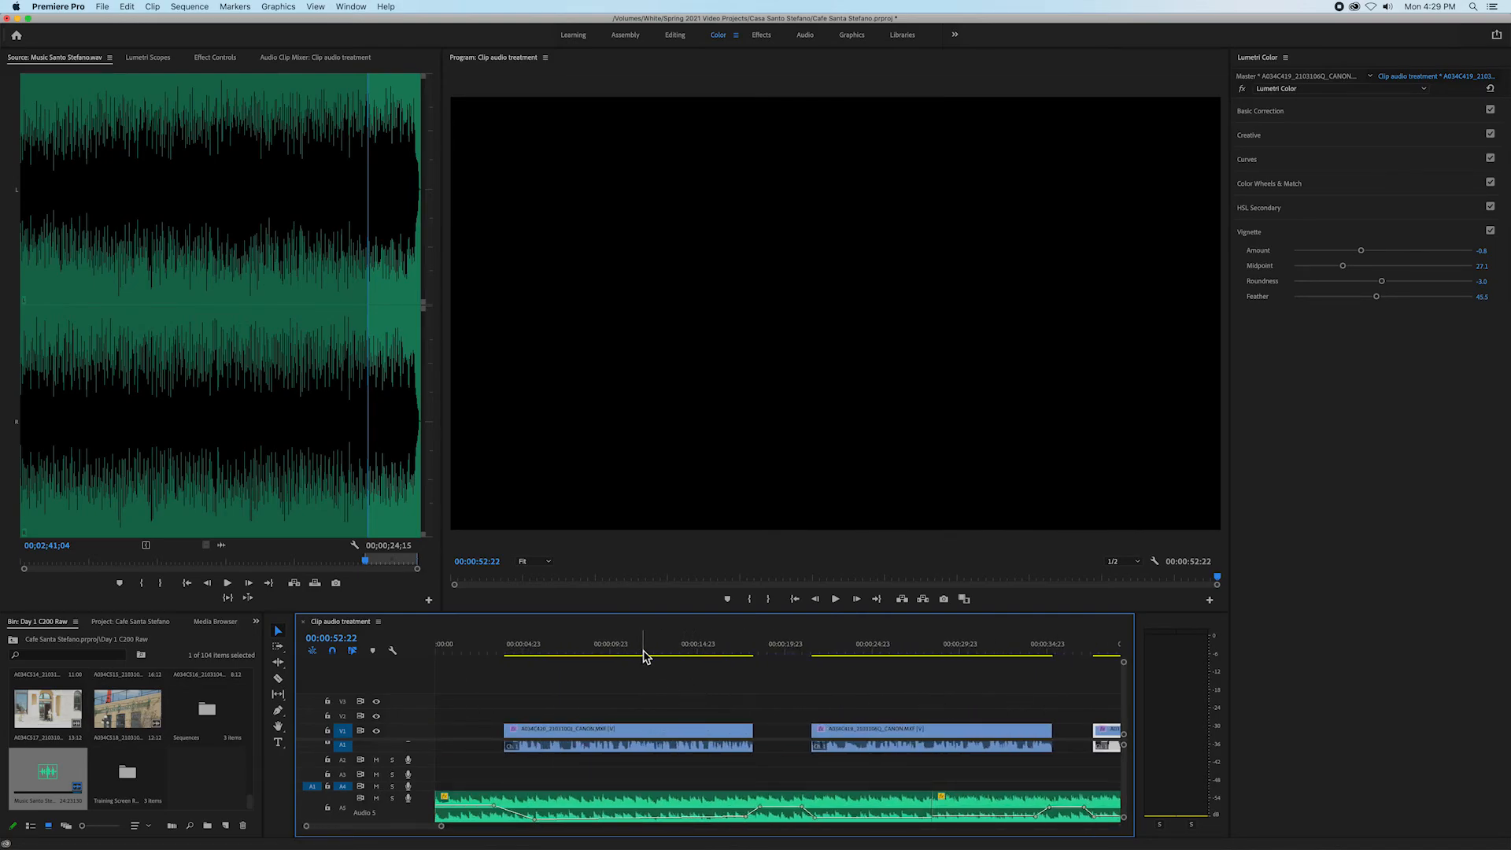
left_click(643, 644)
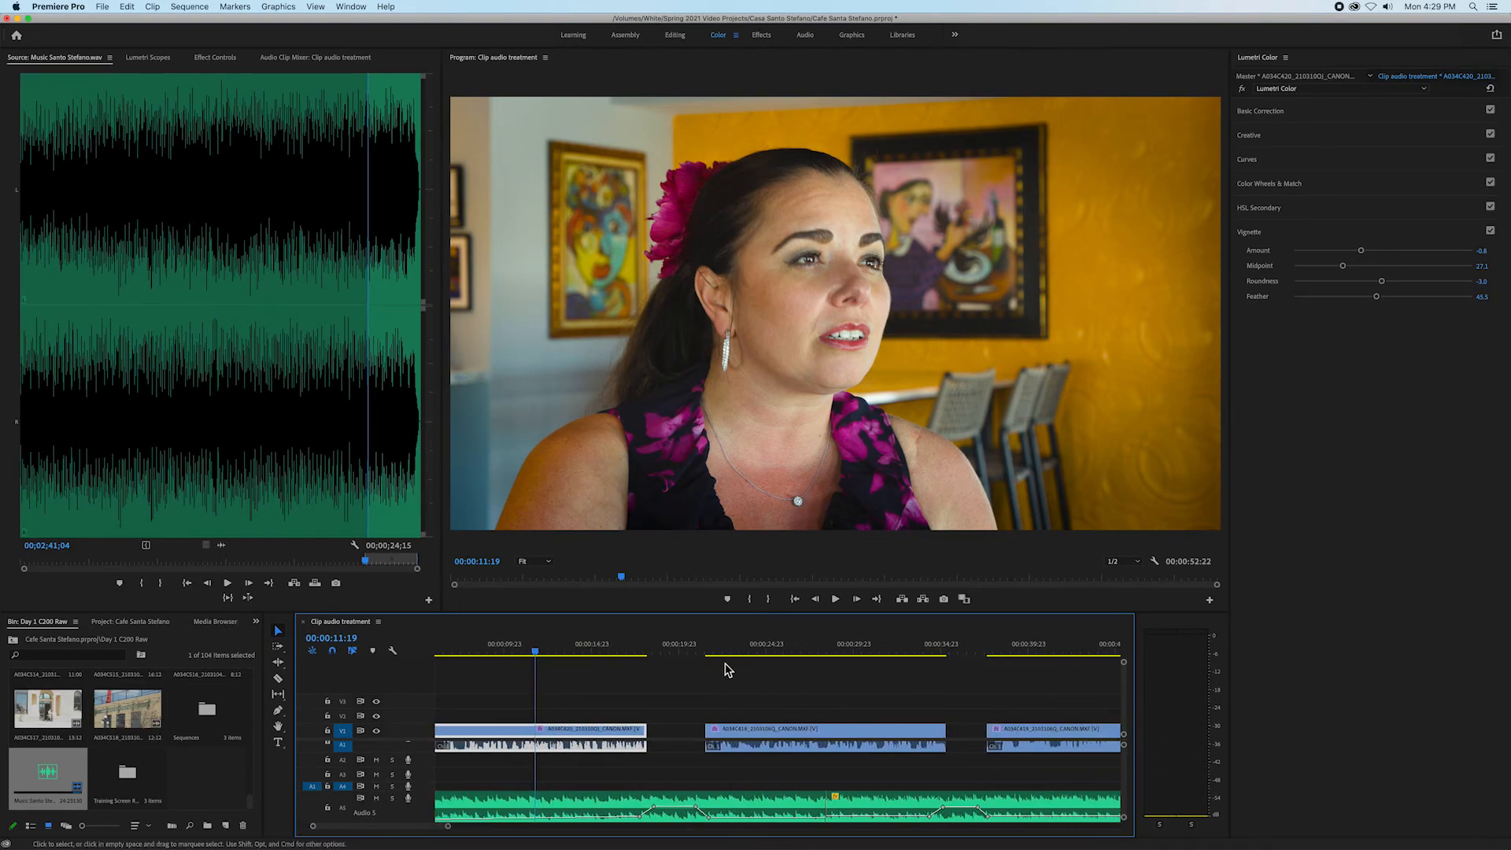
left_click(617, 643)
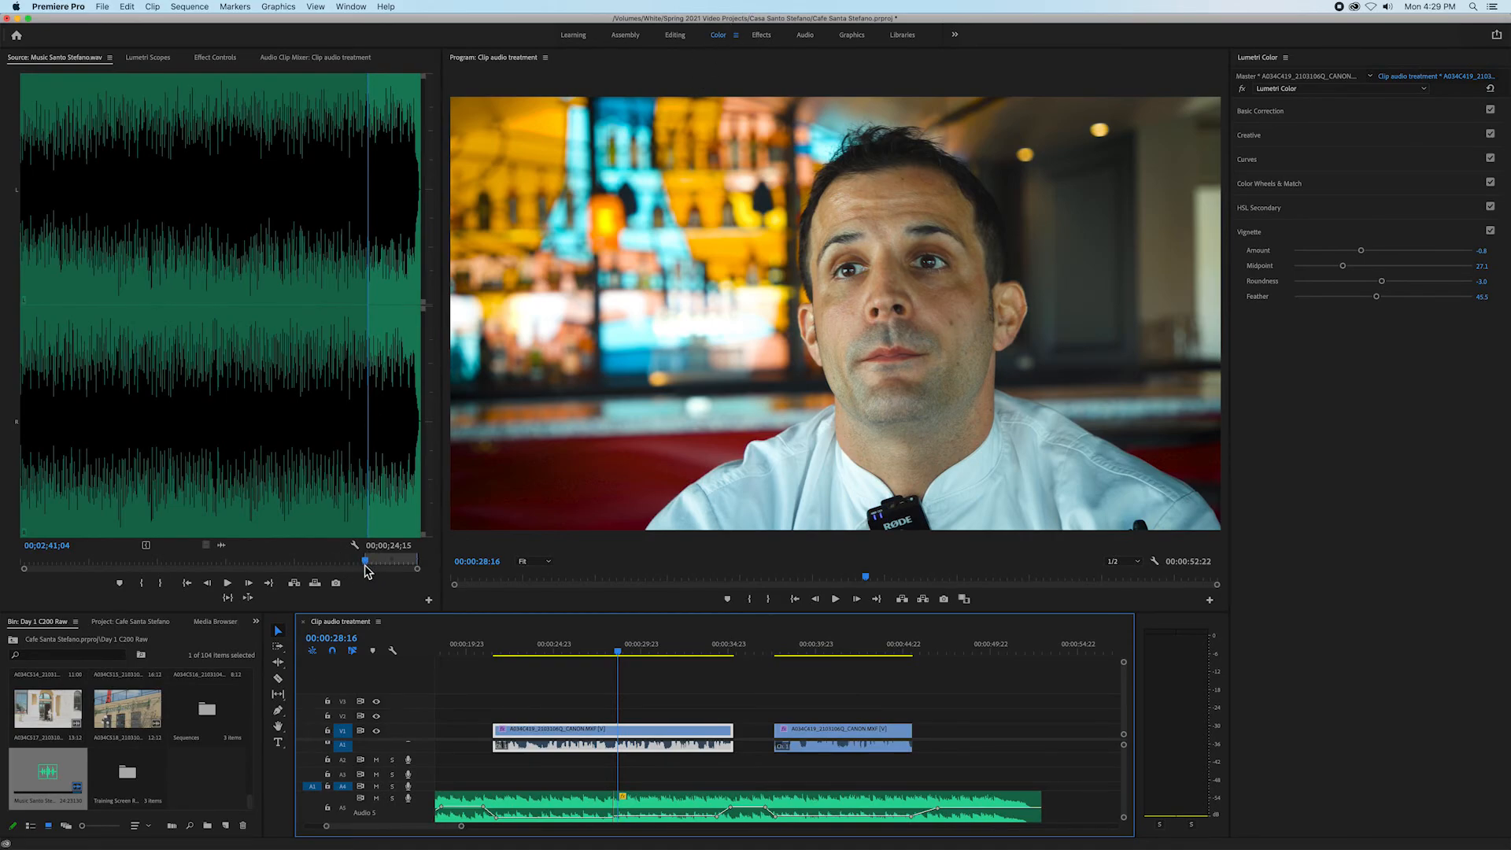
- With Lumetri scopes and Basic Correction shown, settle the chef clip's exposure slightly below neutral
left_click(149, 57)
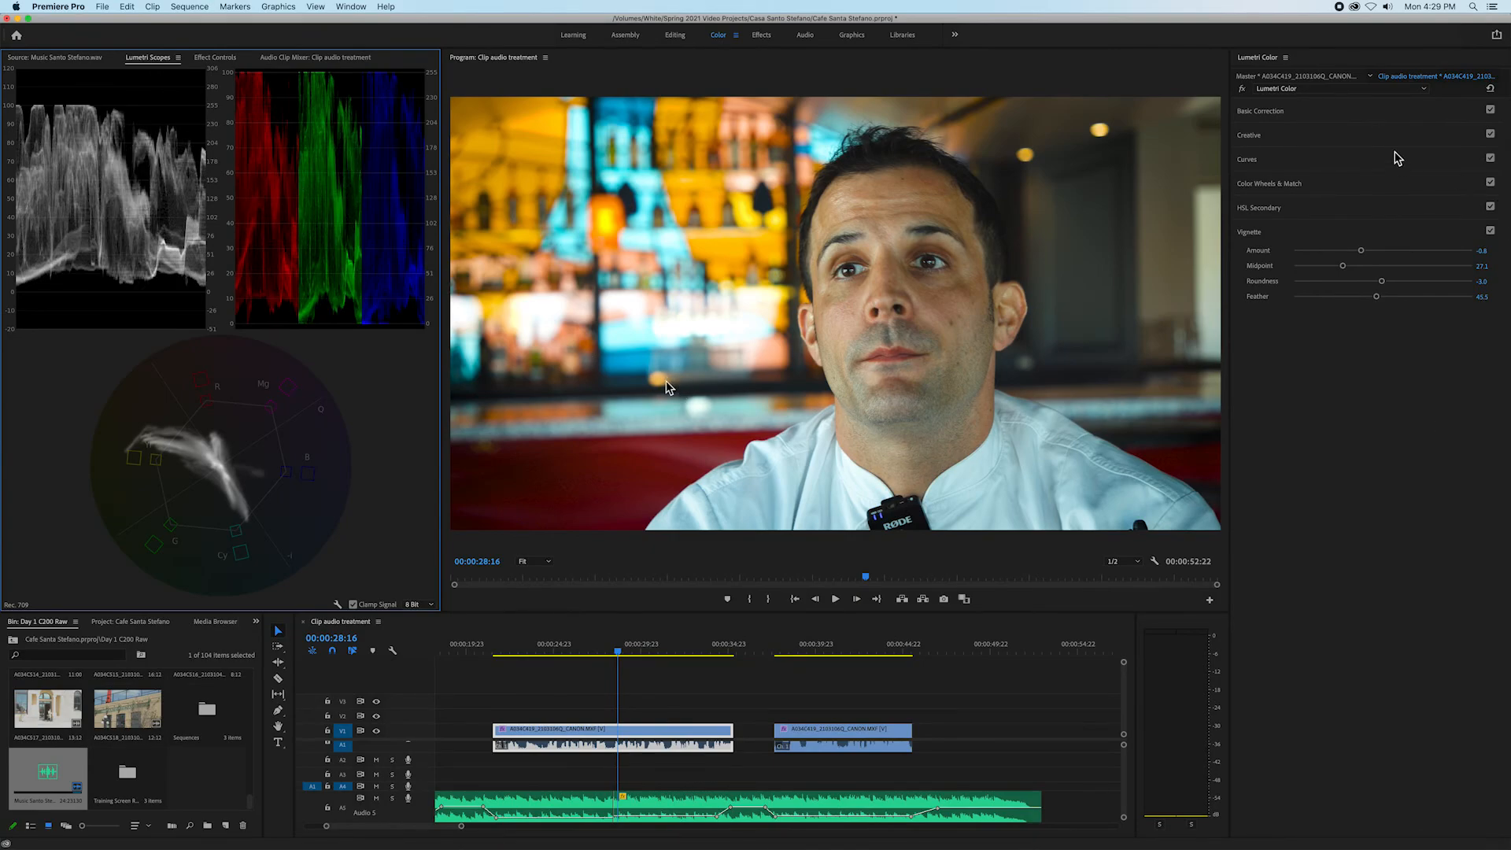
mouse_move(1365, 261)
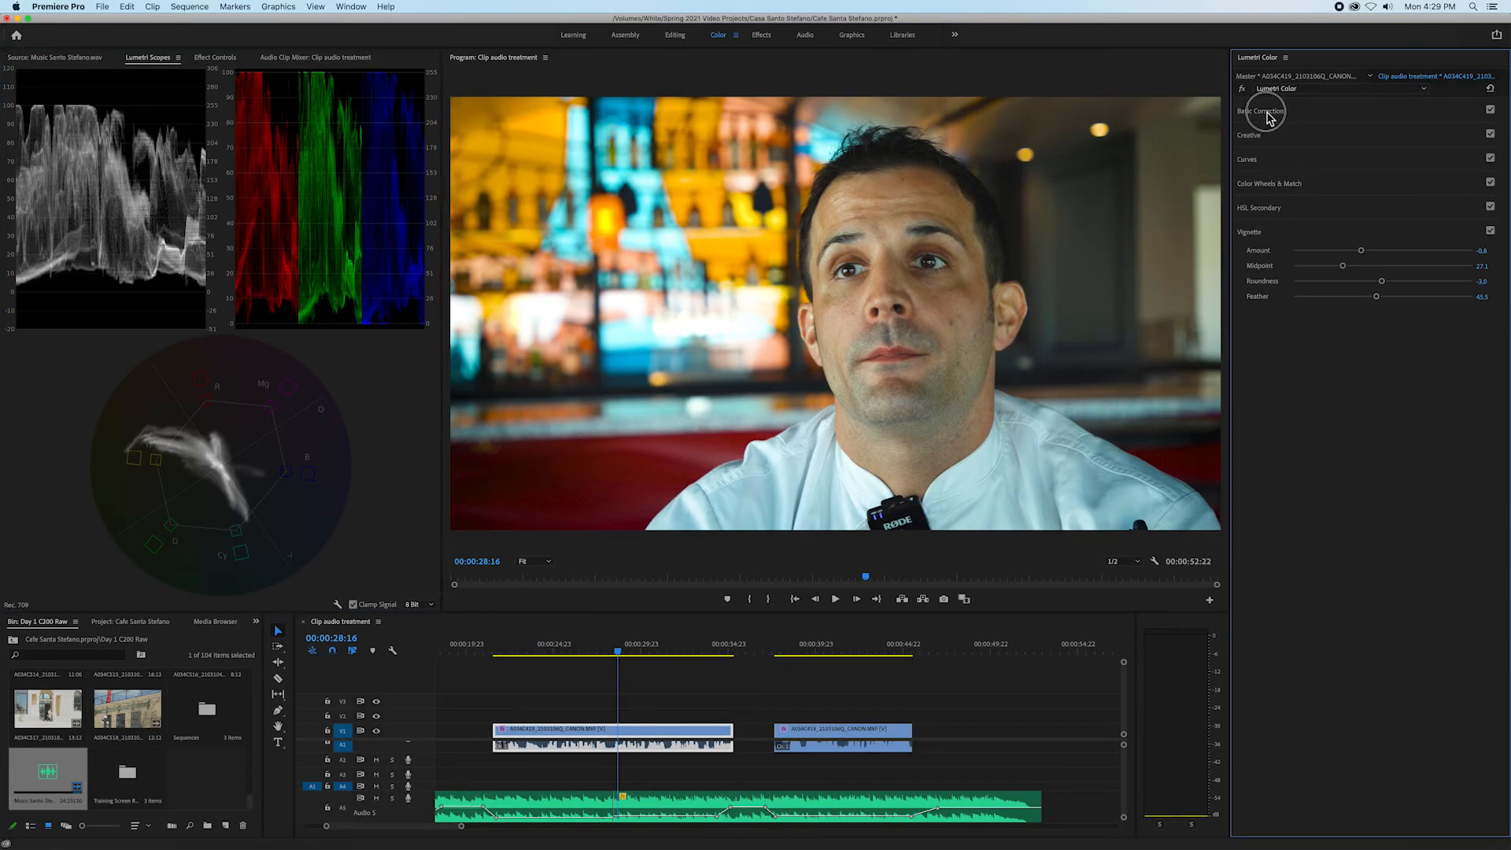
left_click(1262, 110)
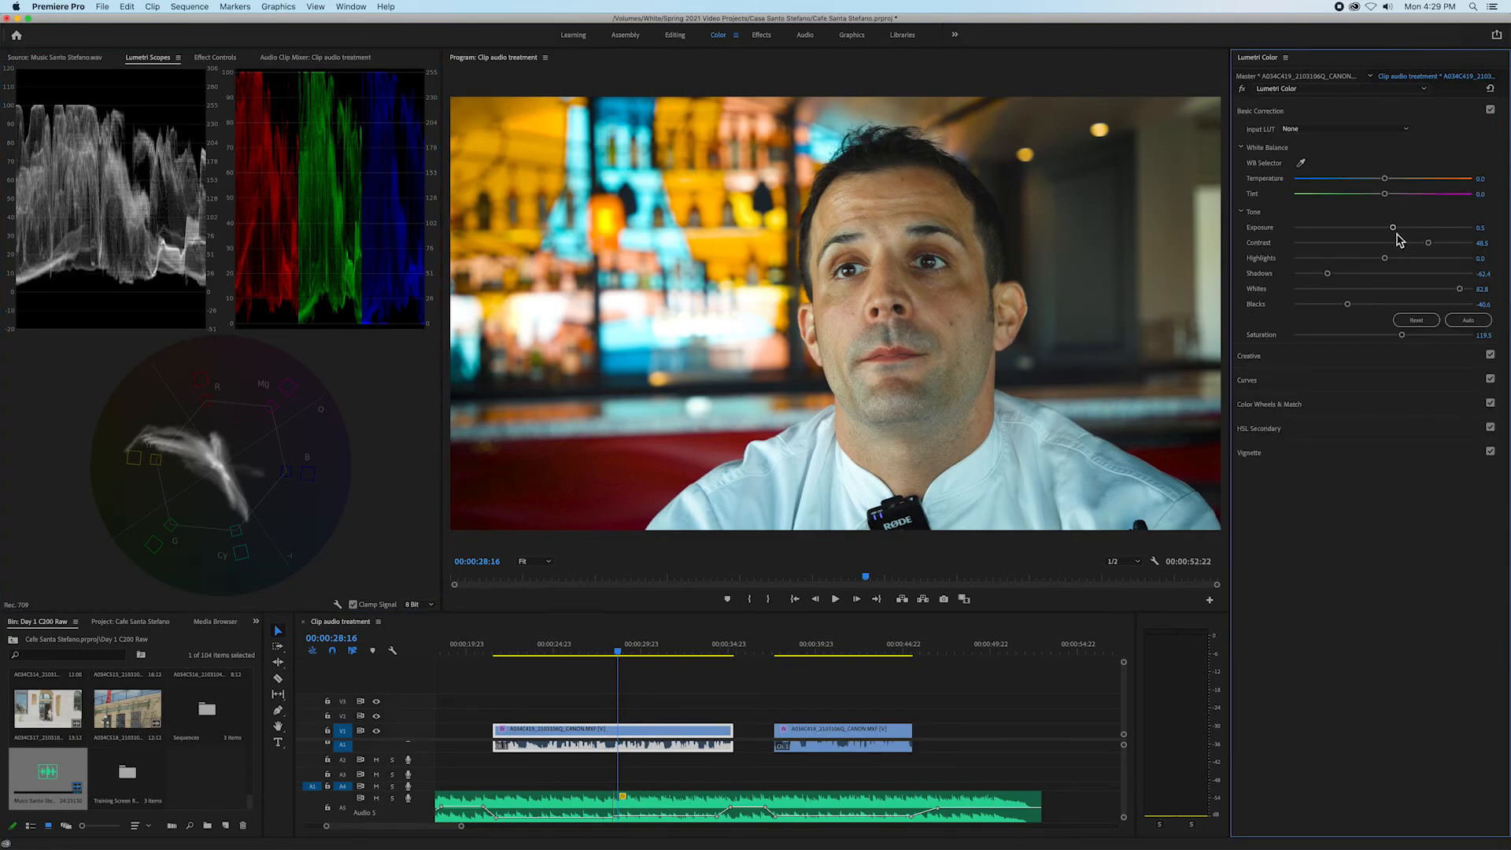
left_click_drag(1392, 228, 1387, 231)
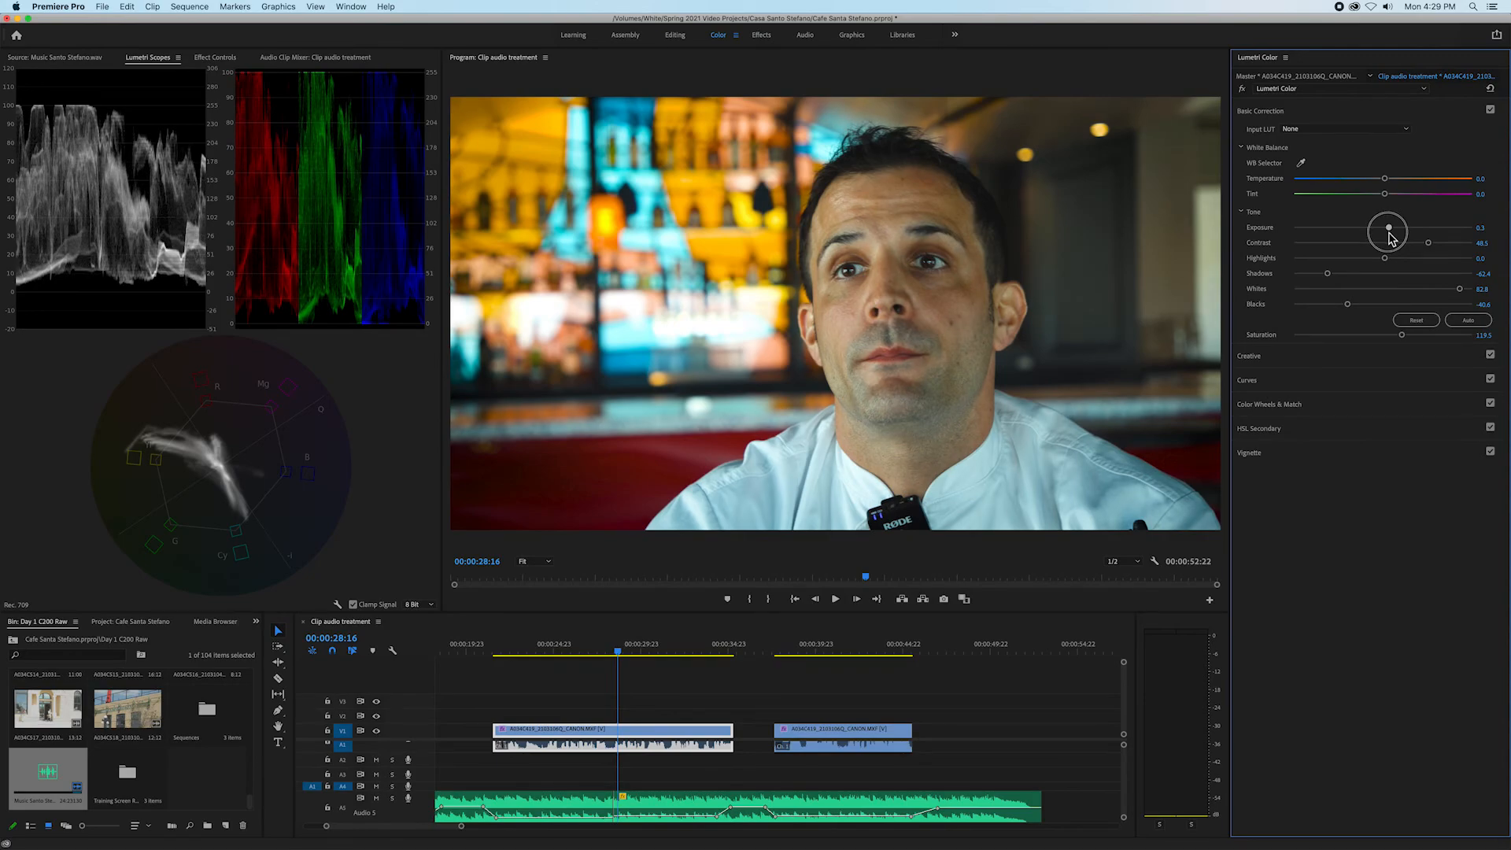
left_click_drag(1389, 228, 1378, 228)
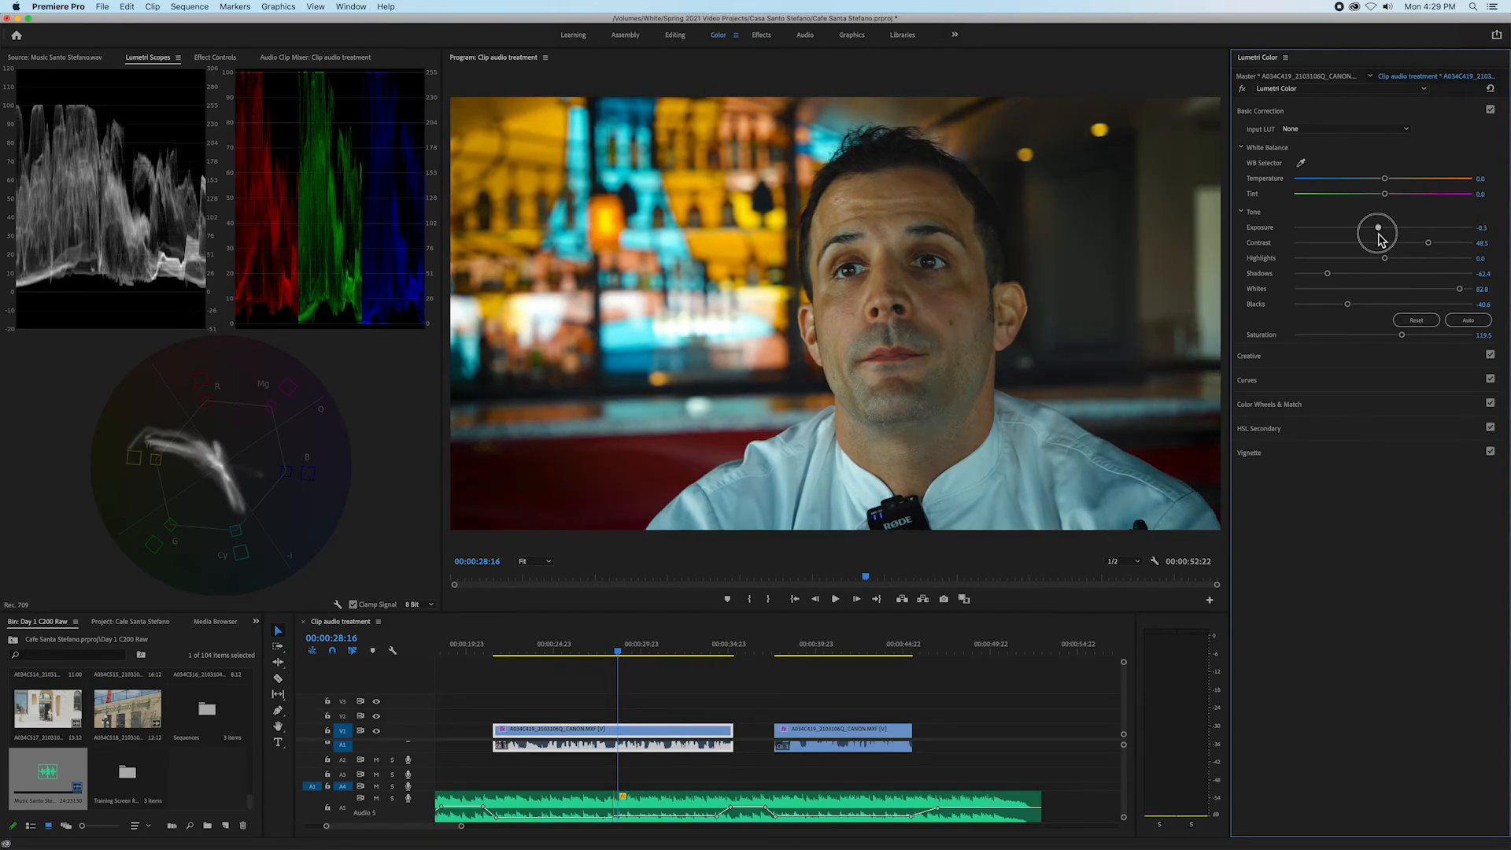
left_click_drag(1378, 229, 1356, 229)
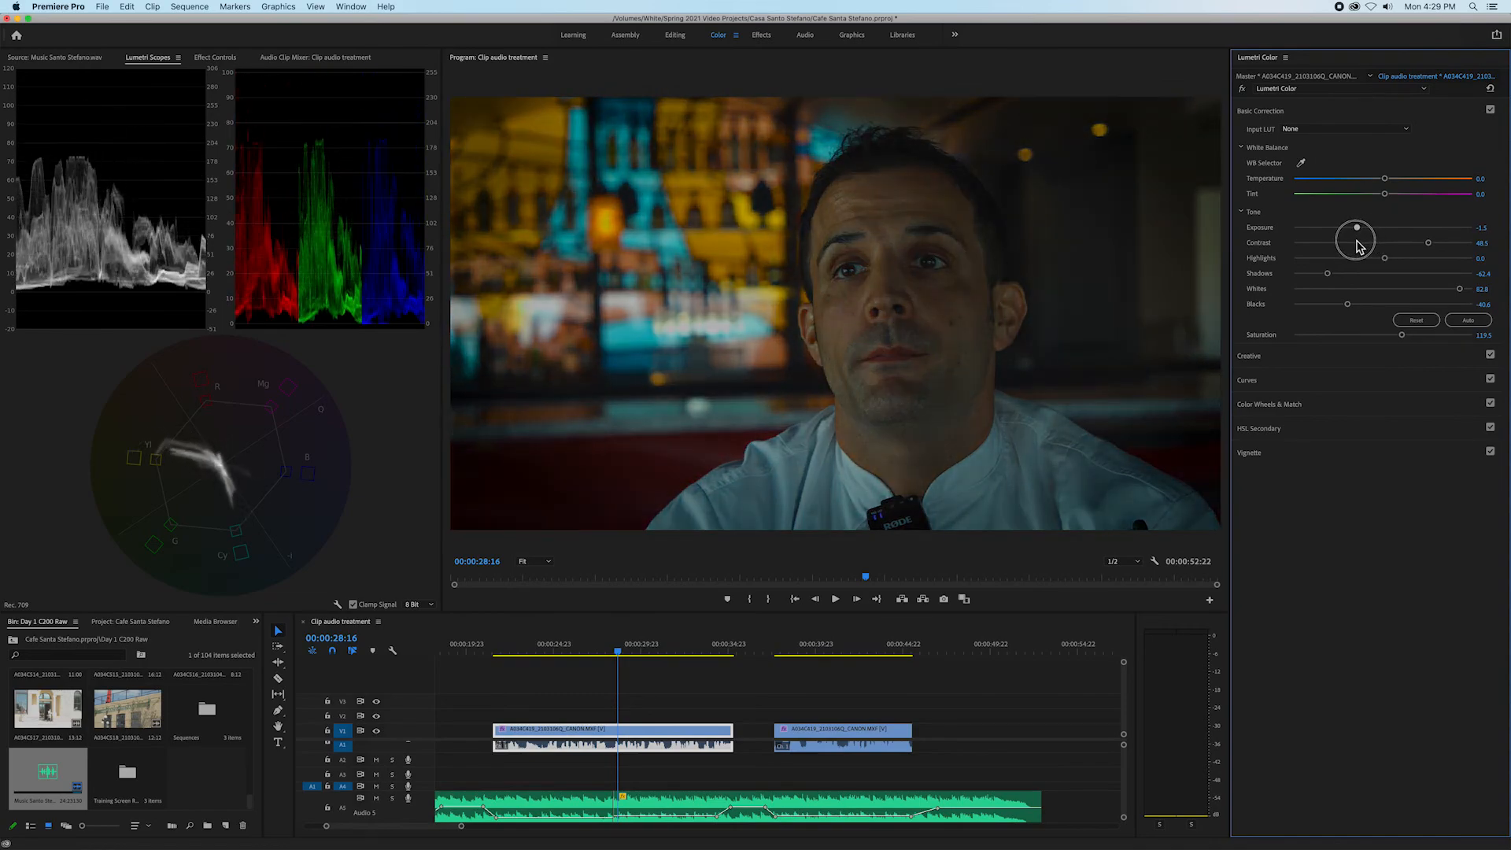
left_click_drag(1356, 228, 1370, 228)
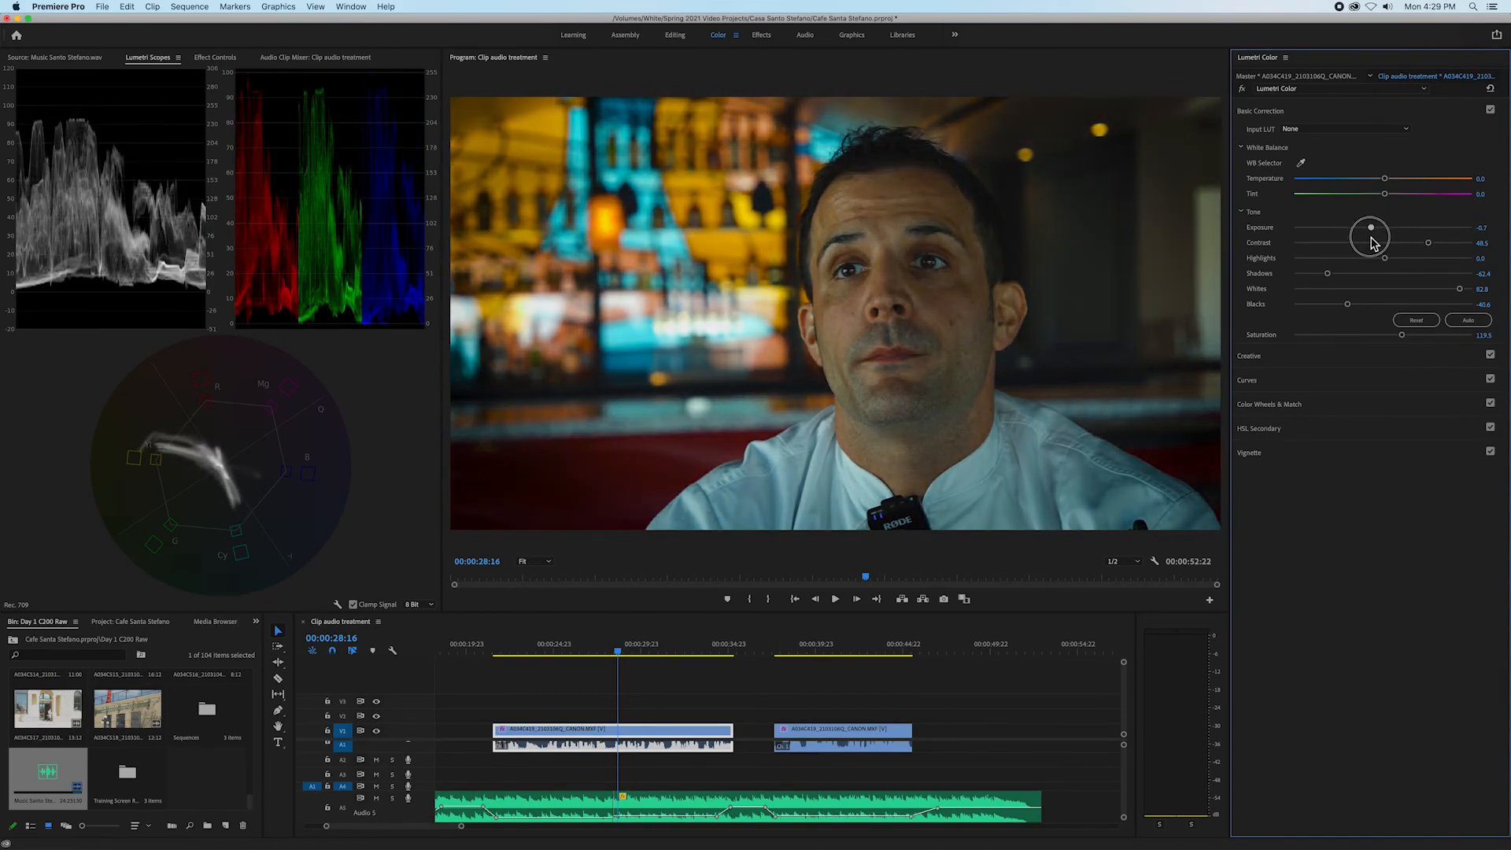
left_click_drag(1370, 228, 1386, 228)
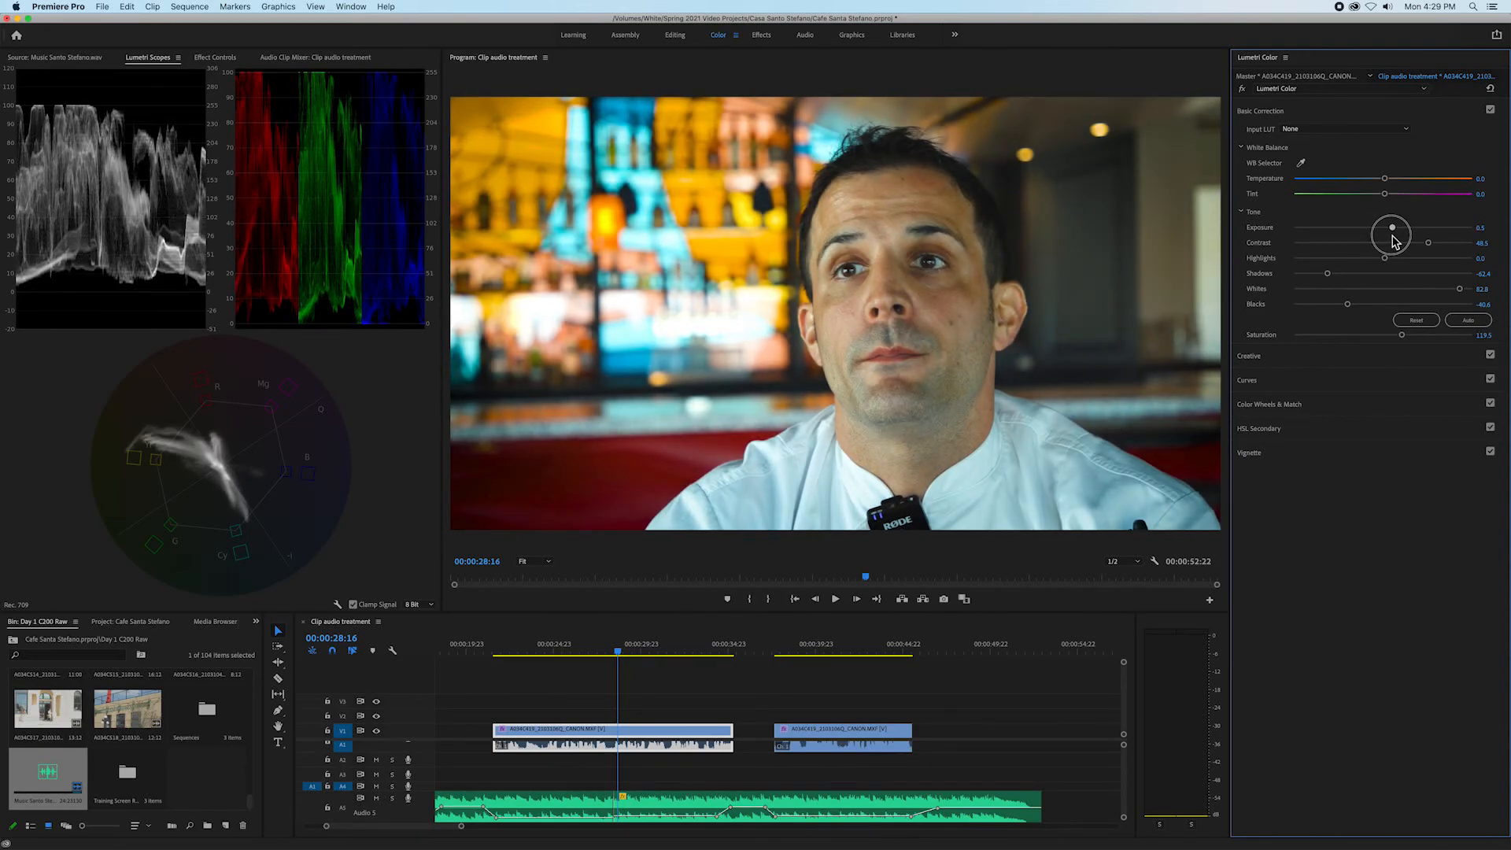
left_click_drag(1390, 228, 1368, 229)
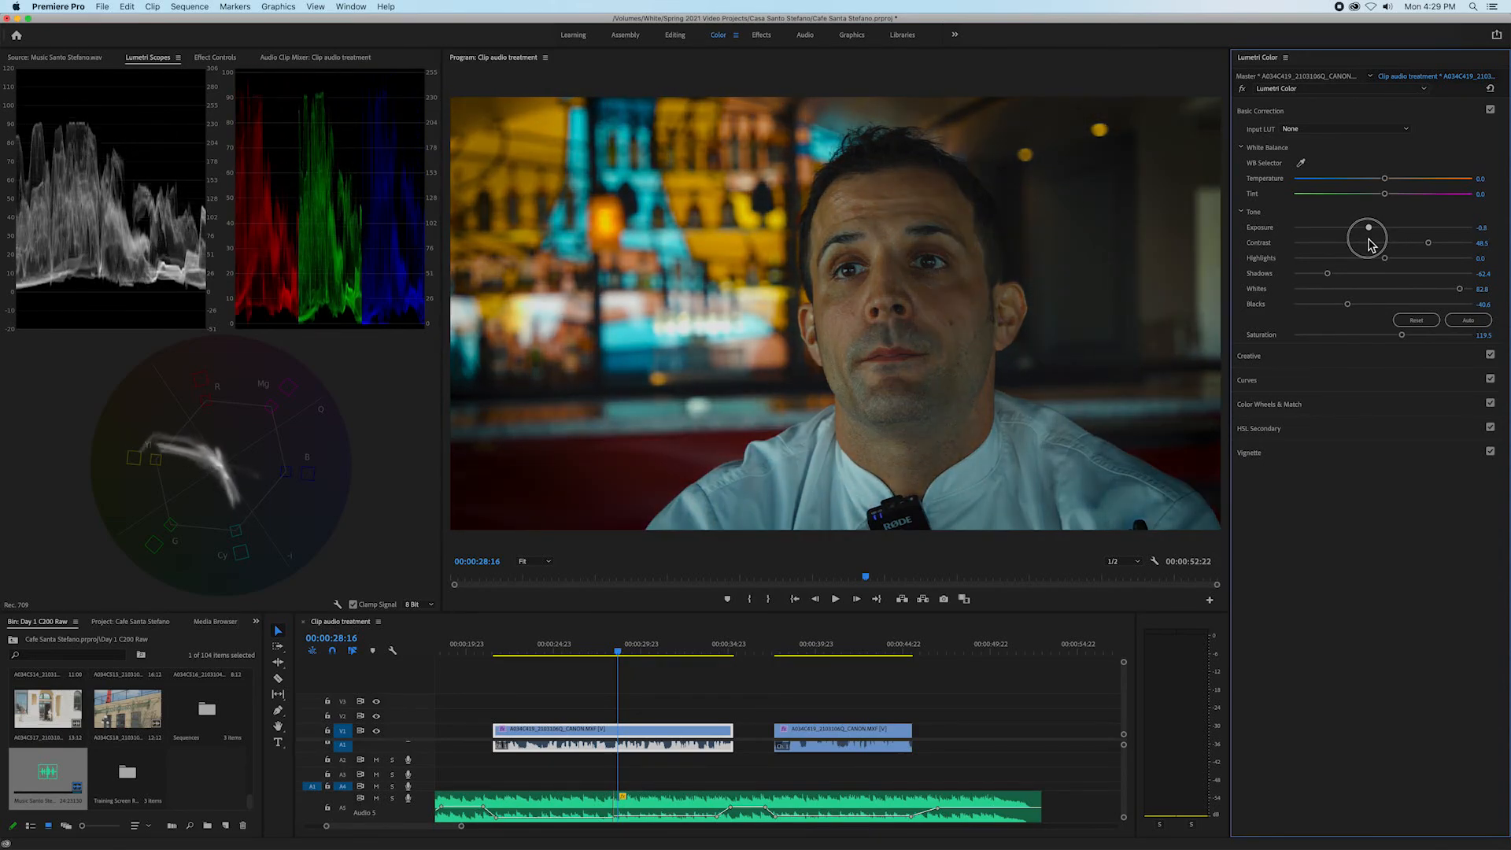
left_click_drag(1366, 228, 1386, 228)
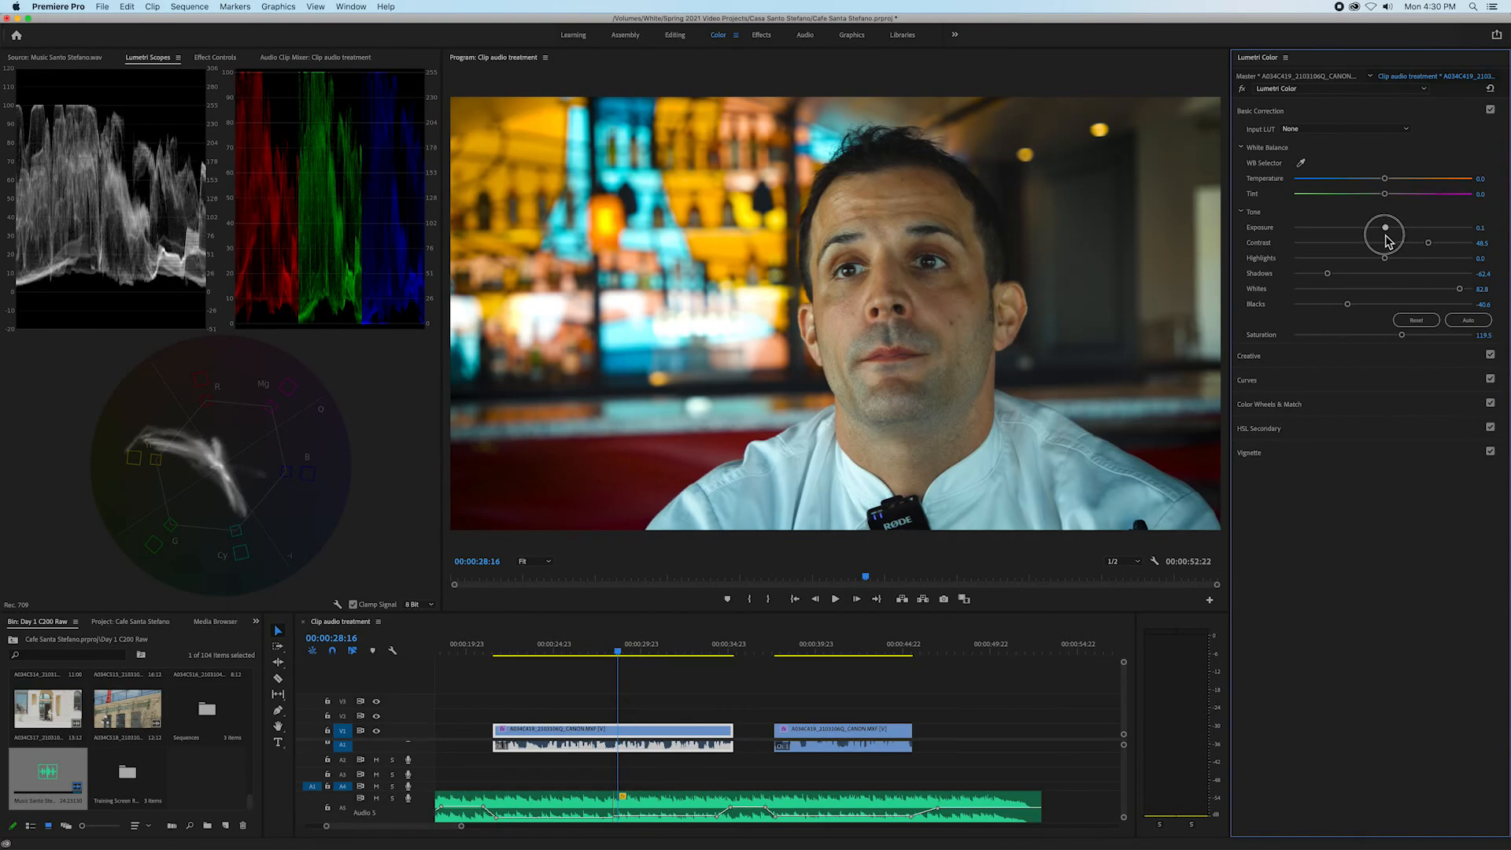
left_click_drag(1386, 228, 1378, 229)
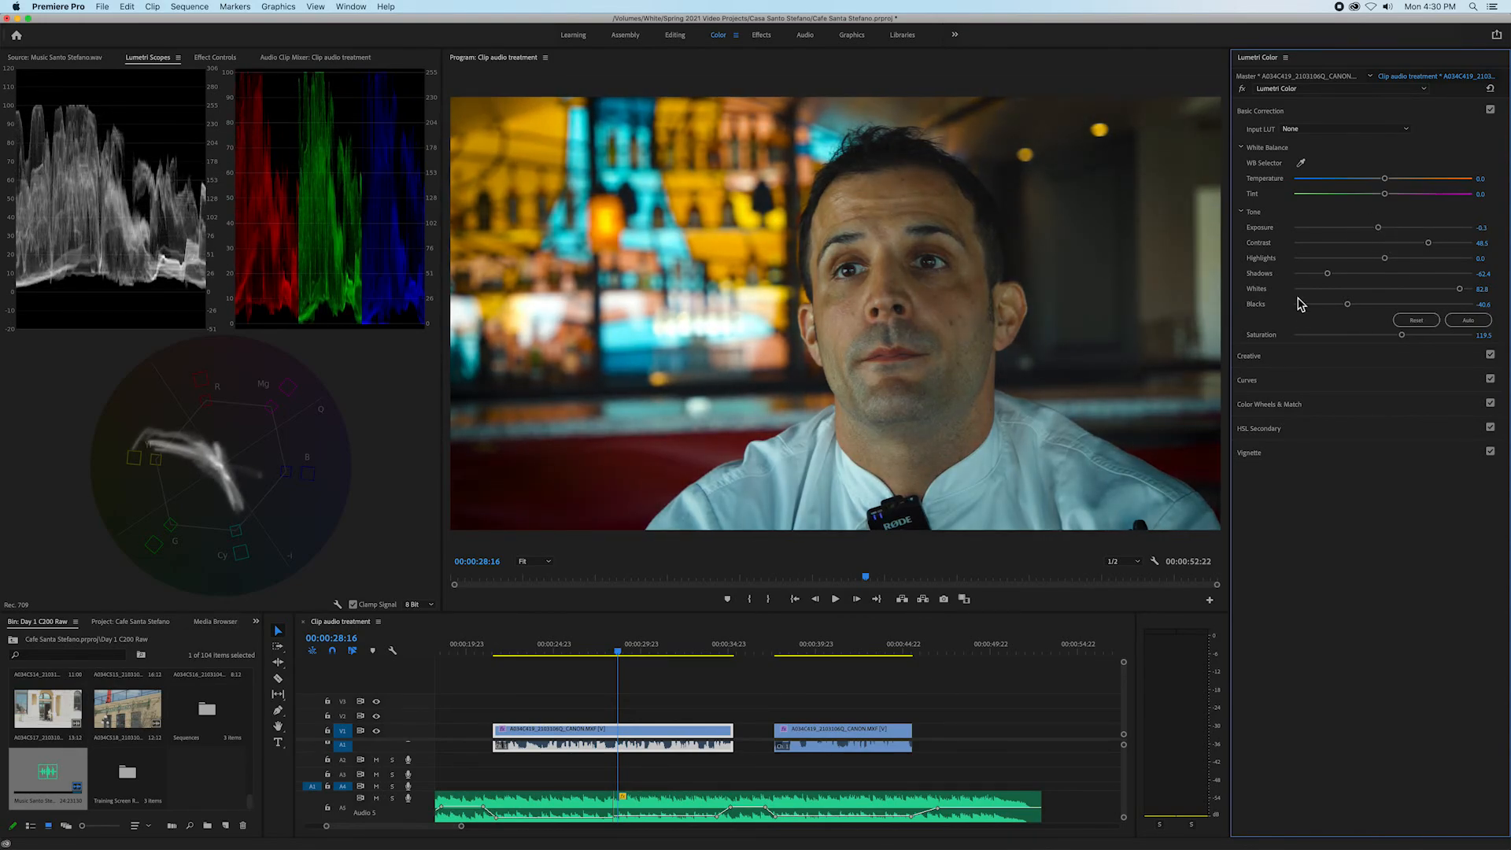
- Deepen the blacks, lower the exposure a touch more, and slightly reduce contrast
left_click_drag(1347, 305, 1348, 305)
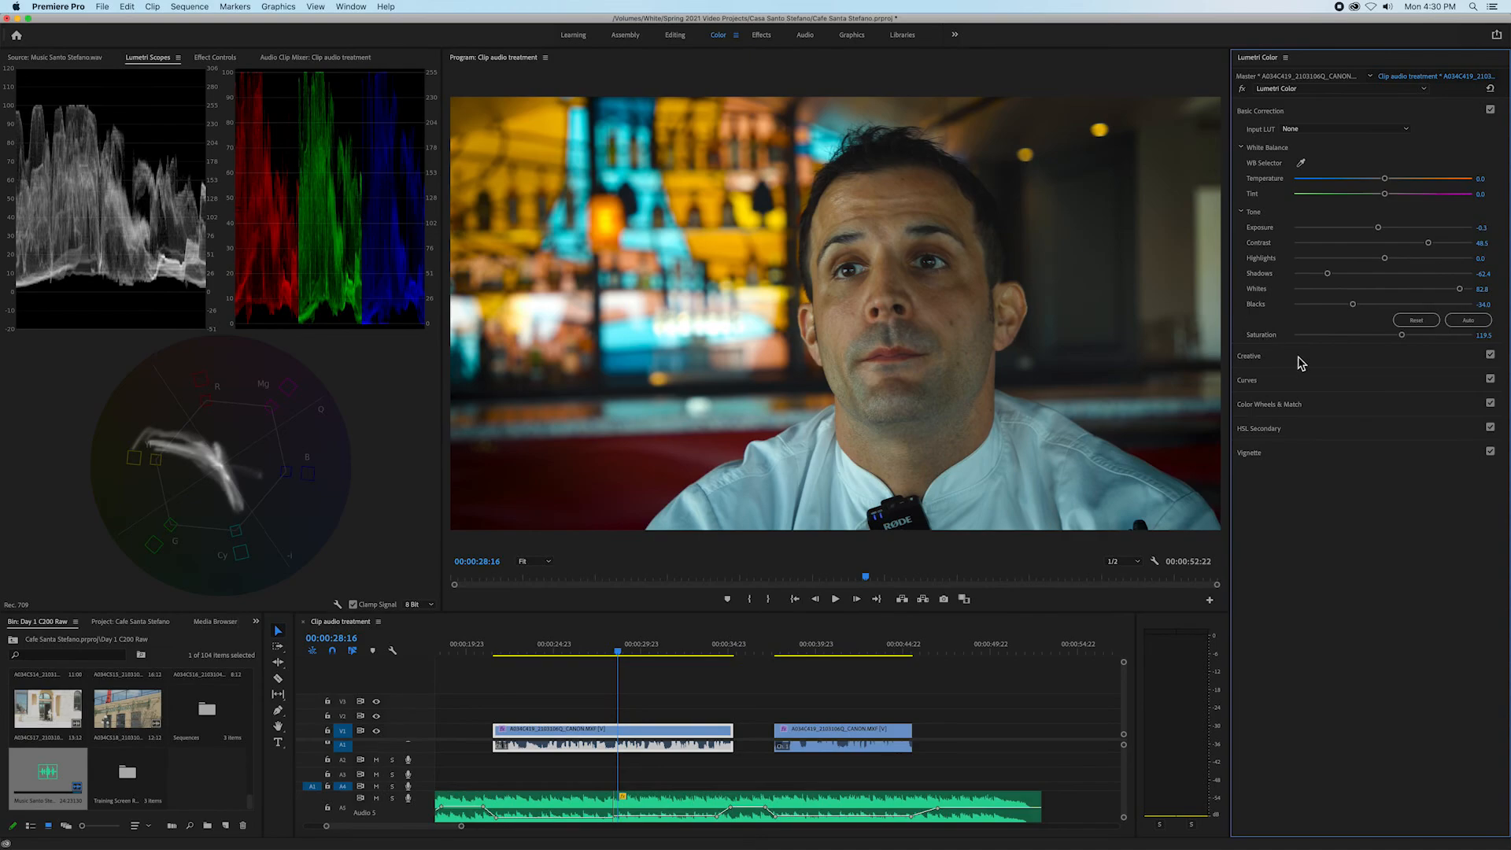
left_click_drag(1353, 303, 1359, 304)
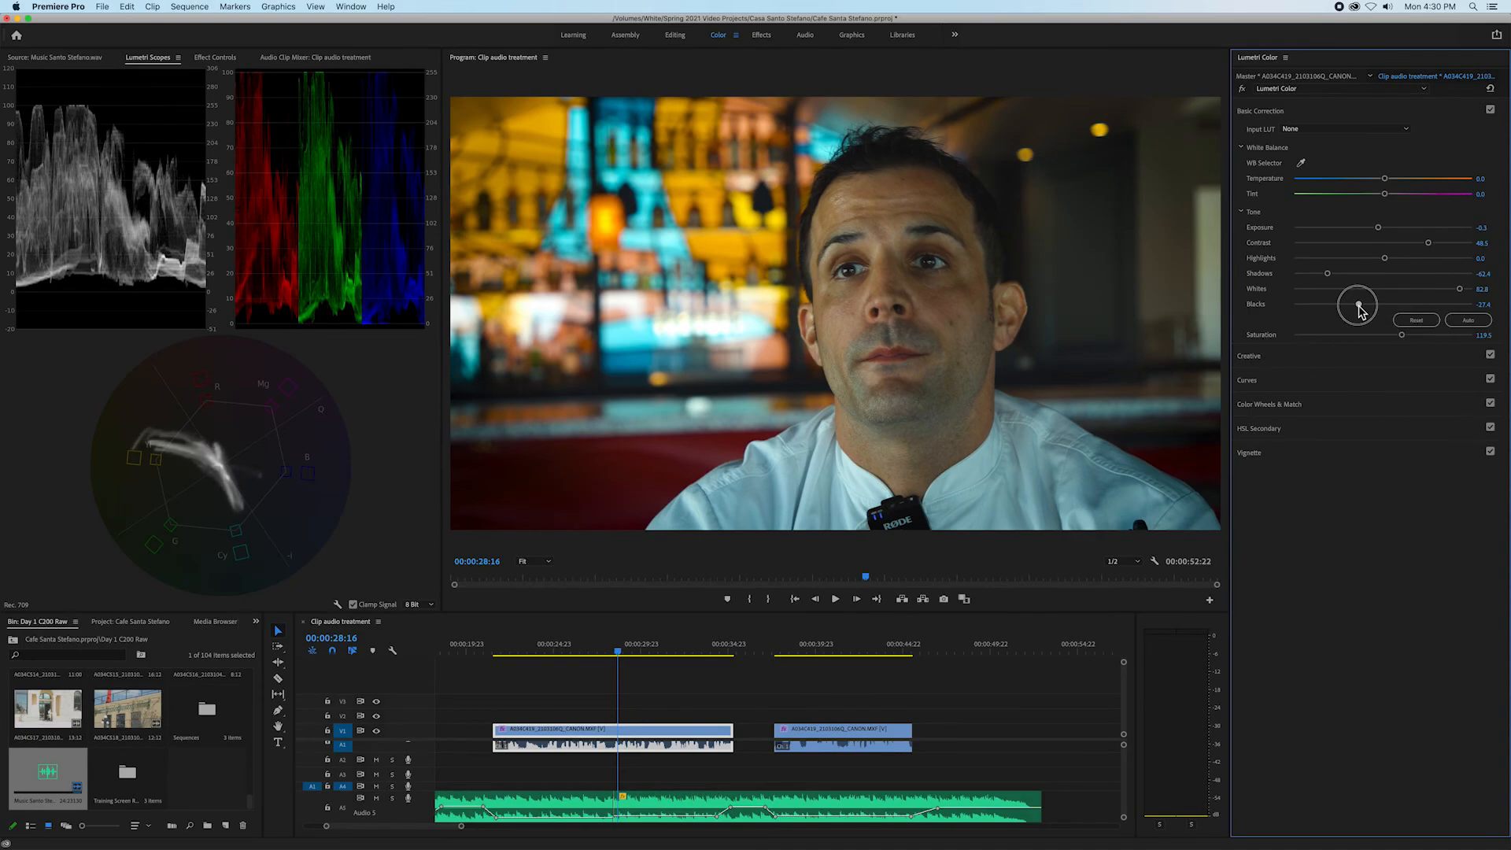
left_click_drag(1359, 305, 1345, 308)
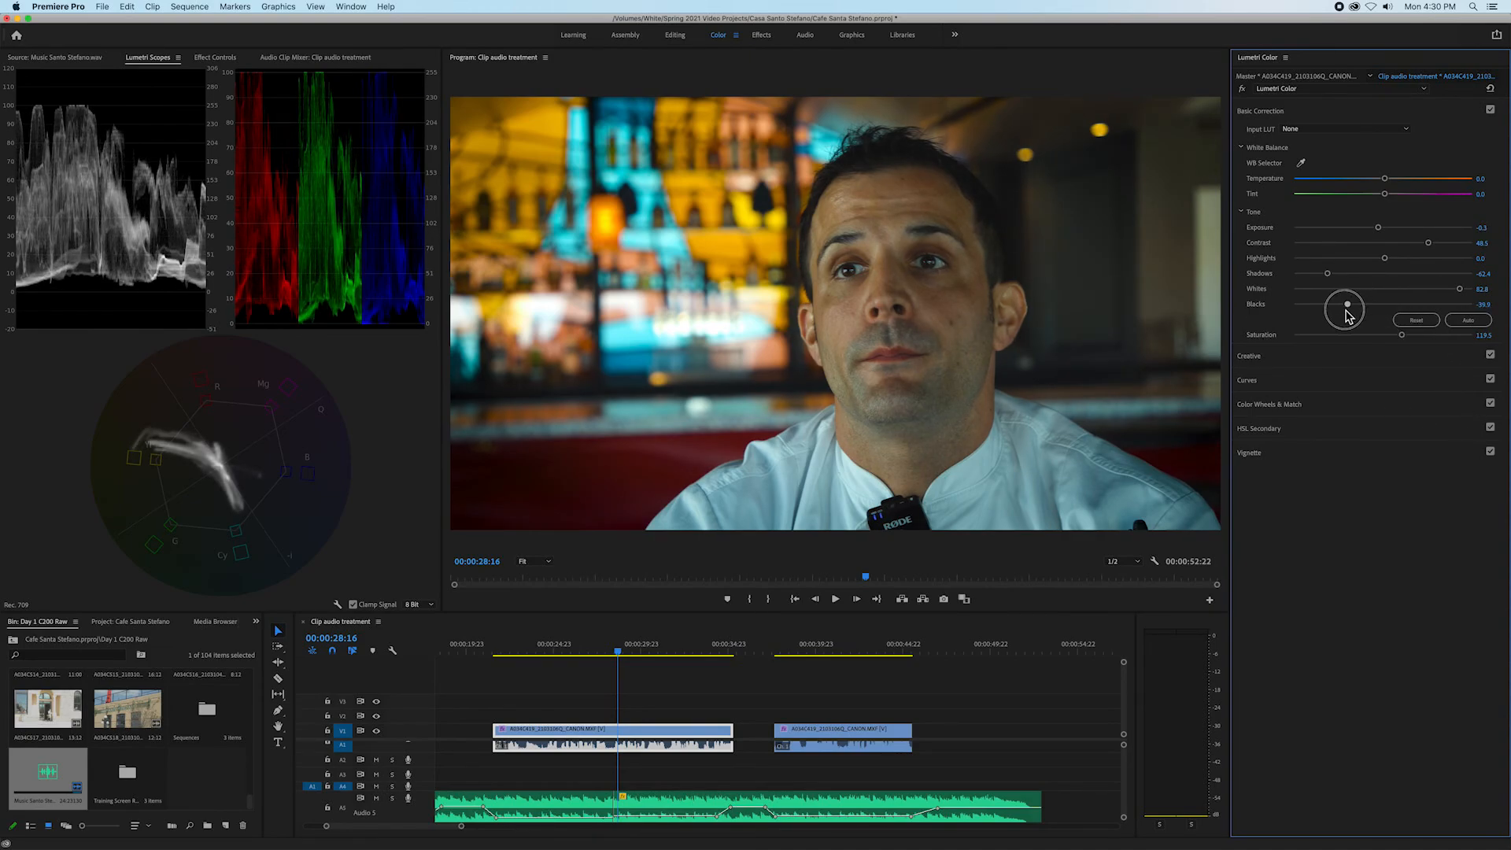
left_click_drag(1346, 306, 1349, 304)
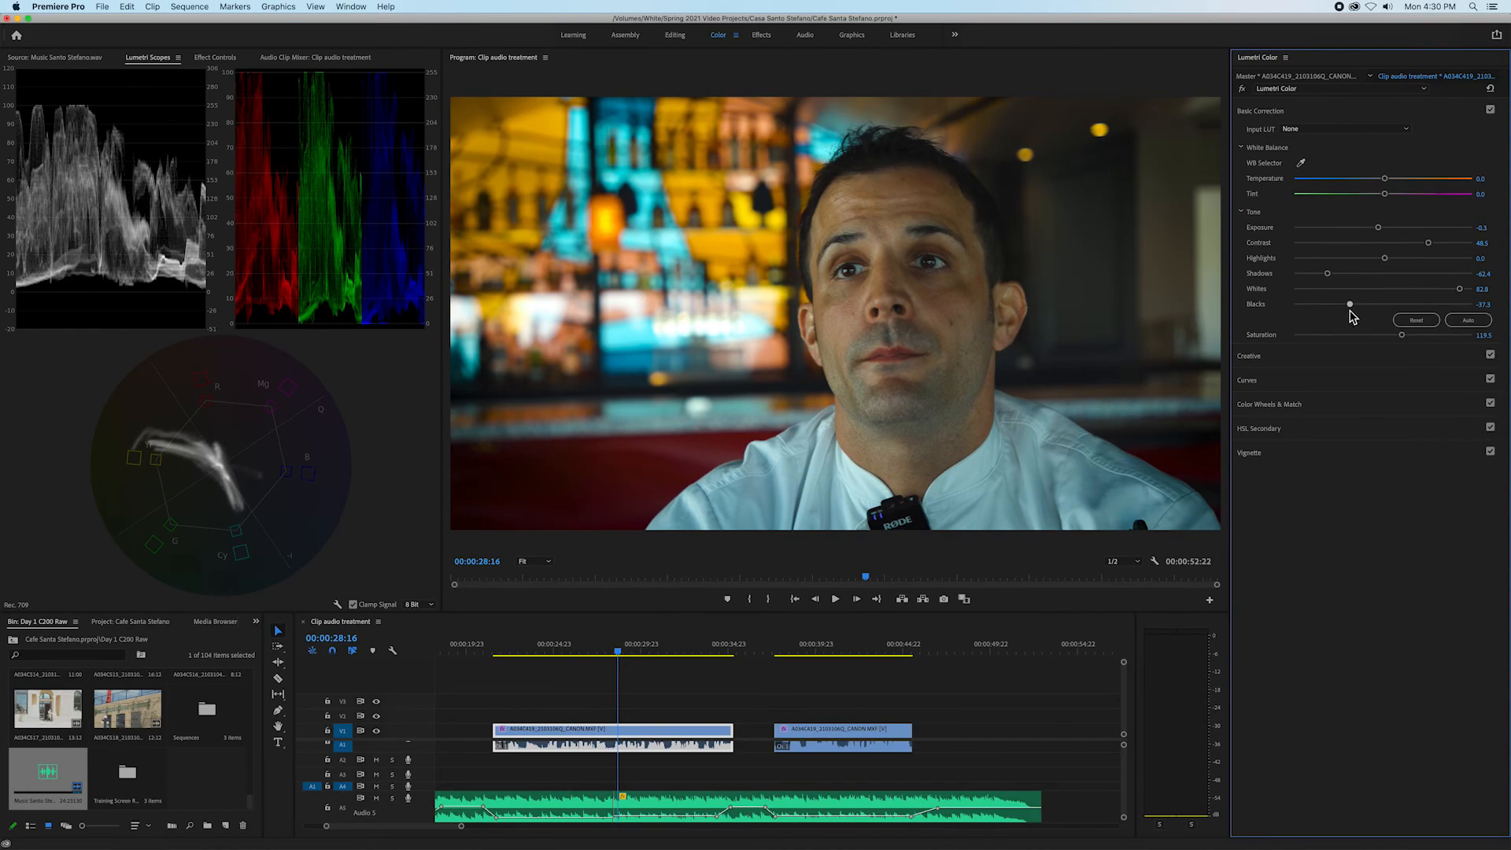
mouse_move(1156, 296)
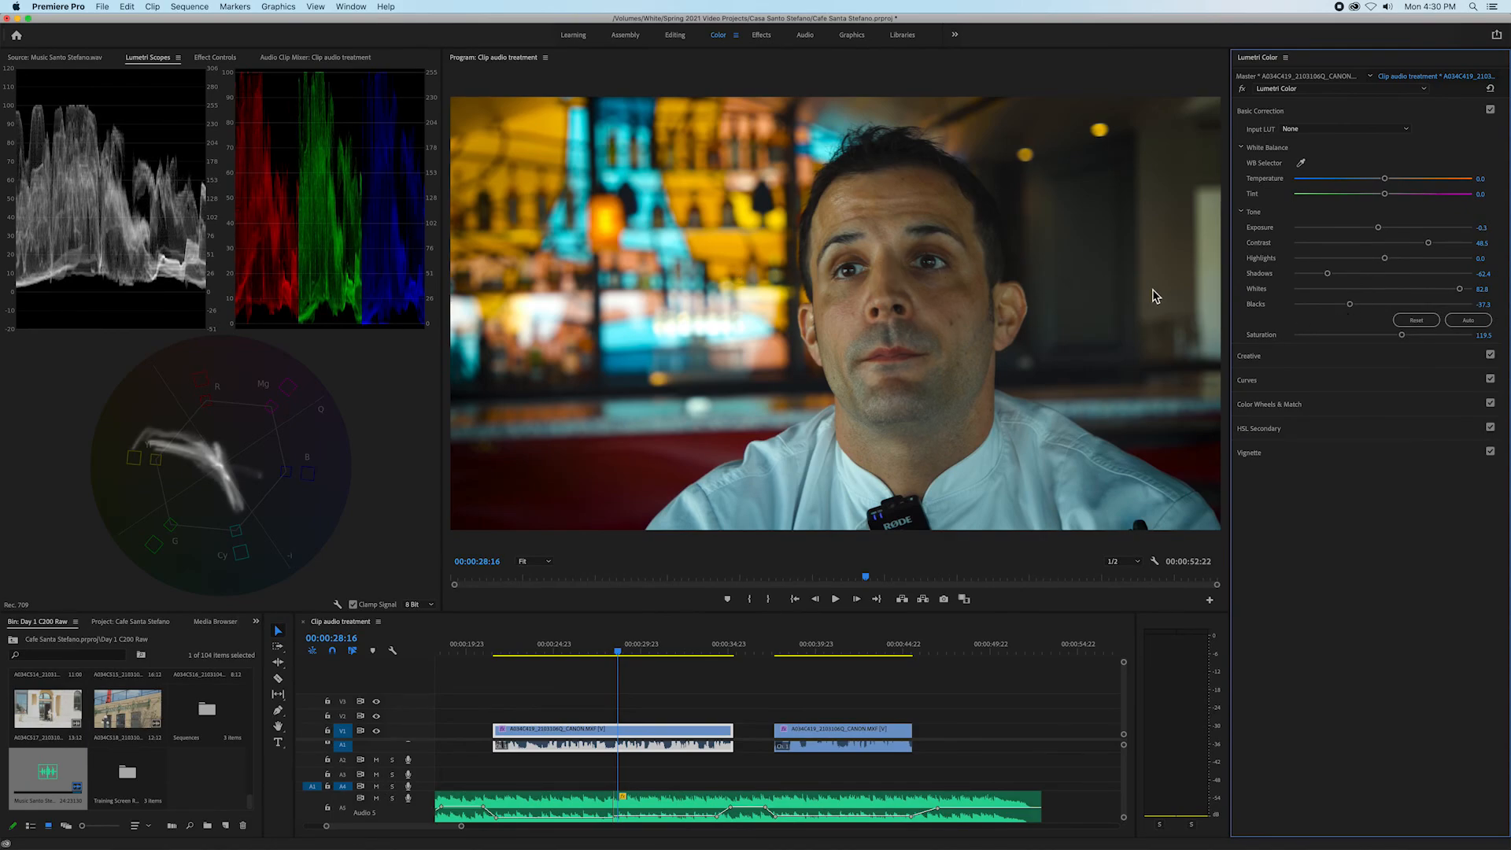
mouse_move(1386, 240)
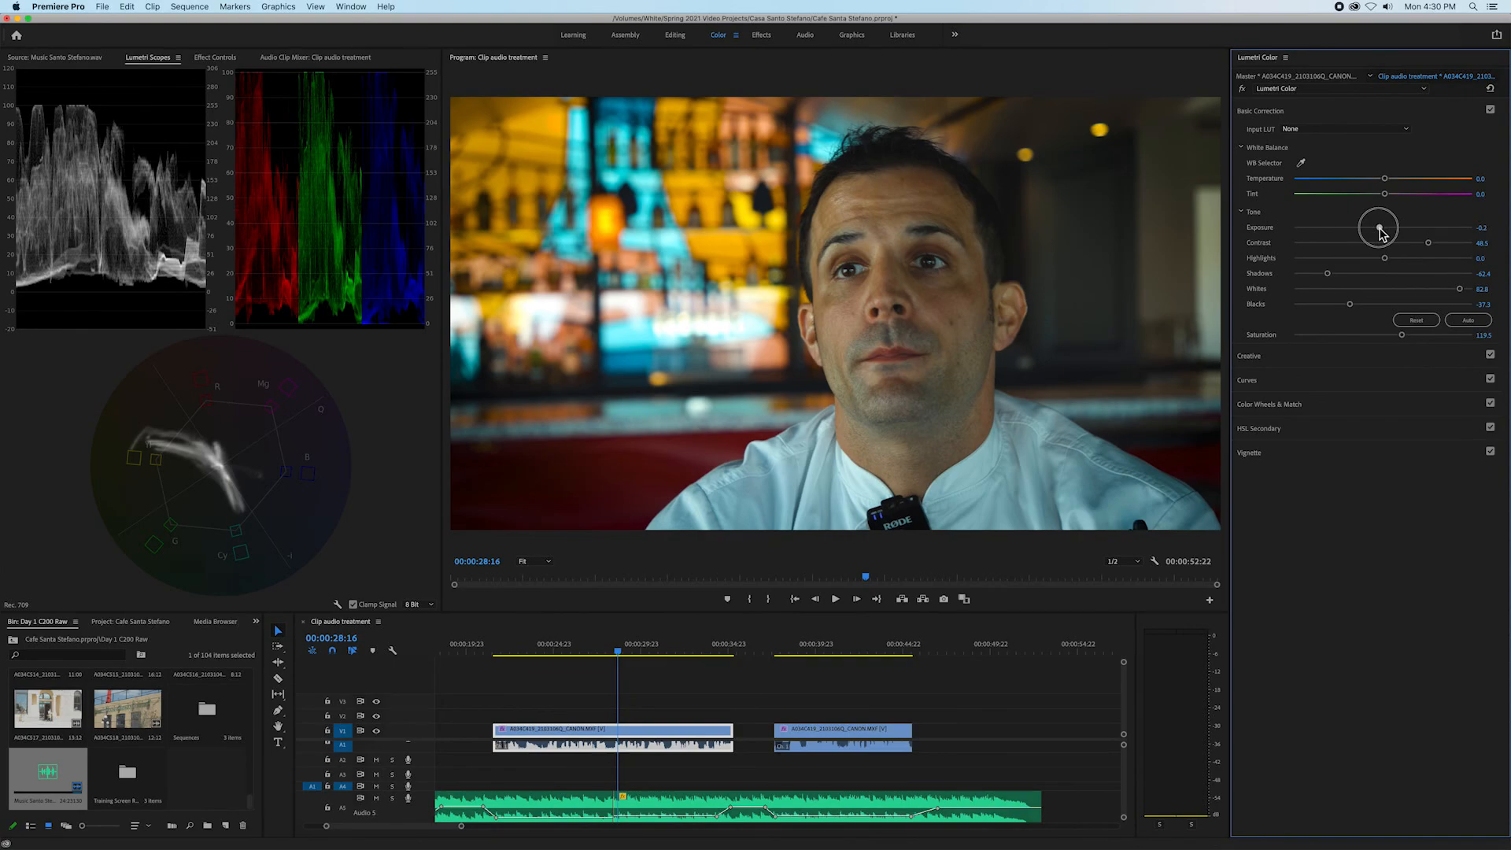
left_click_drag(1378, 227, 1376, 229)
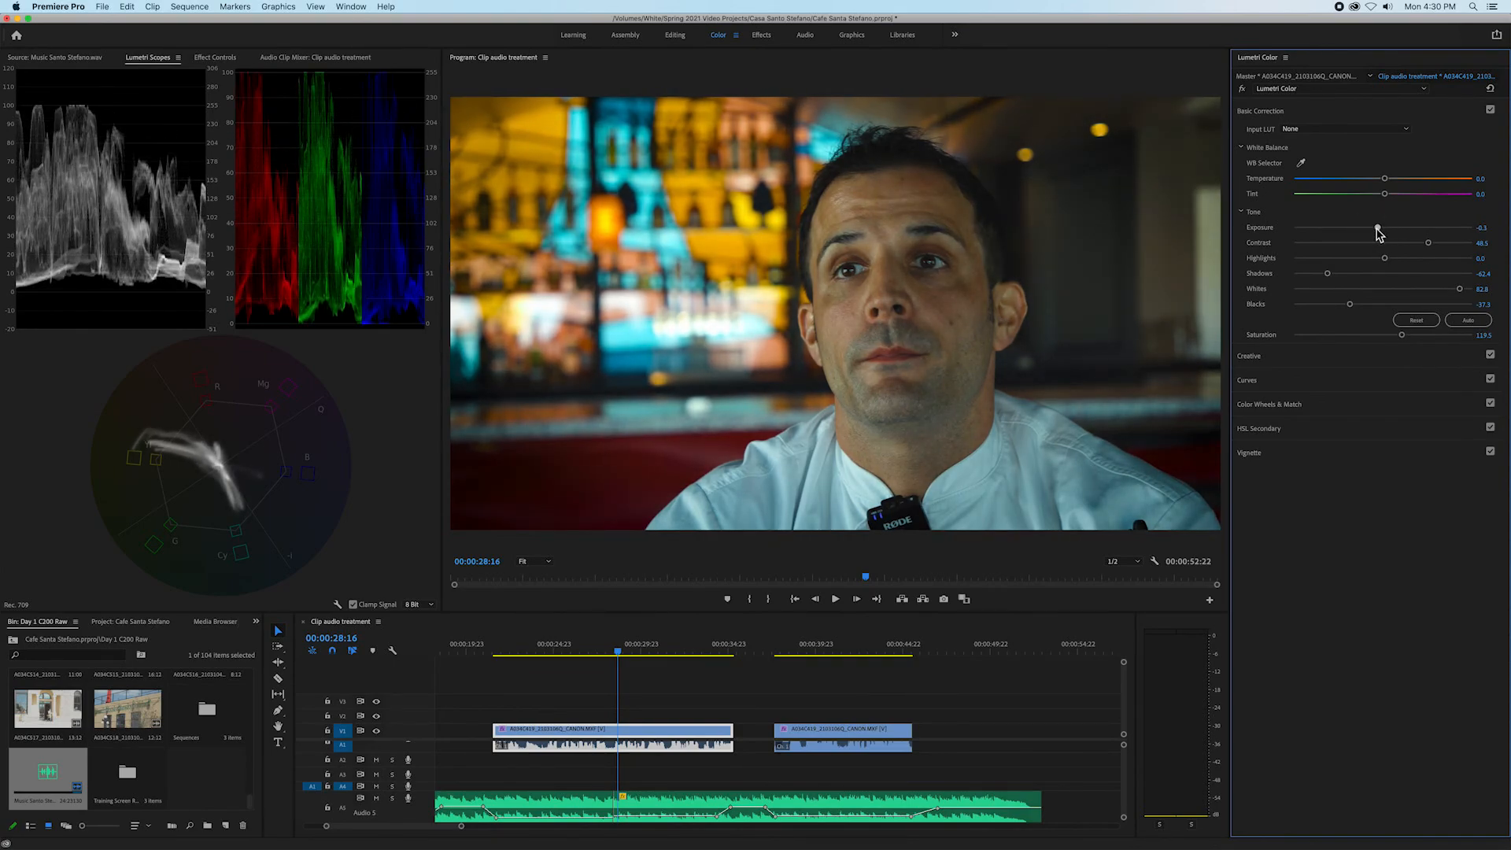
left_click_drag(1429, 242, 1413, 244)
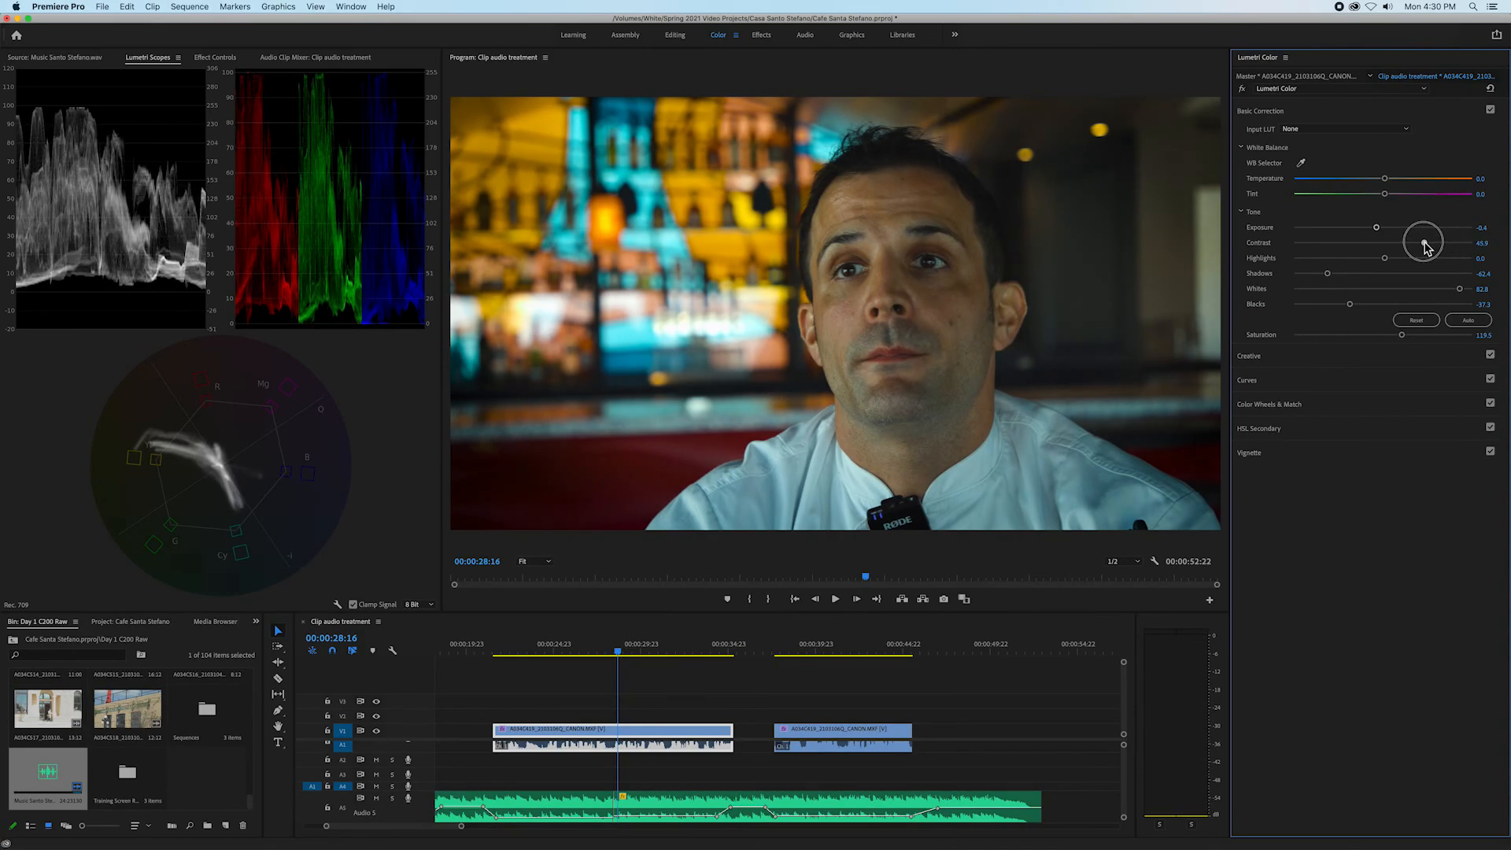
left_click_drag(1426, 243, 1386, 258)
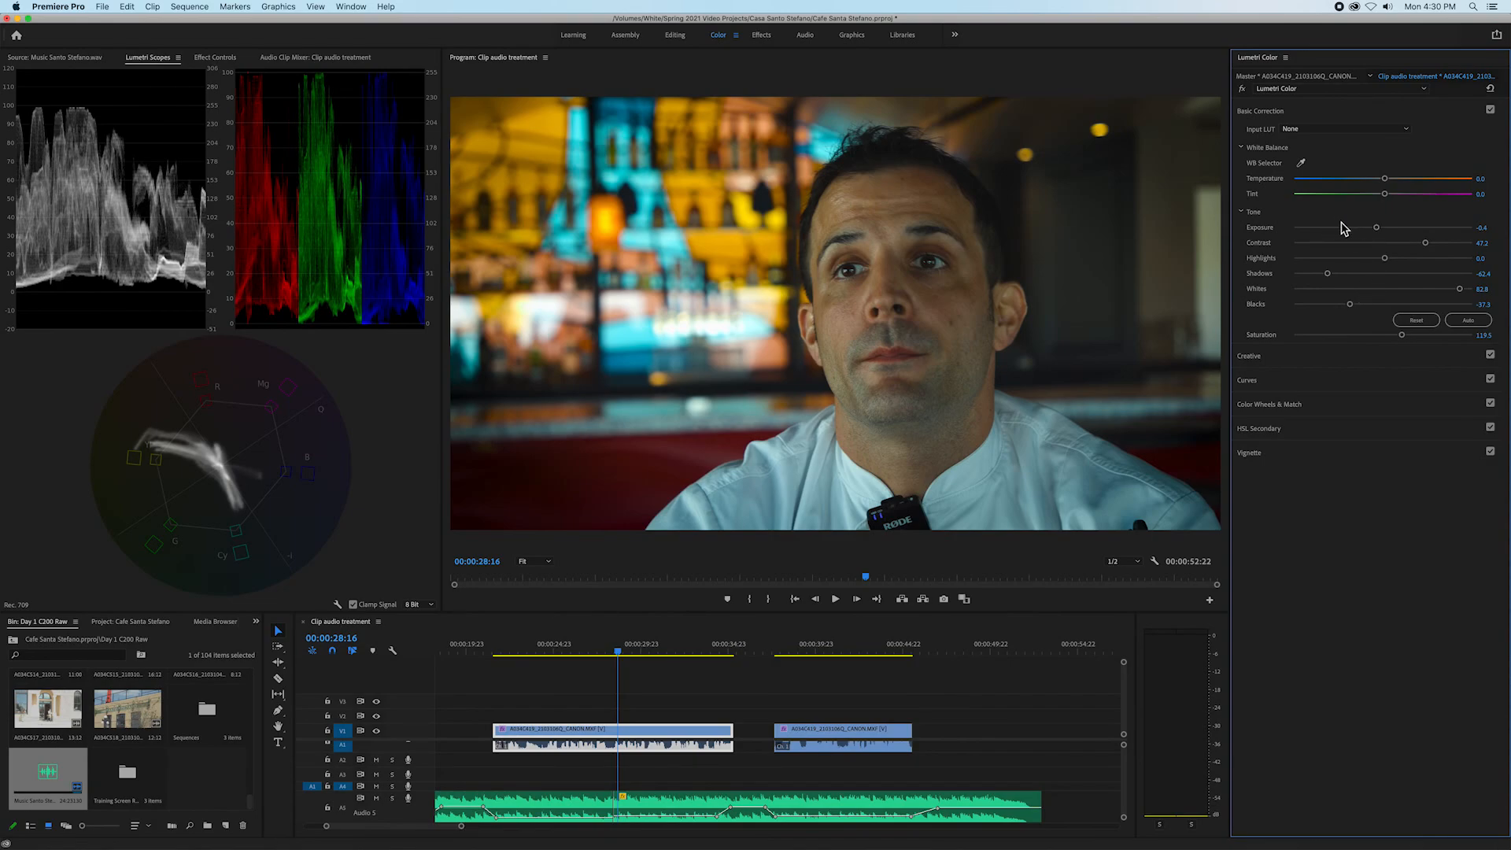
mouse_move(1371, 338)
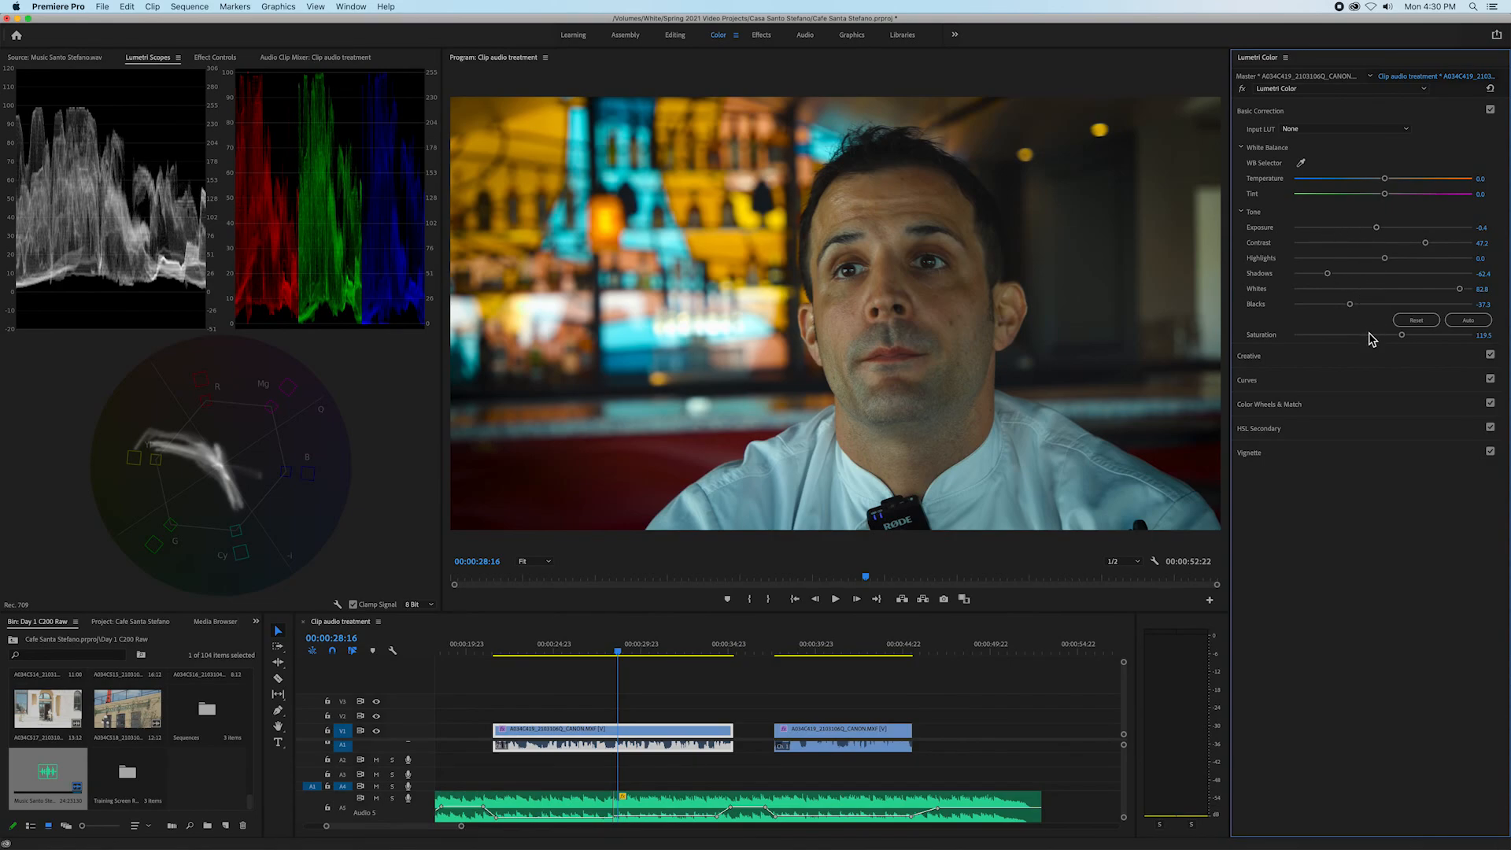
mouse_move(1425, 405)
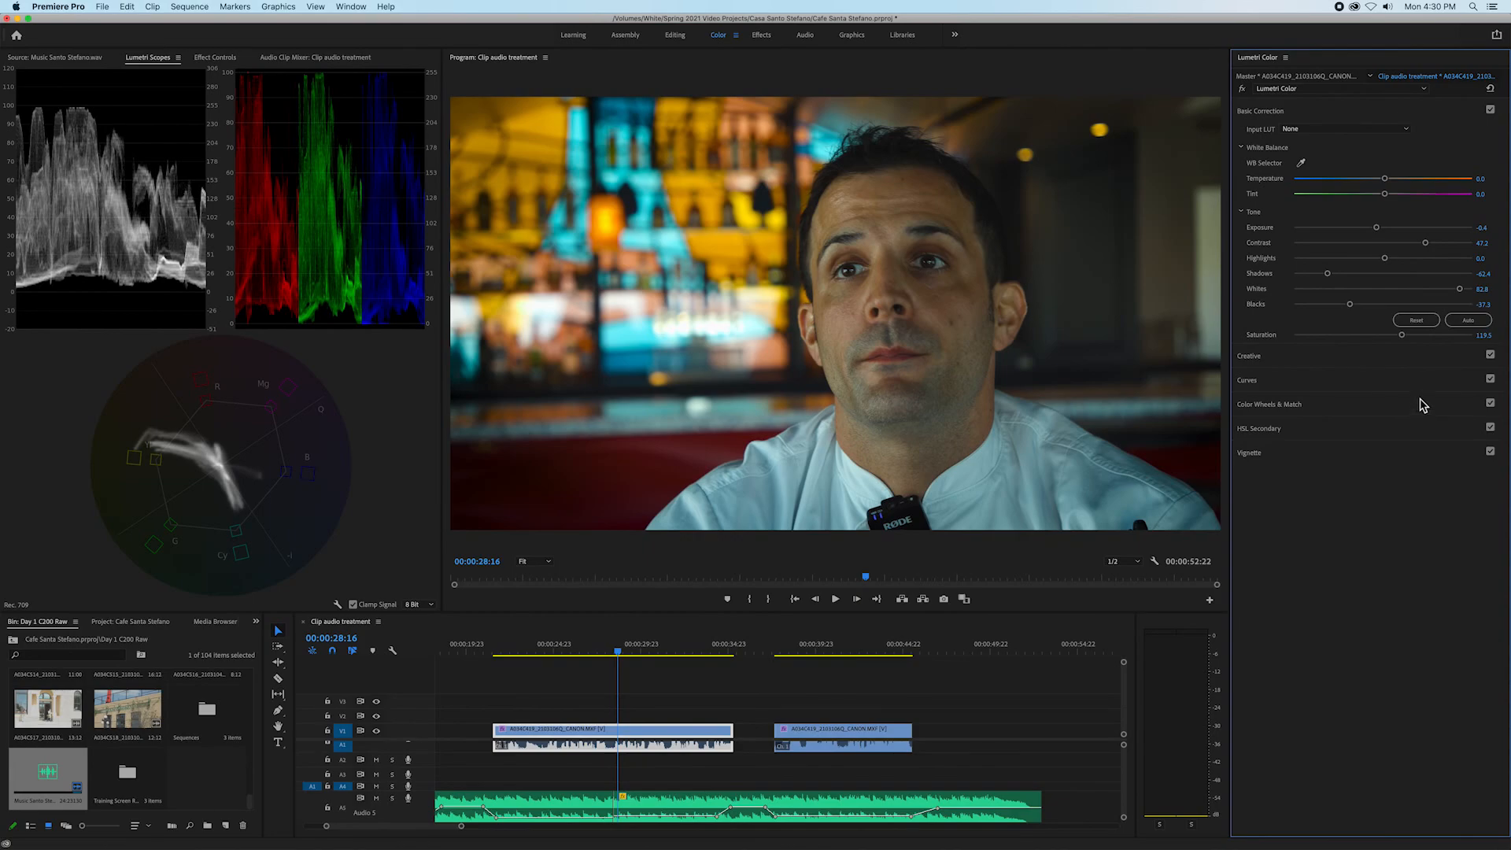
mouse_move(1296, 241)
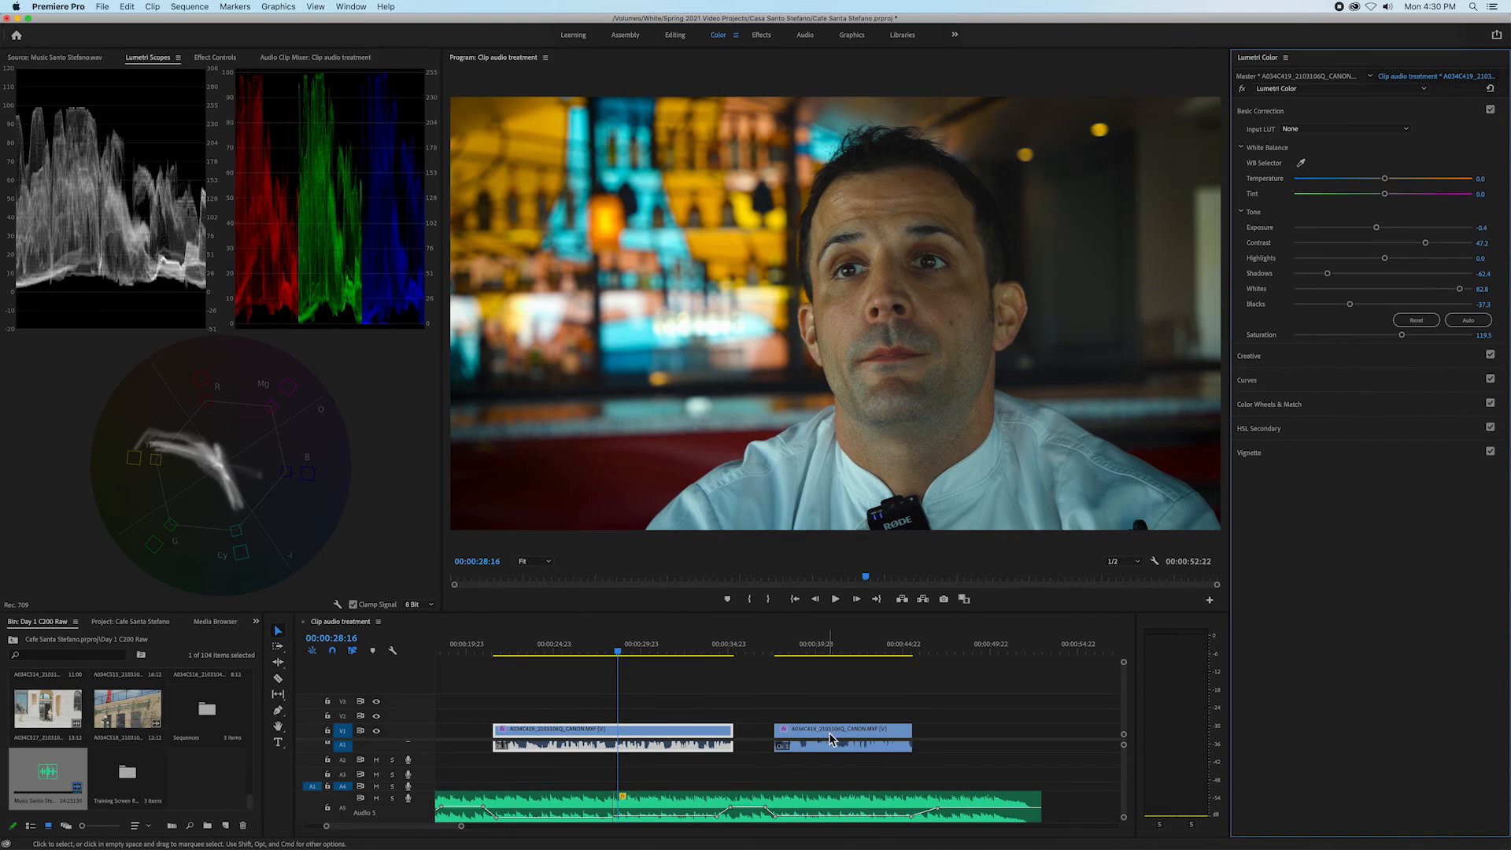
mouse_move(846, 589)
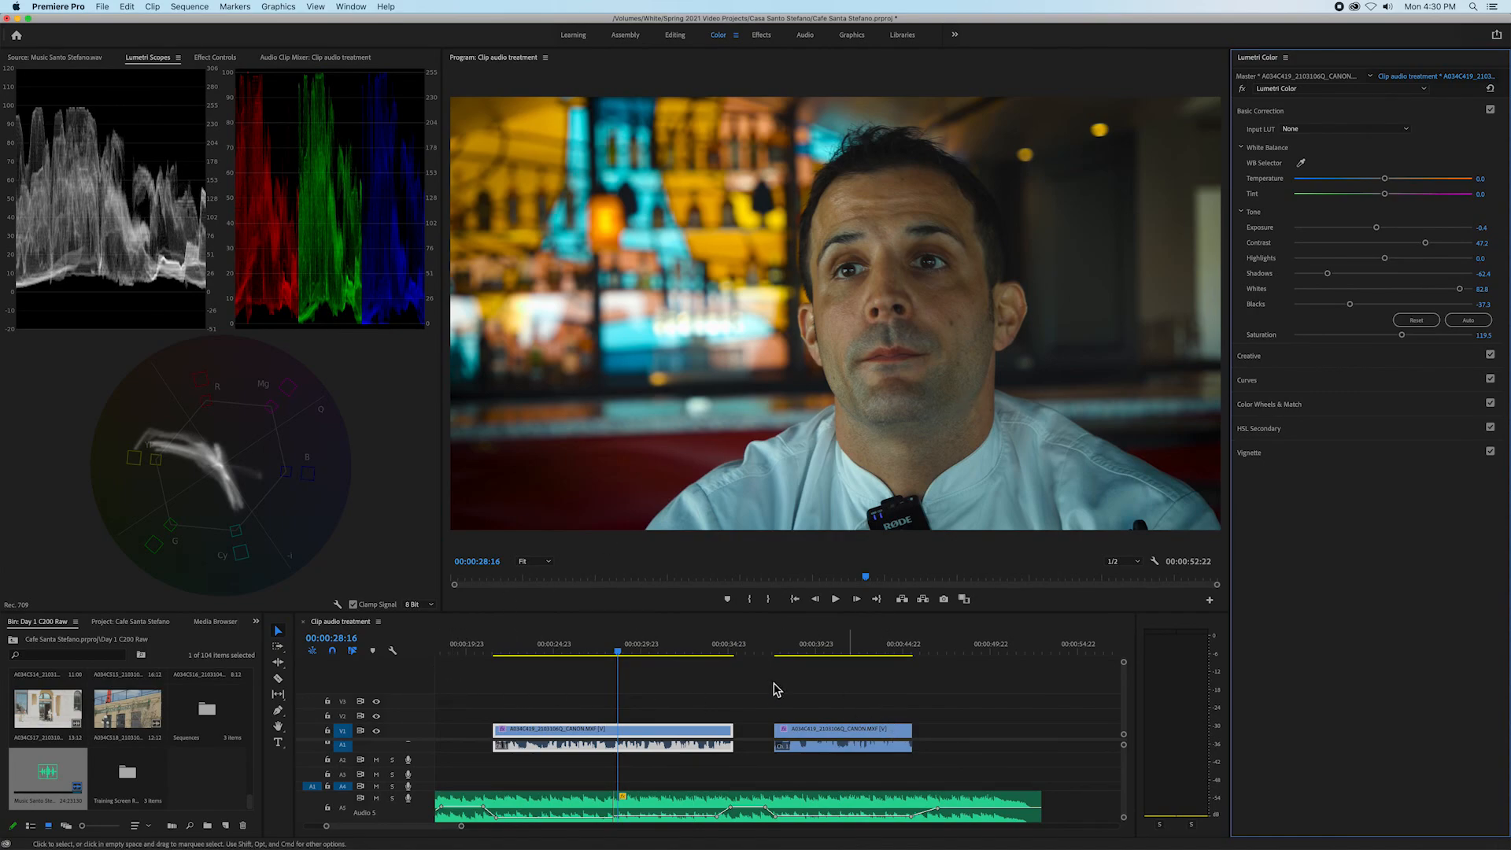
mouse_move(875, 718)
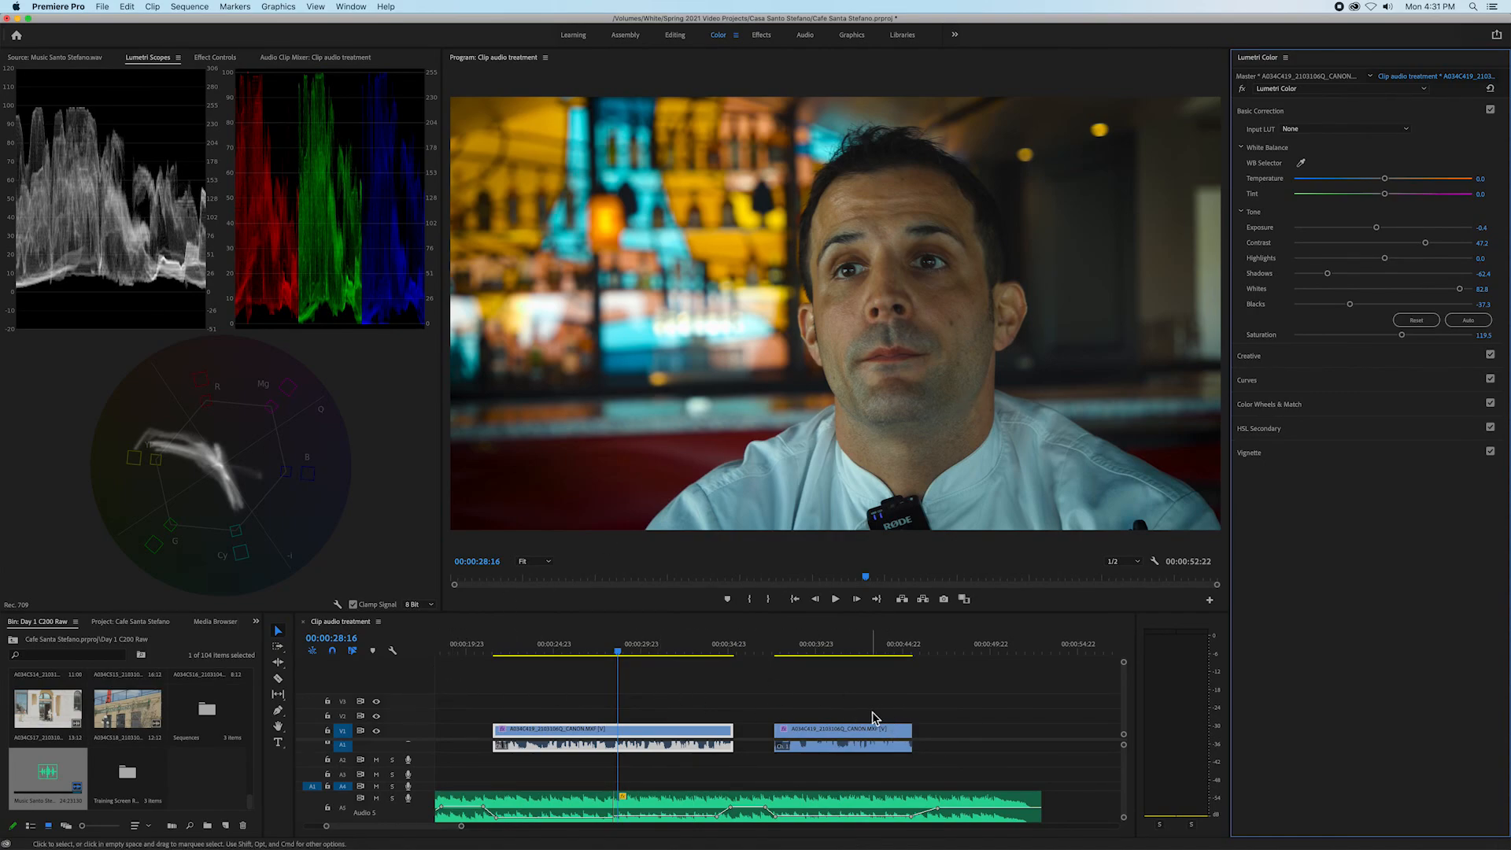